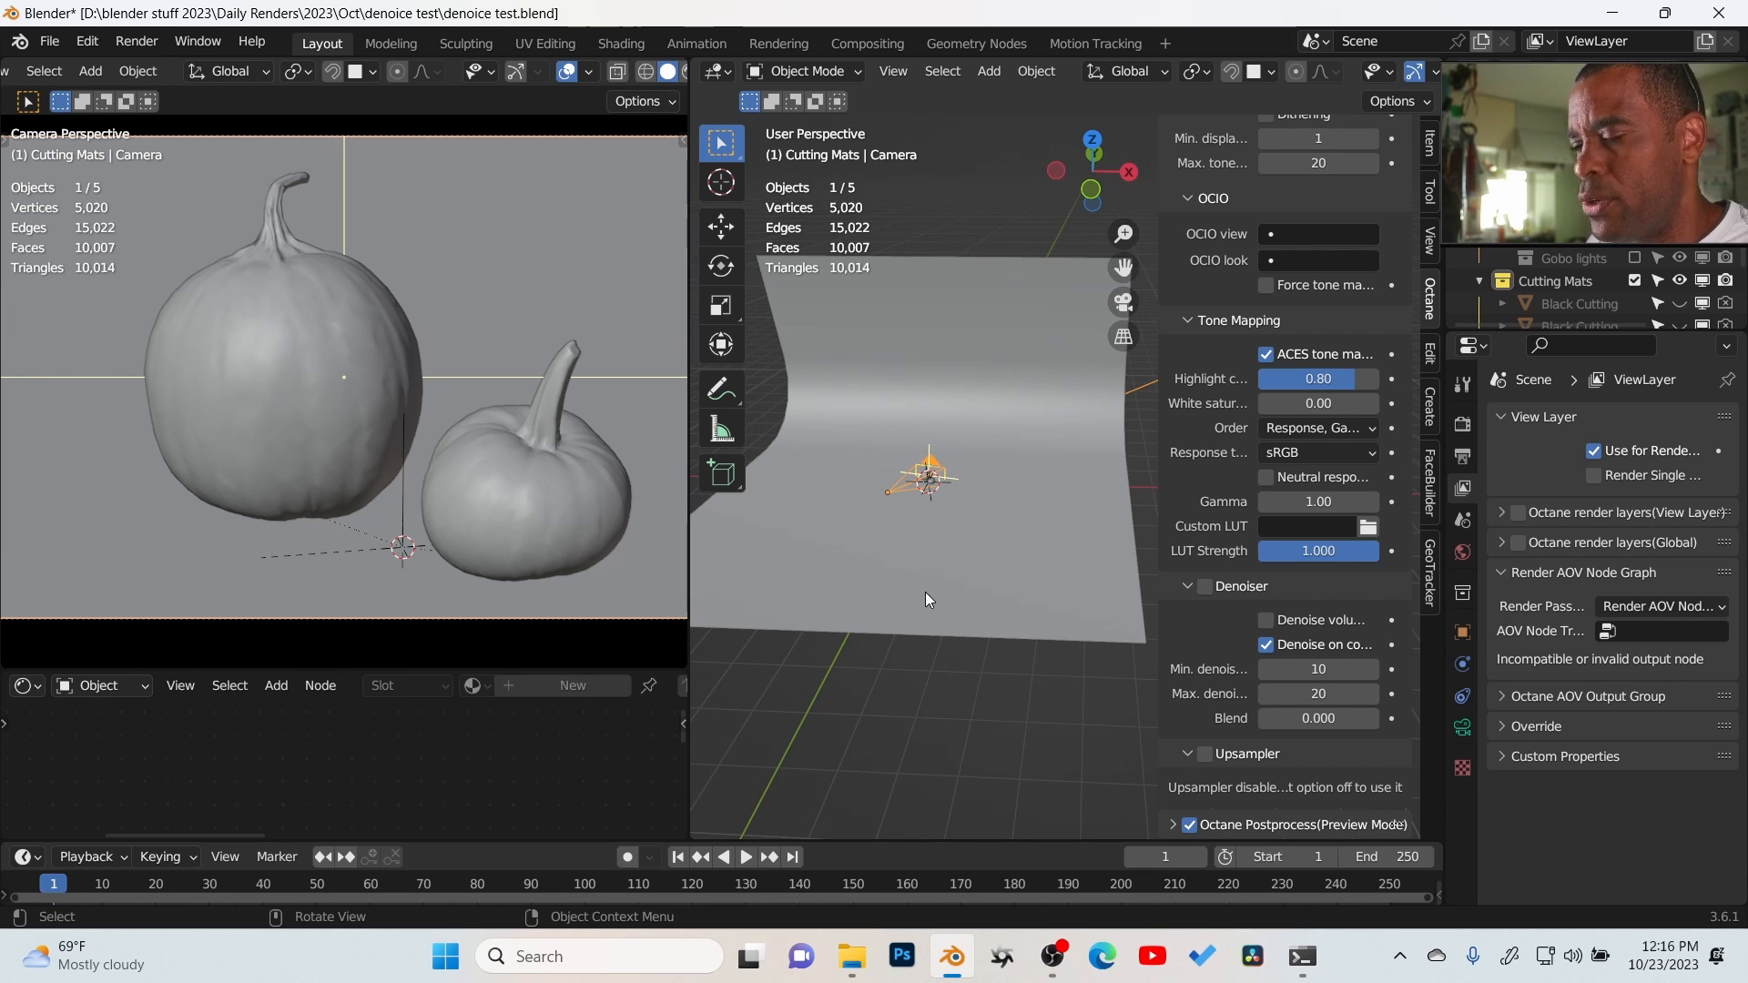
mouse_move(962, 585)
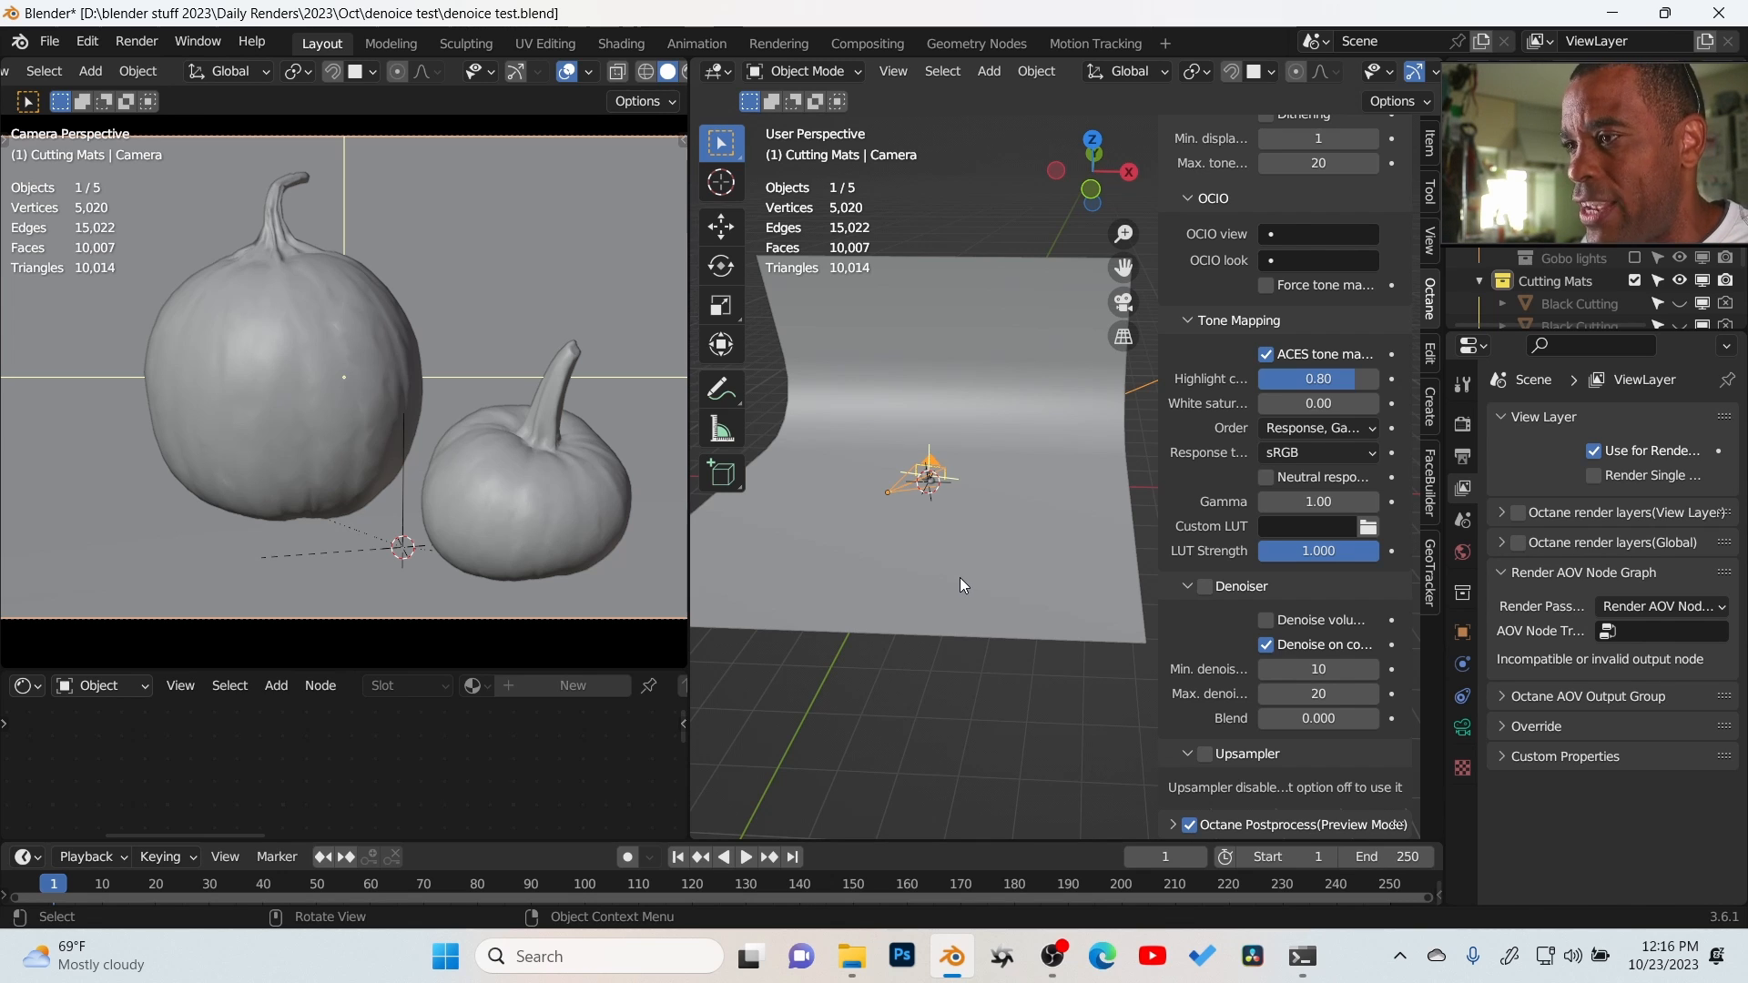
mouse_move(513, 237)
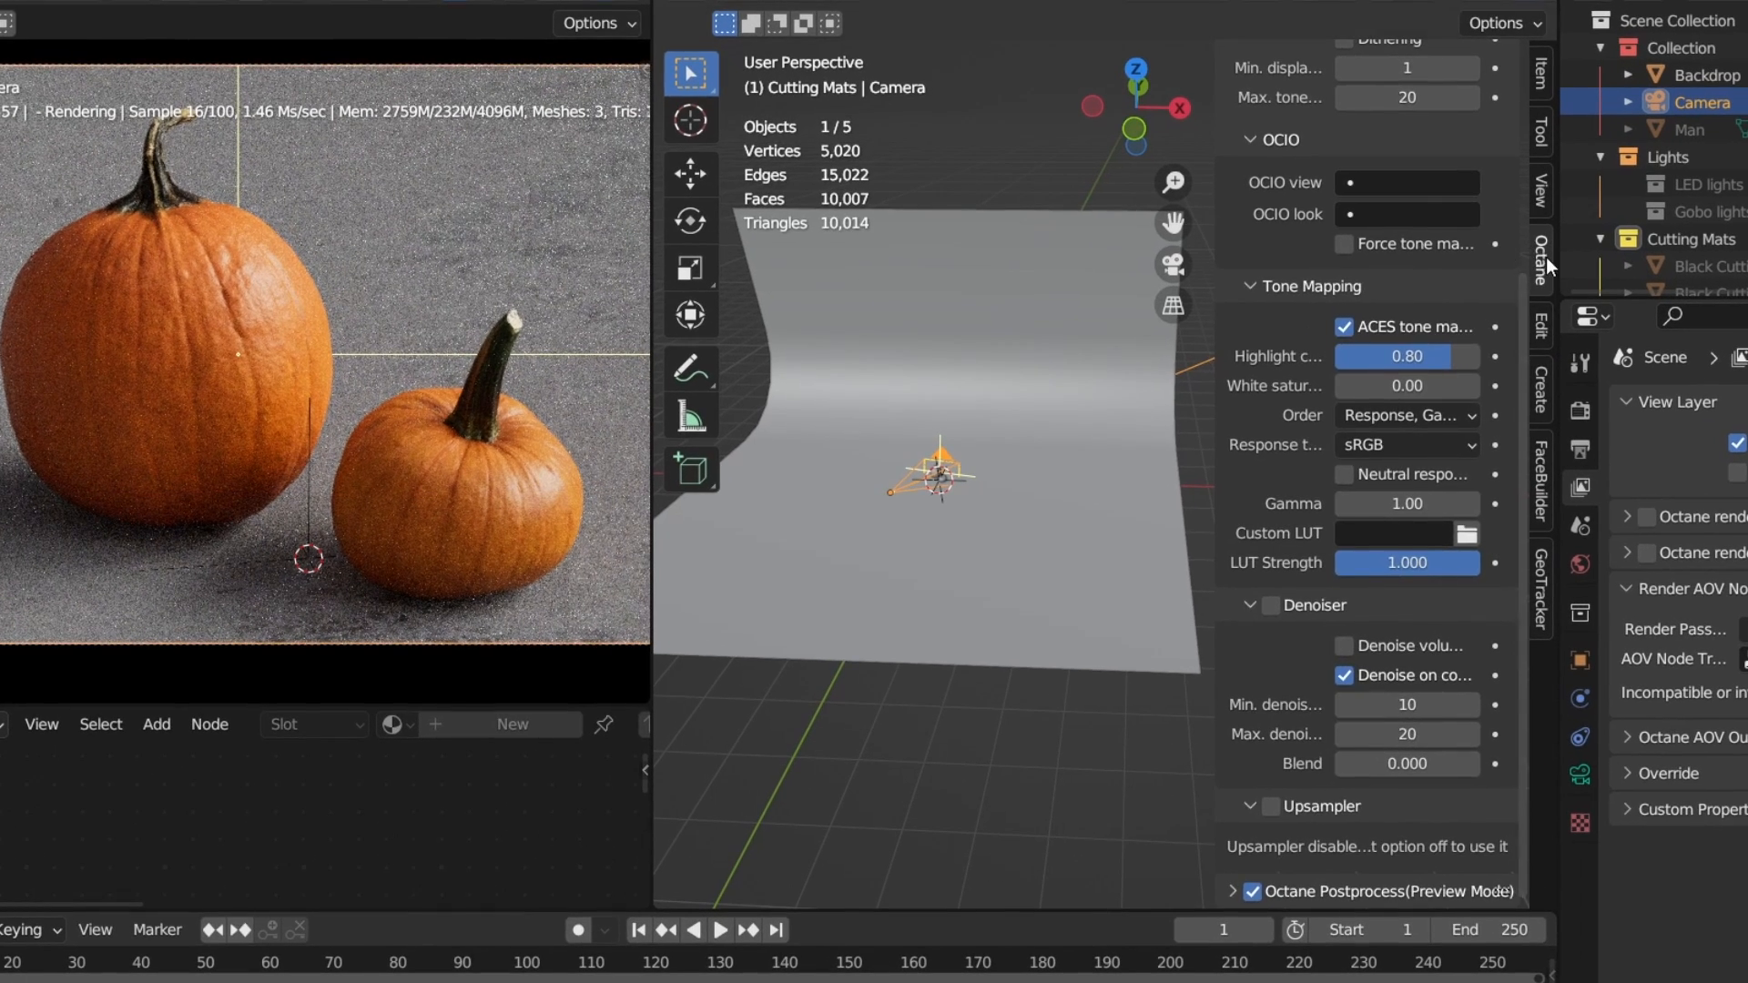
Step: Enable the Denoiser checkbox in the Octane sidebar's camera imager settings
left_click(1231, 59)
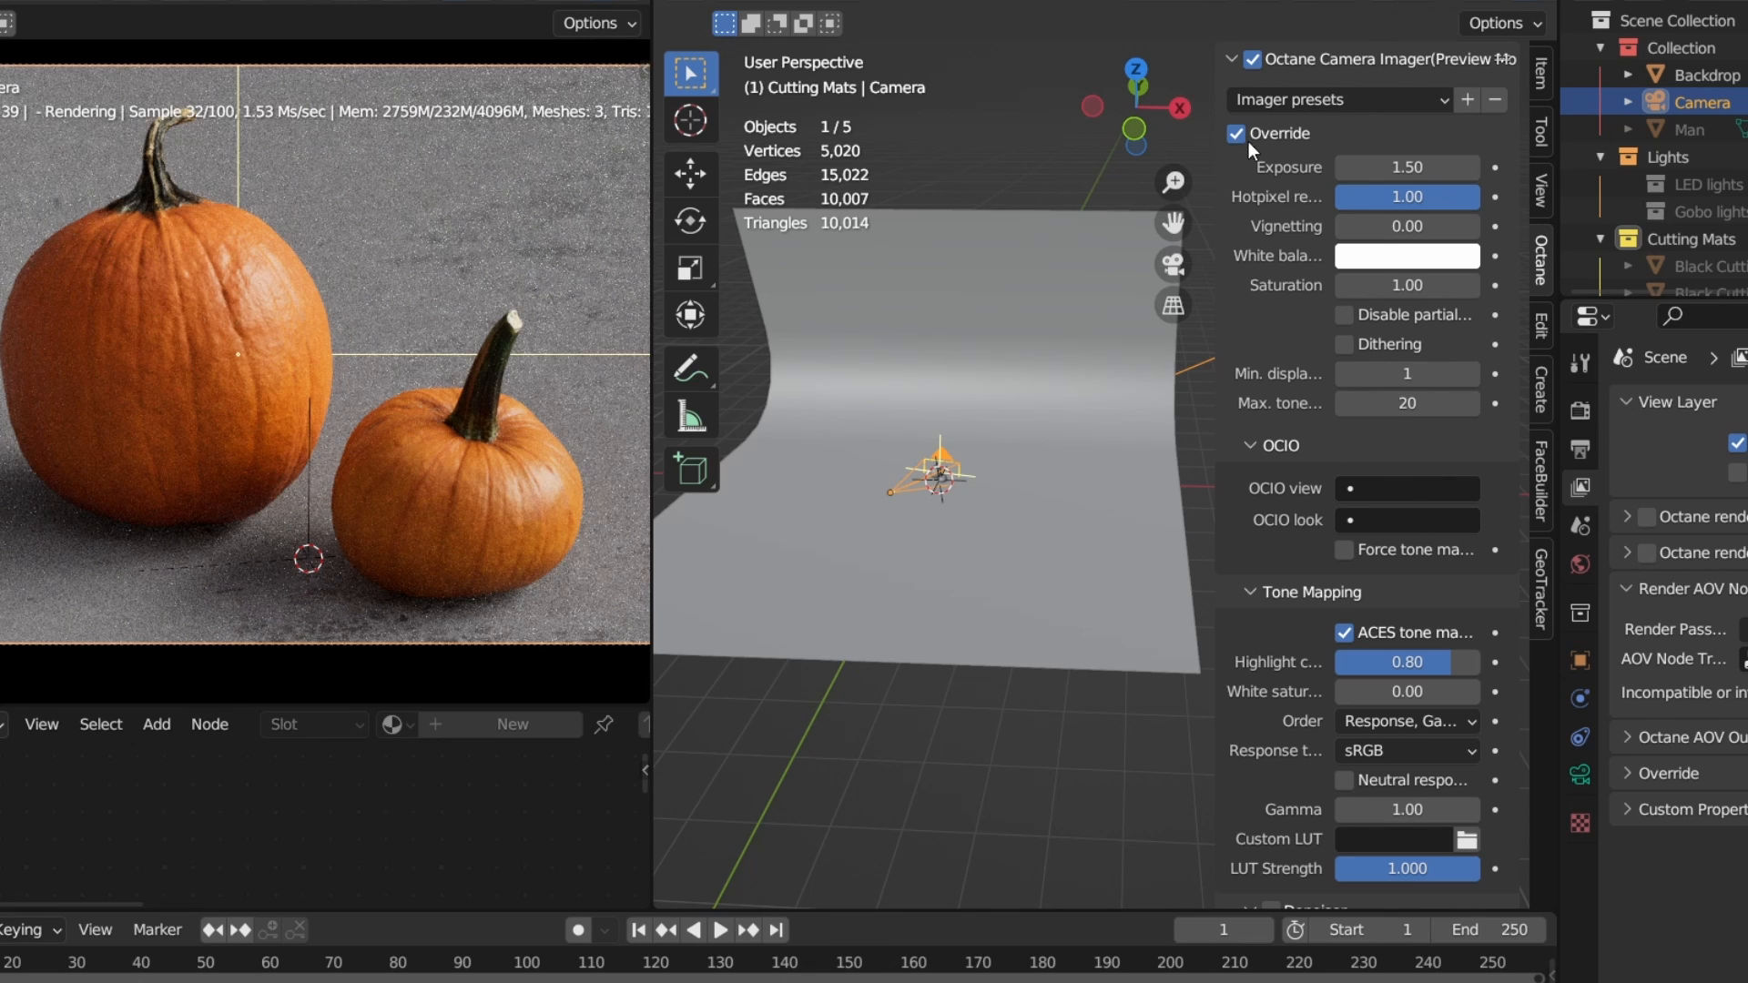
mouse_move(1357, 689)
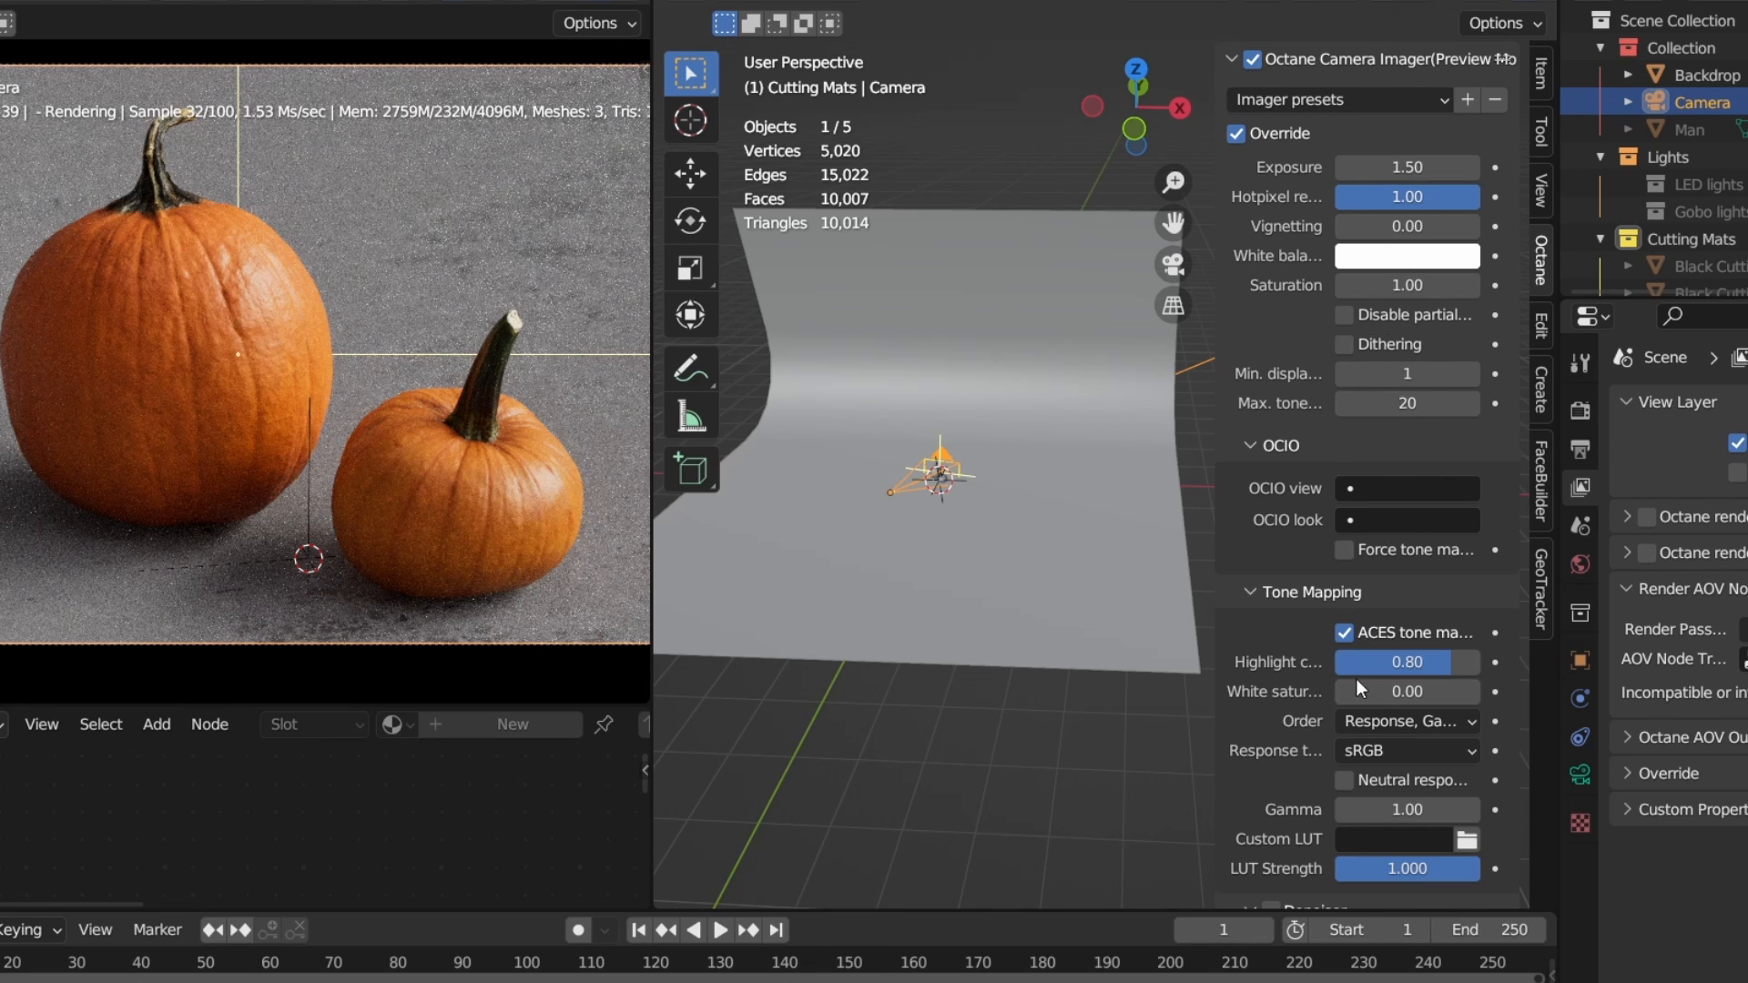
scroll("down", 3)
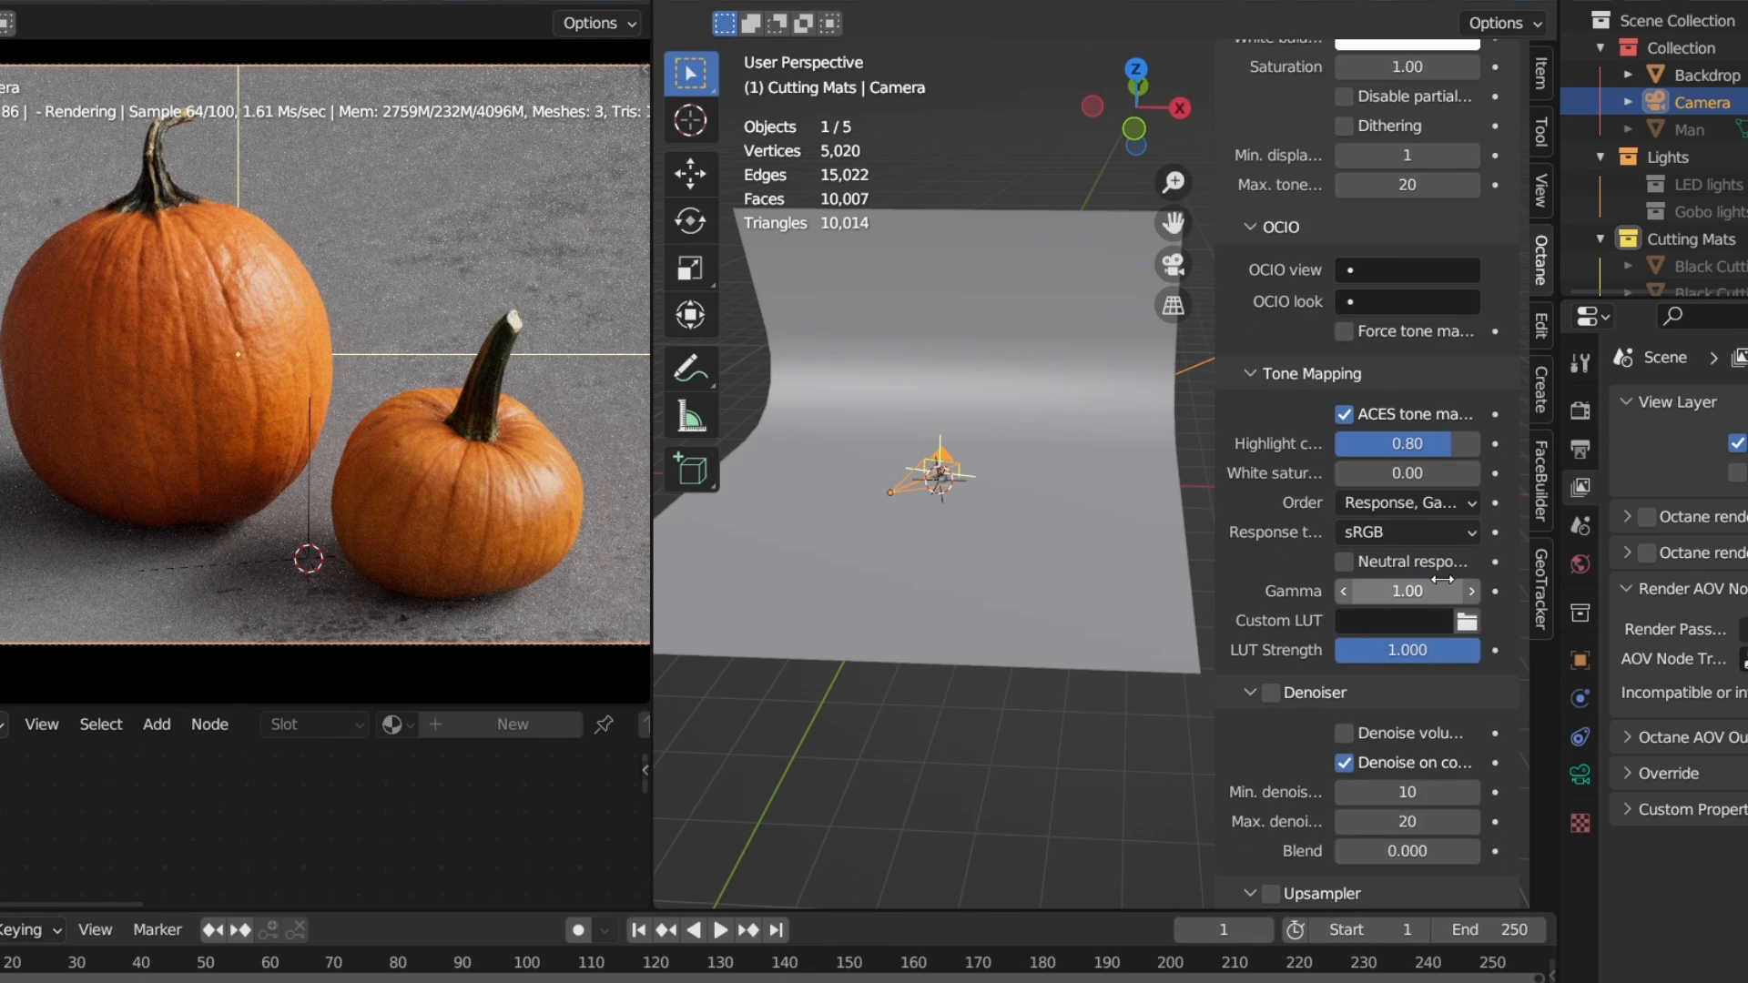
scroll("down", 3)
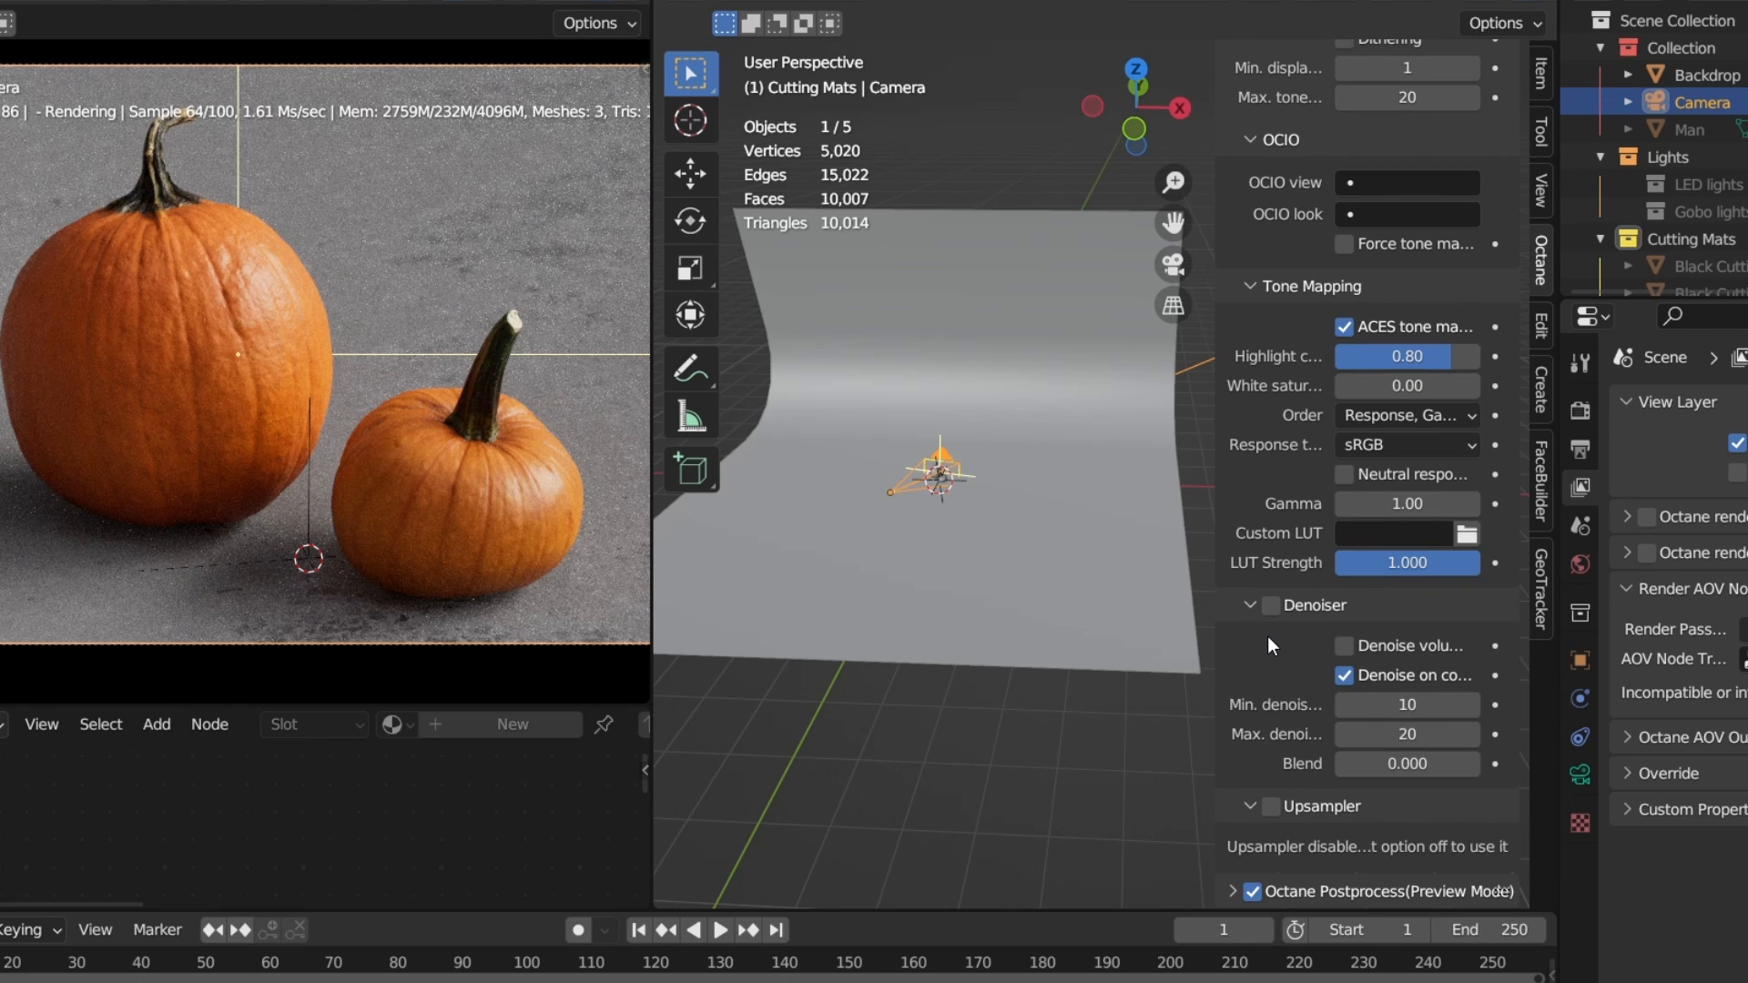
left_click(1271, 605)
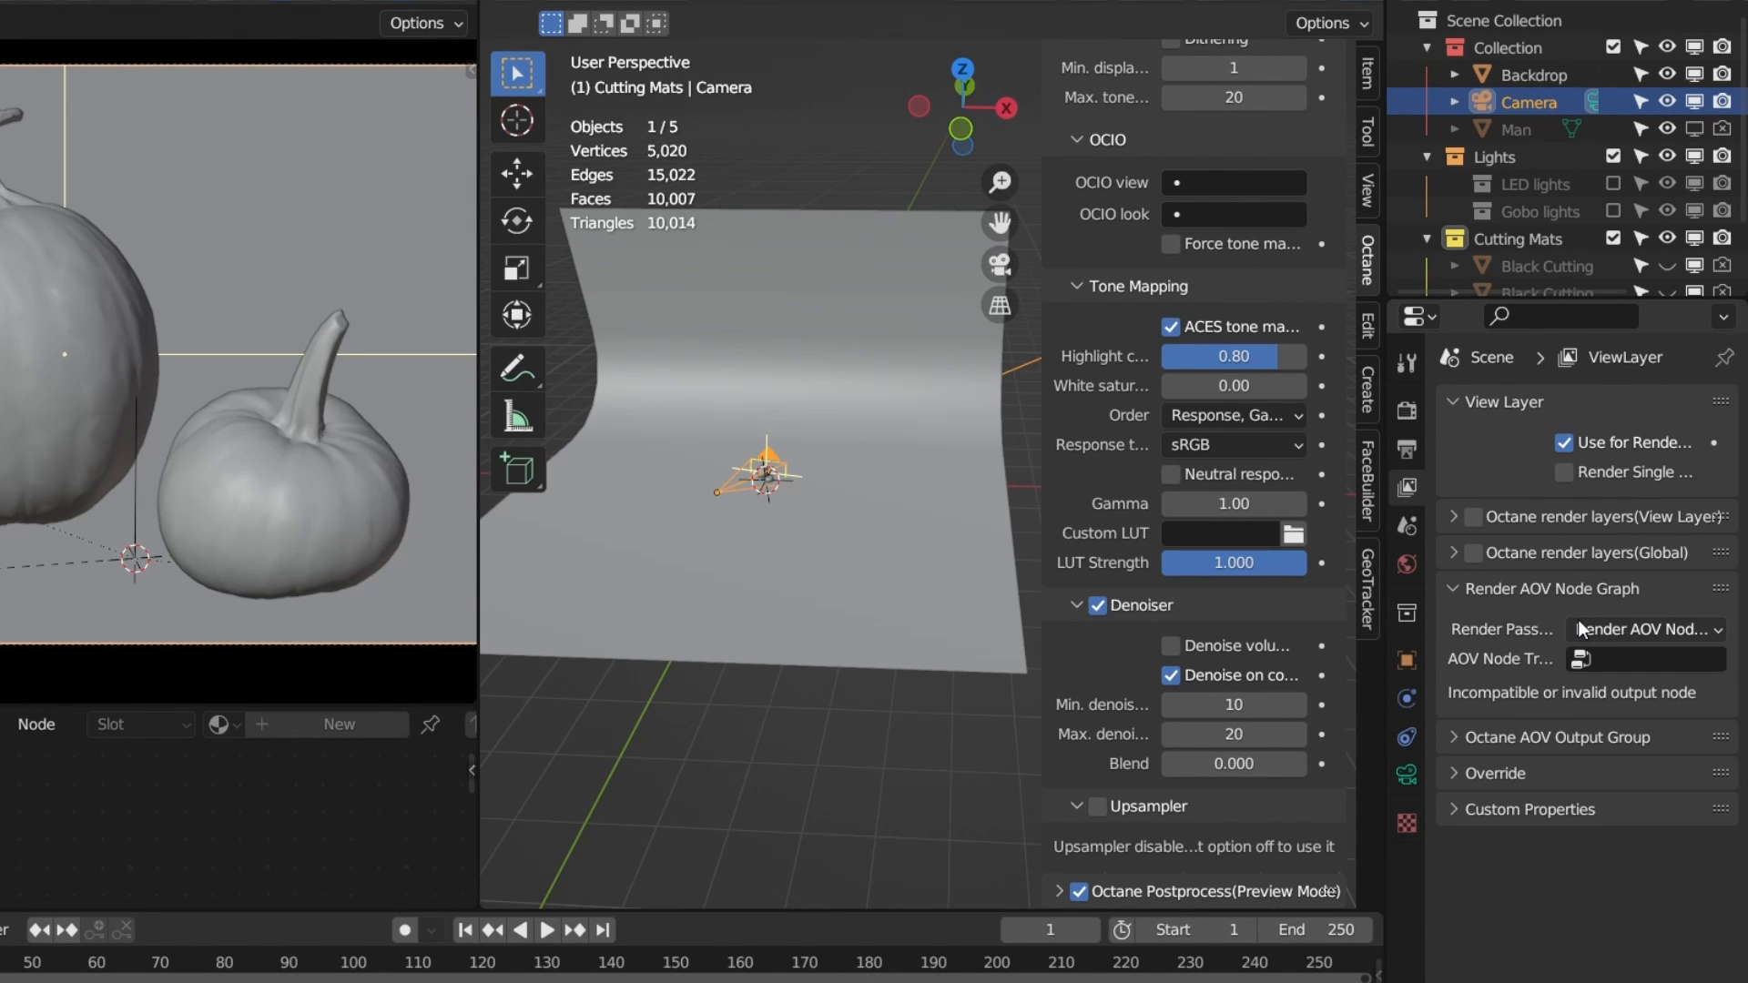
mouse_move(1480, 600)
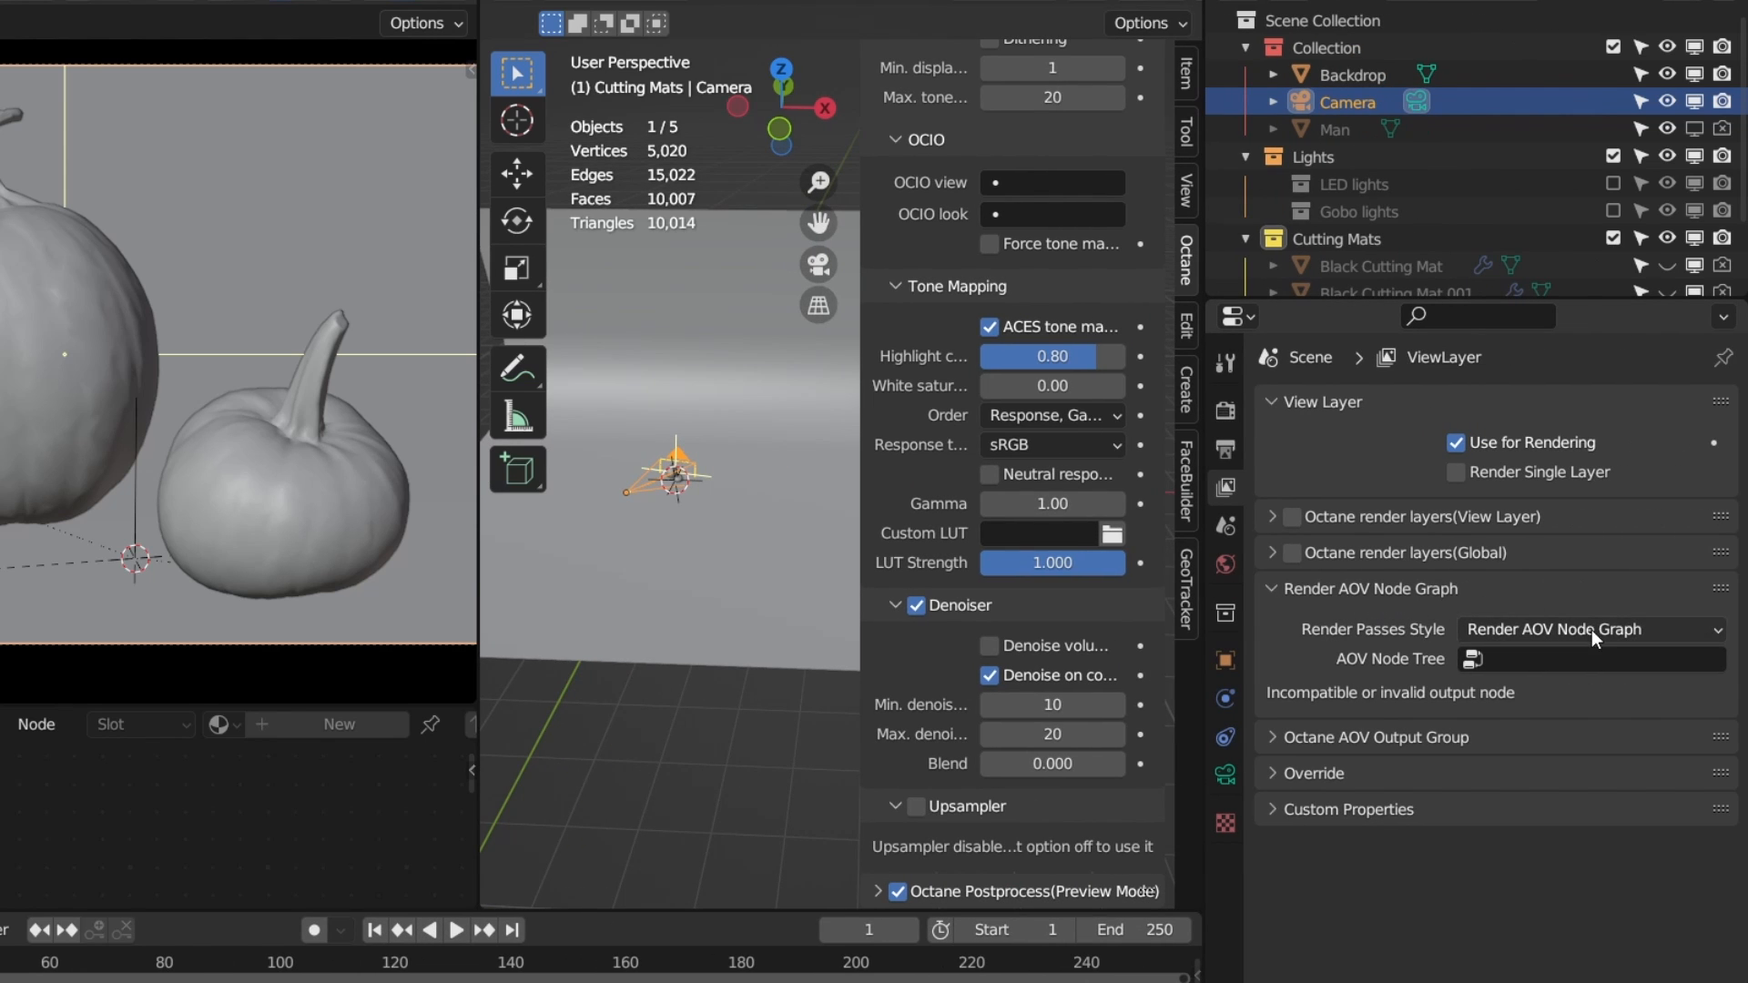
Step: Set Render Passes Style to Classic Render Passes and preview pass type to Denoiser Beauty
left_click(1590, 629)
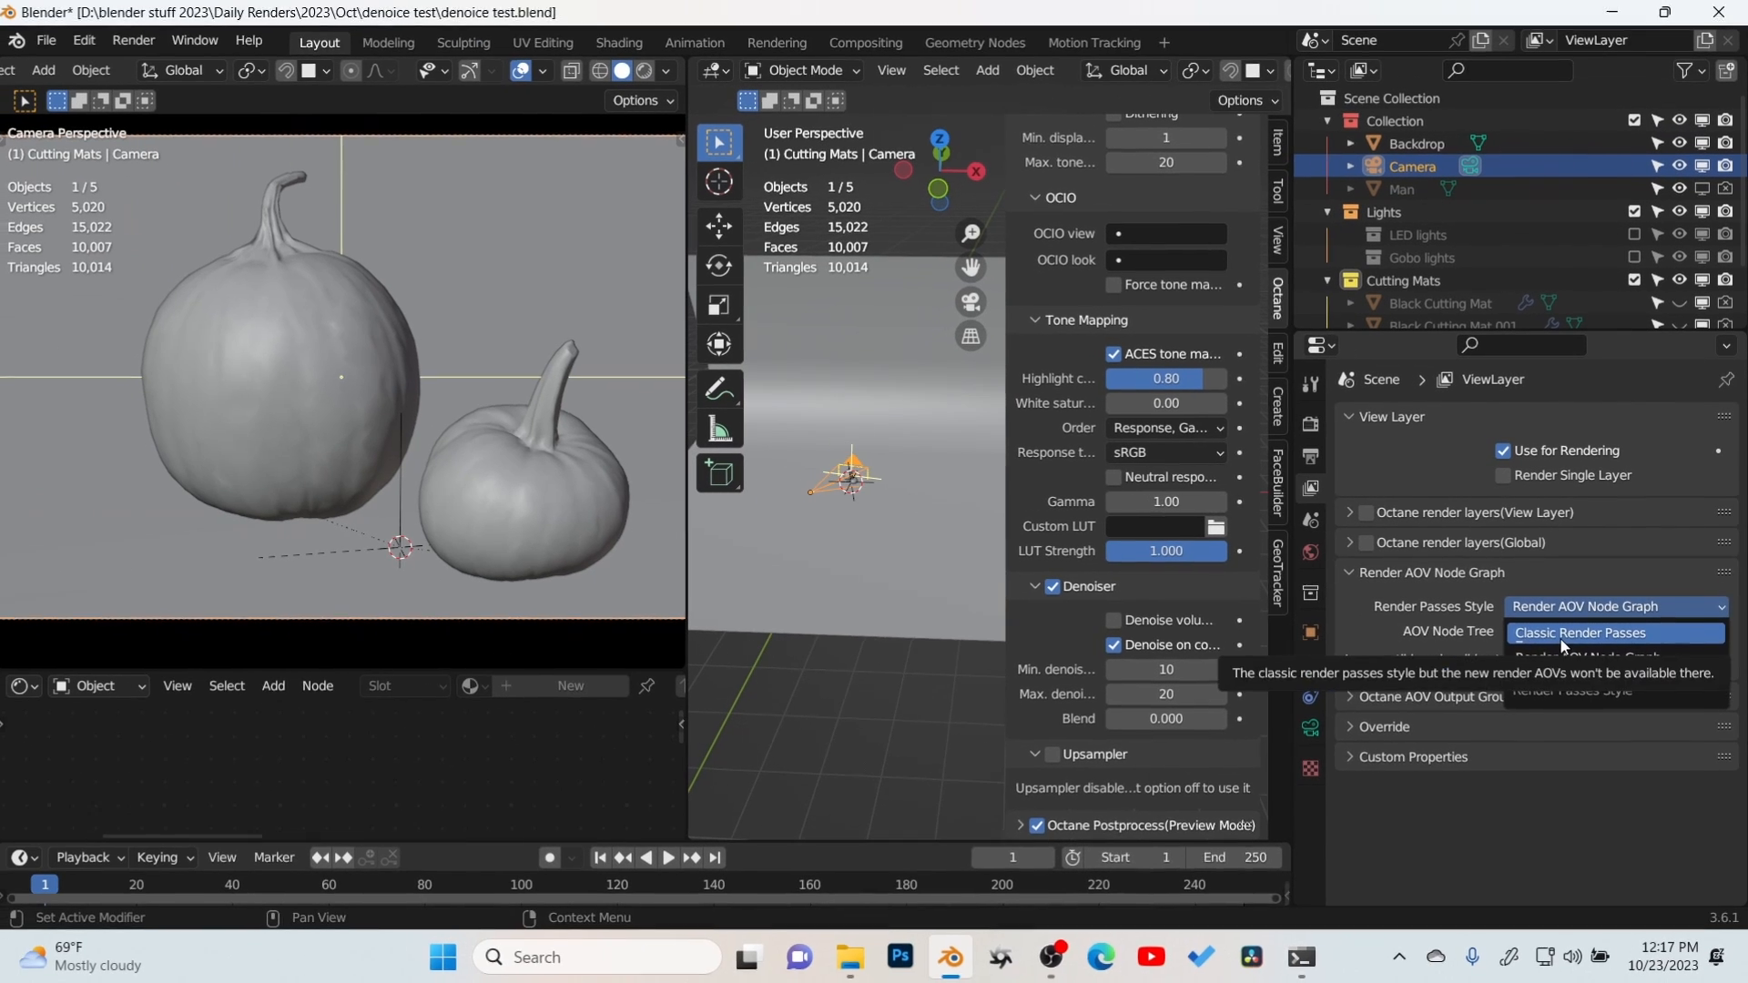
left_click(1575, 632)
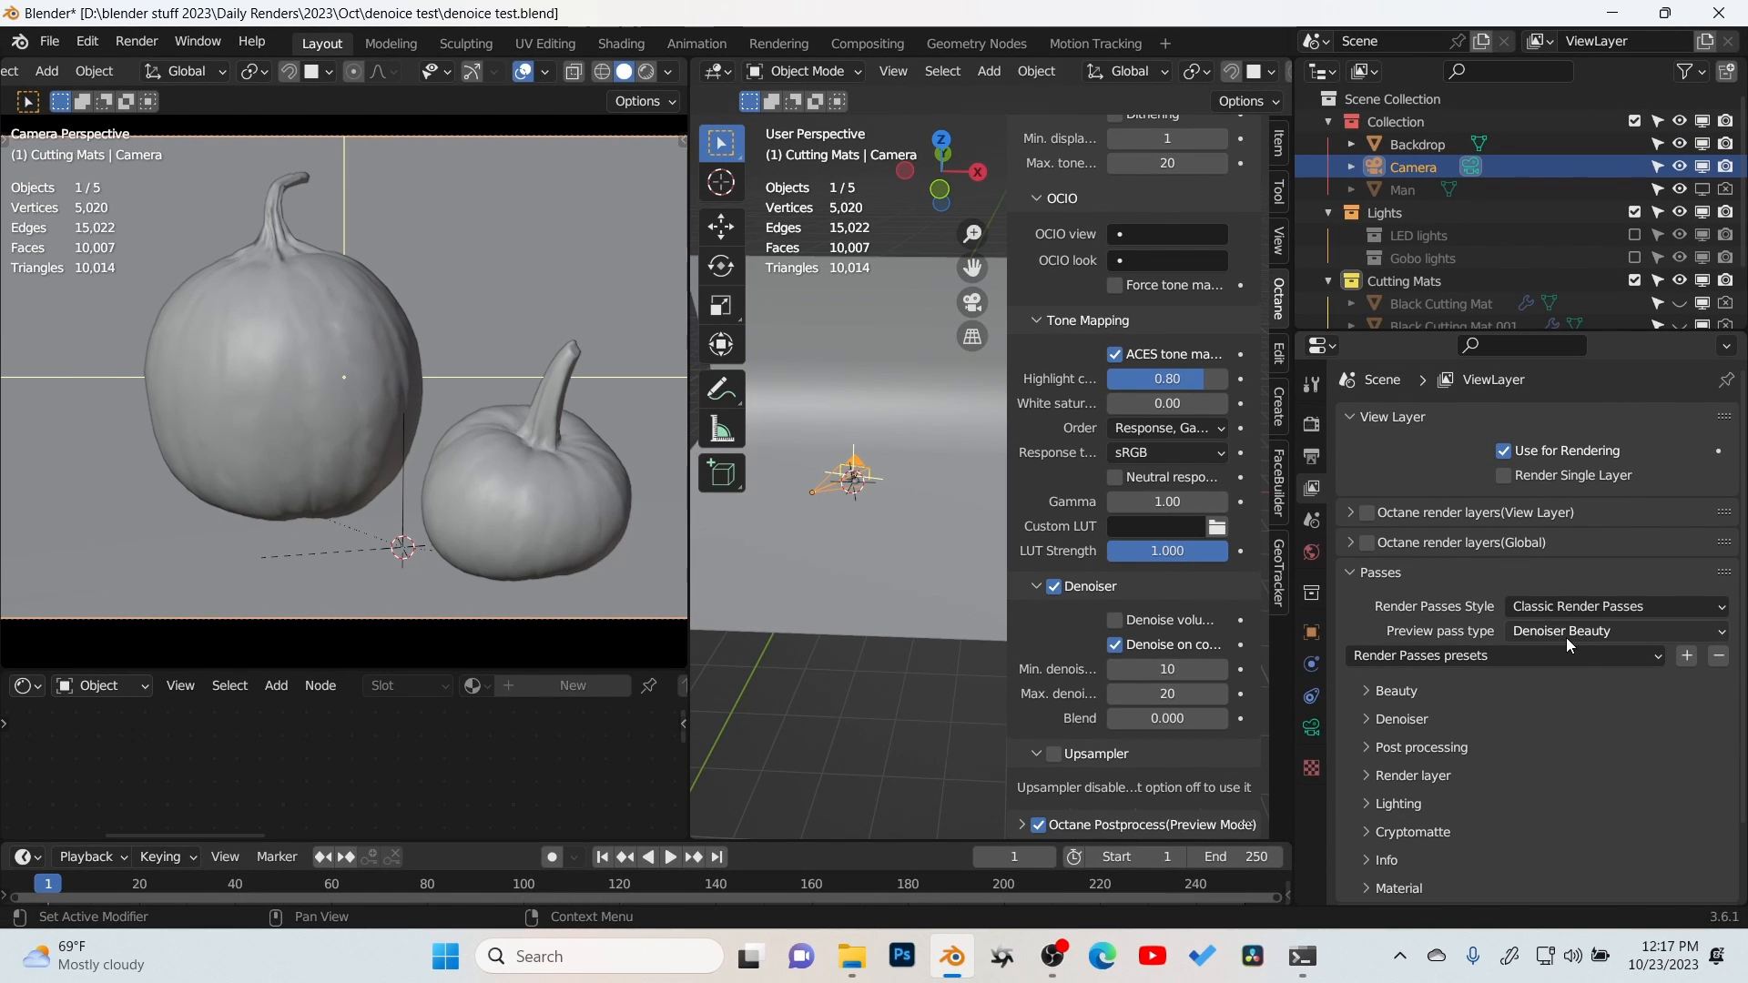
left_click(1614, 630)
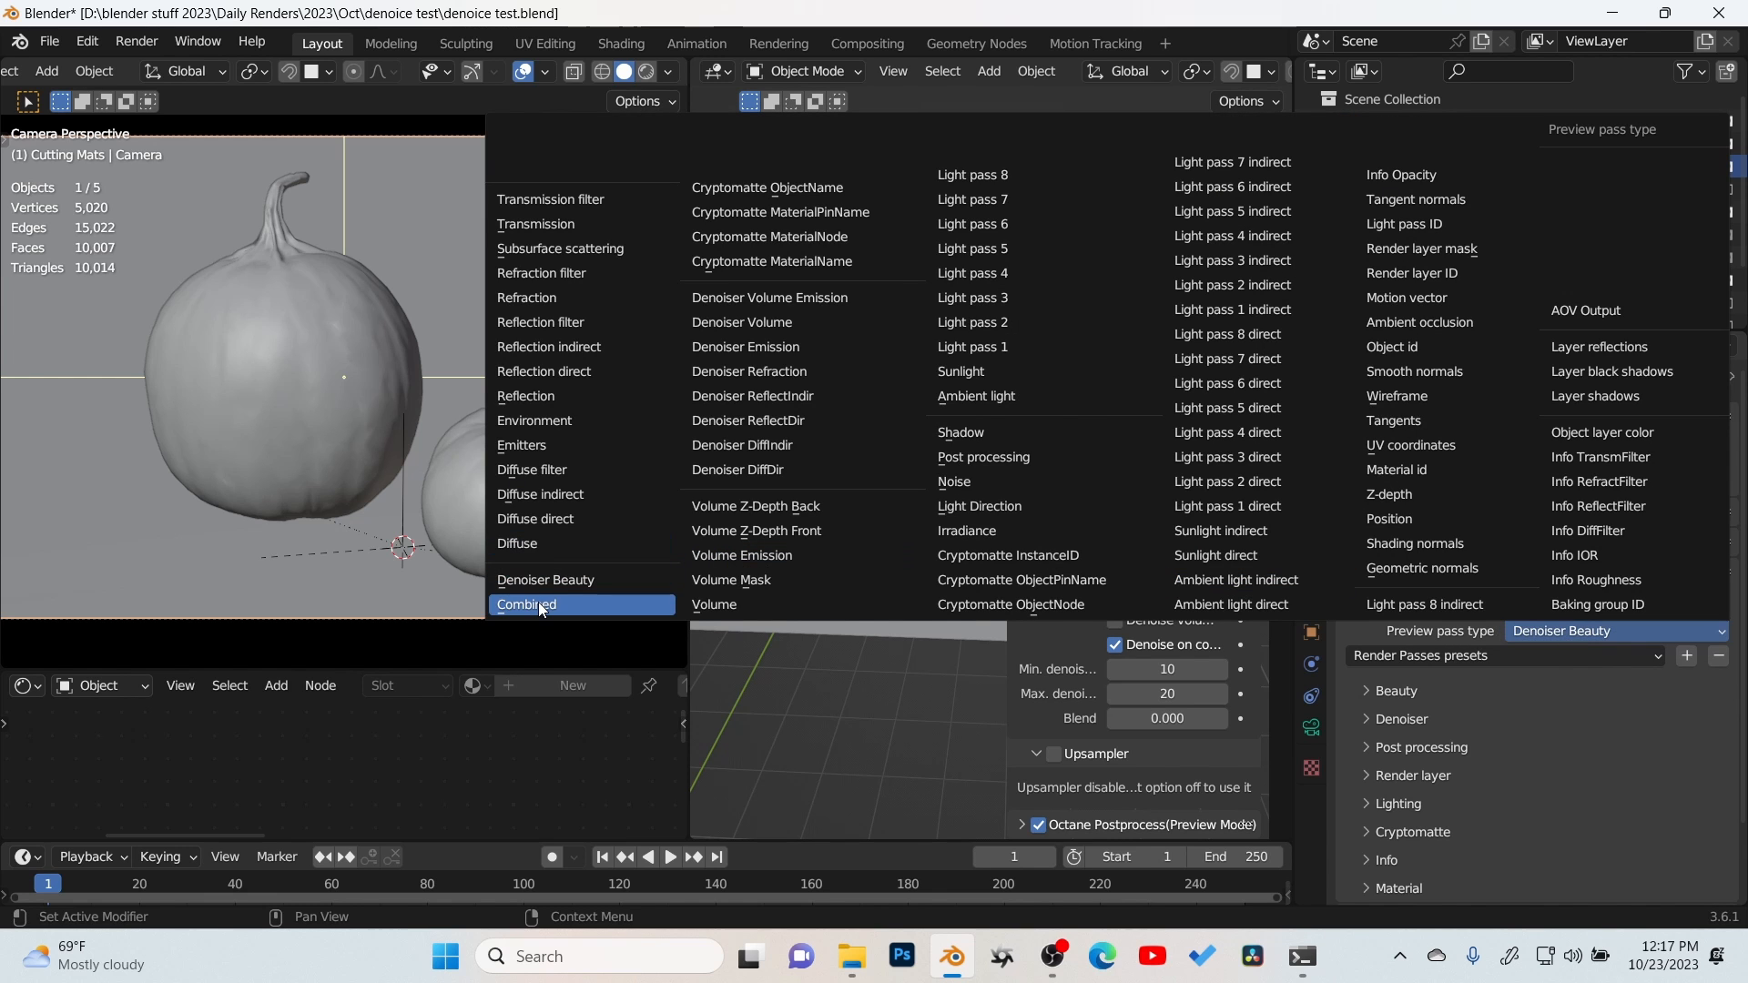
left_click(536, 604)
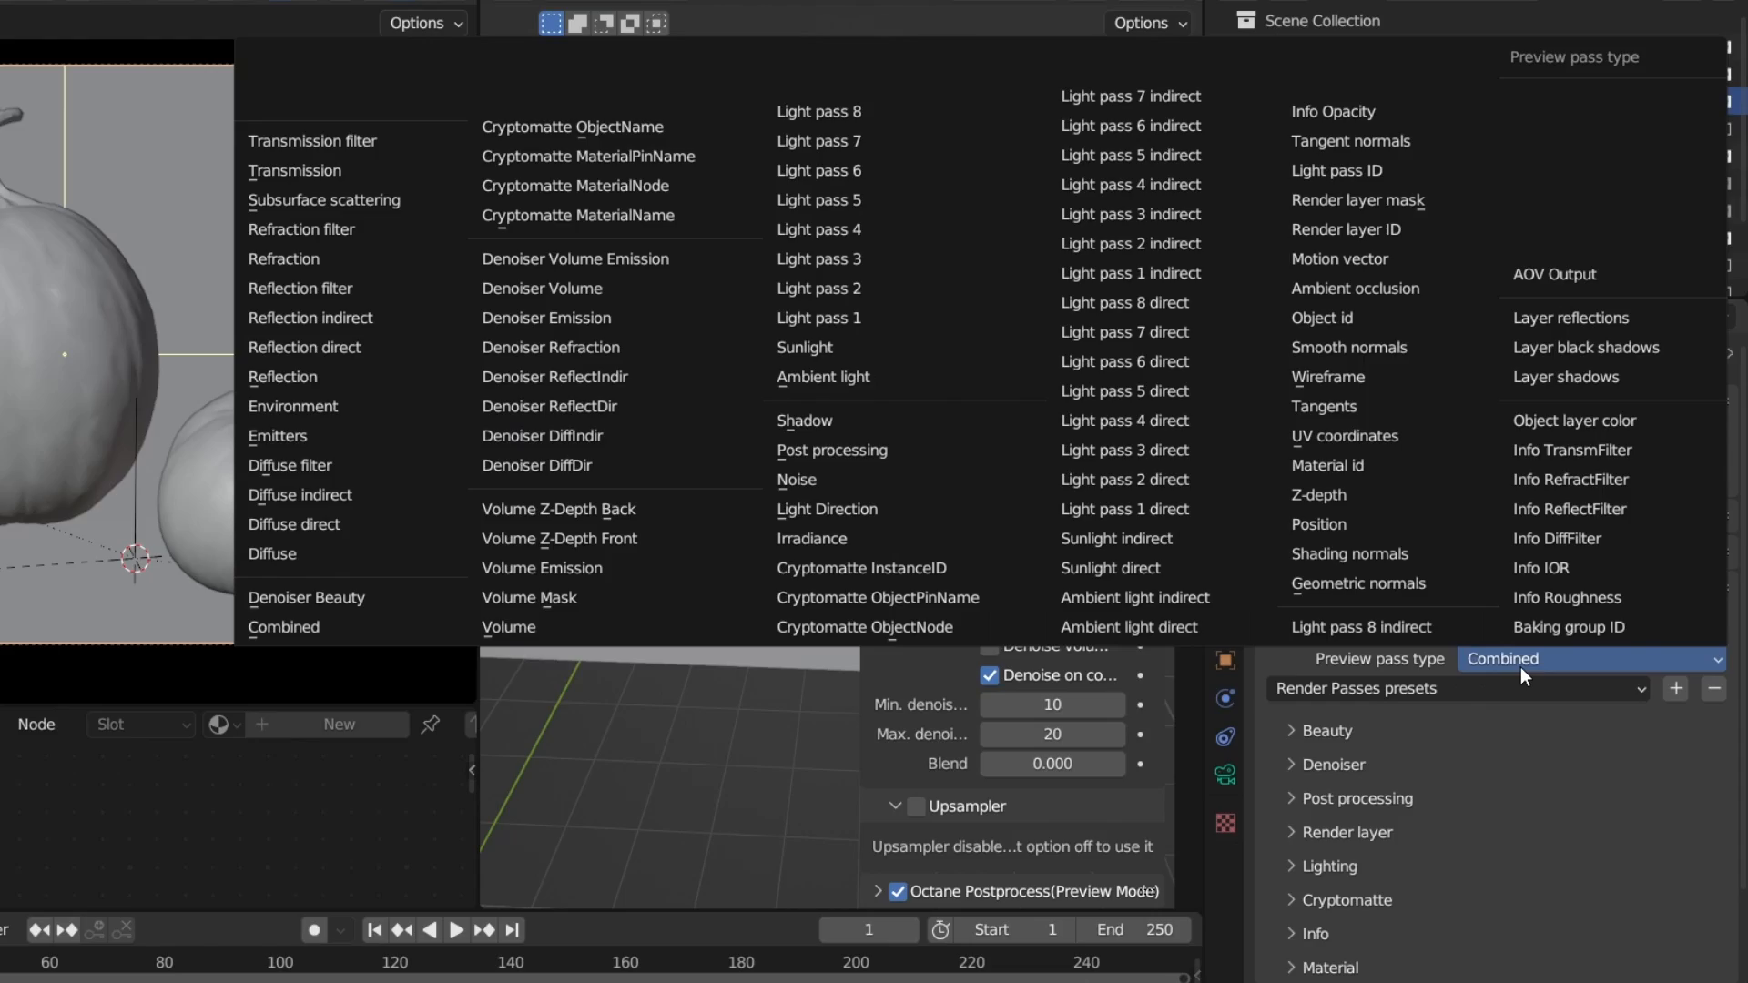
mouse_move(327, 597)
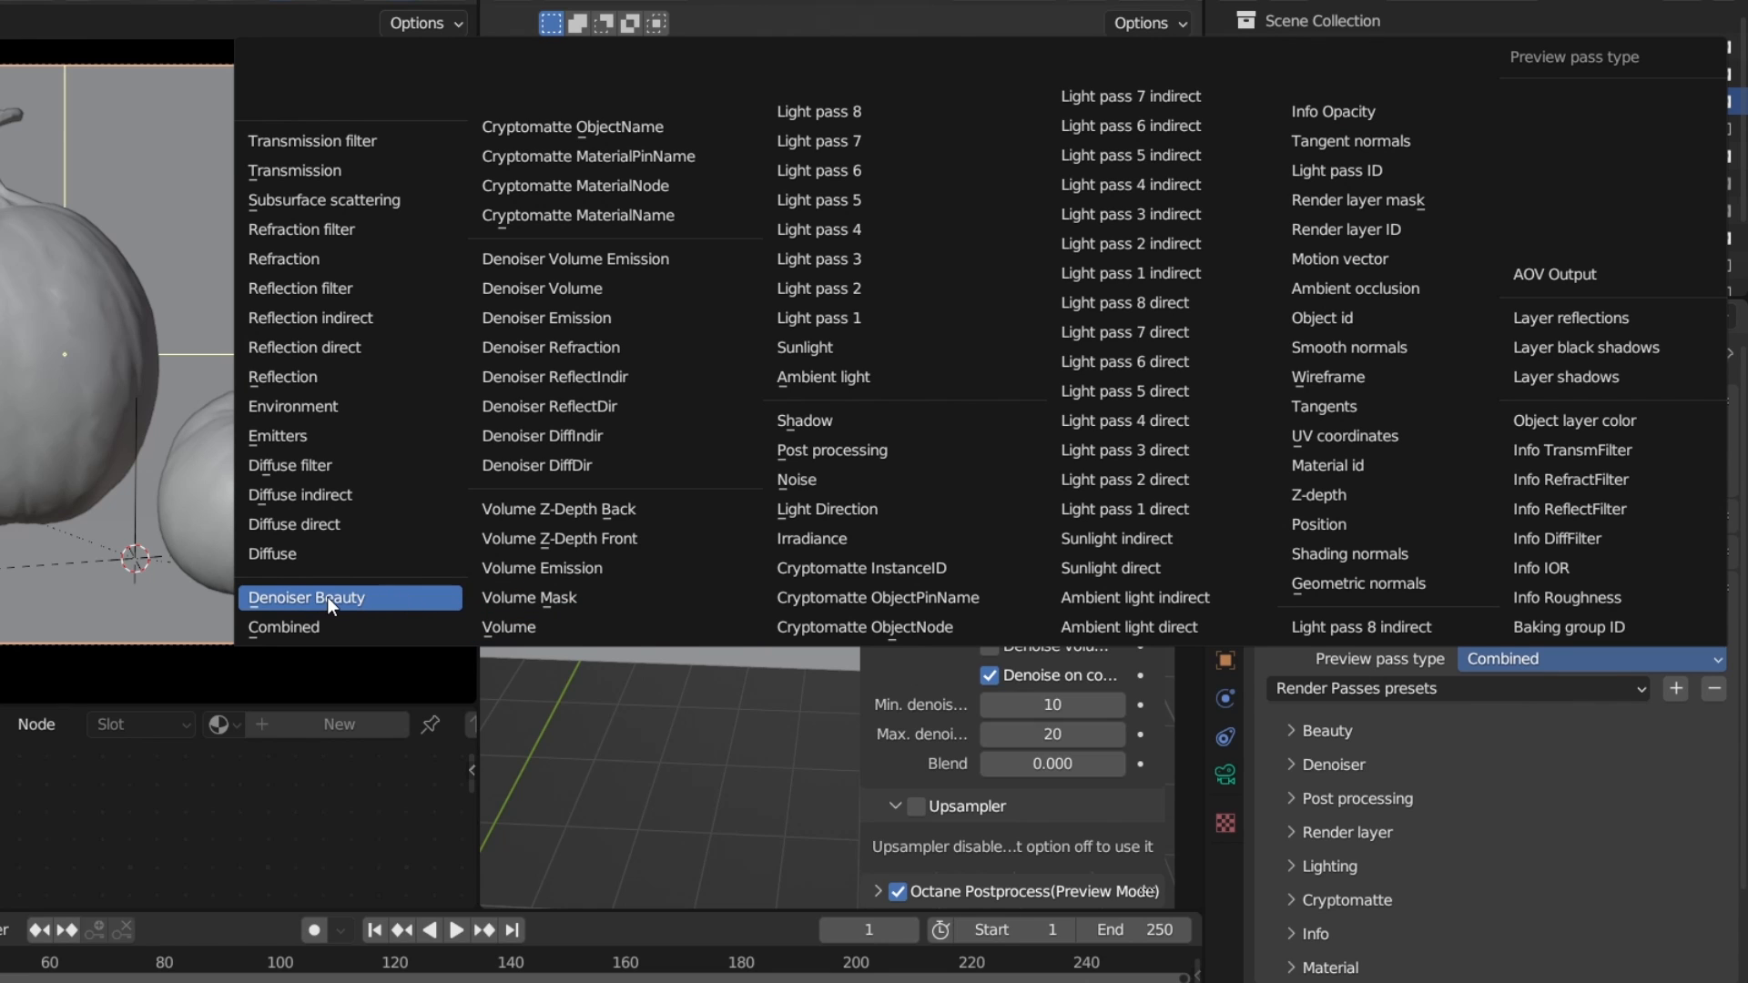
left_click(308, 597)
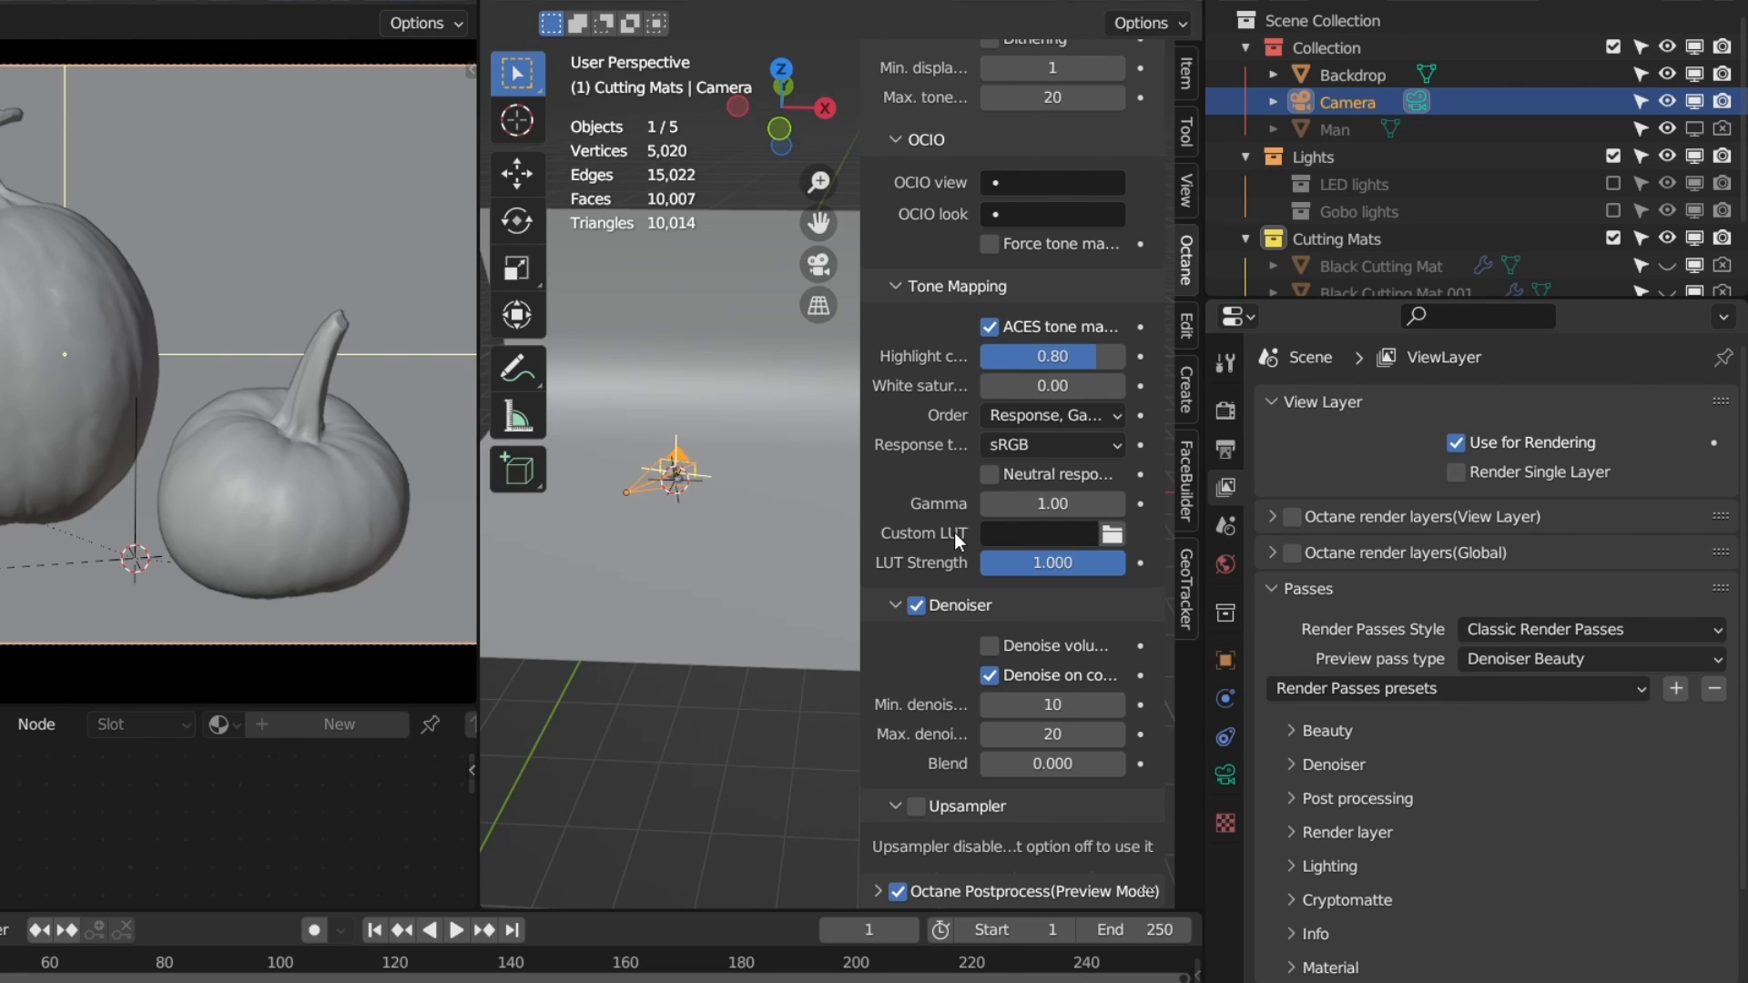
mouse_move(913, 625)
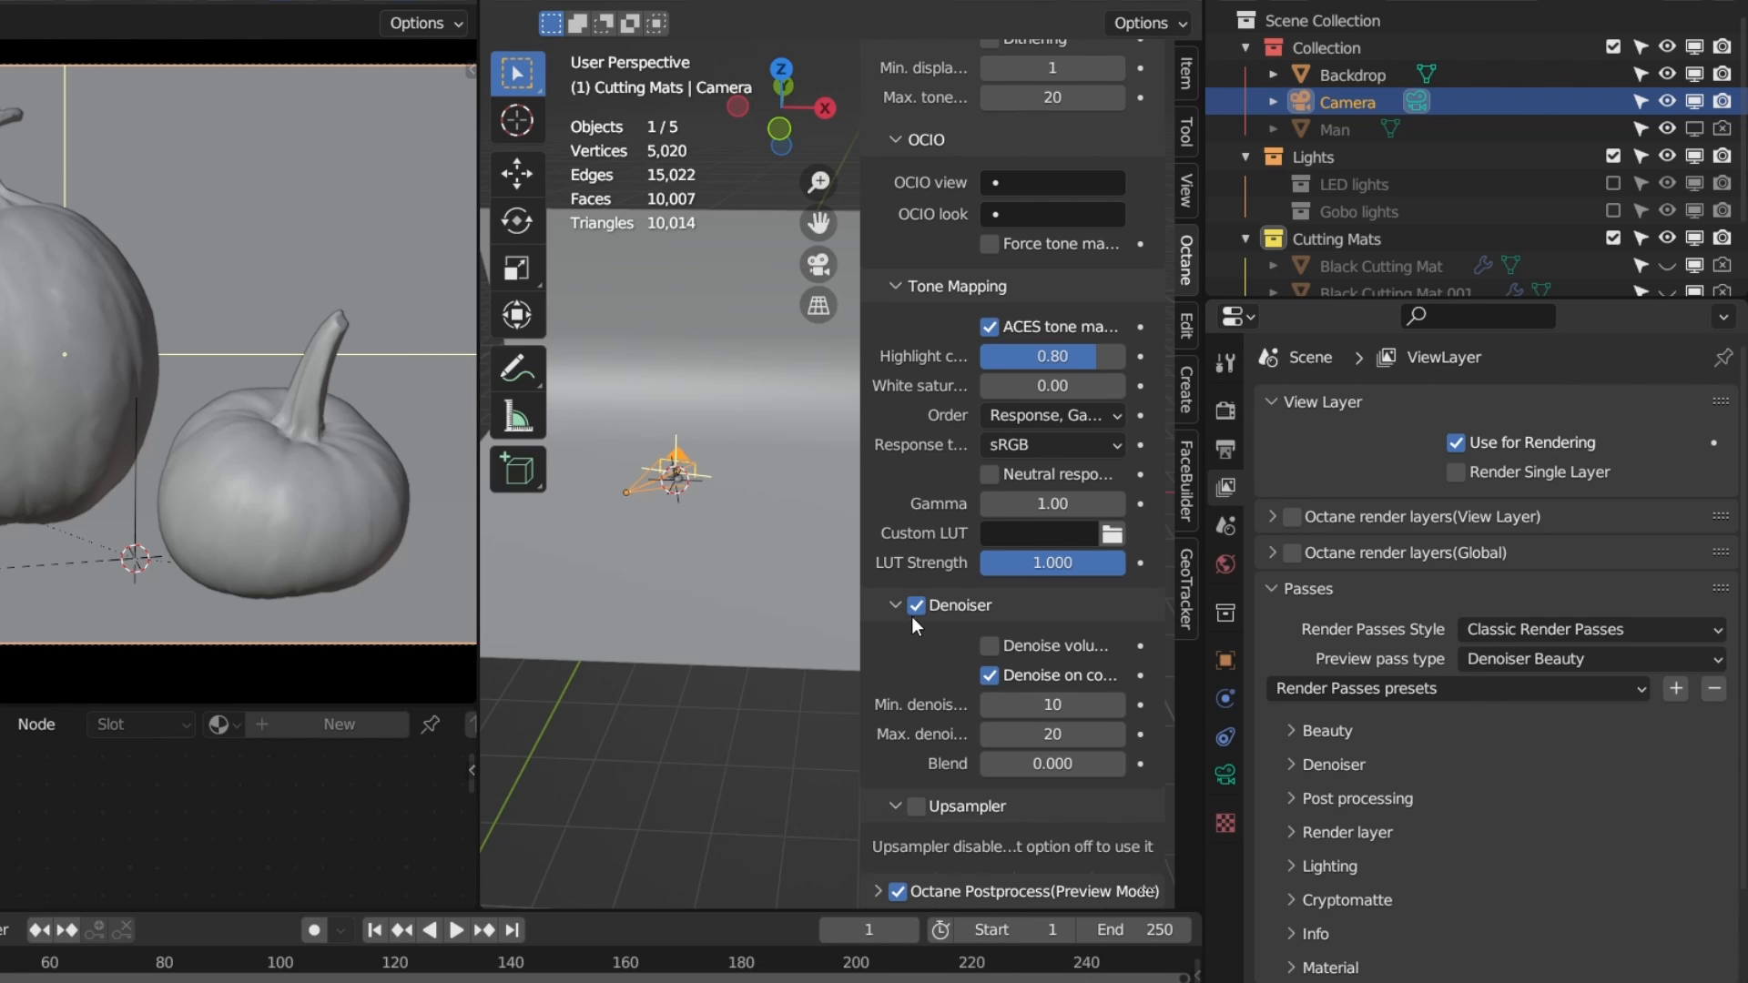
mouse_move(868, 661)
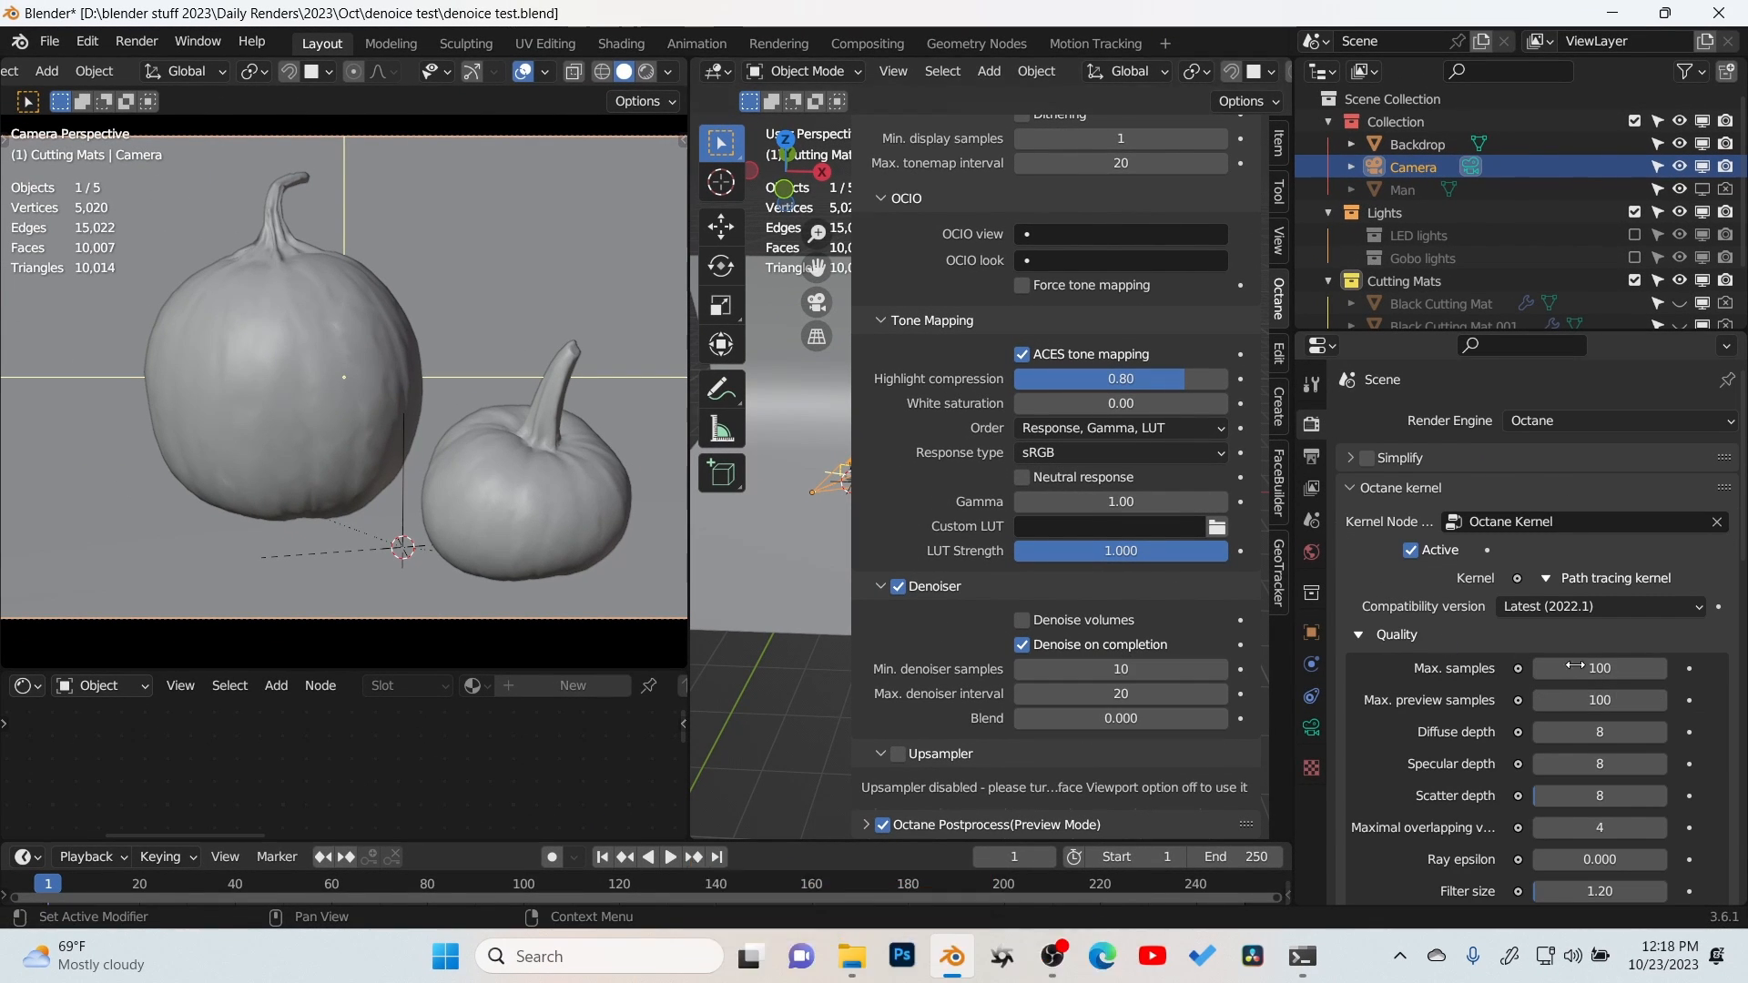
mouse_move(1120, 669)
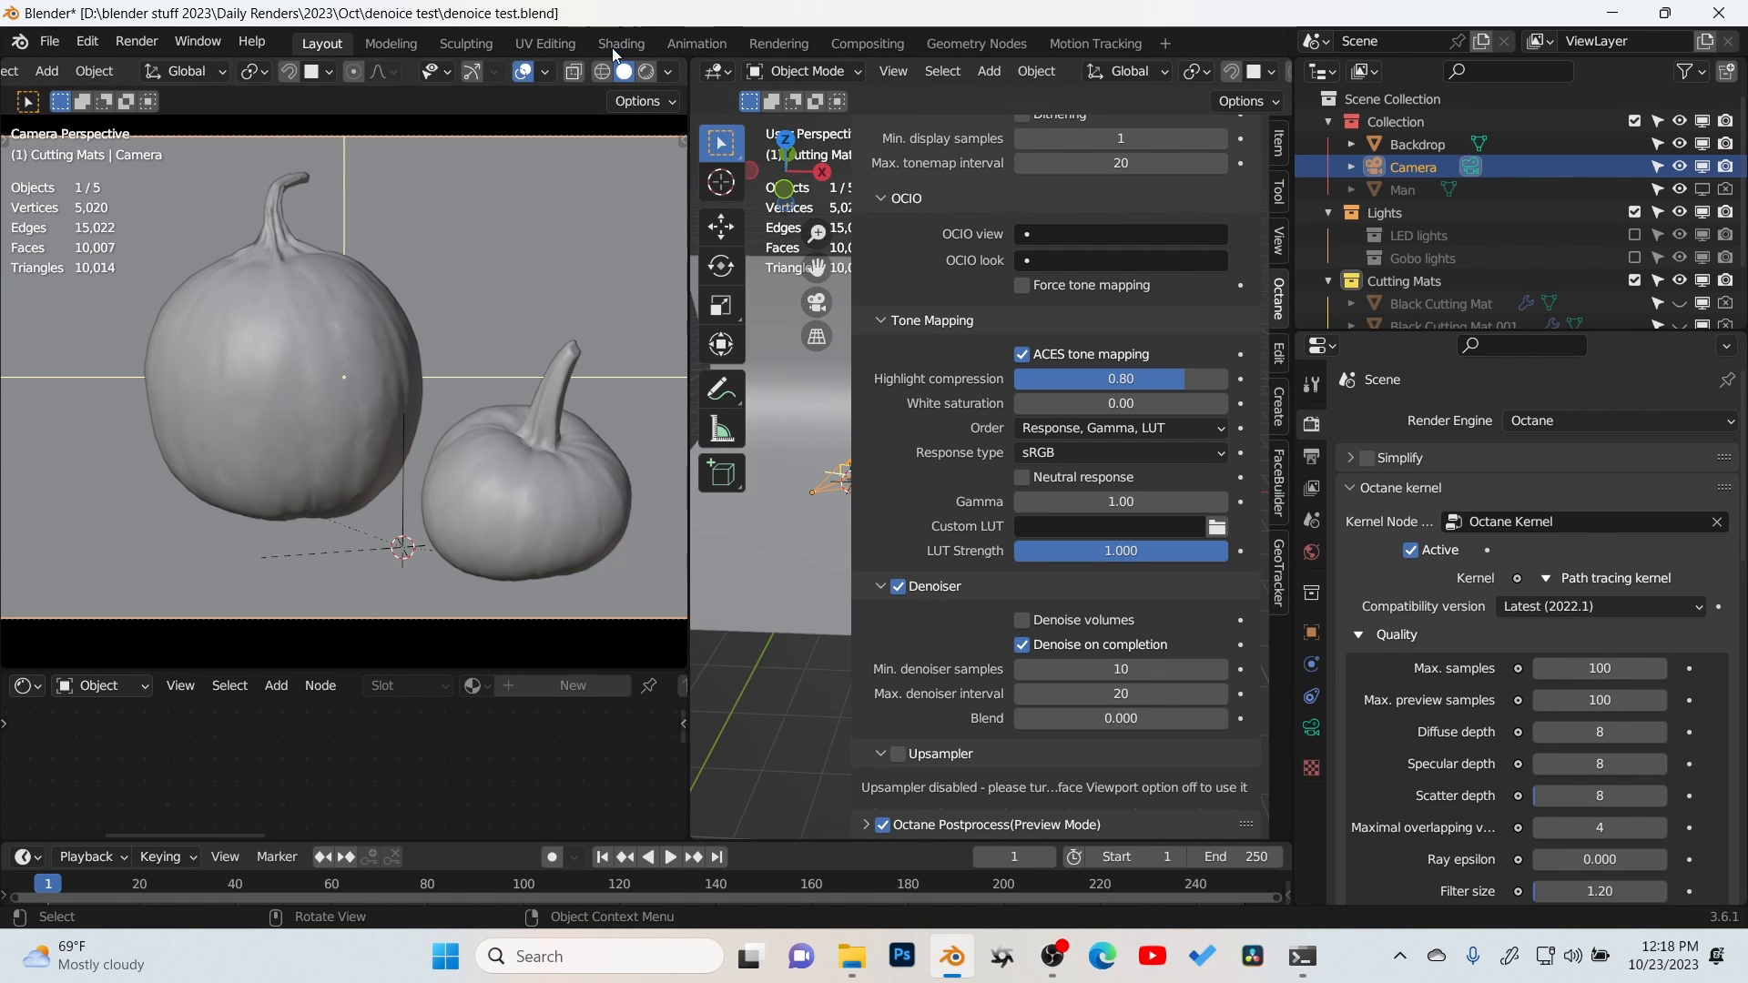
Step: Start Rendered viewport shading and untick Denoise on completion in the Octane Denoiser settings
left_click(644, 70)
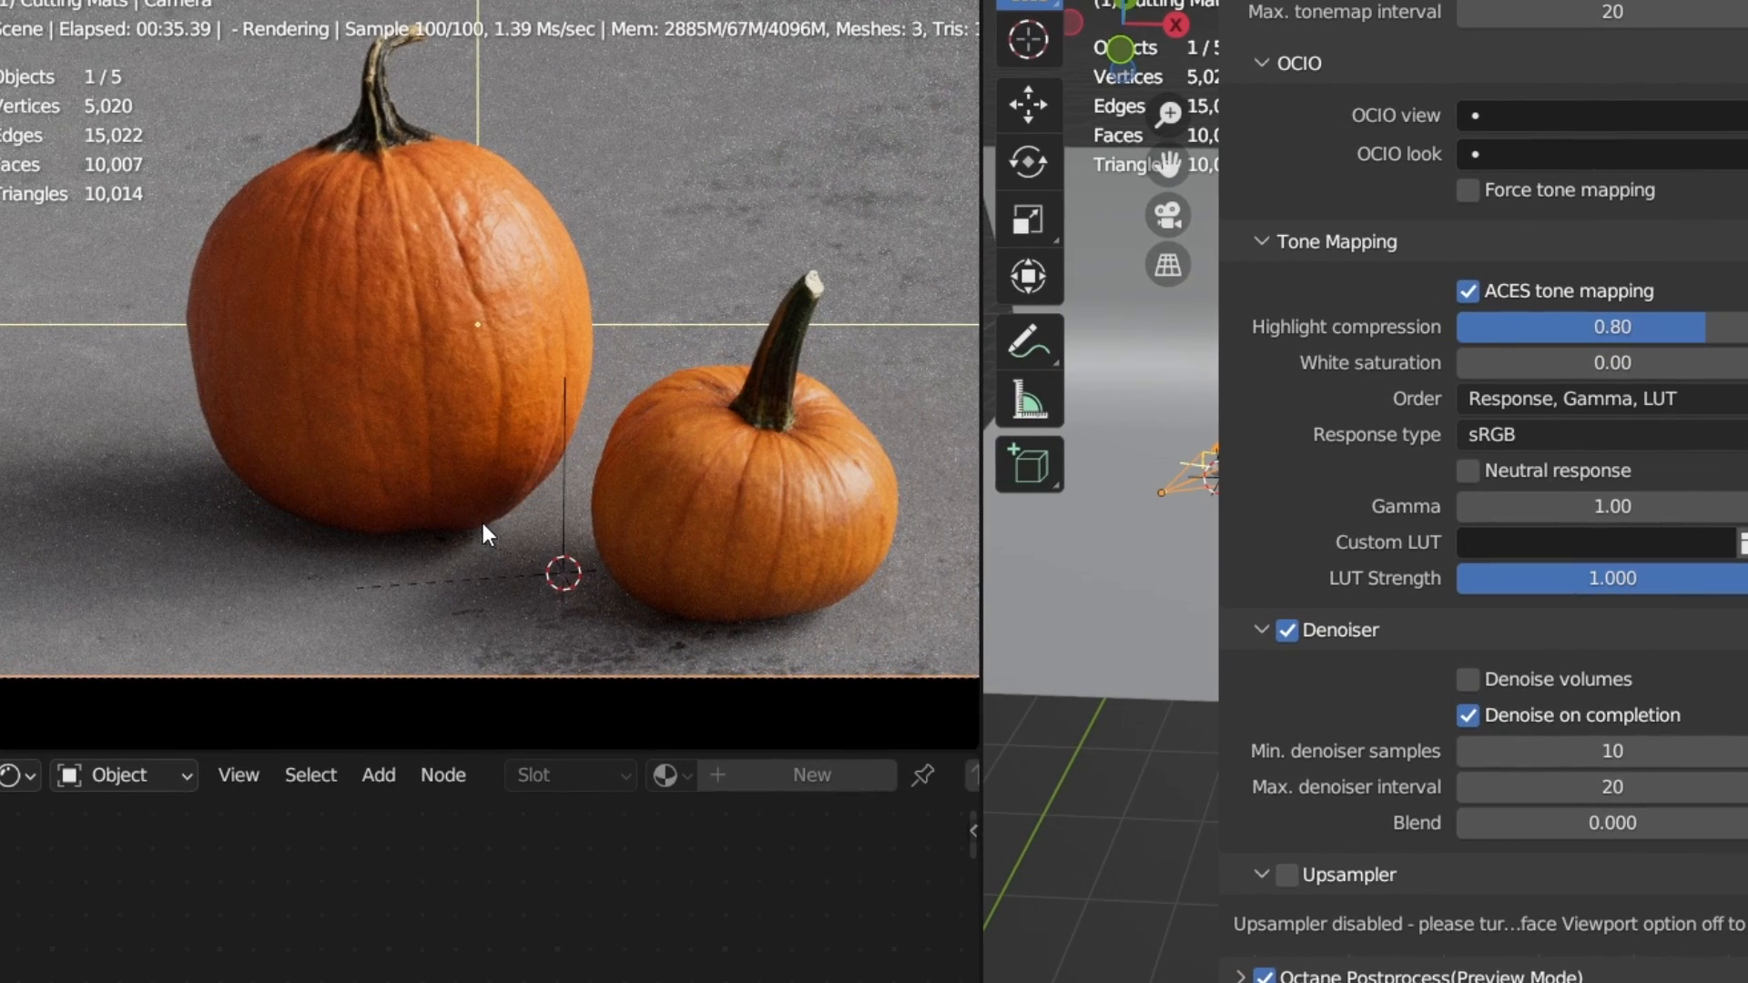
mouse_move(1472, 732)
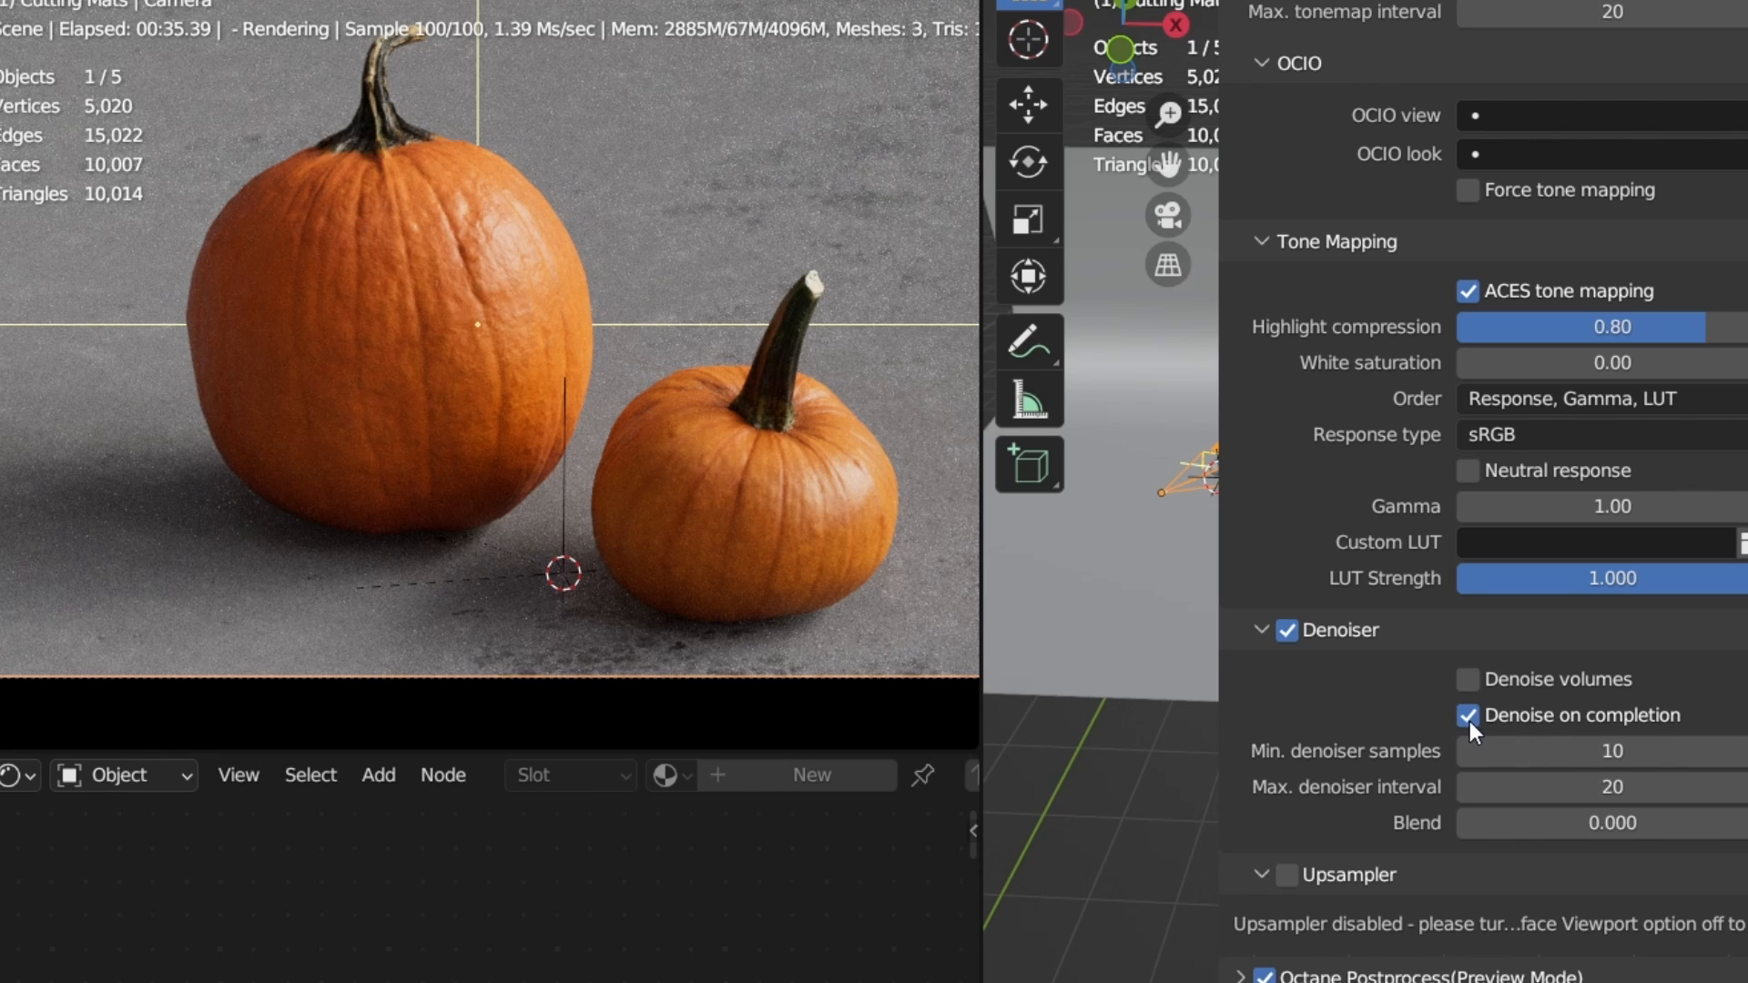
left_click(1468, 715)
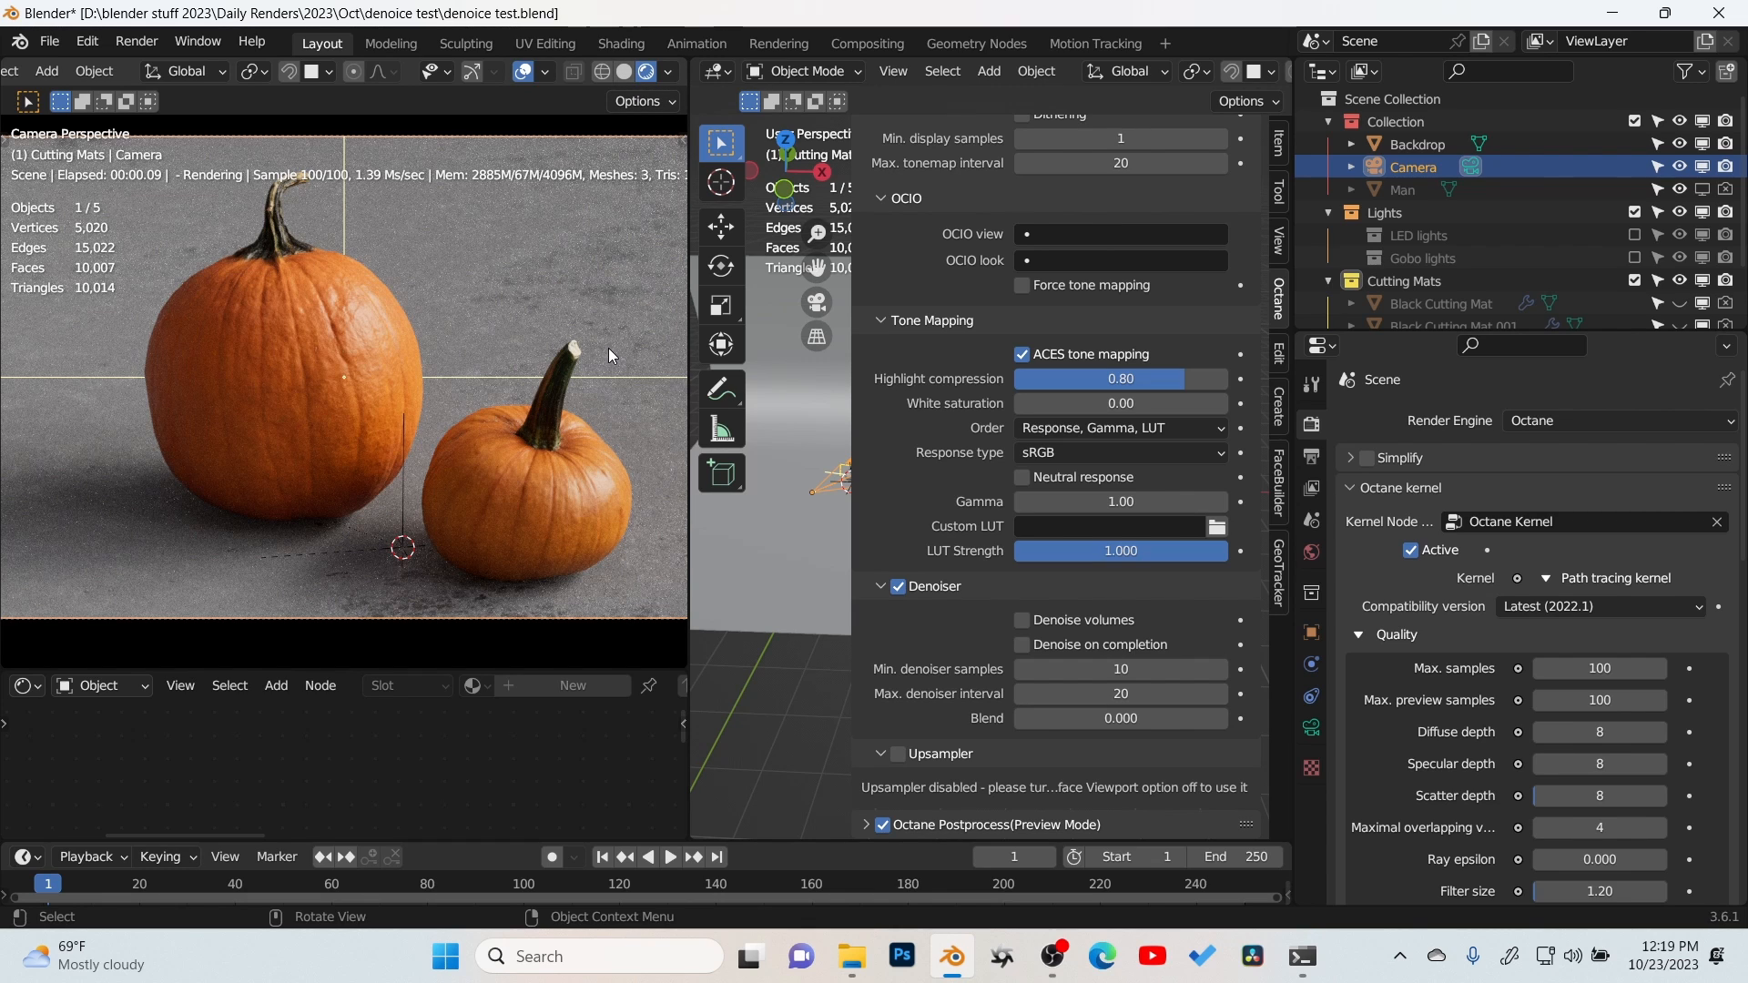
mouse_move(605, 478)
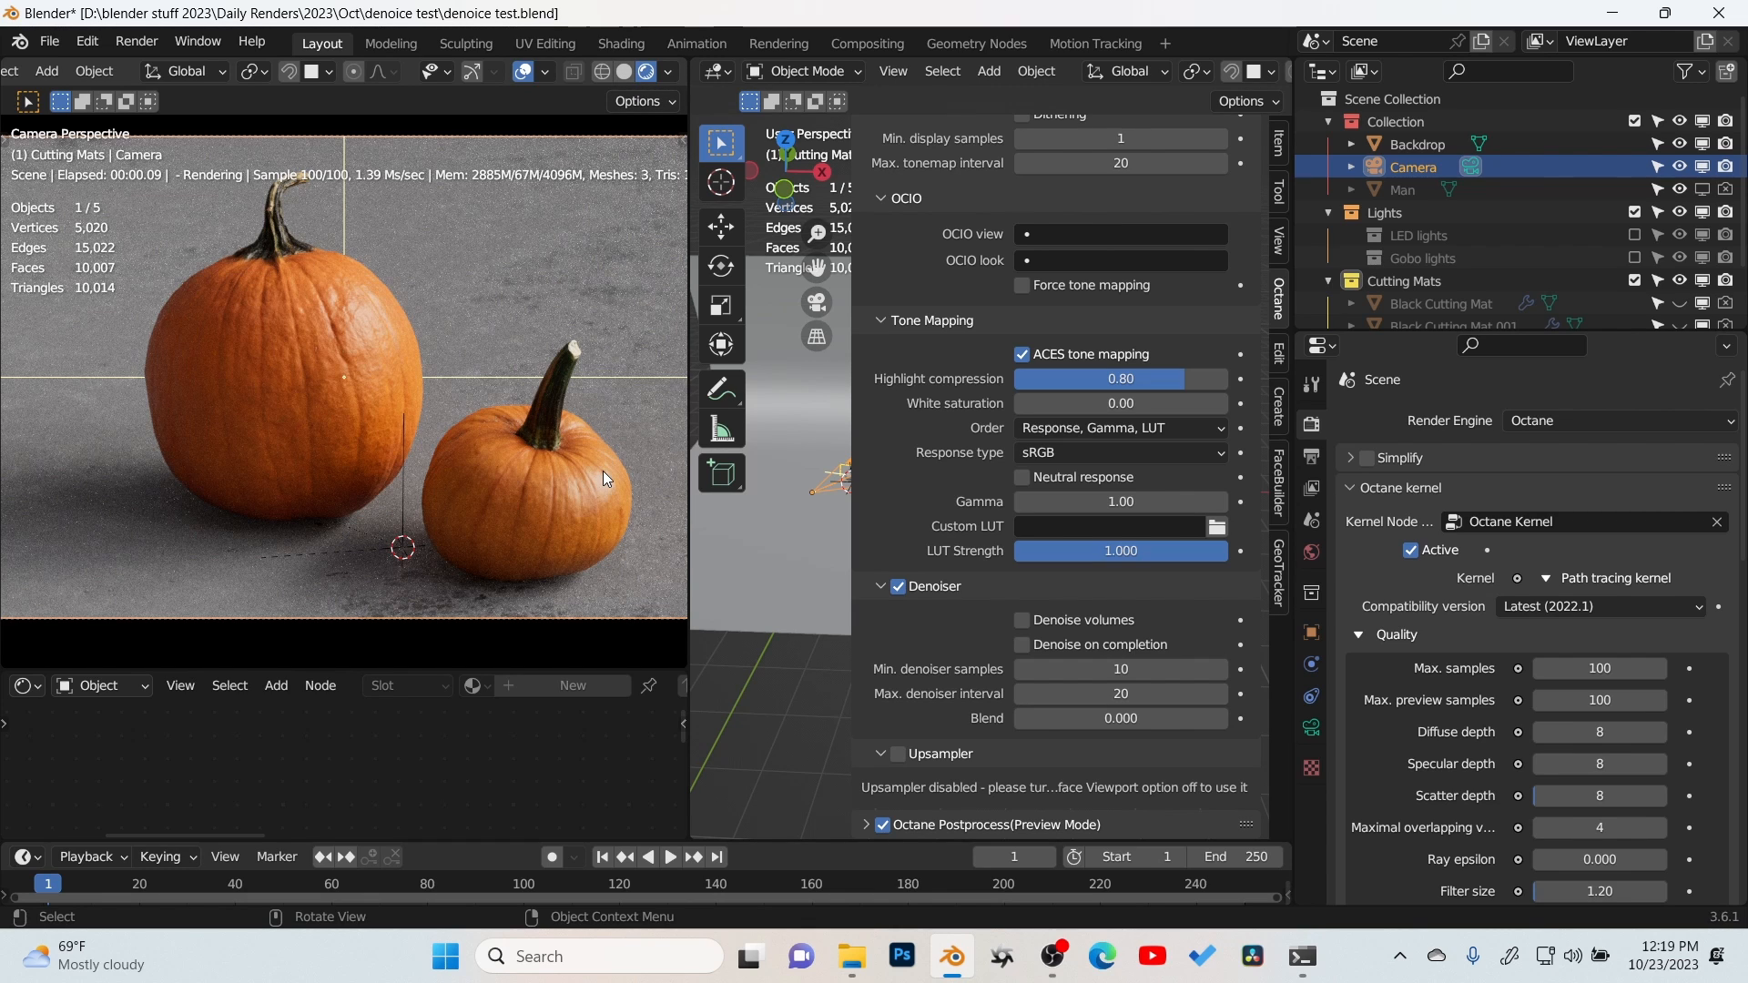
mouse_move(563, 592)
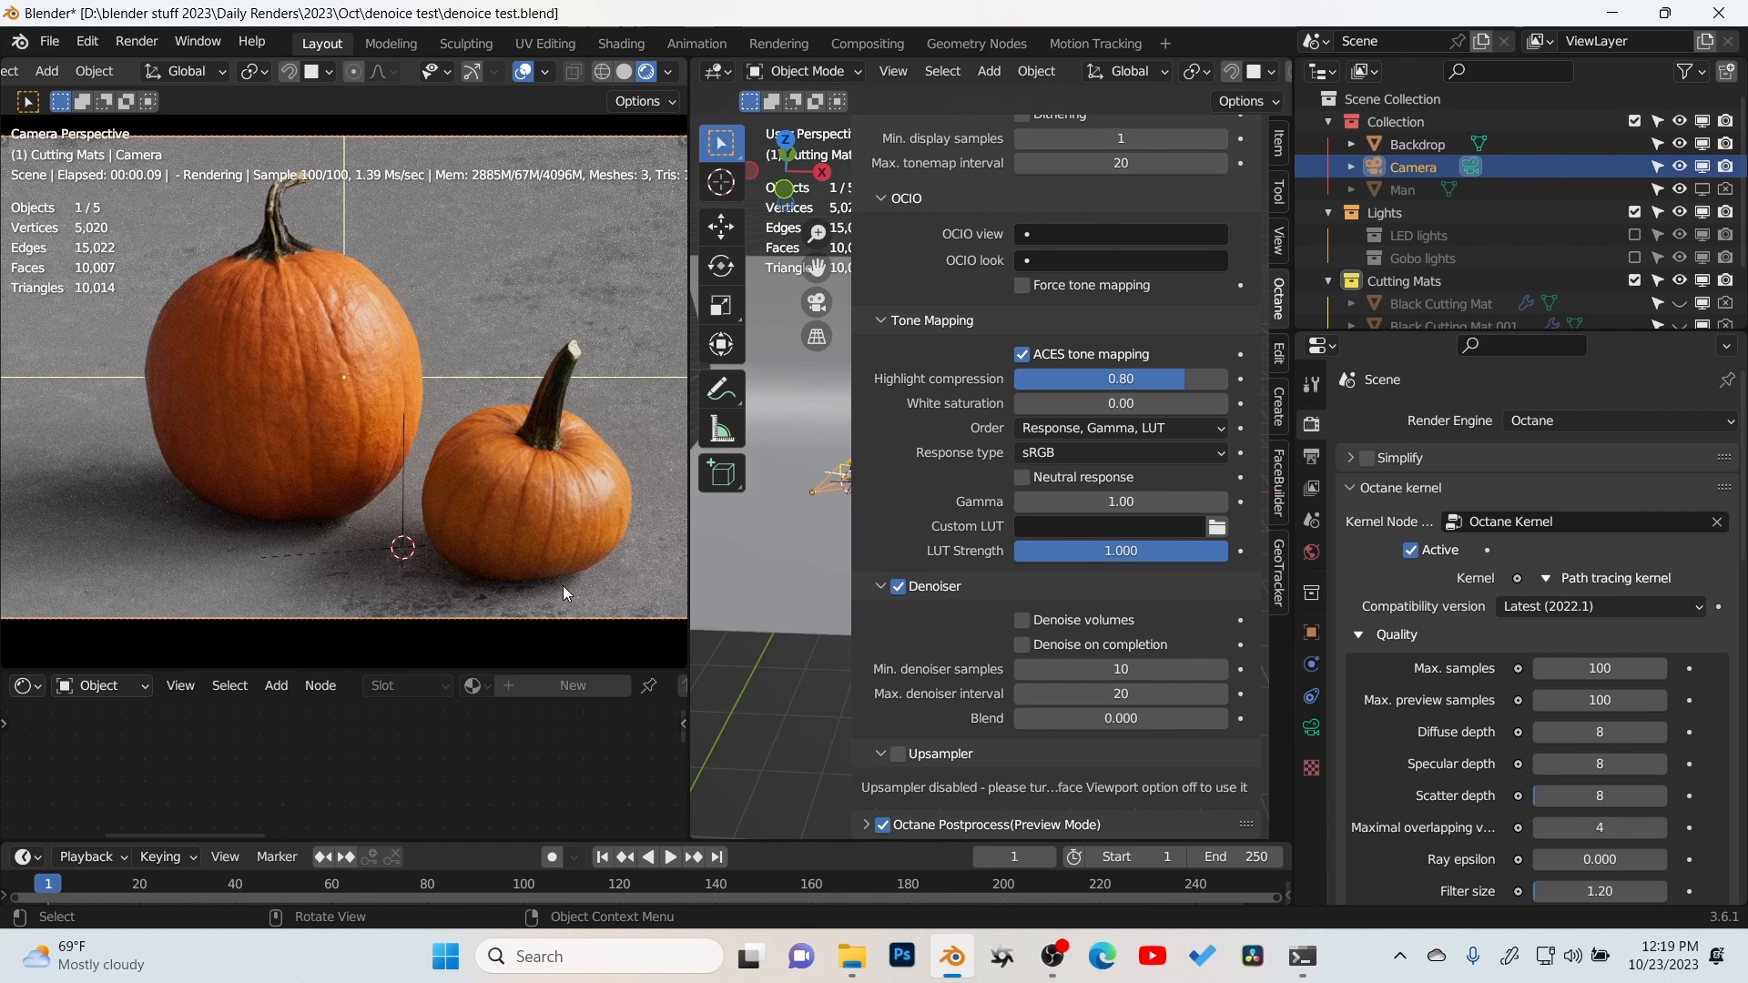
mouse_move(611, 354)
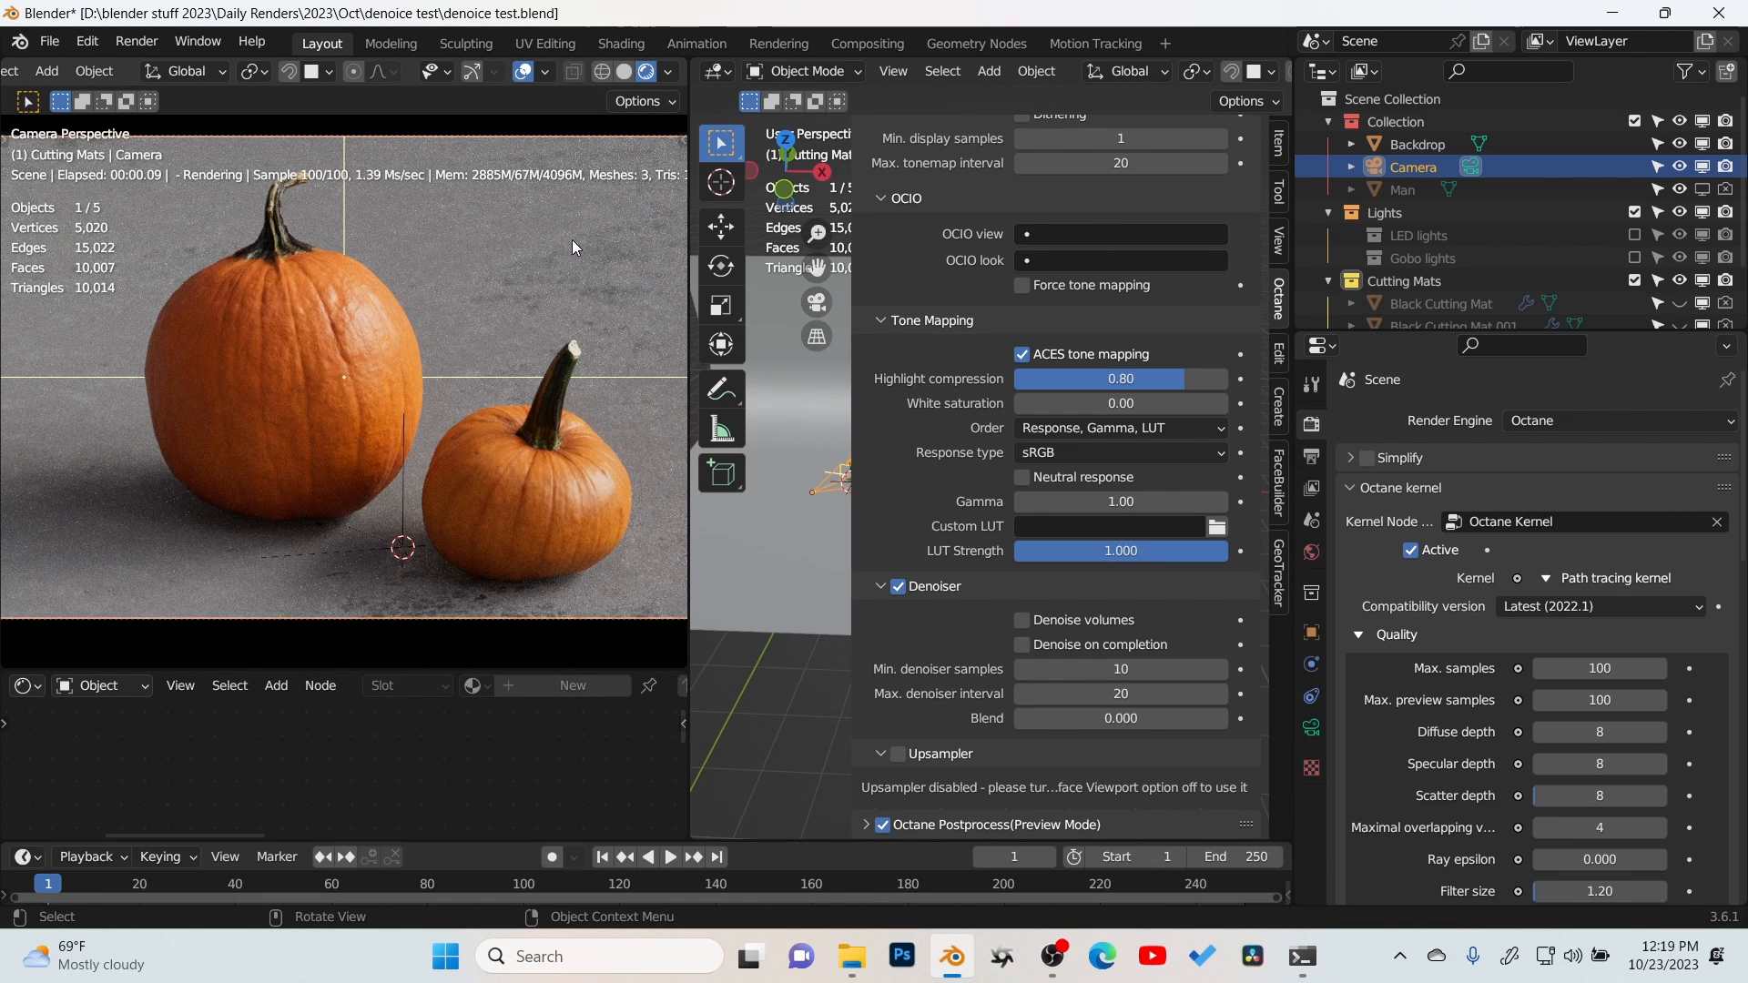
mouse_move(467, 523)
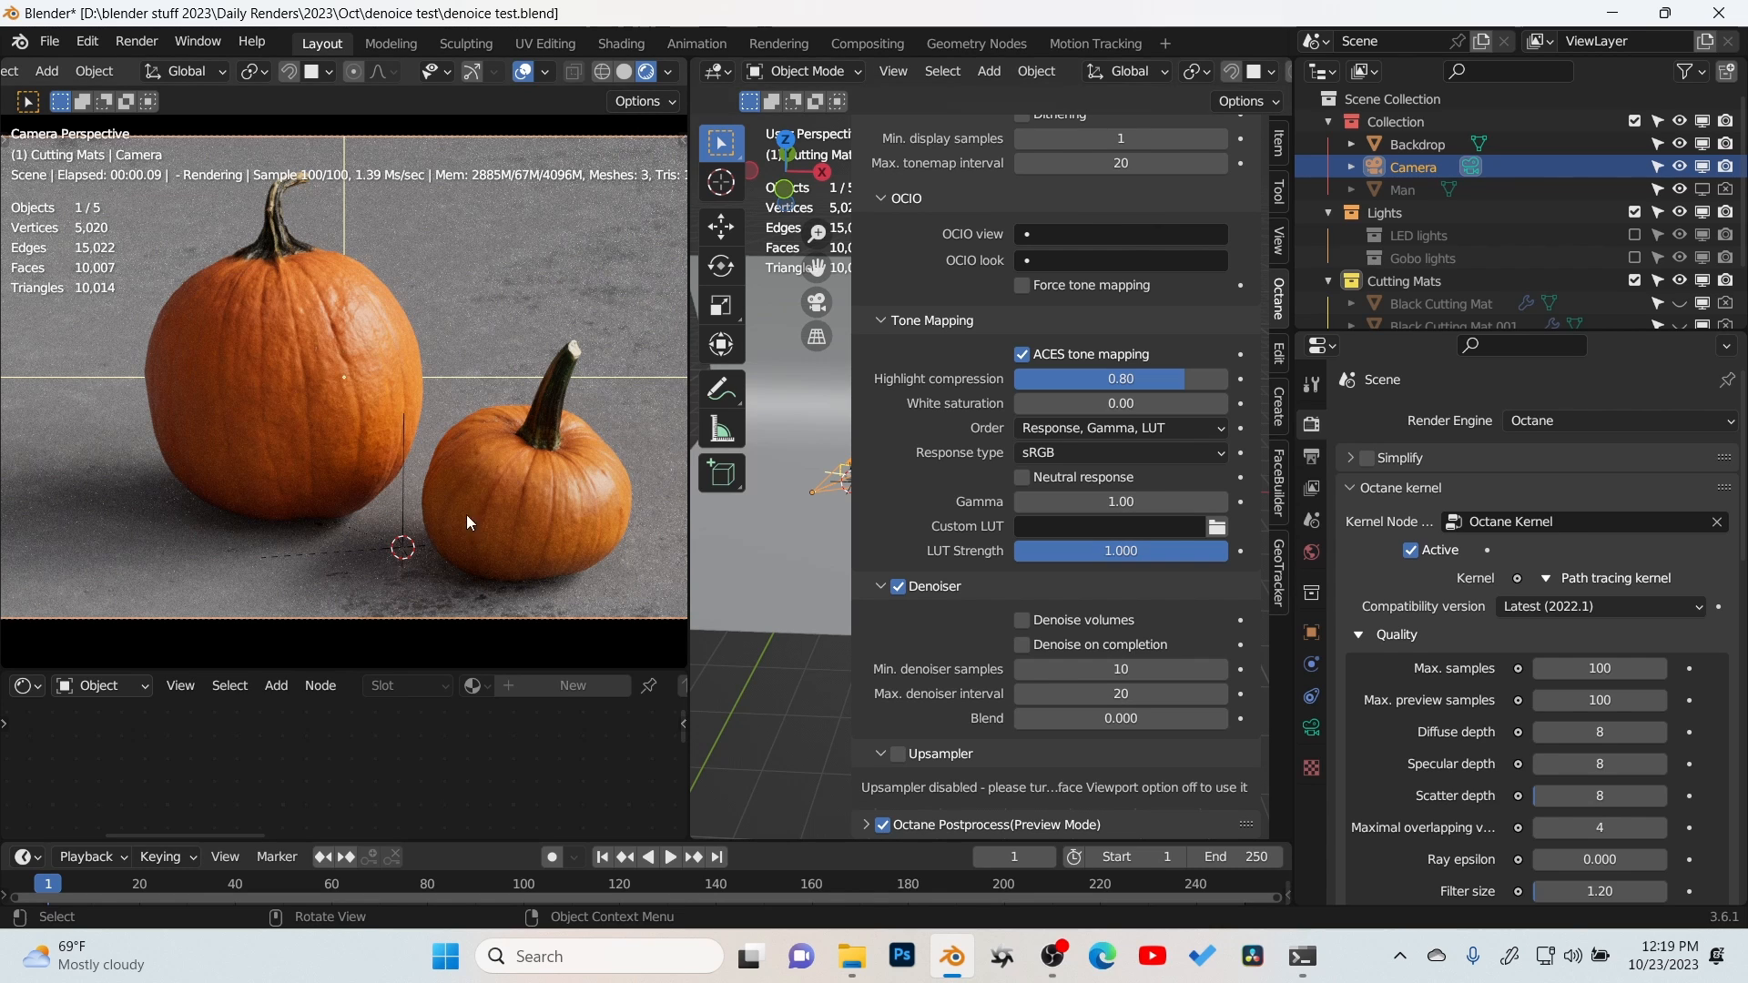
mouse_move(521, 461)
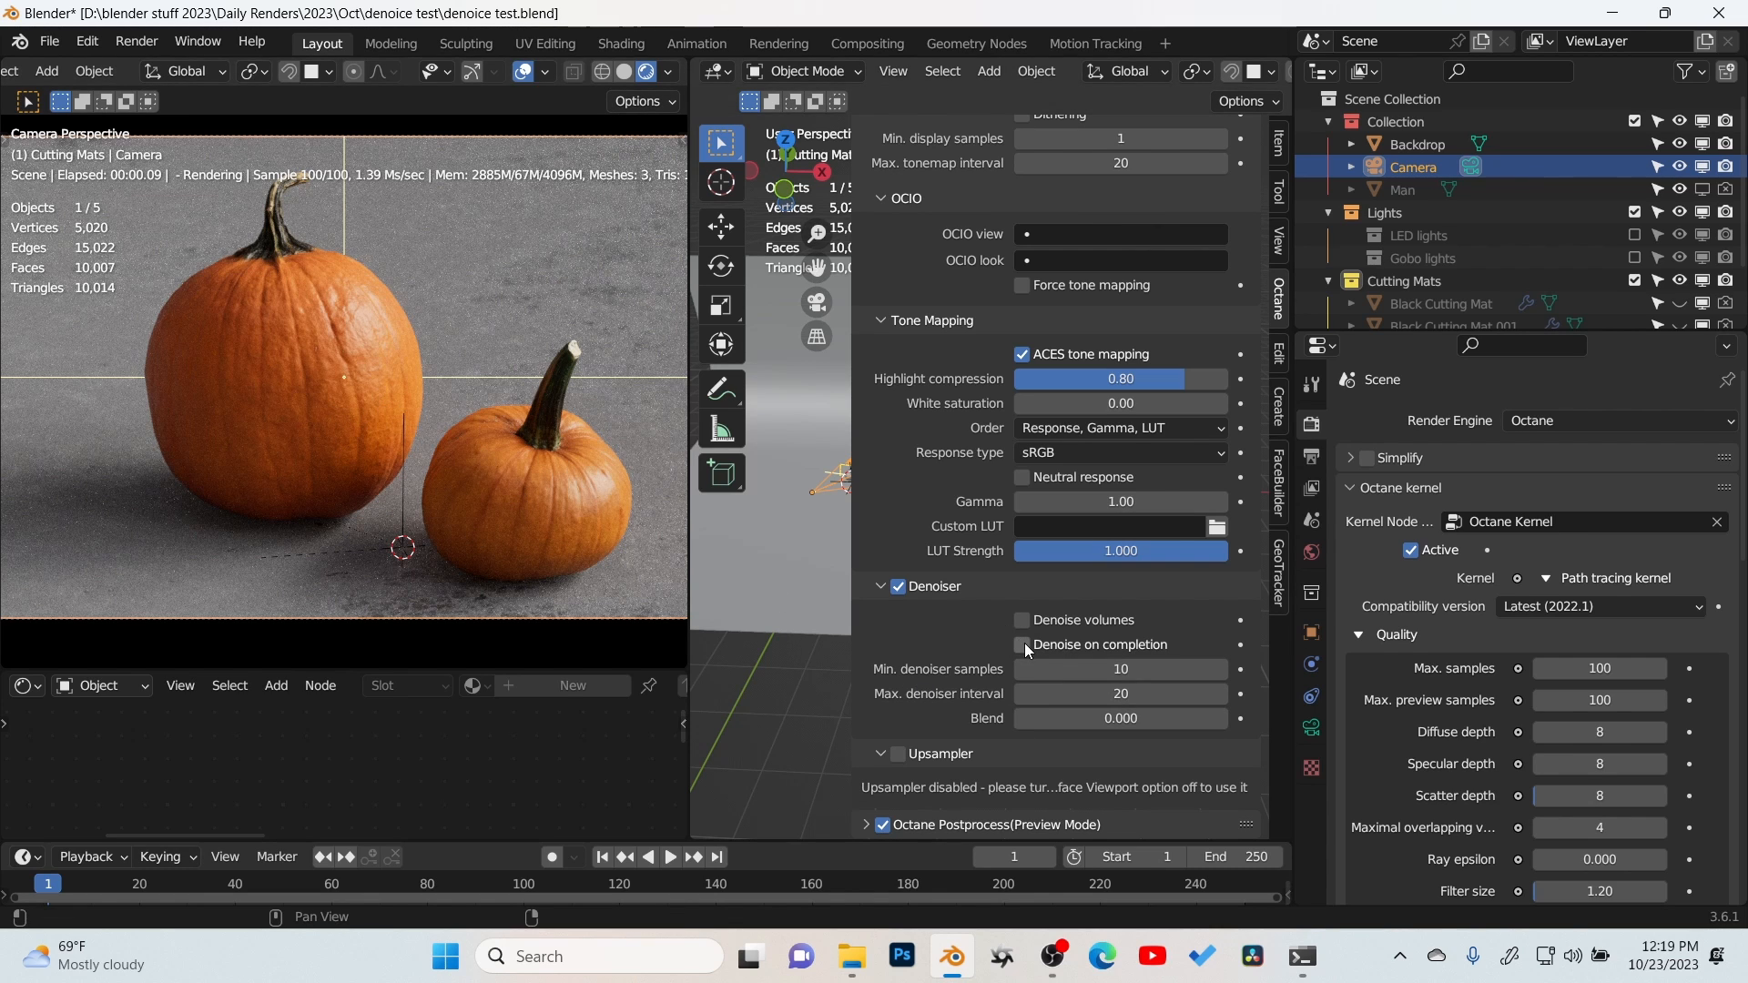
mouse_move(1082, 660)
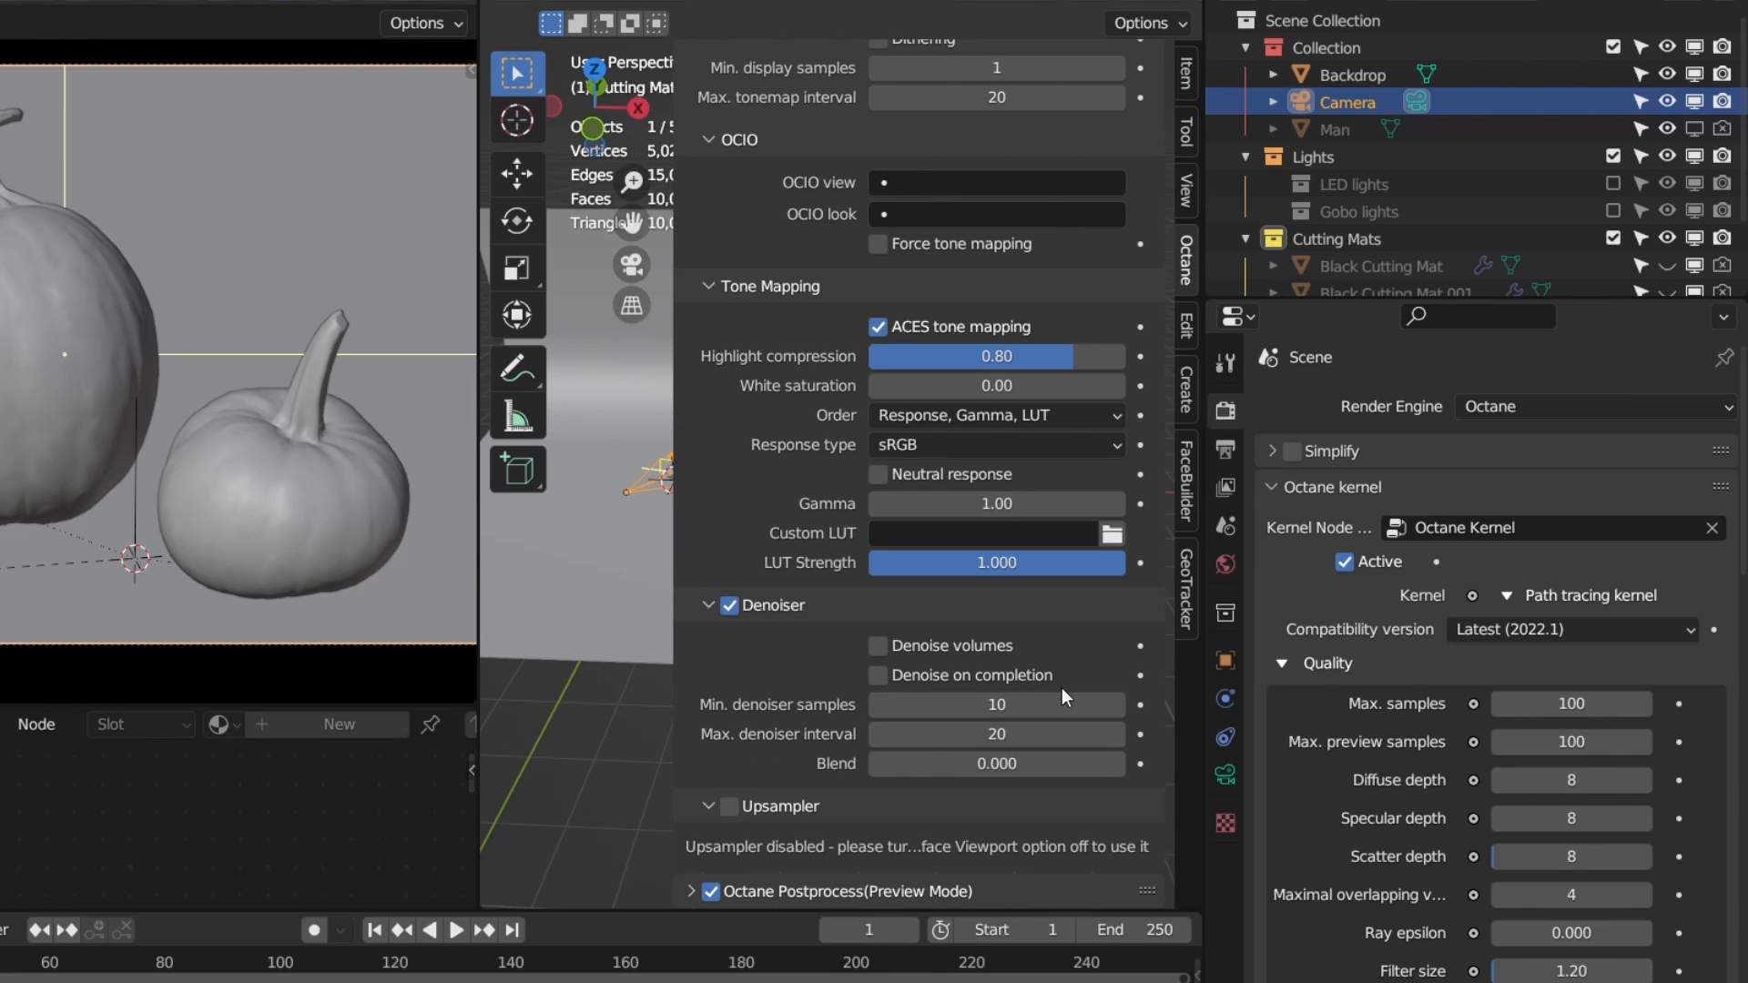
mouse_move(925, 733)
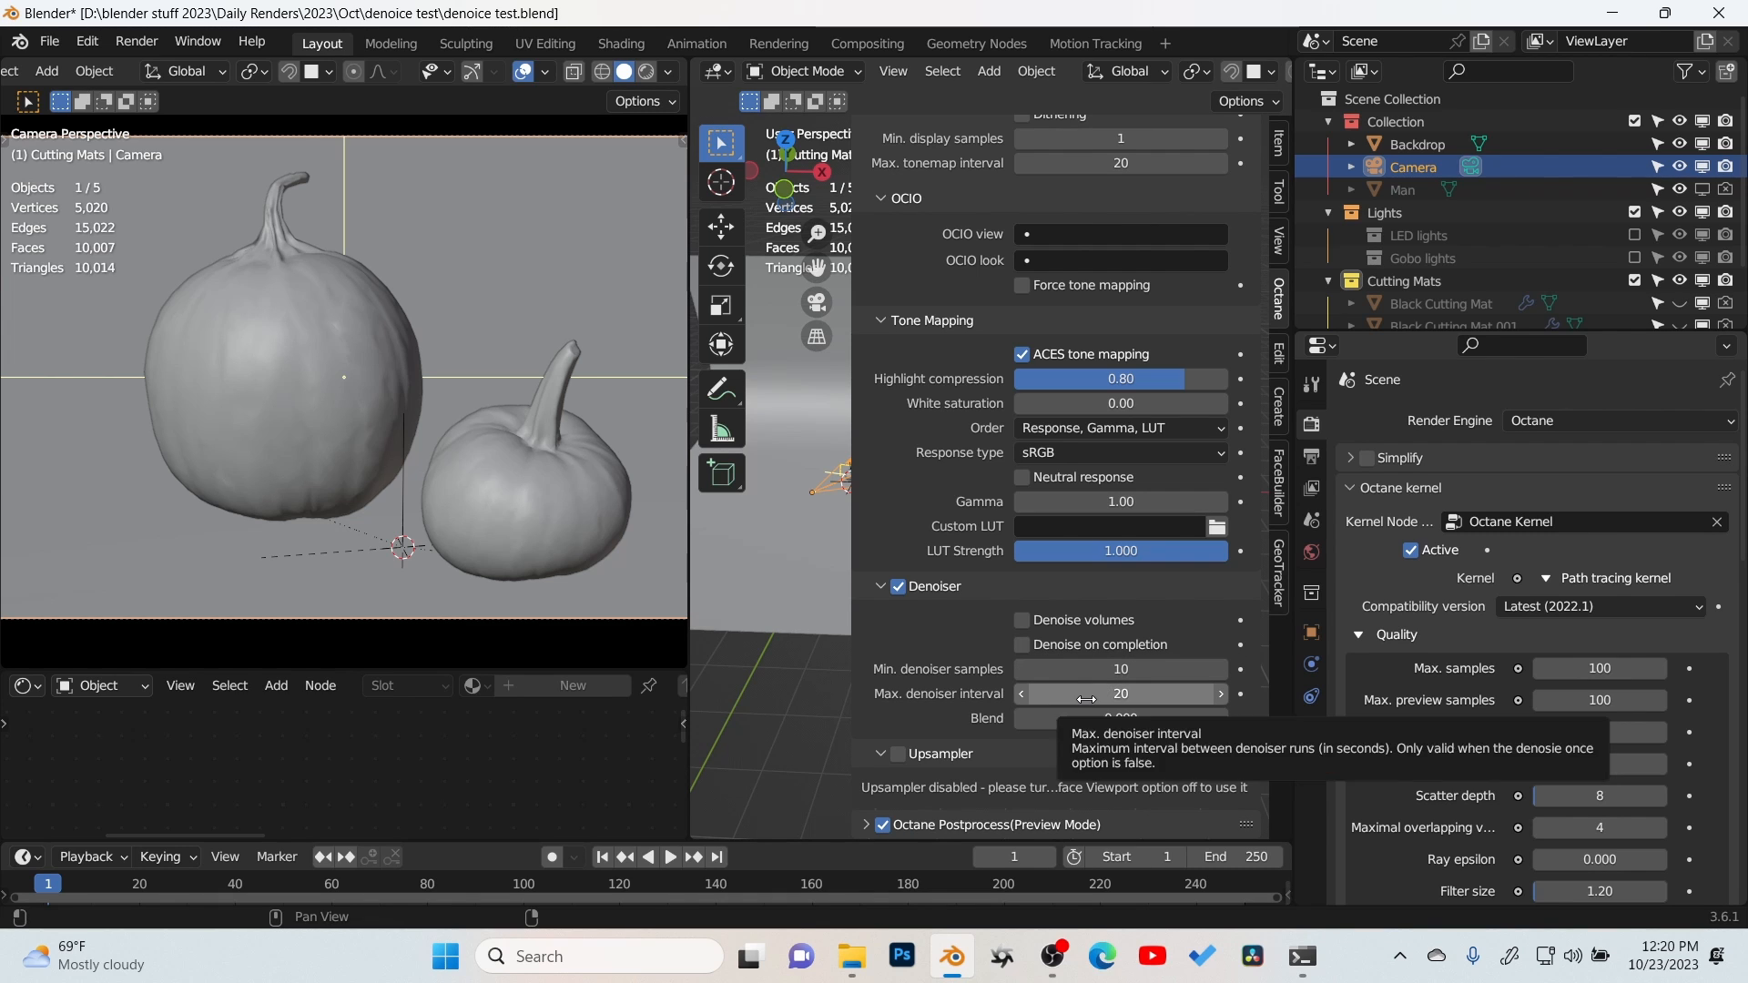
Step: Preview the noisy live render and set Max. denoiser interval to 30
left_click(1119, 669)
type("1")
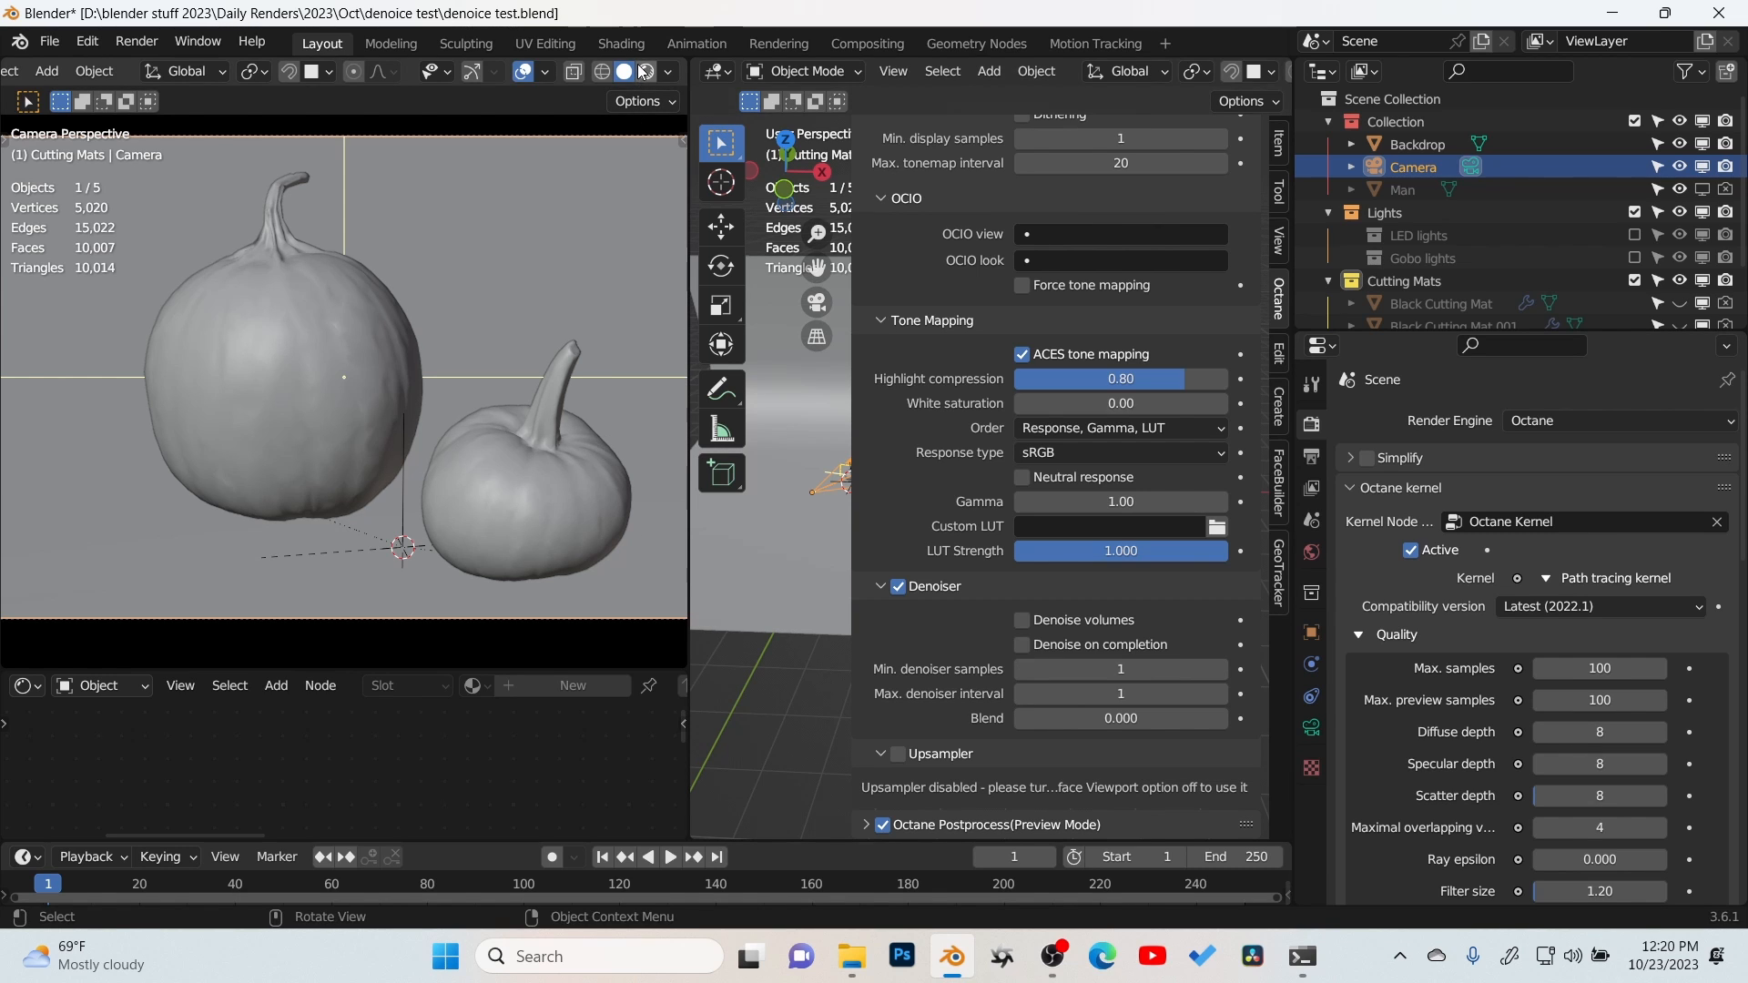
left_click(642, 71)
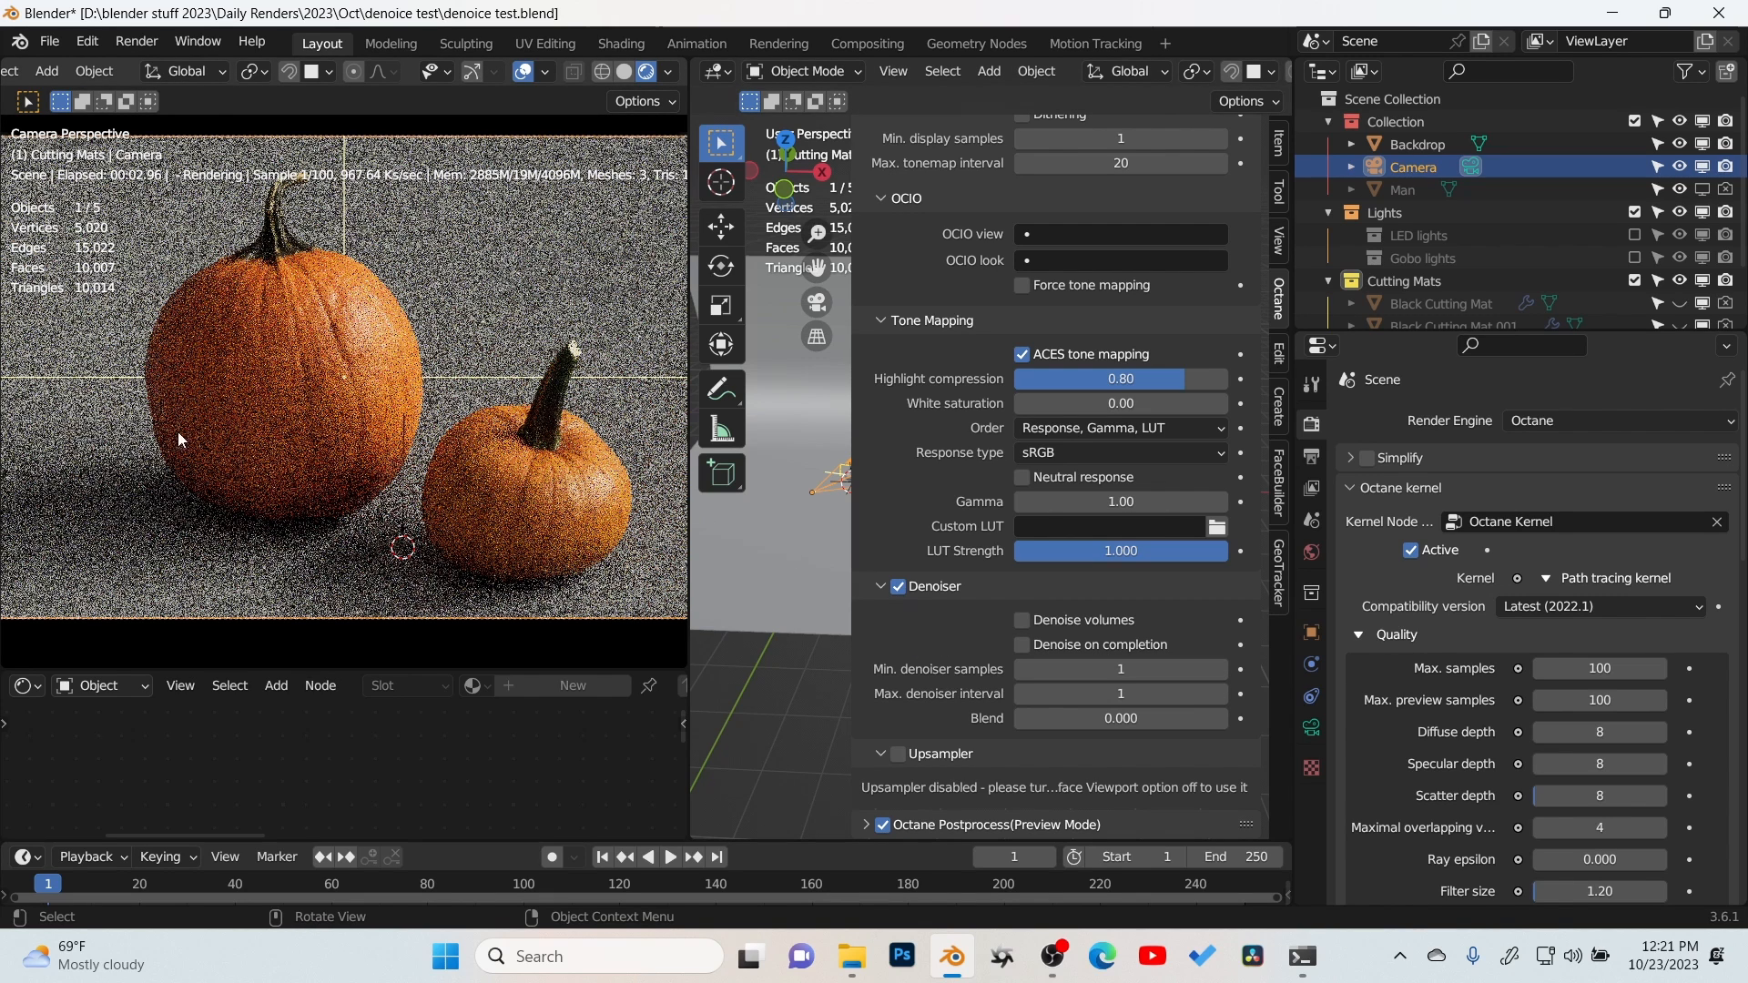
mouse_move(571, 301)
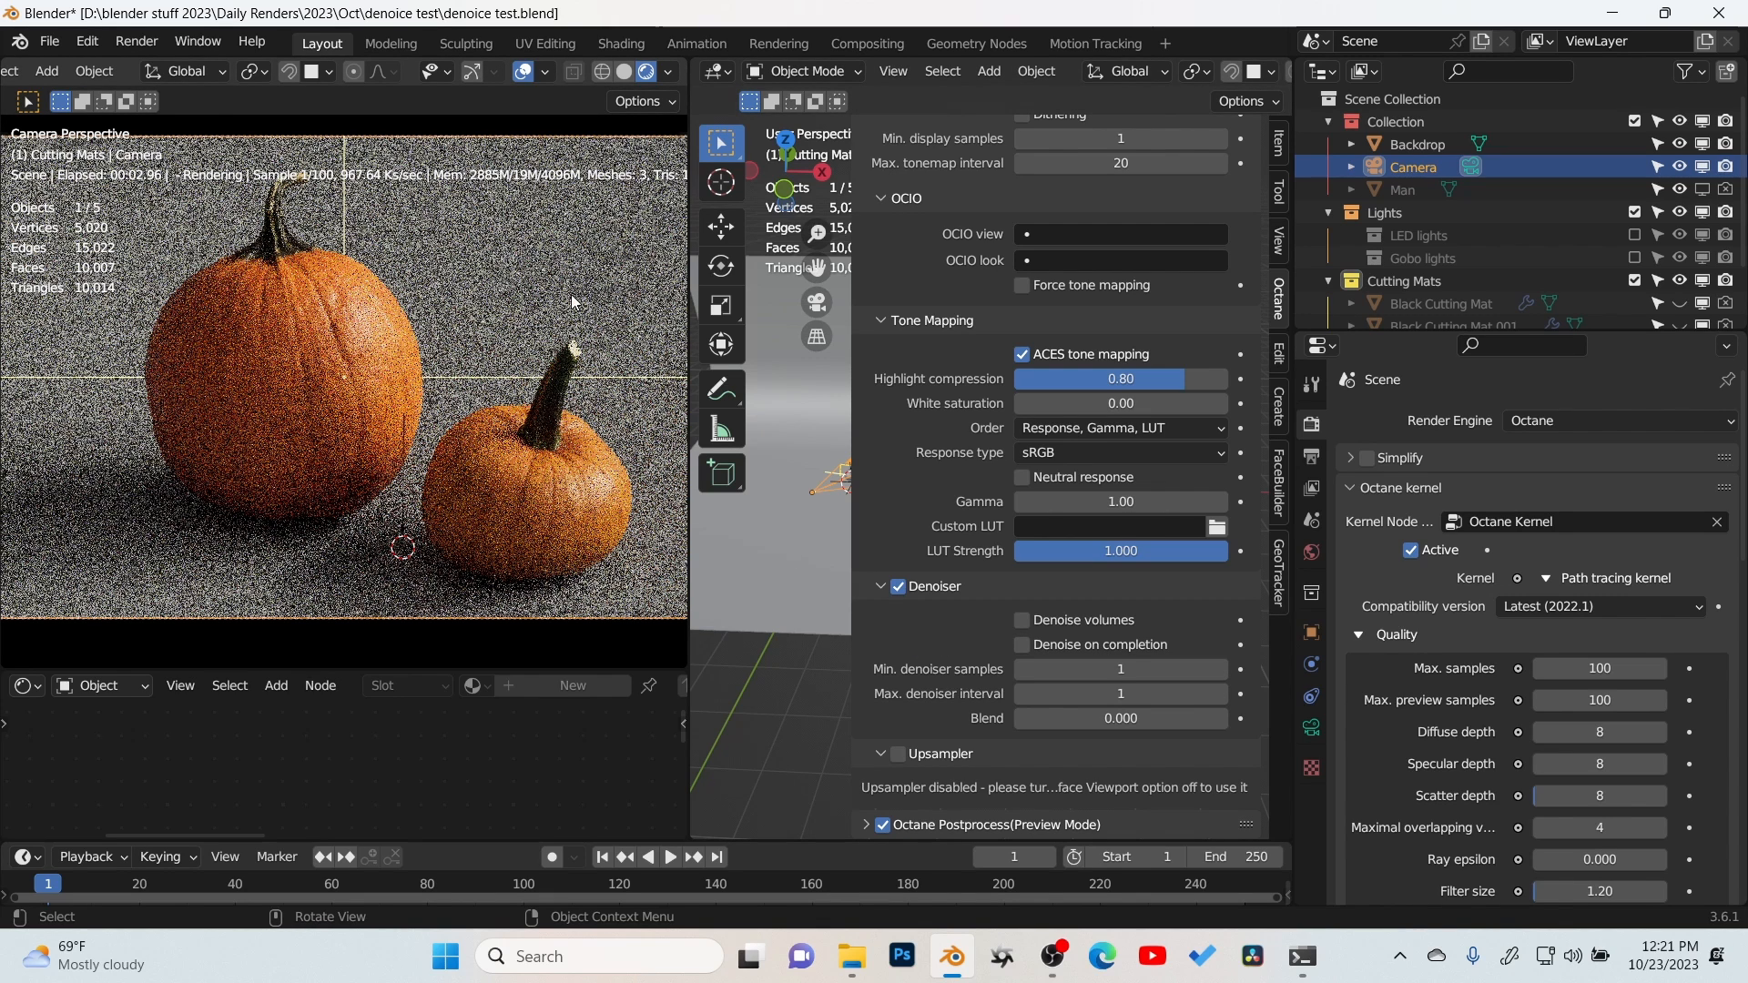
mouse_move(343, 354)
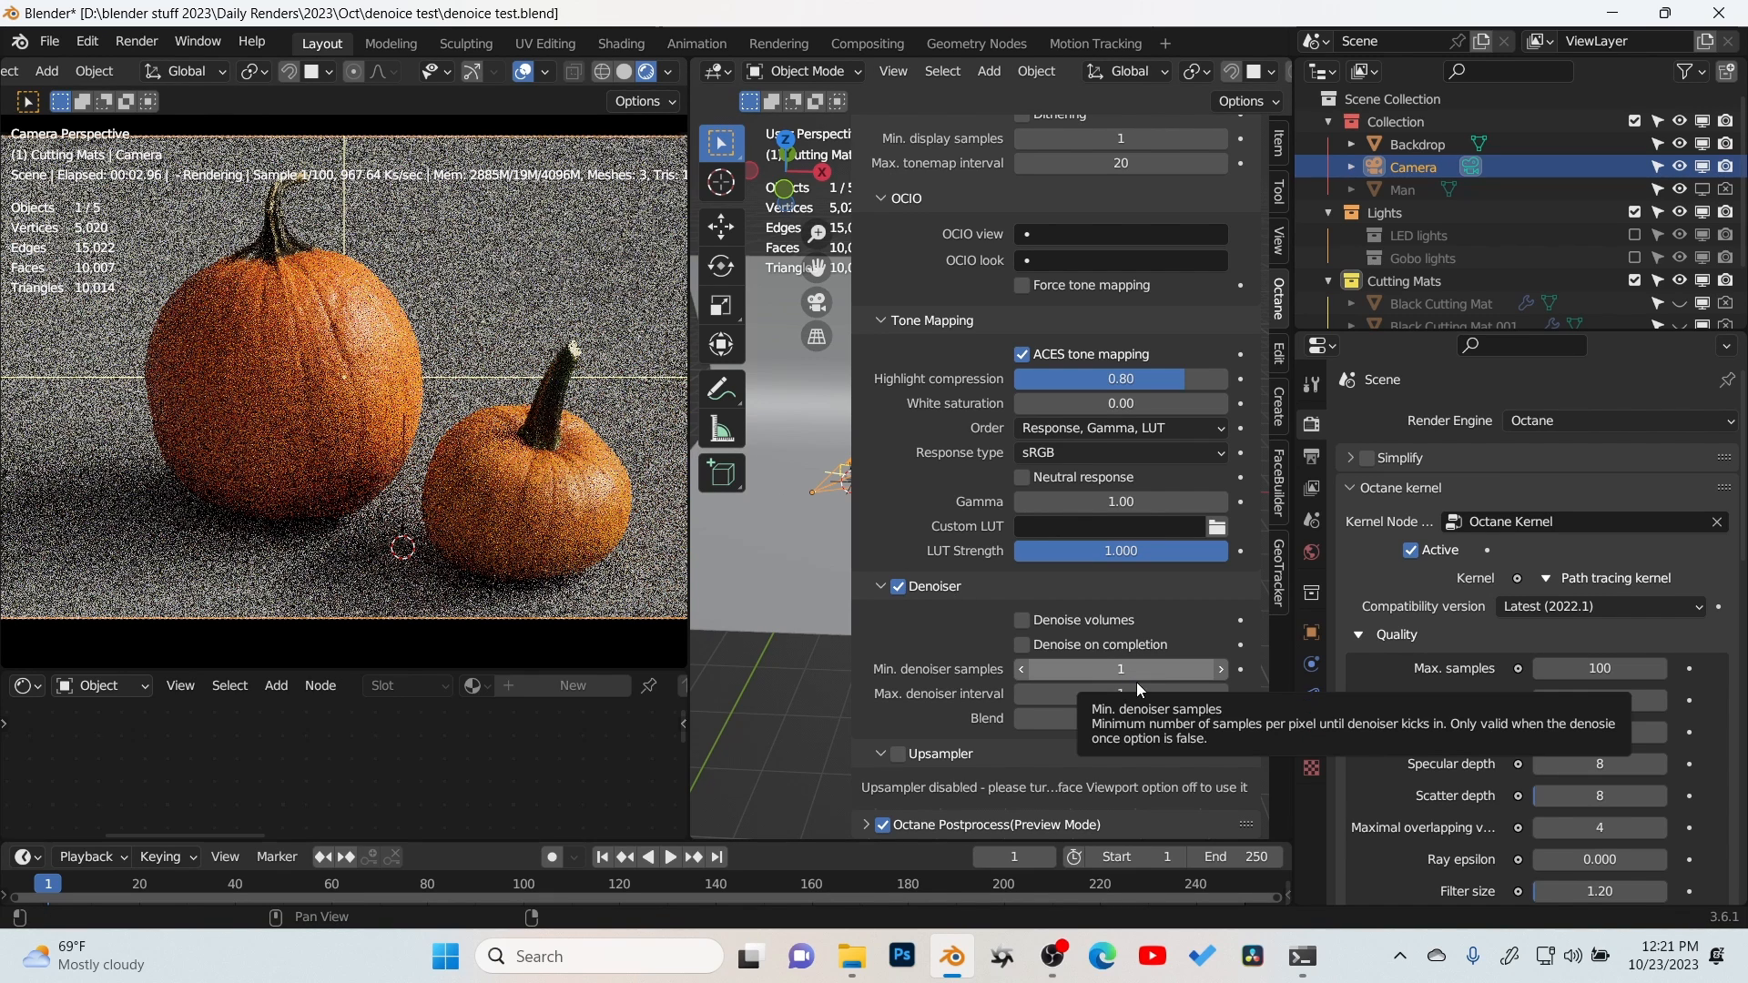
left_click(1118, 693)
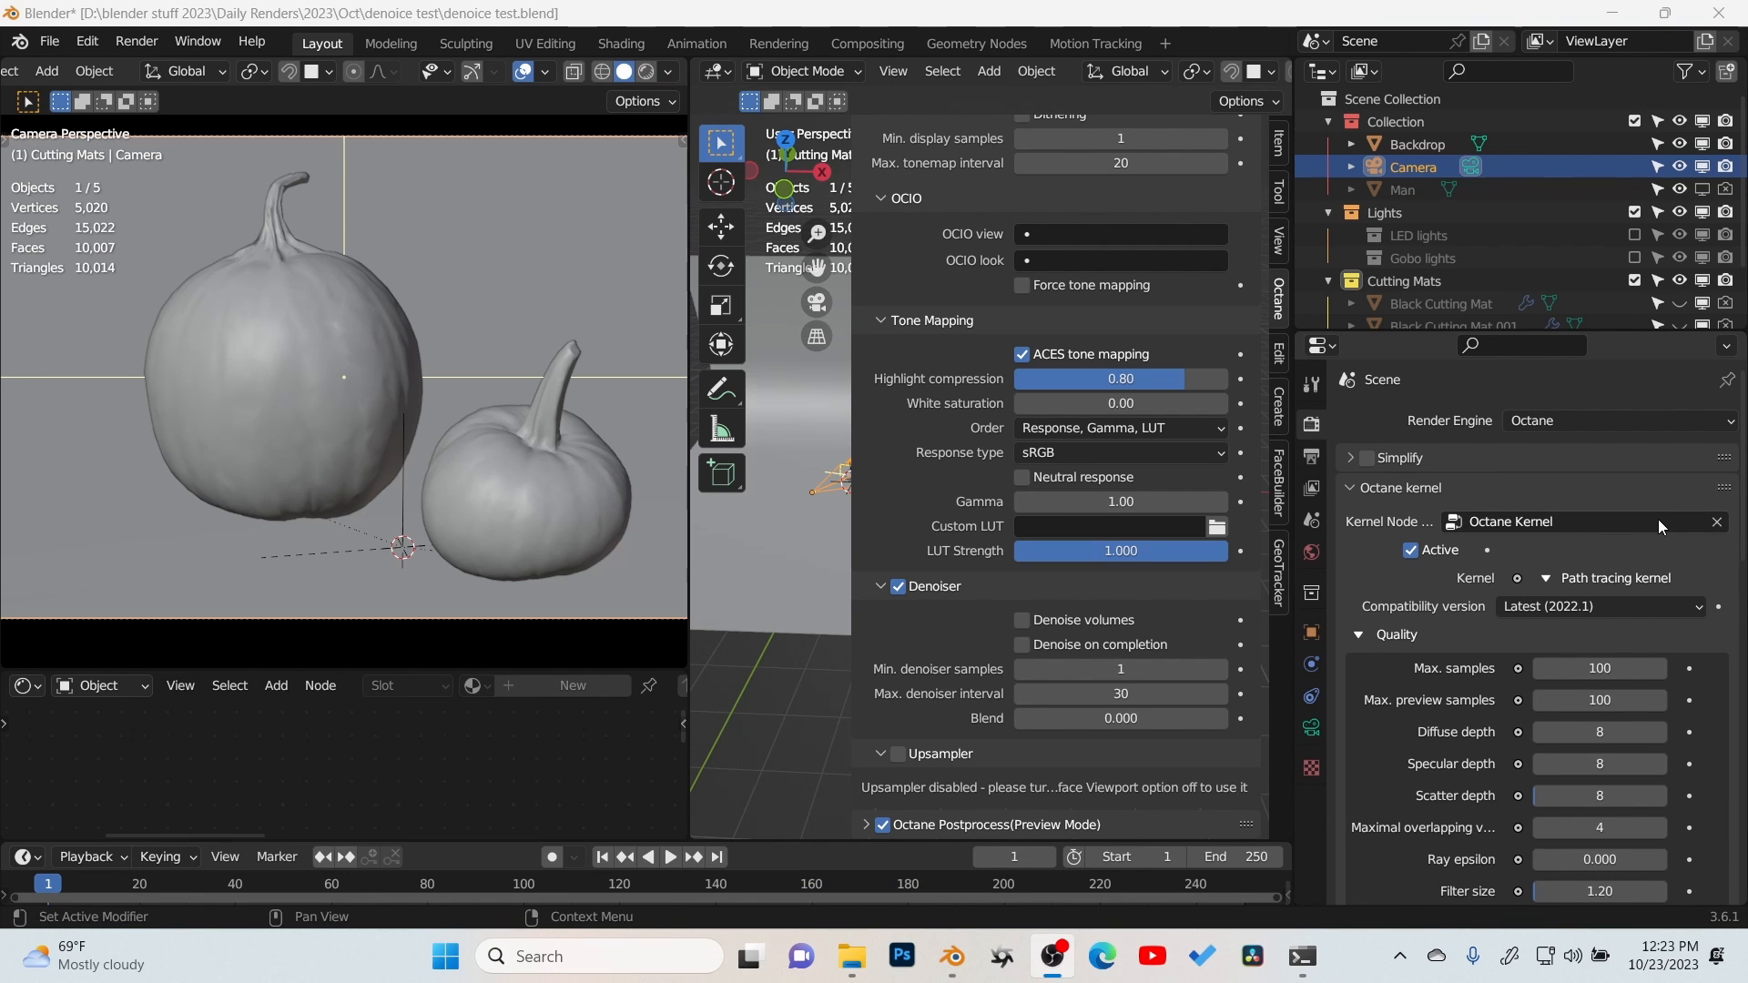
Step: Clear the kernel node tree link and set the passes style to Render AOV Node Graph
left_click(1715, 521)
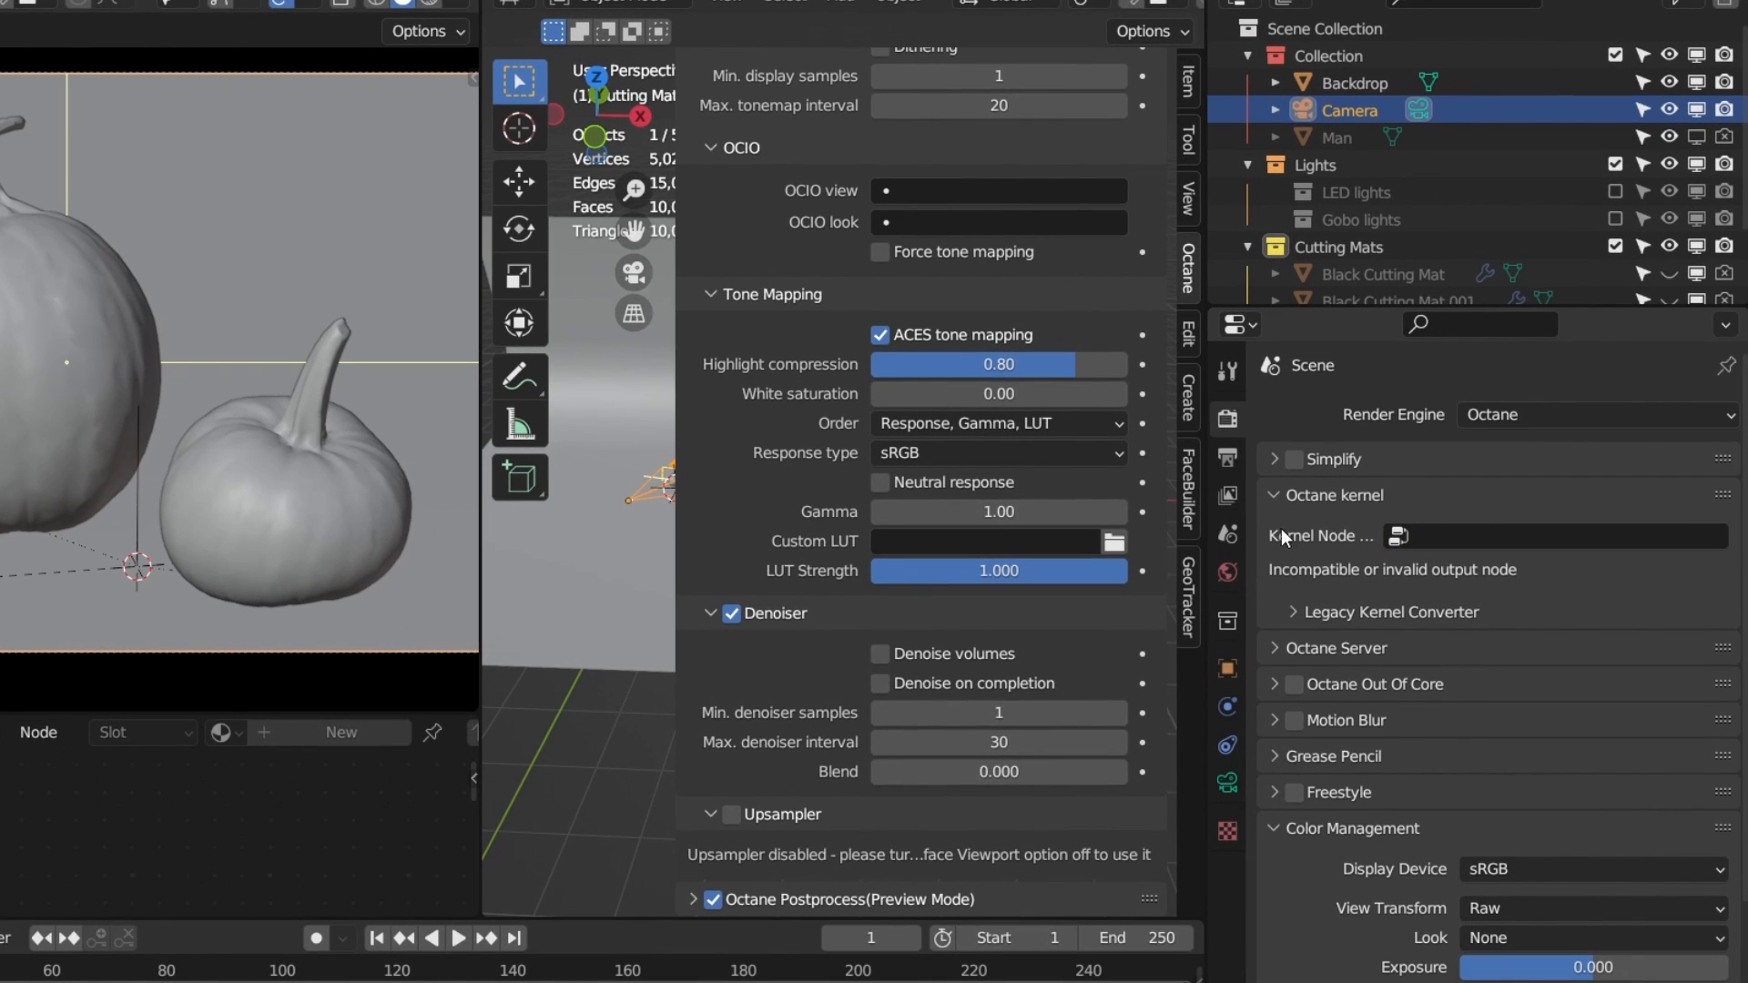
left_click(1227, 495)
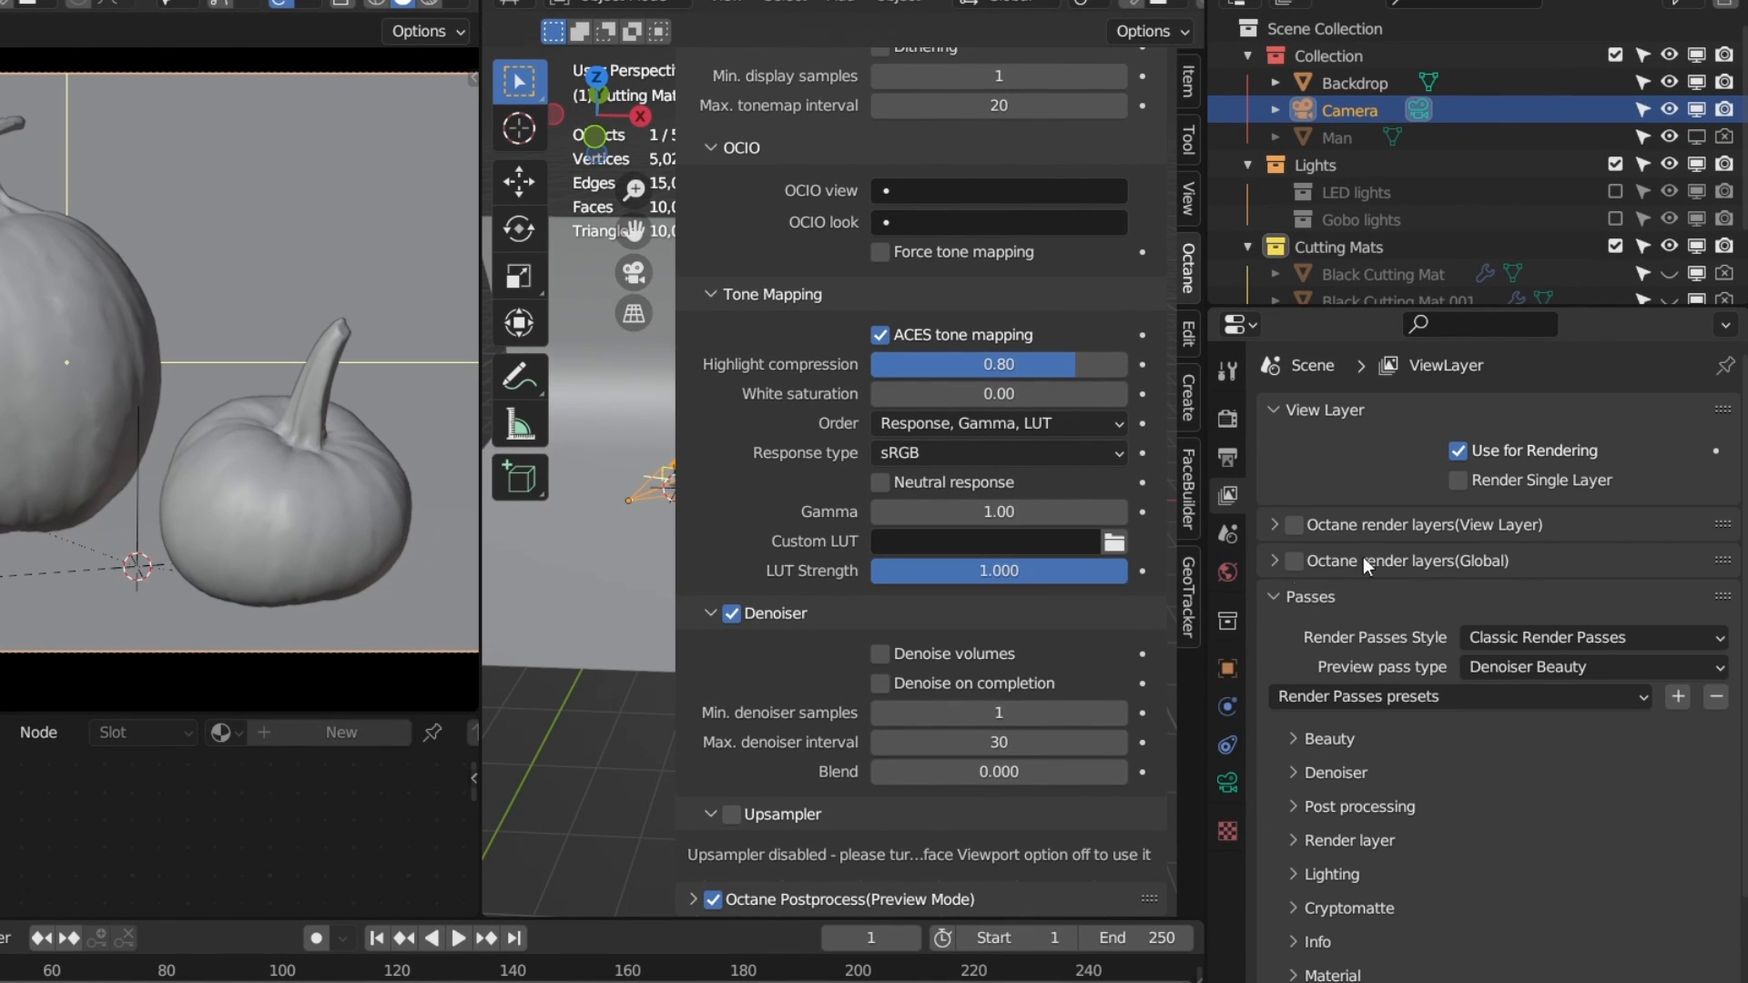
mouse_move(1549, 636)
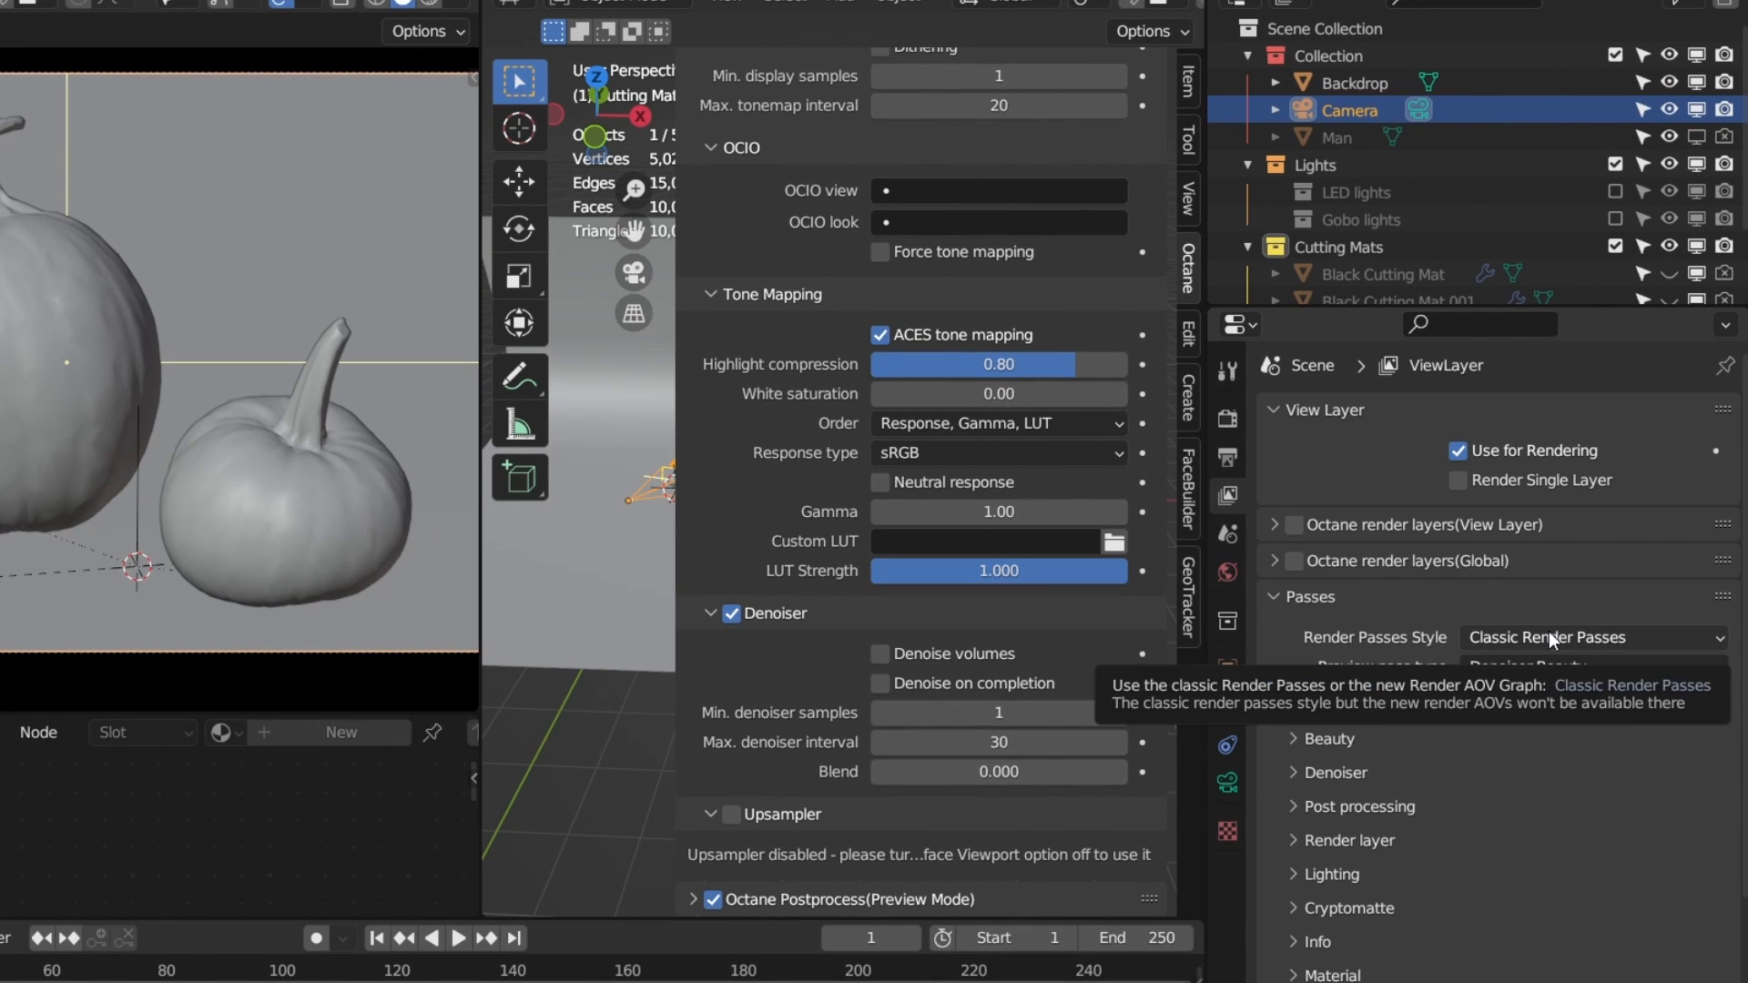
left_click(1592, 636)
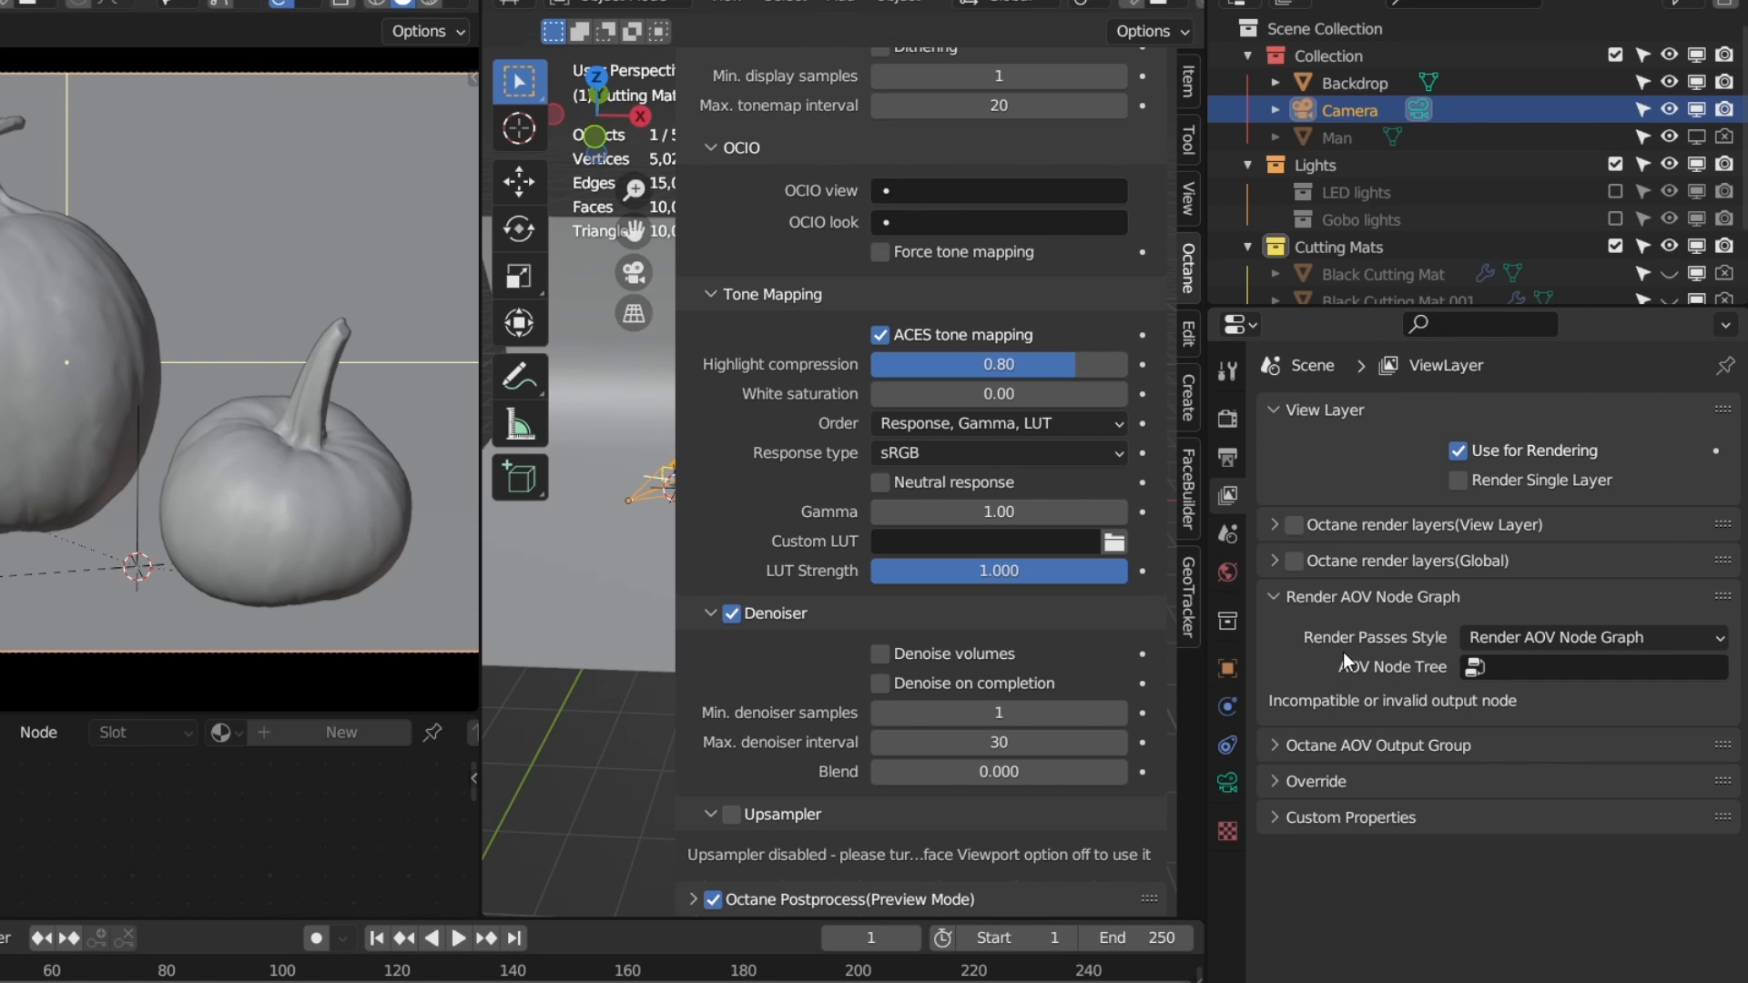
left_click(1605, 666)
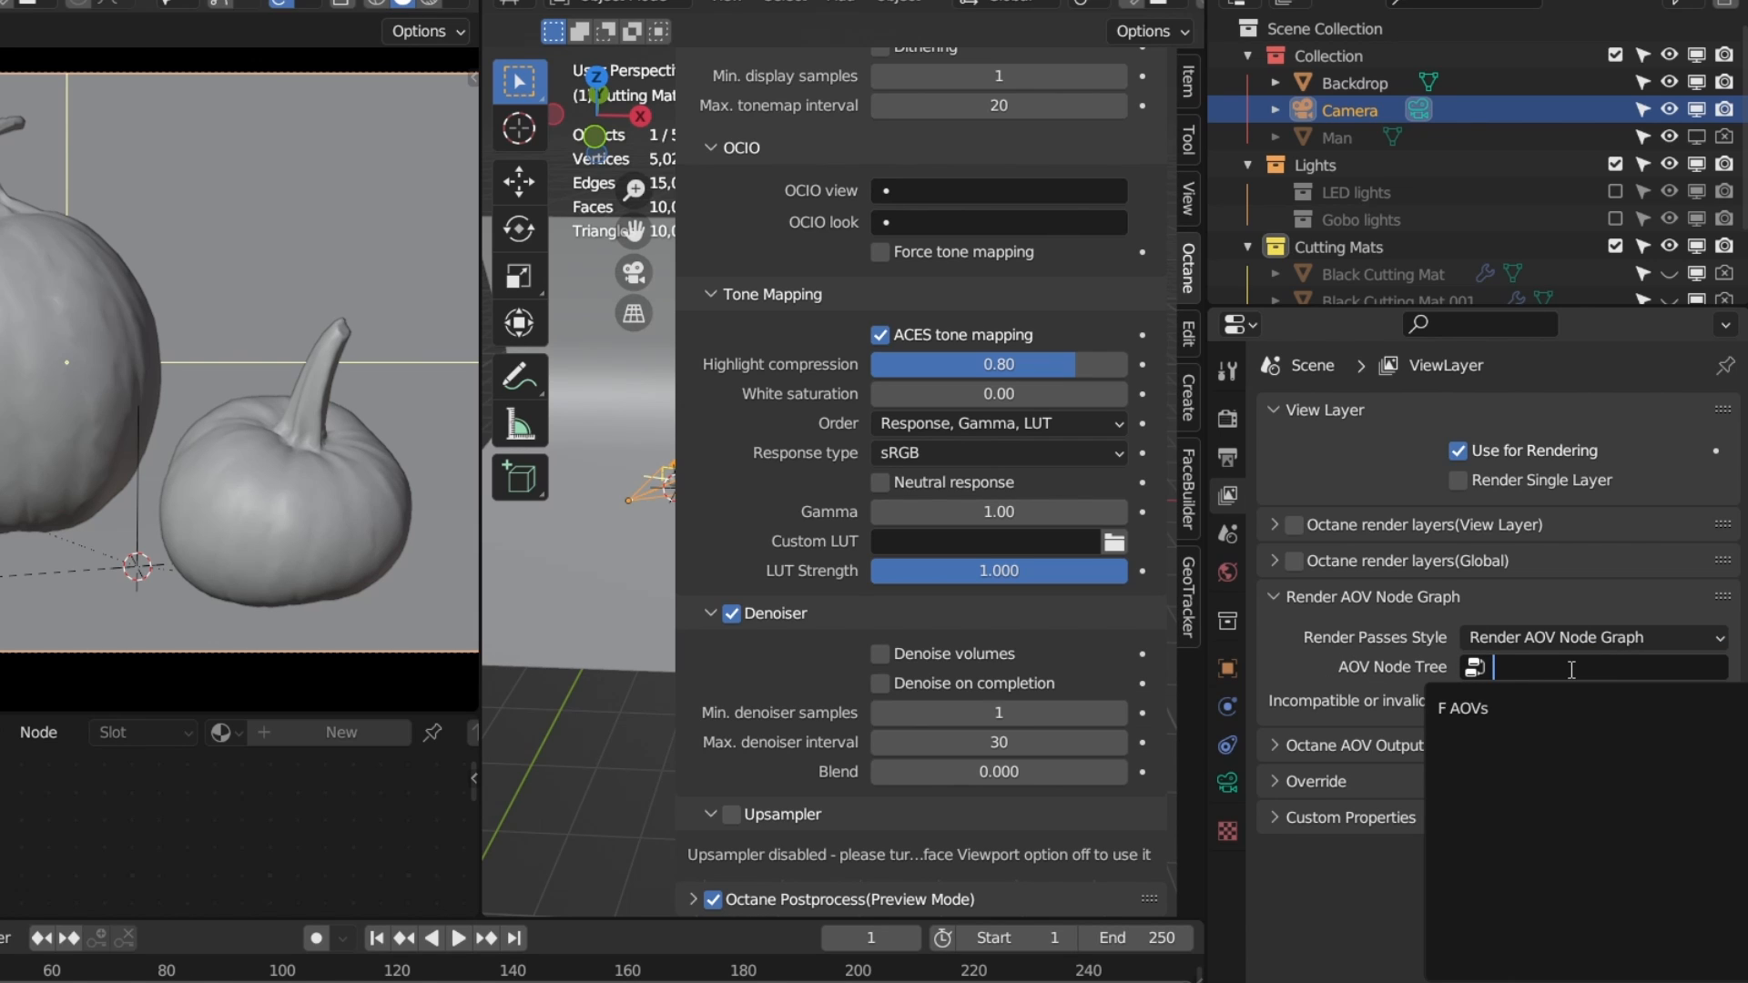
mouse_move(1464, 709)
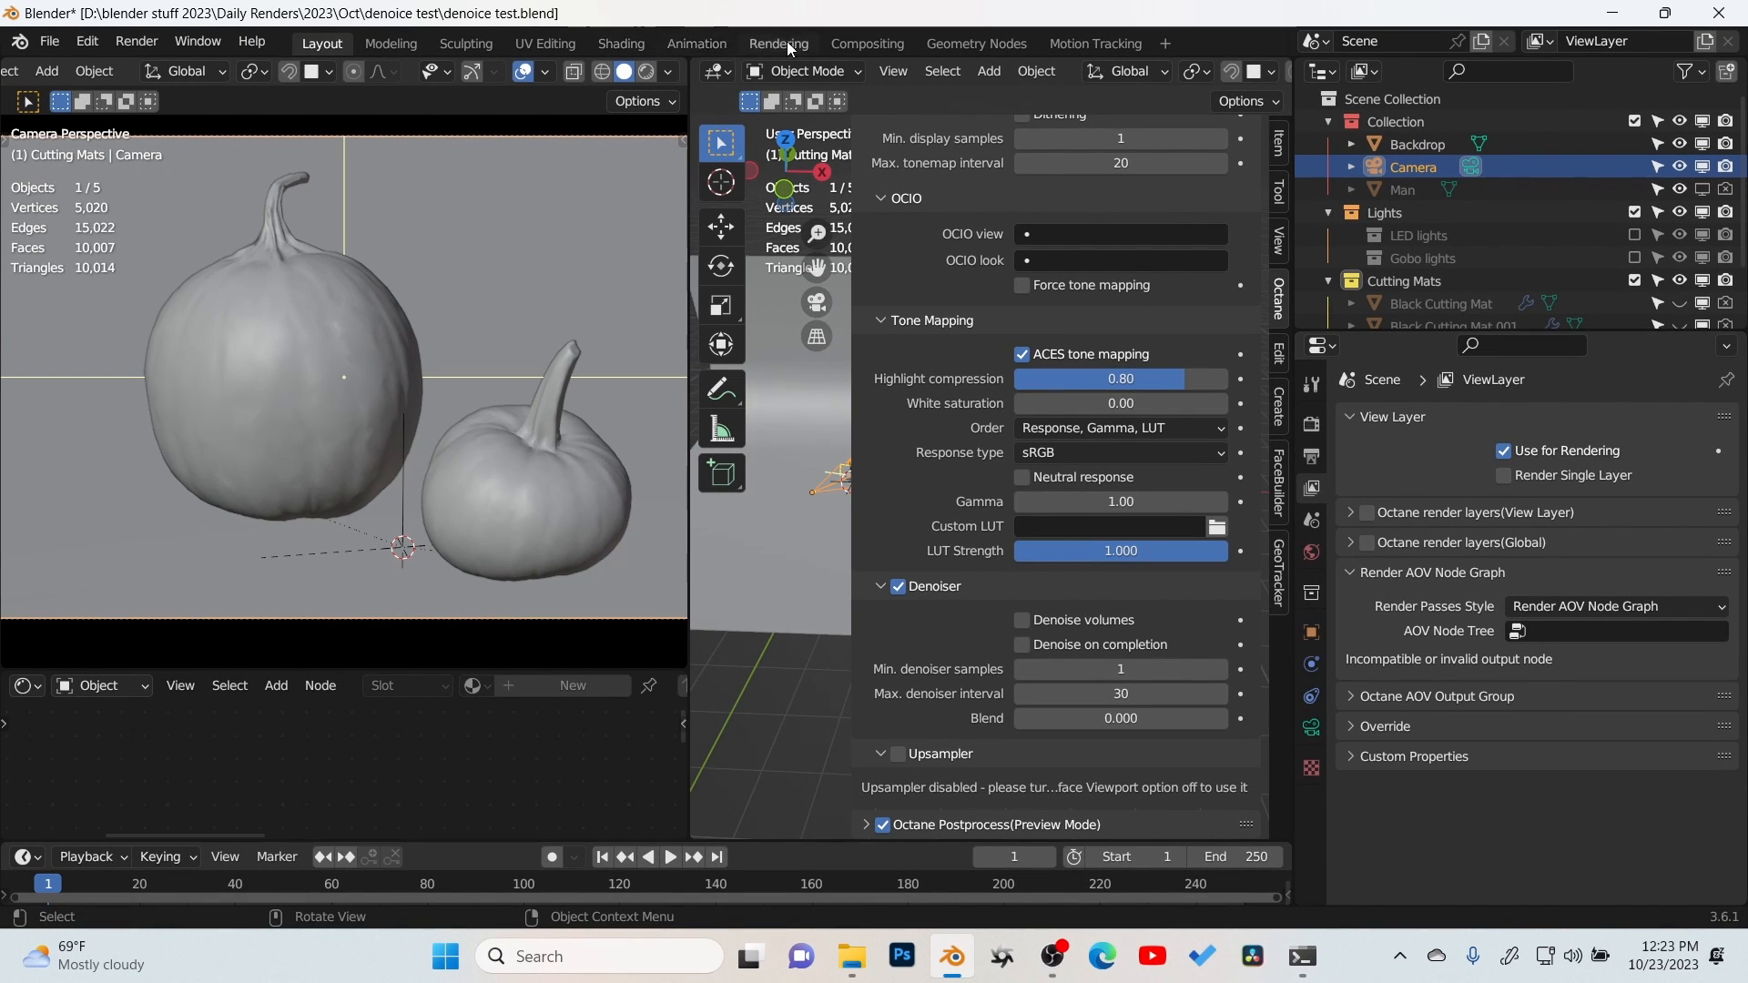
Step: In Compositing, open the Octane Render AOV editor and preview the Denoised Beauty pass
left_click(866, 43)
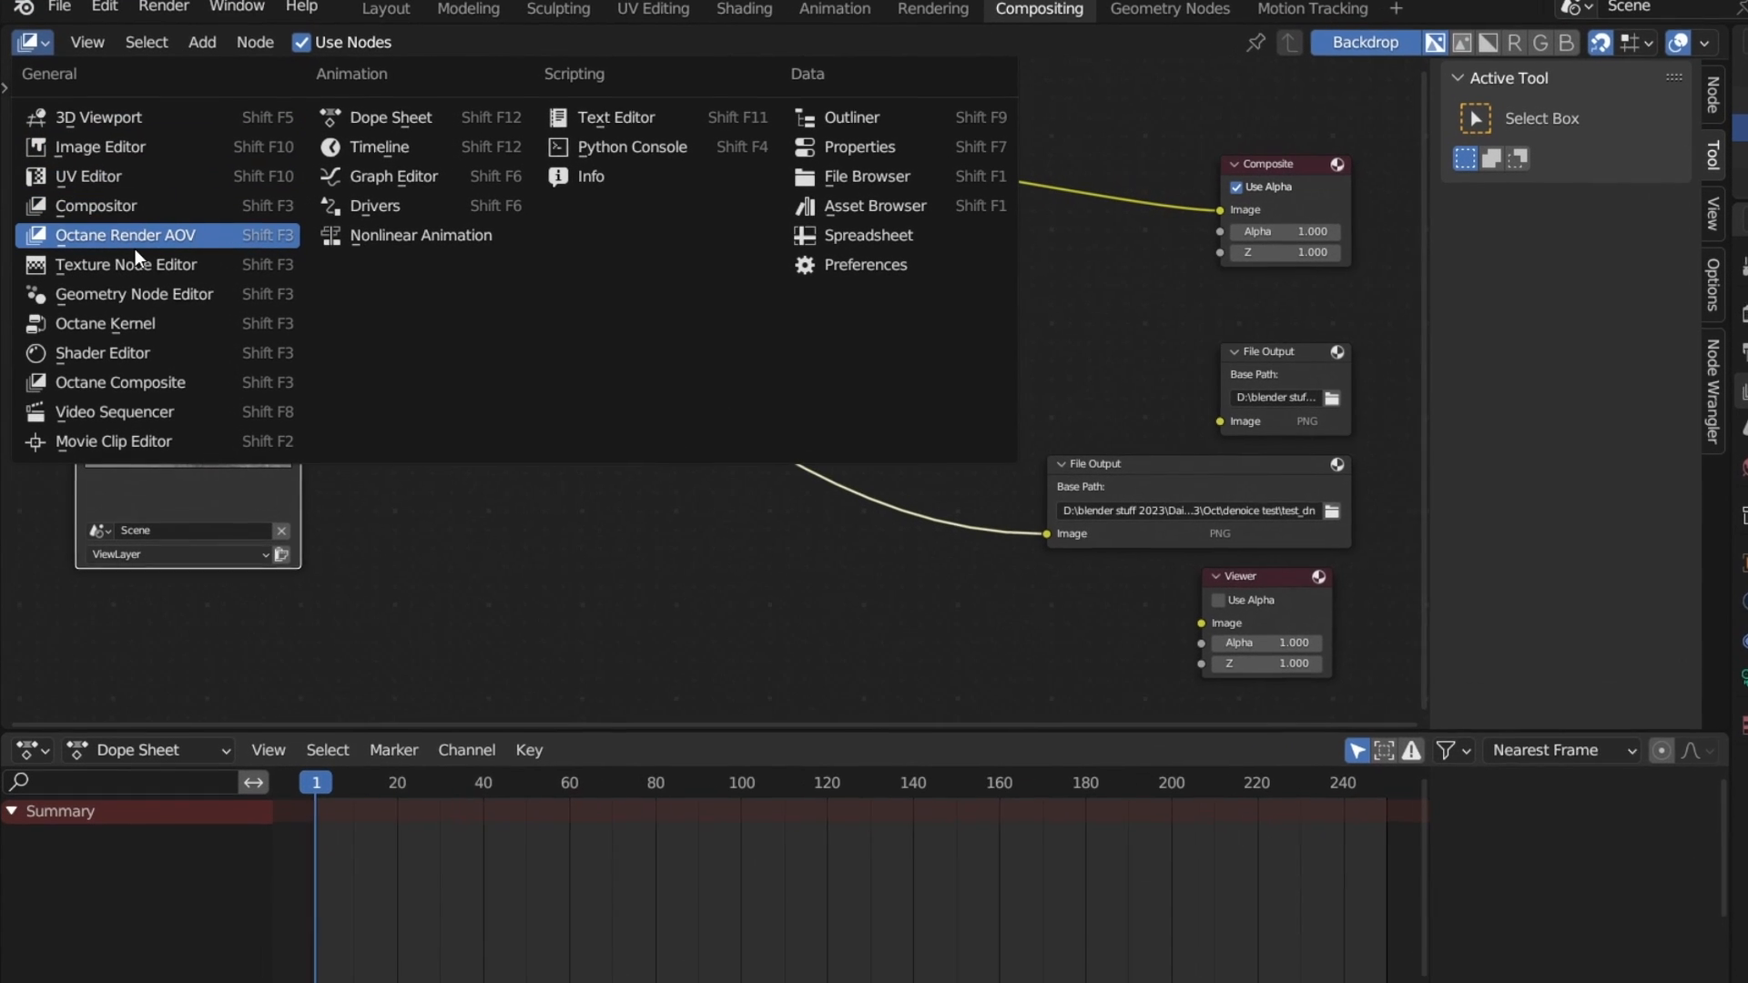
left_click(126, 234)
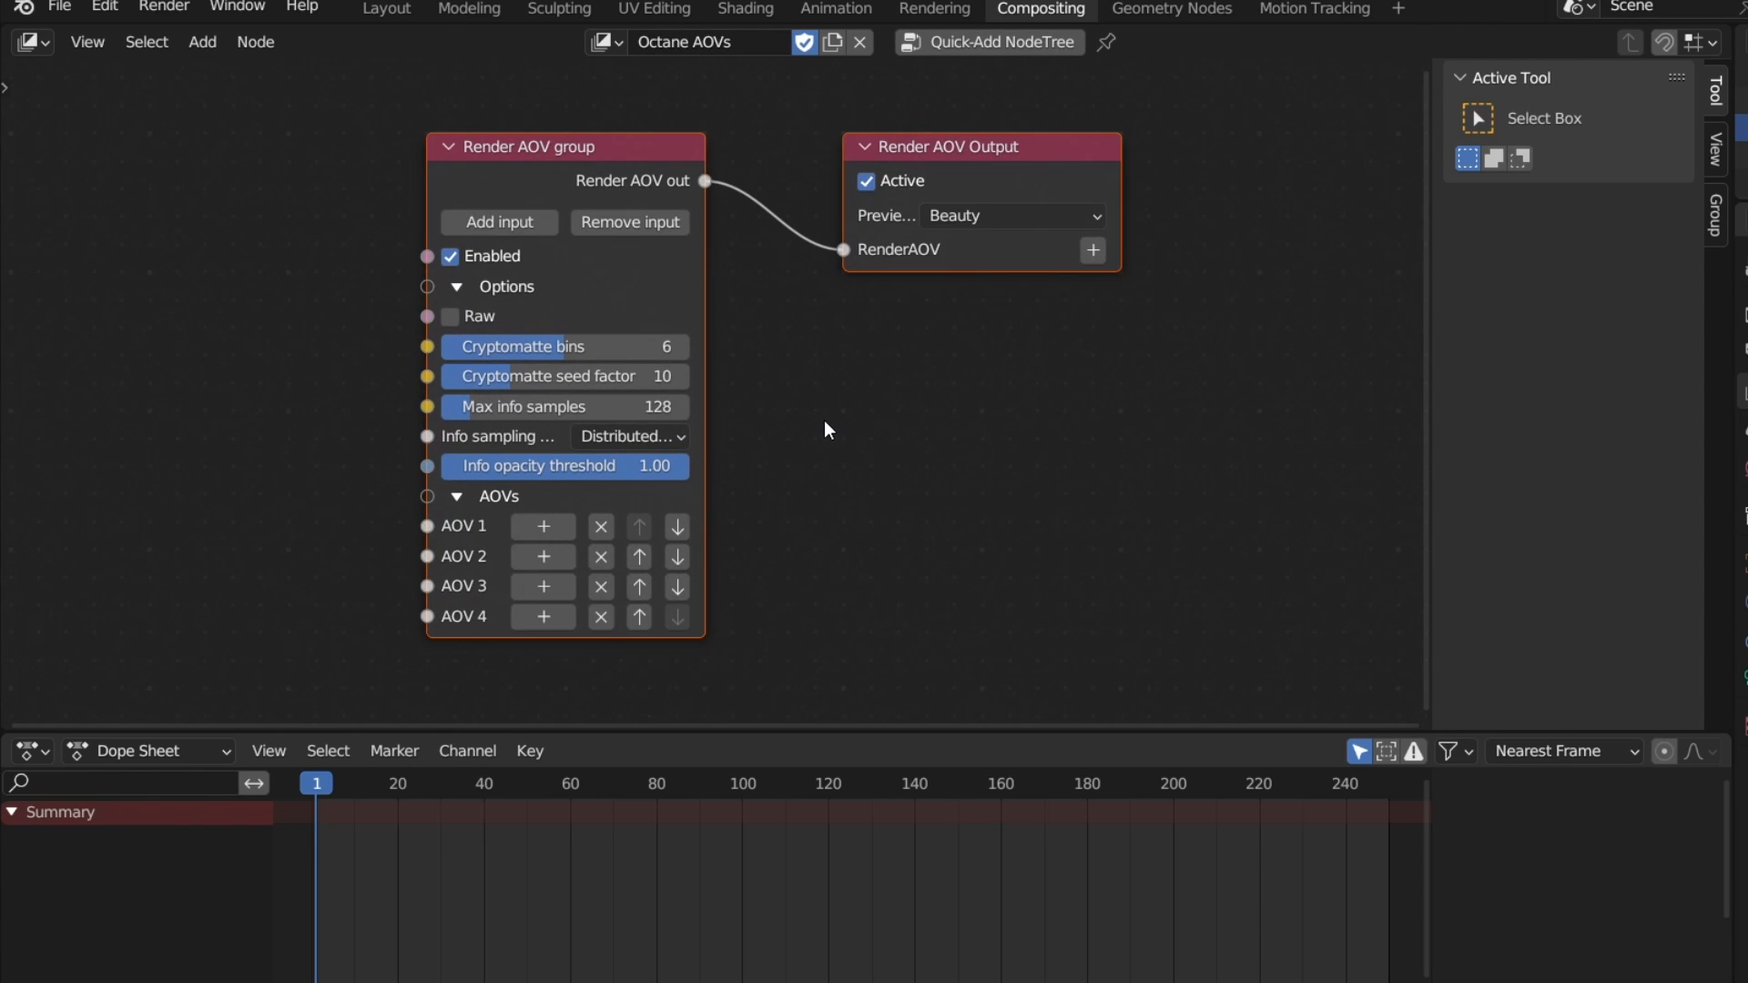
left_click(1012, 214)
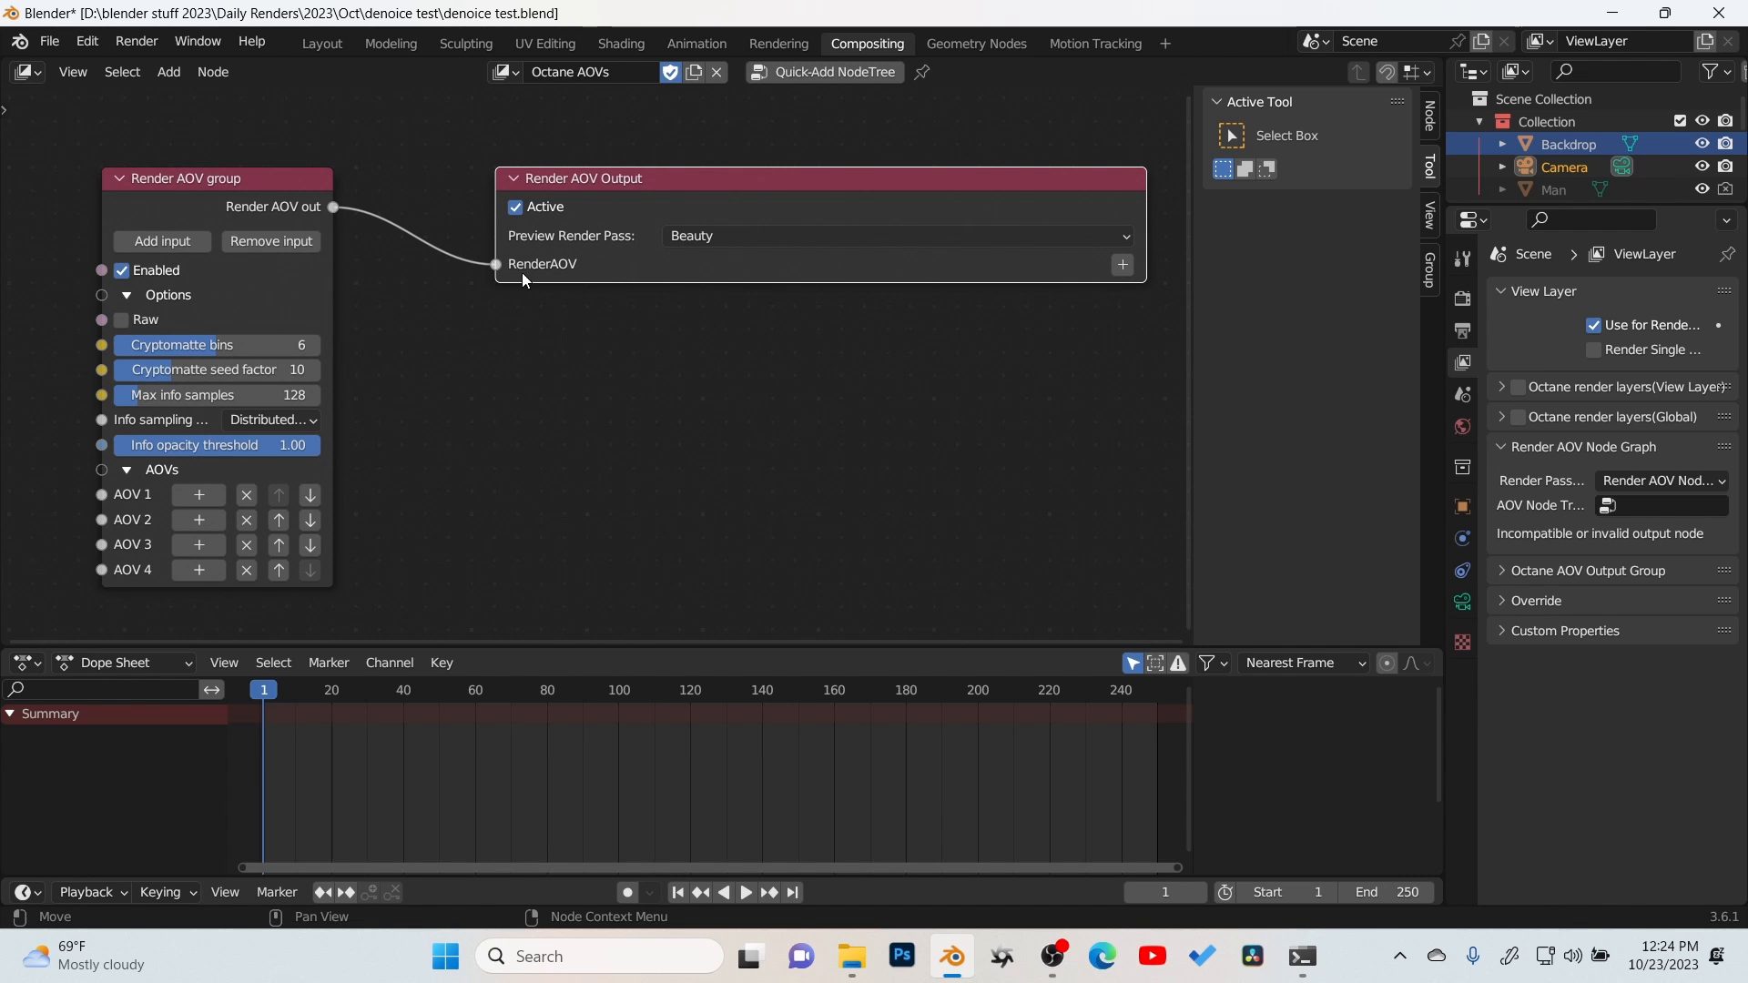
left_click(896, 235)
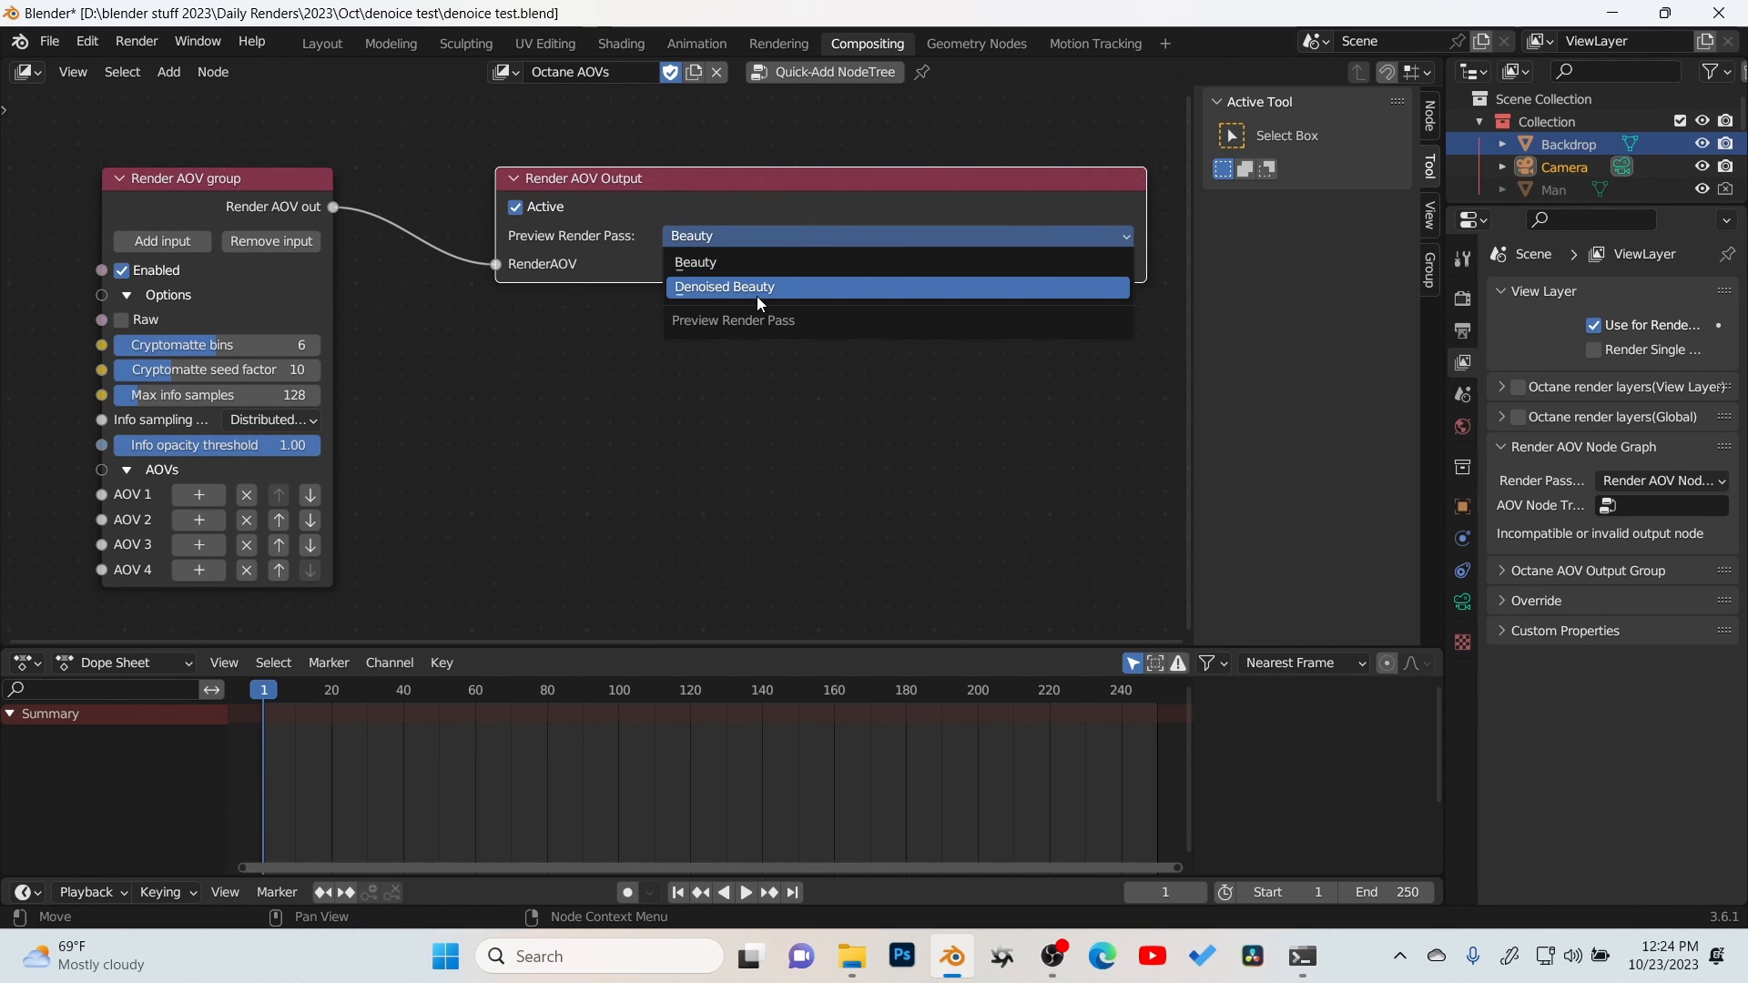
left_click(723, 287)
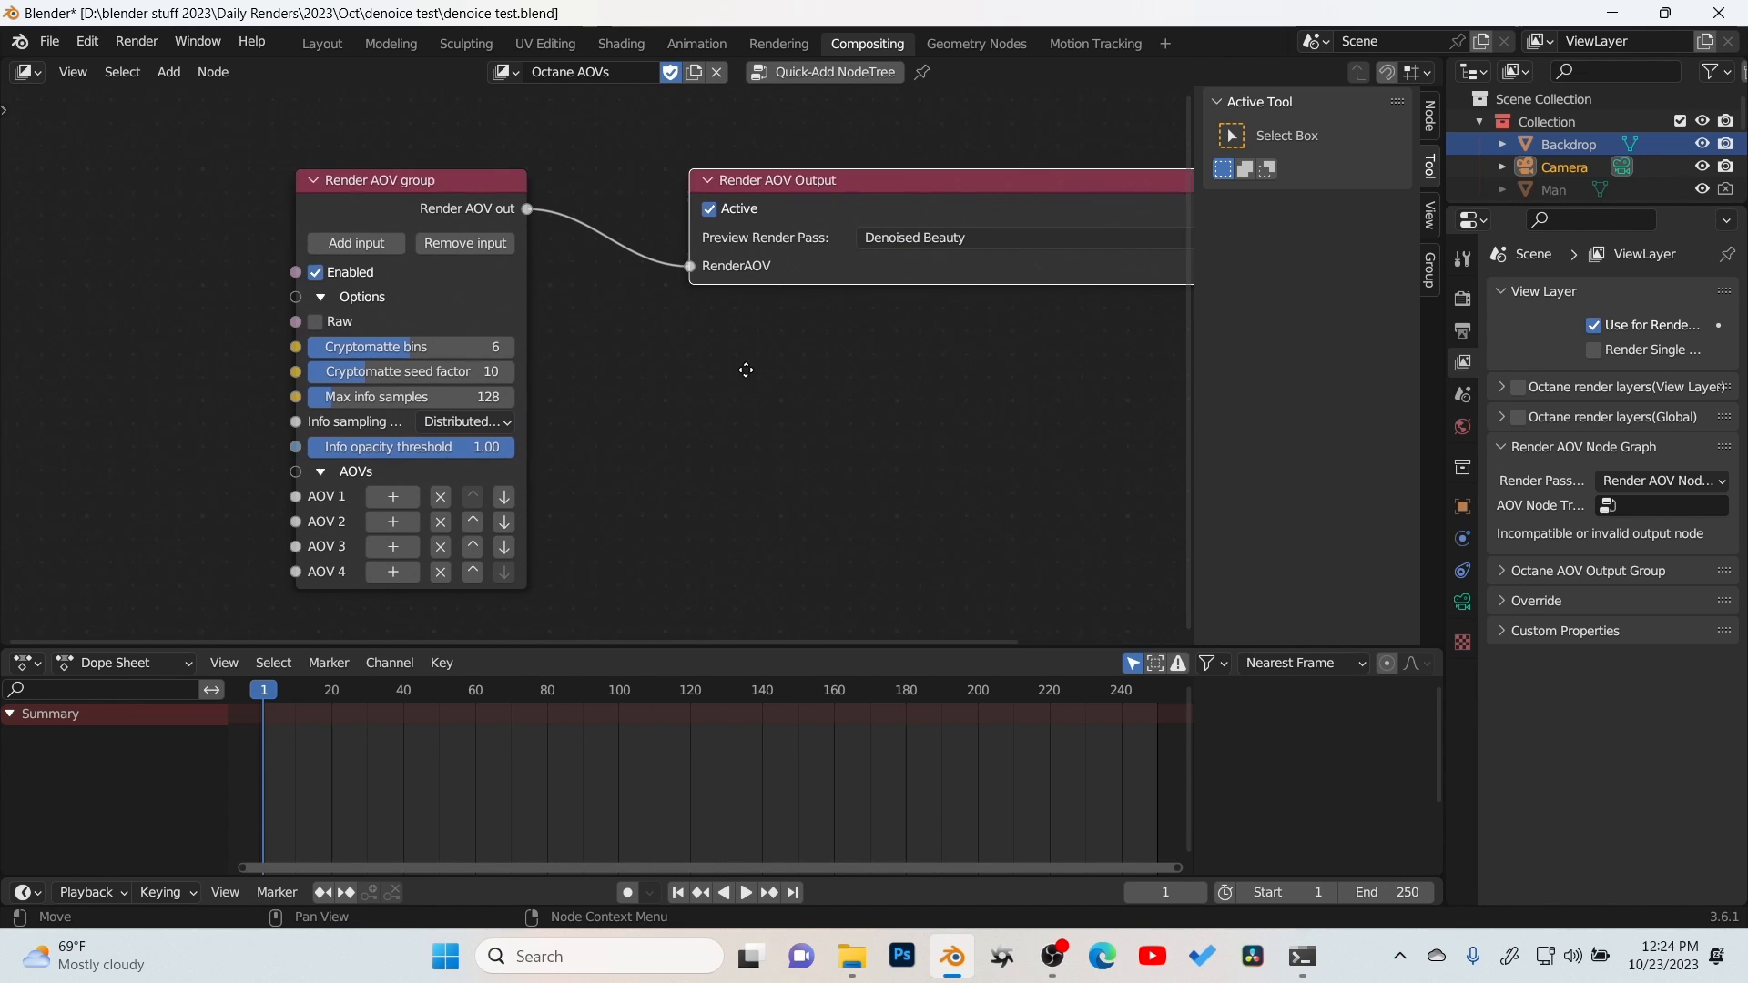
mouse_move(524, 531)
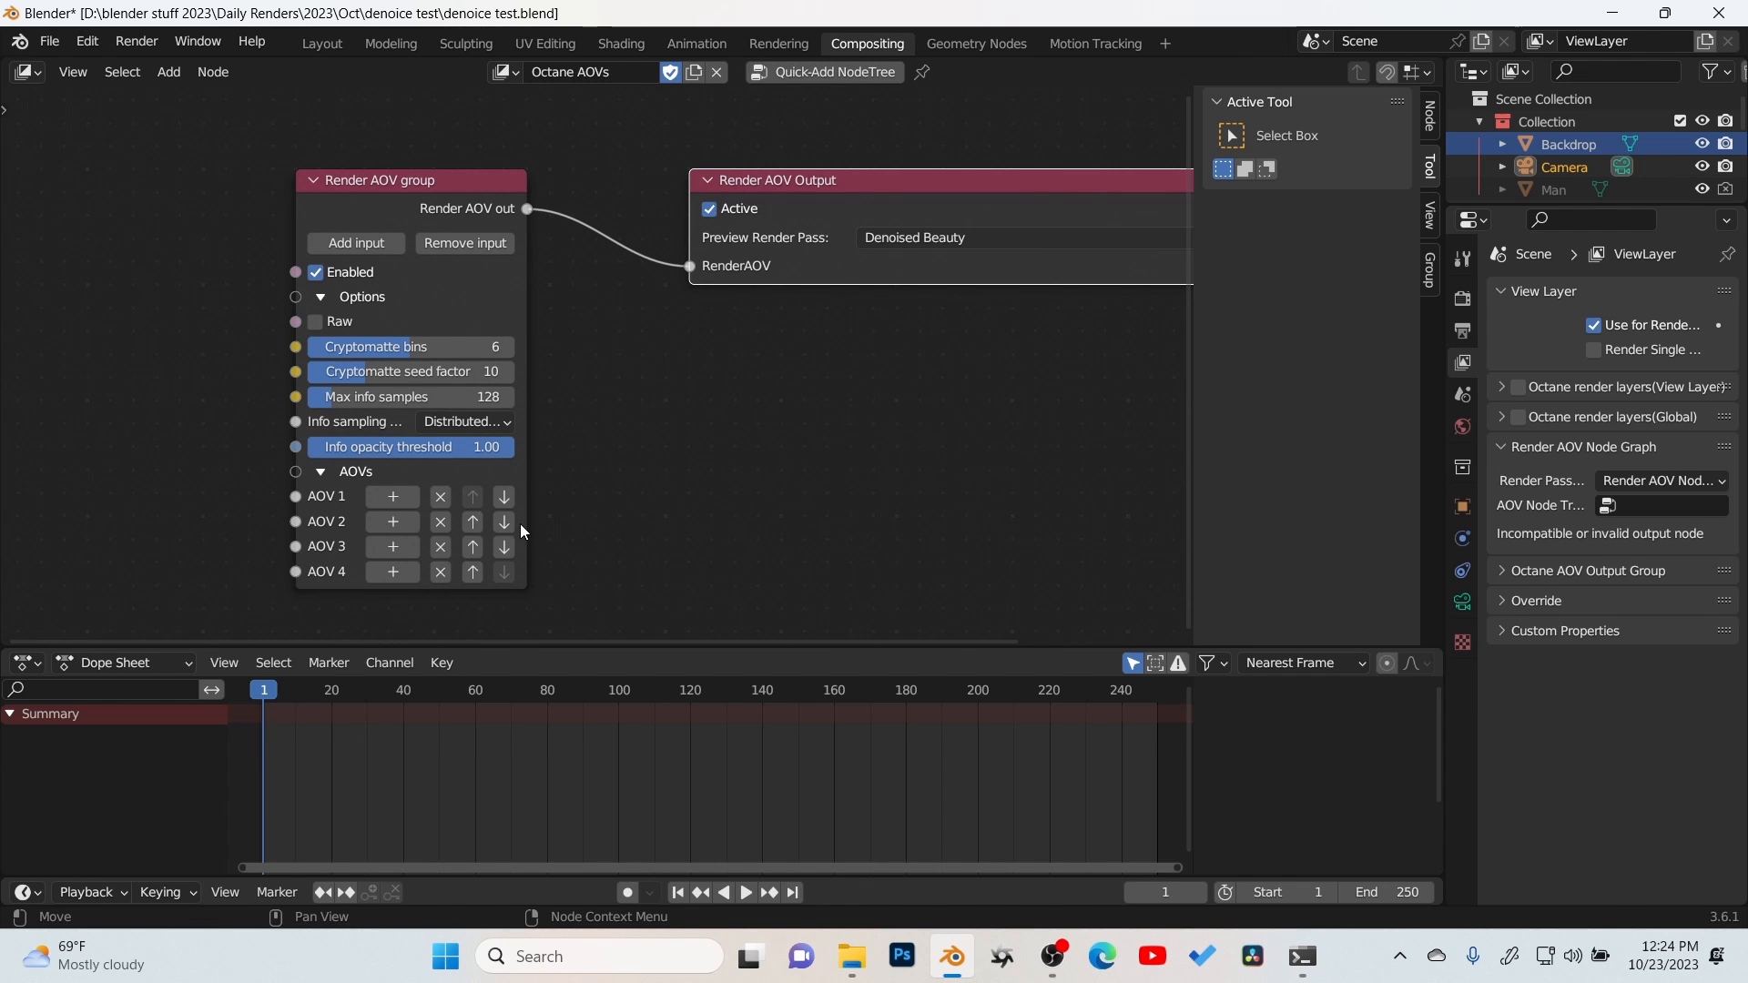
mouse_move(819, 207)
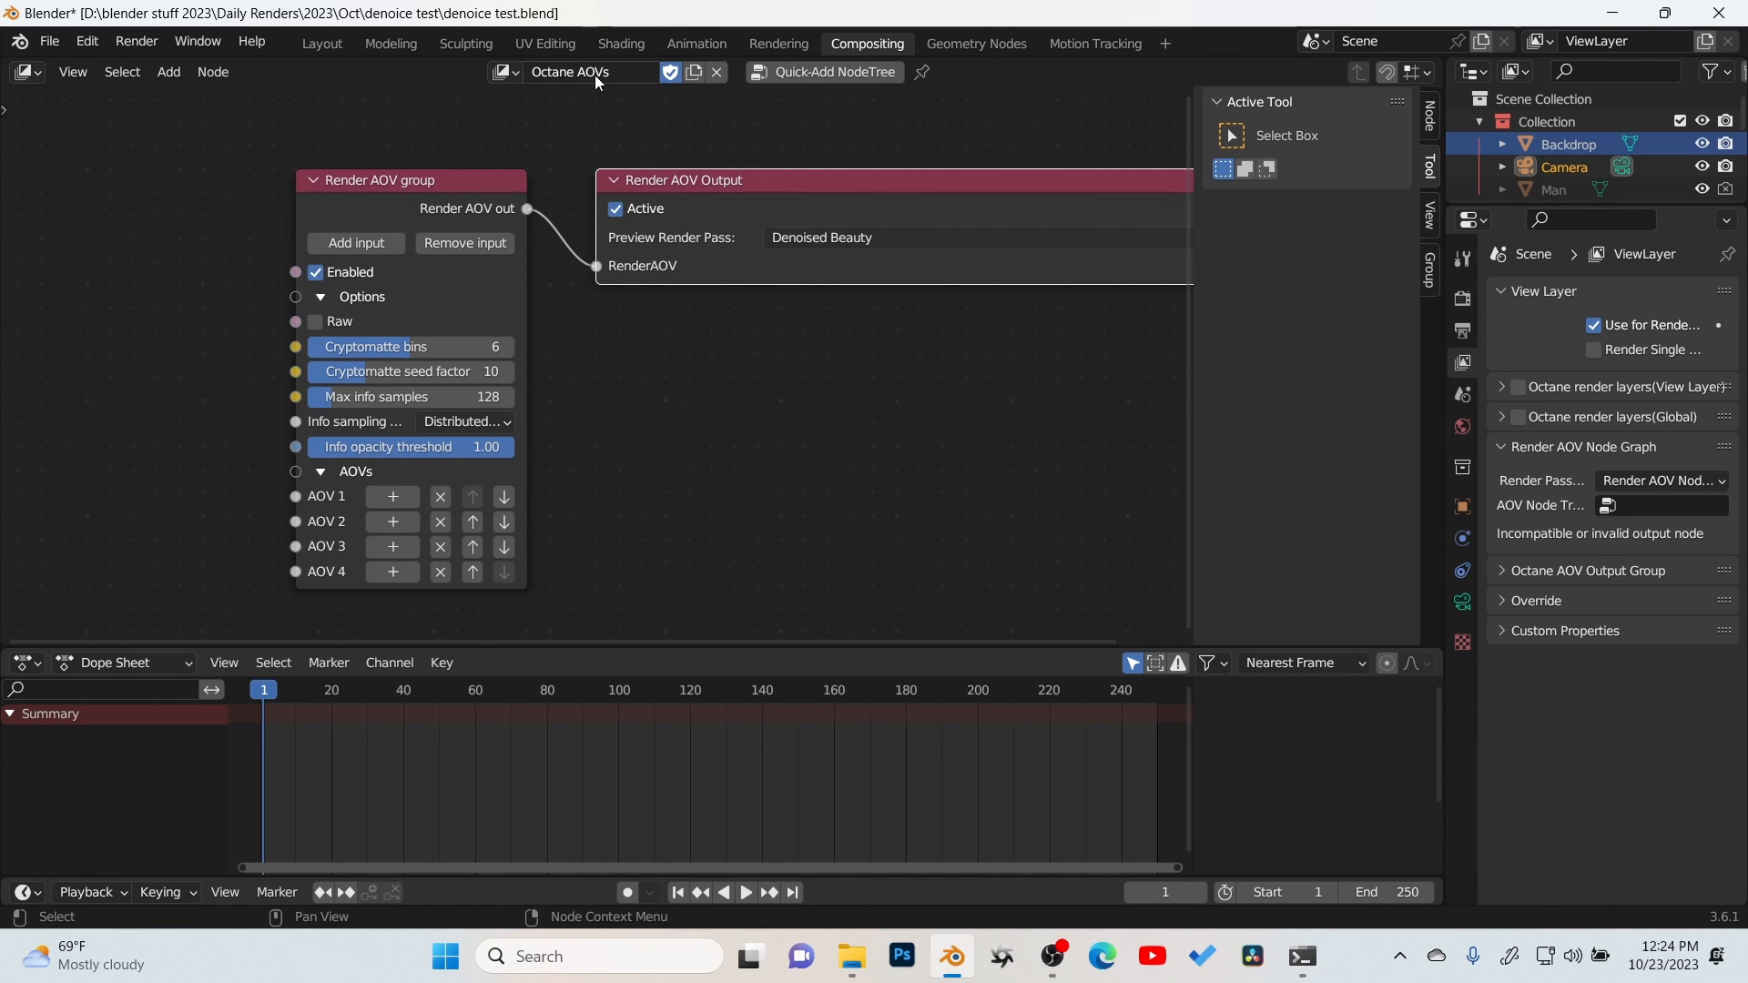
Step: Back in Layout, assign the AOVs node tree to the view layer's AOV Node Tree field
left_click(321, 44)
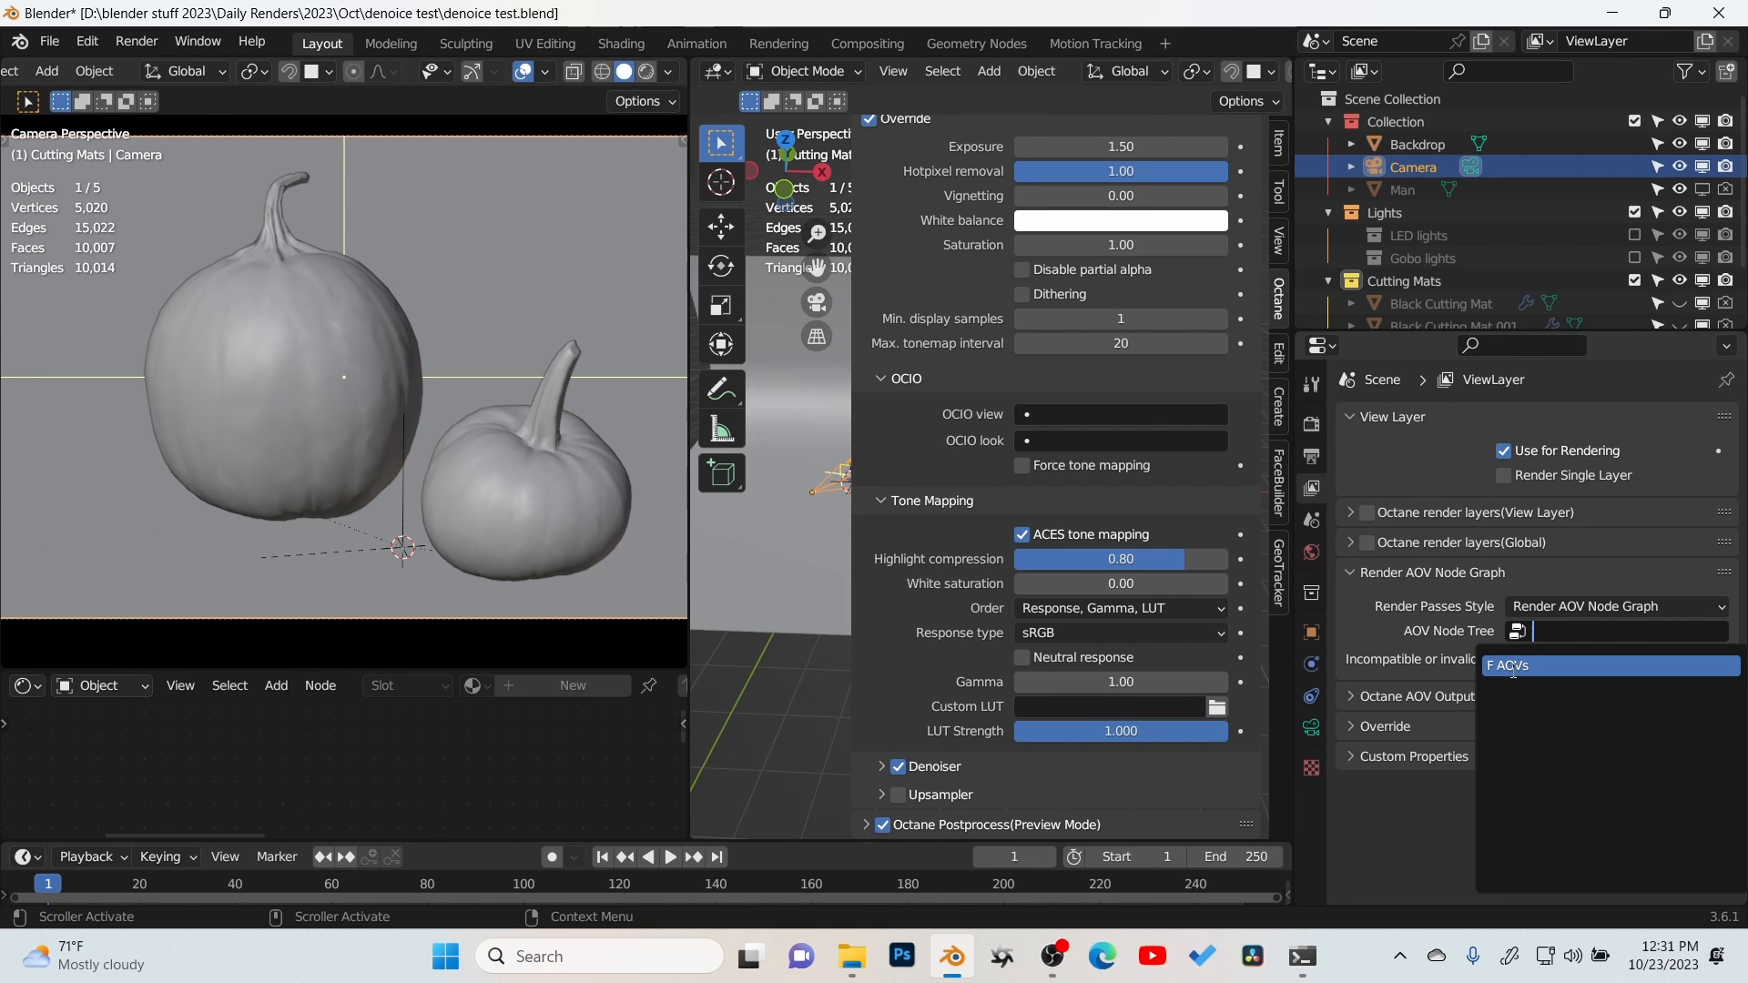
left_click(1511, 664)
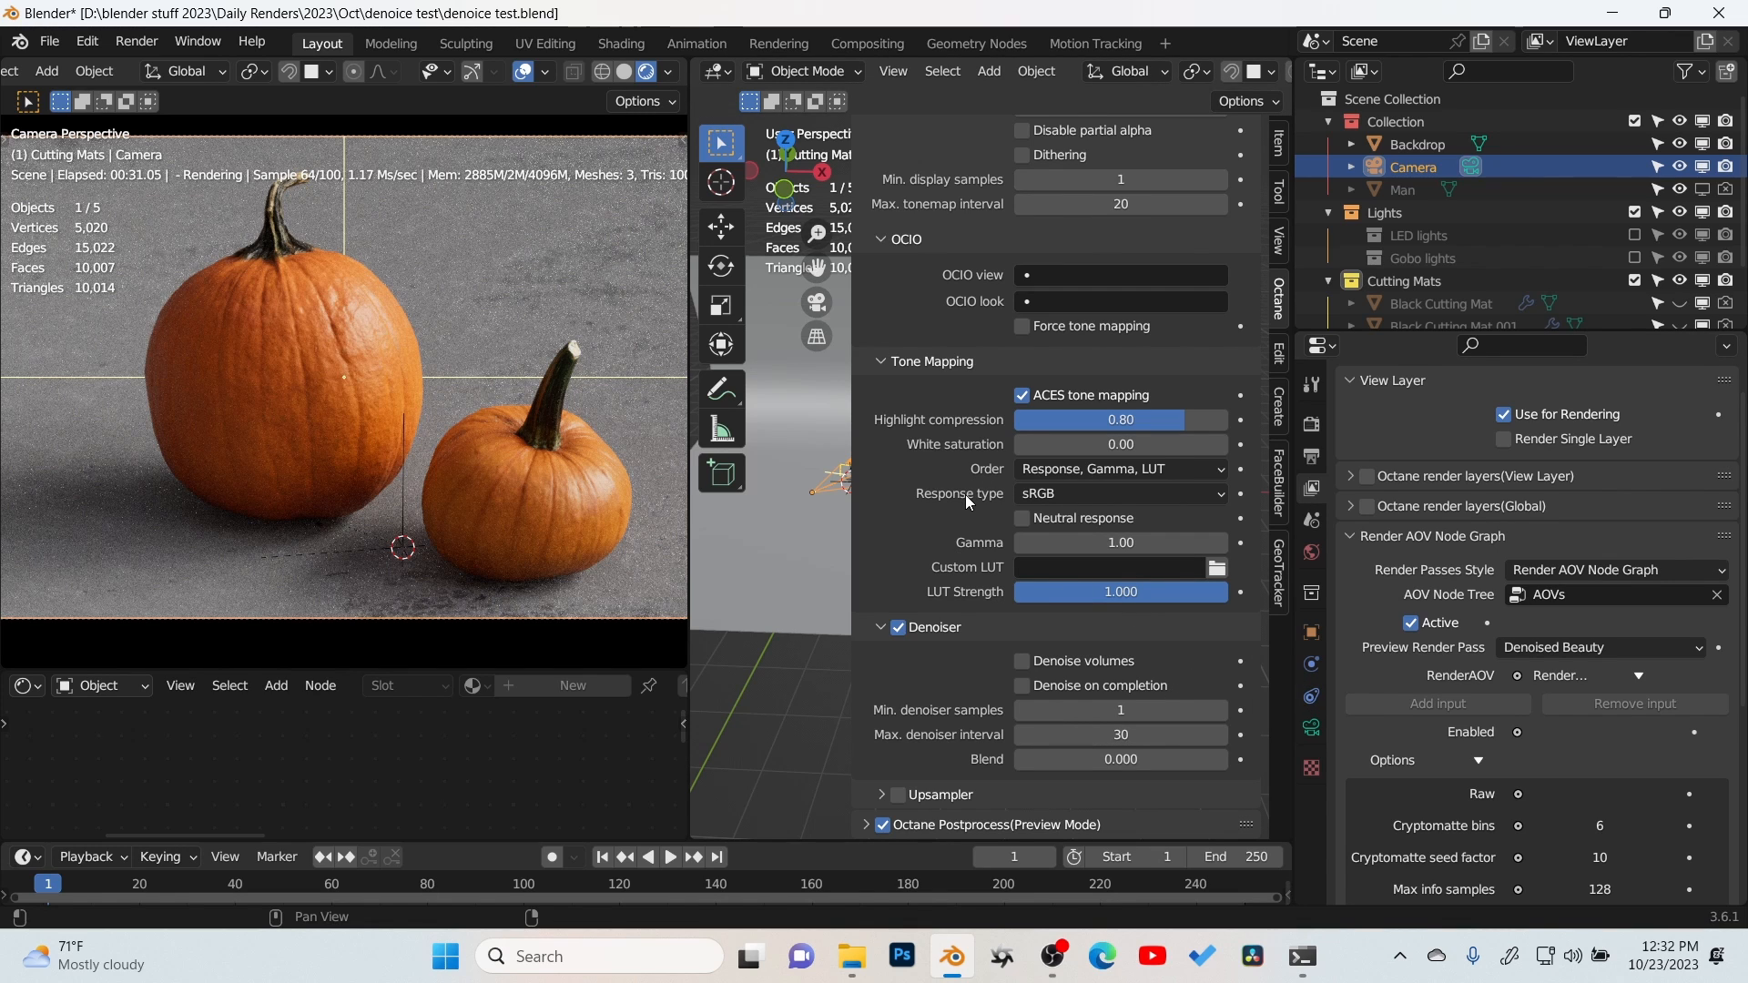
mouse_move(900, 515)
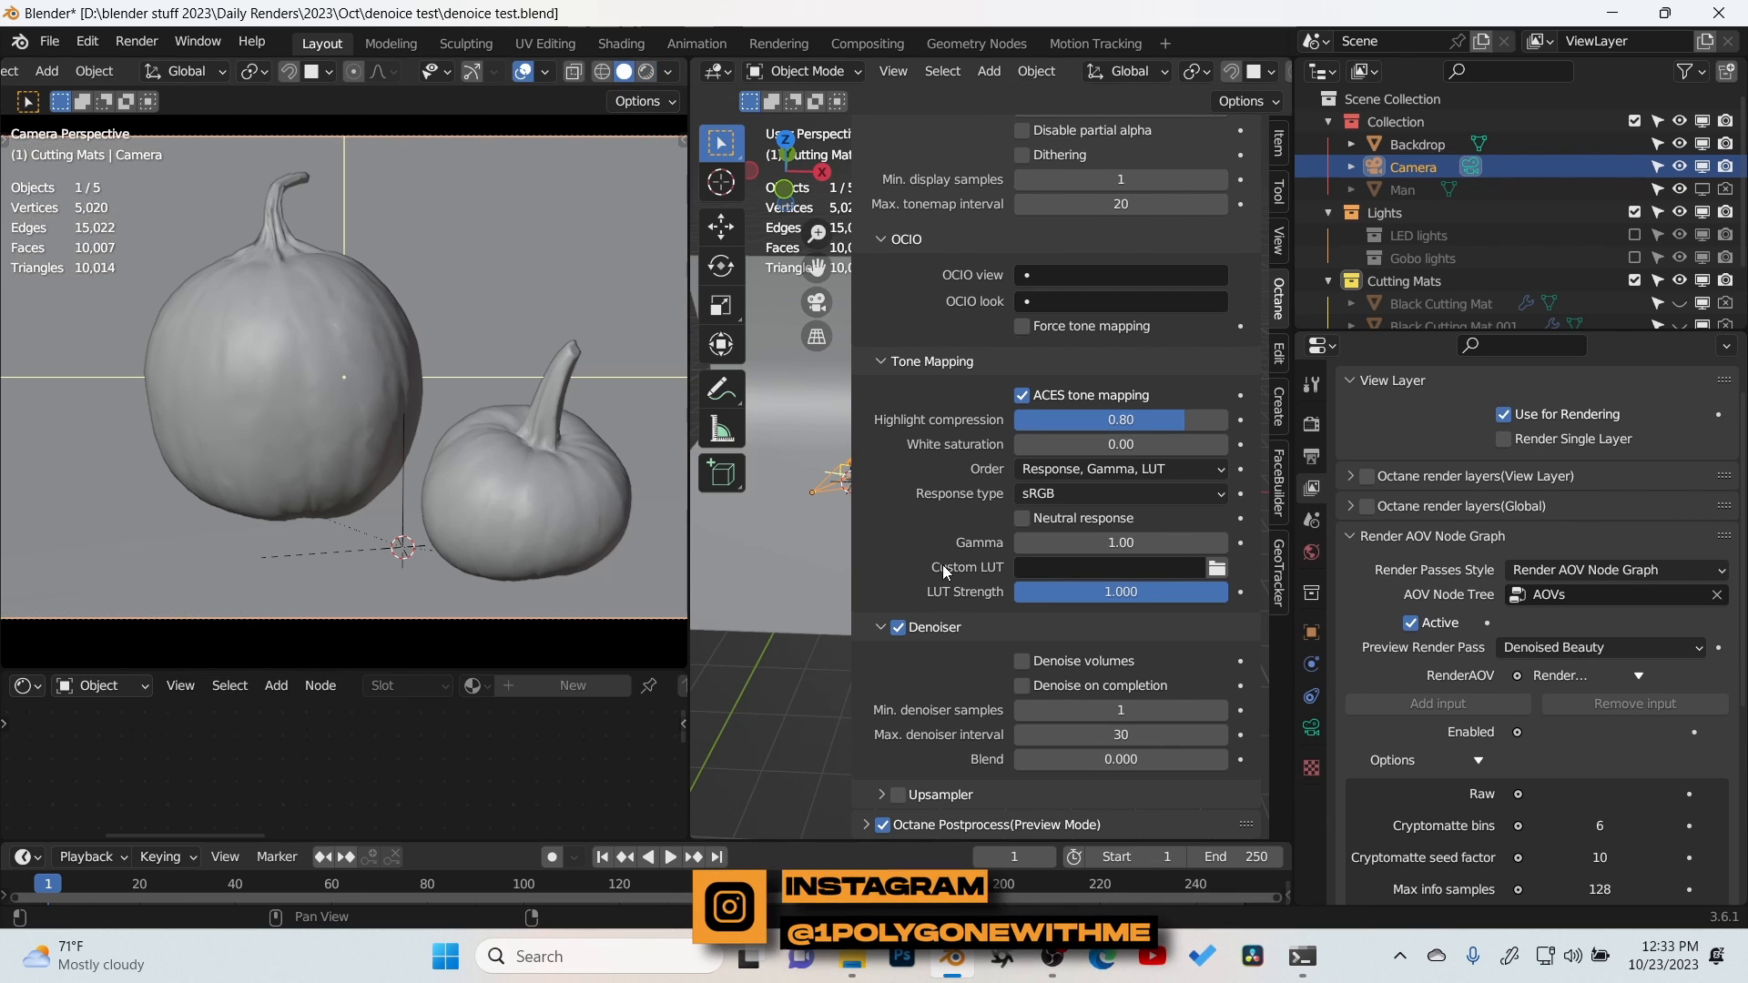
Step: Toggle the Octane Denoiser off and back on, then render the current frame as an image
left_click(898, 627)
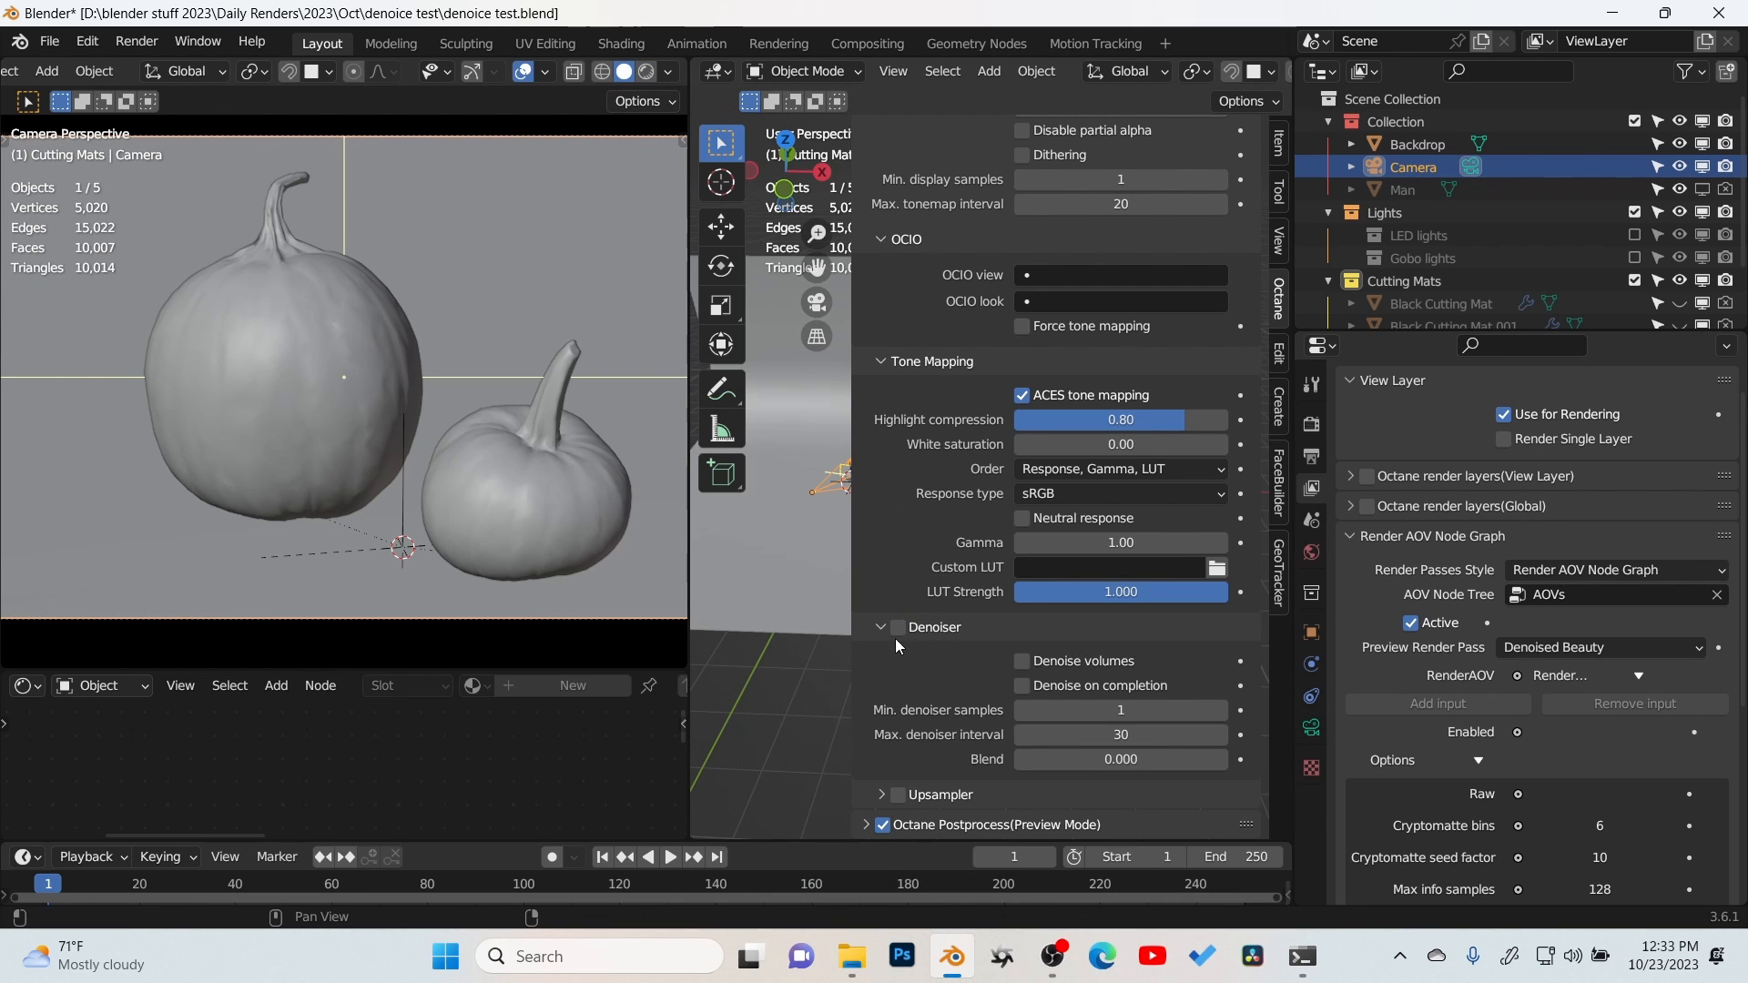
mouse_move(1060, 690)
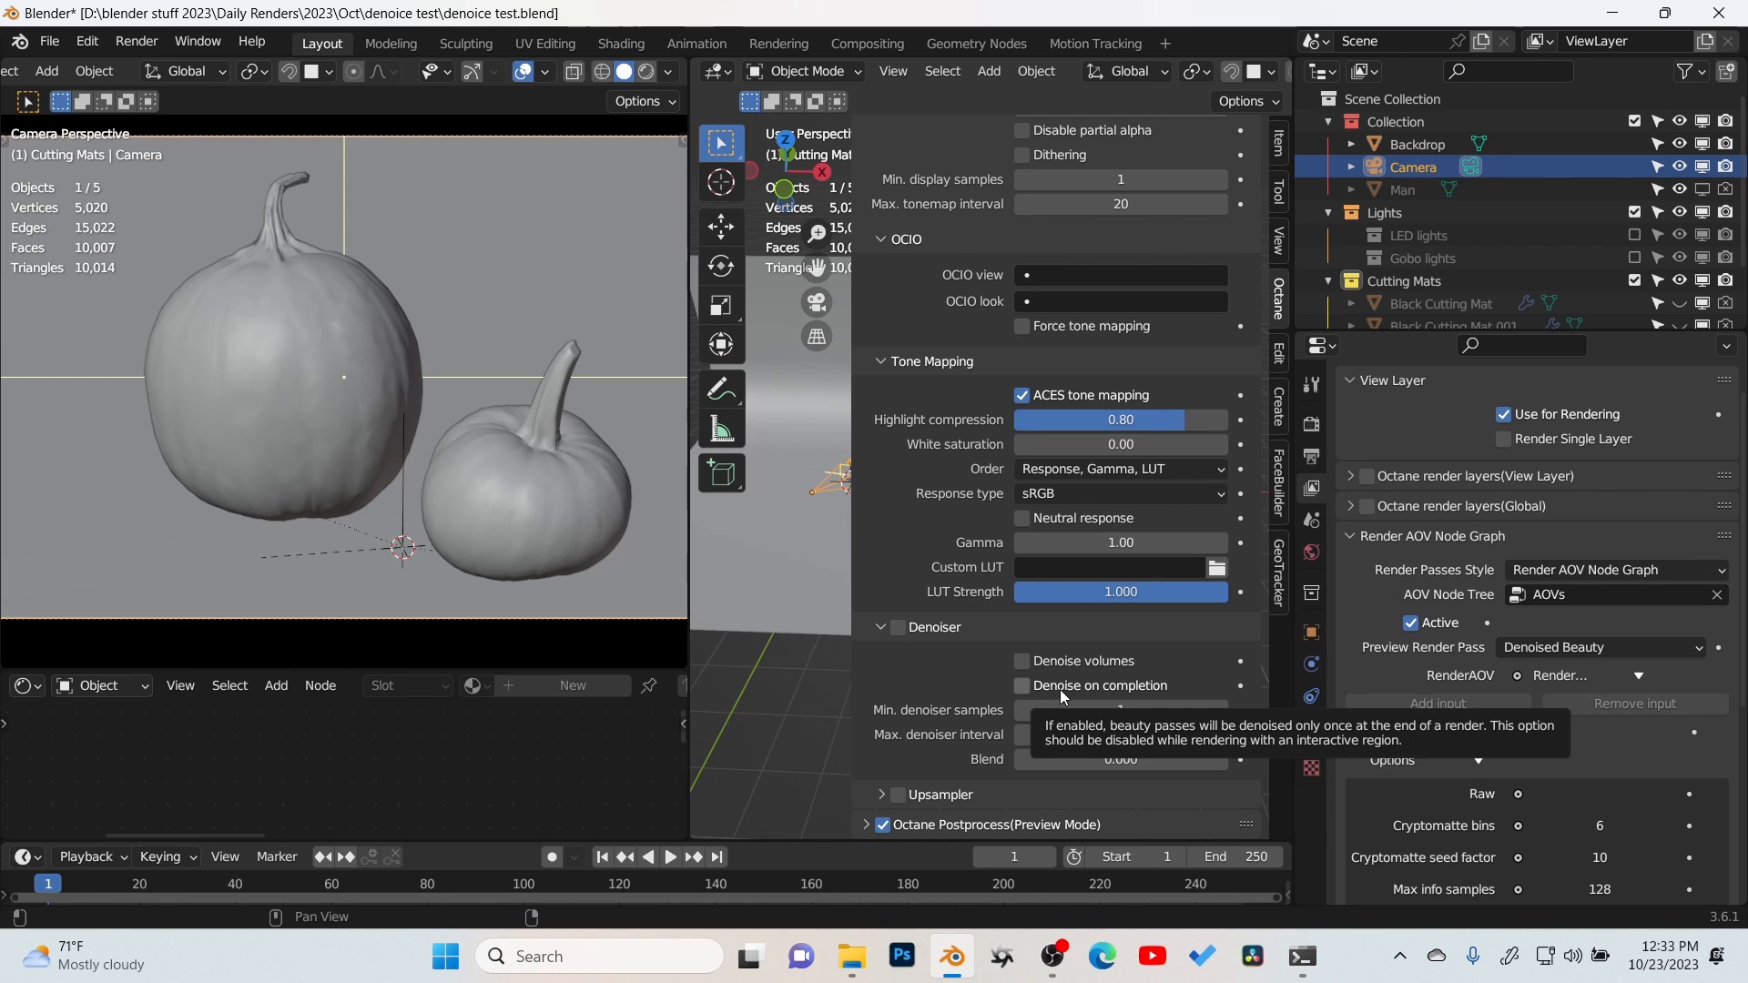
mouse_move(942, 689)
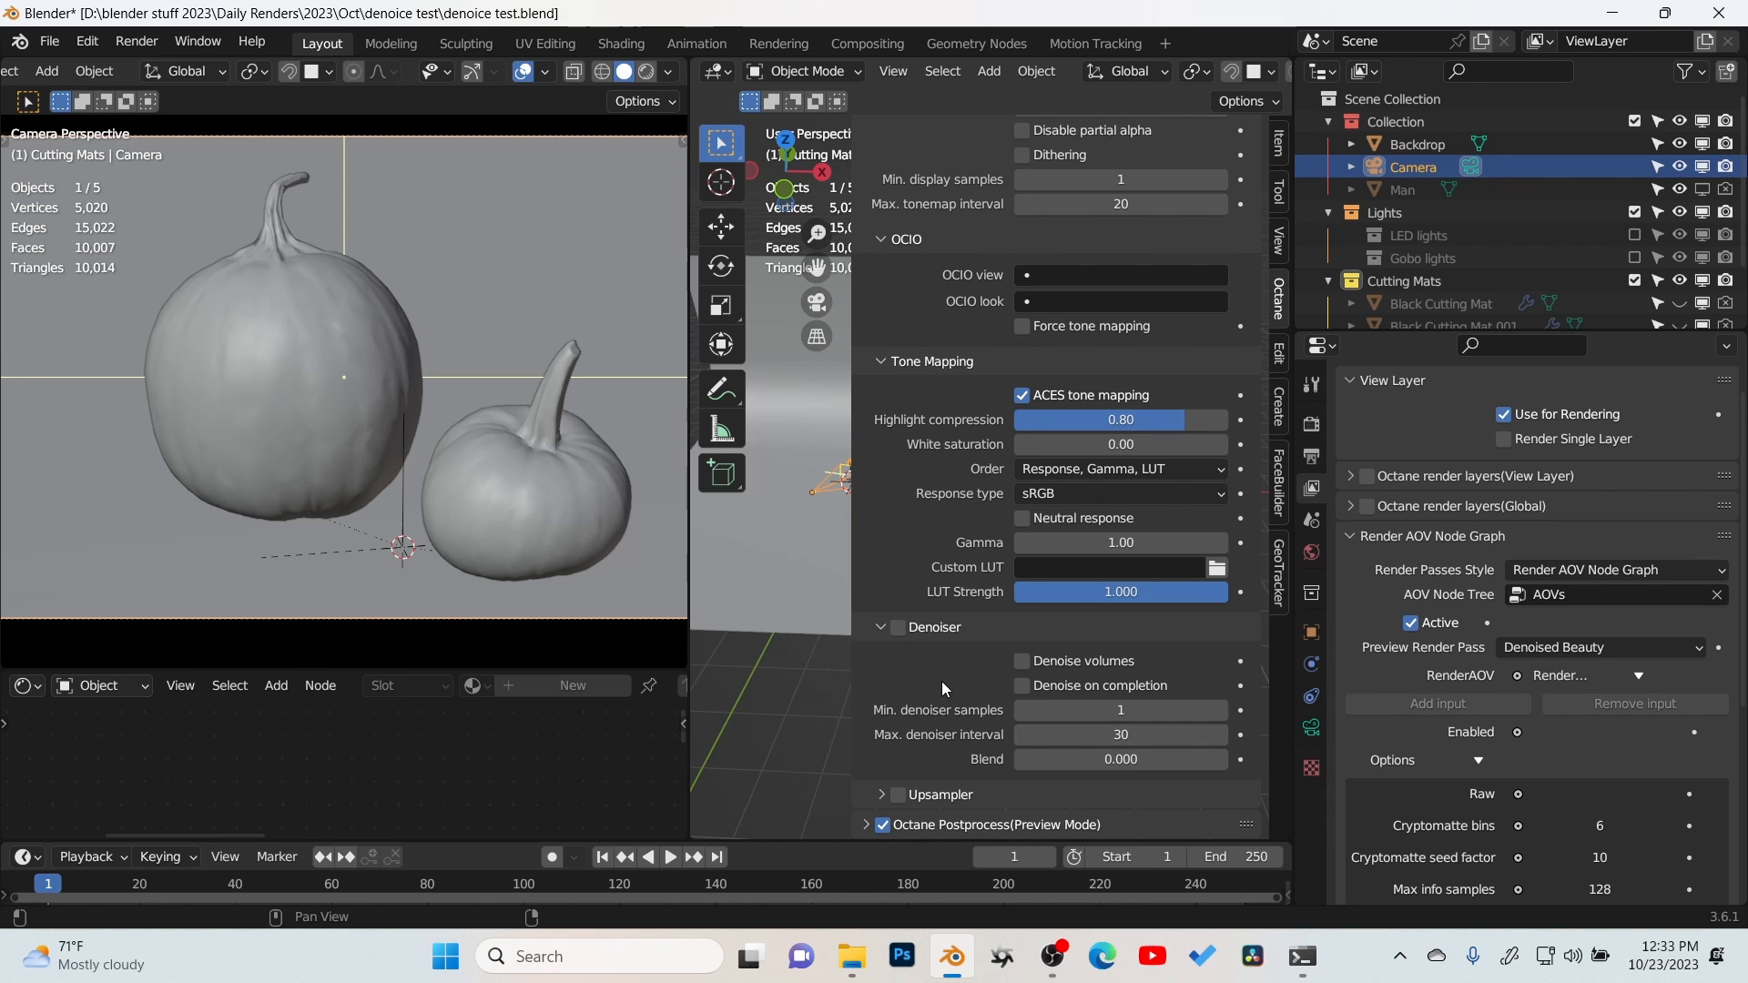
left_click(896, 626)
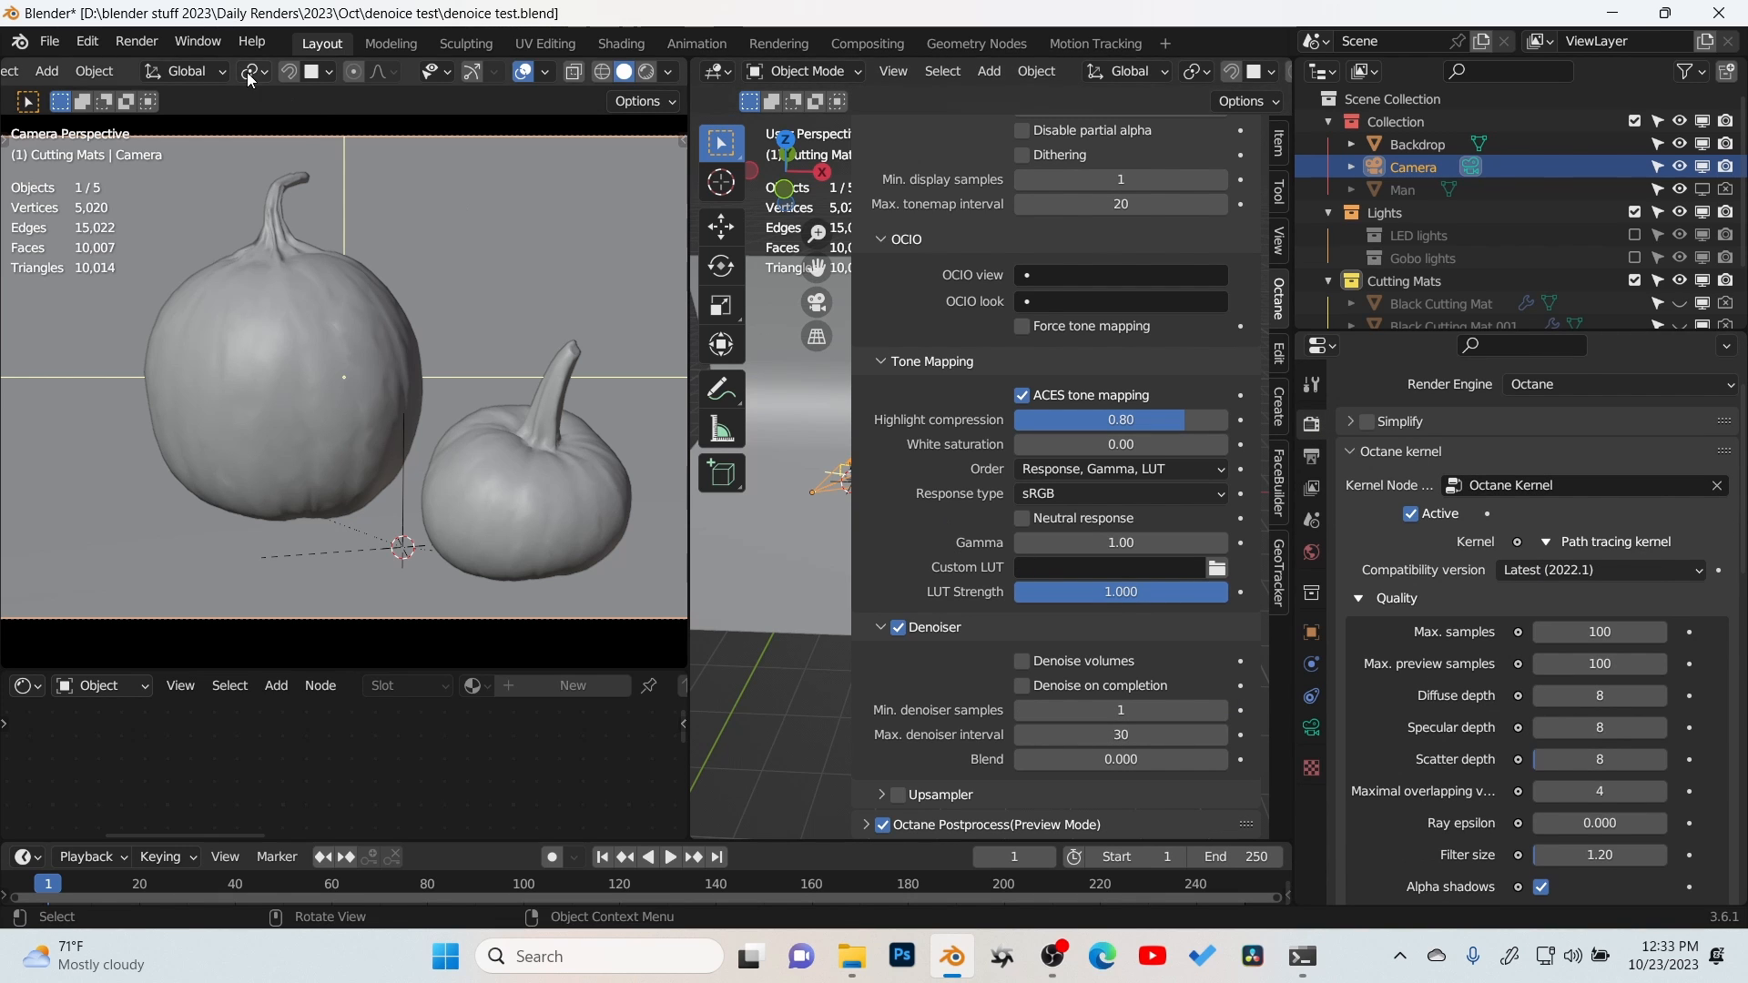
left_click(134, 41)
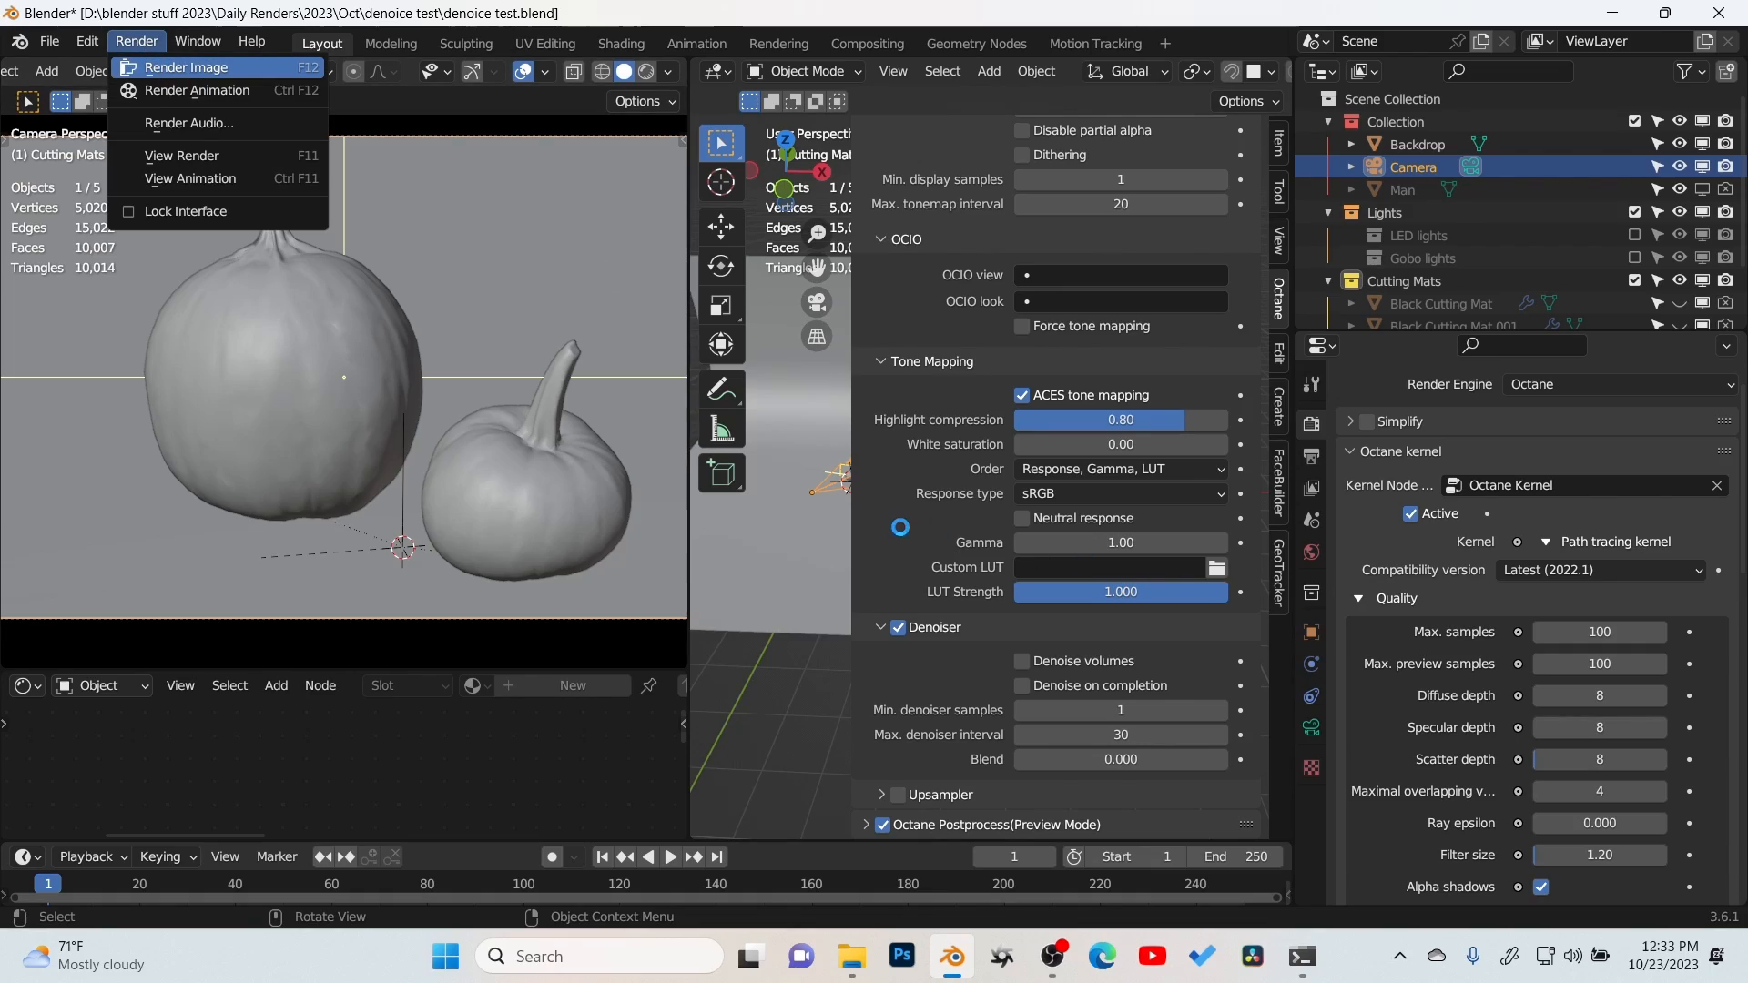
left_click(184, 66)
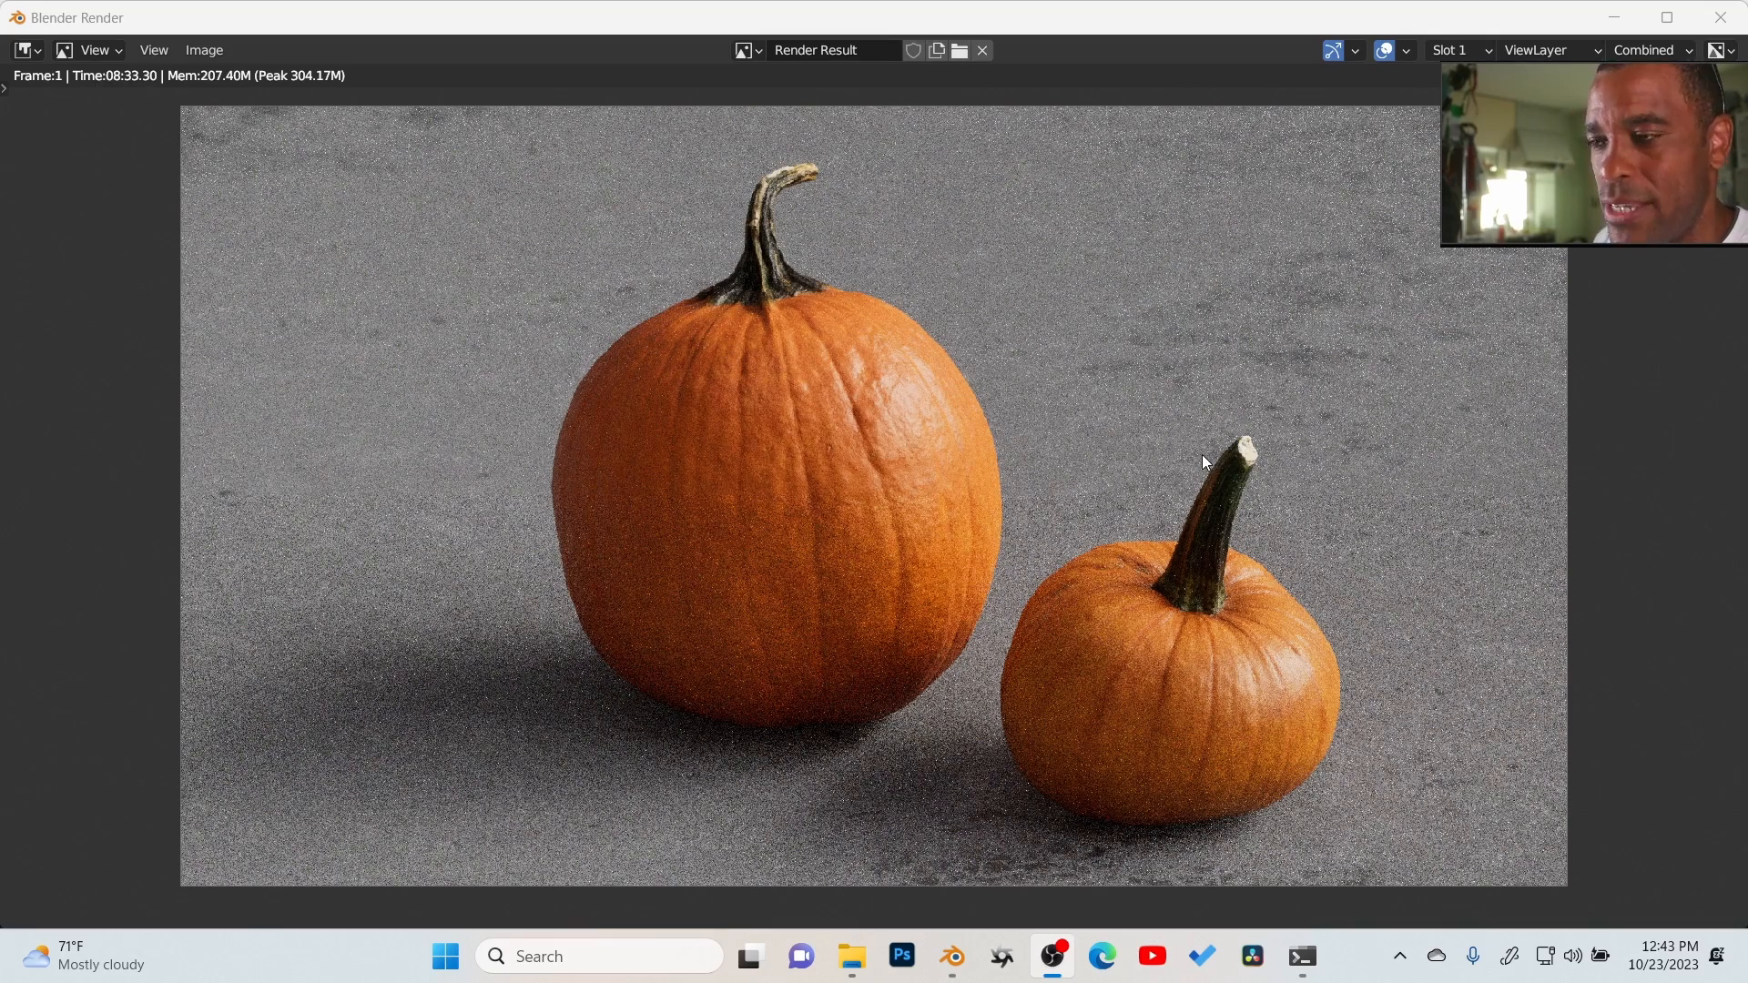
mouse_move(1367, 301)
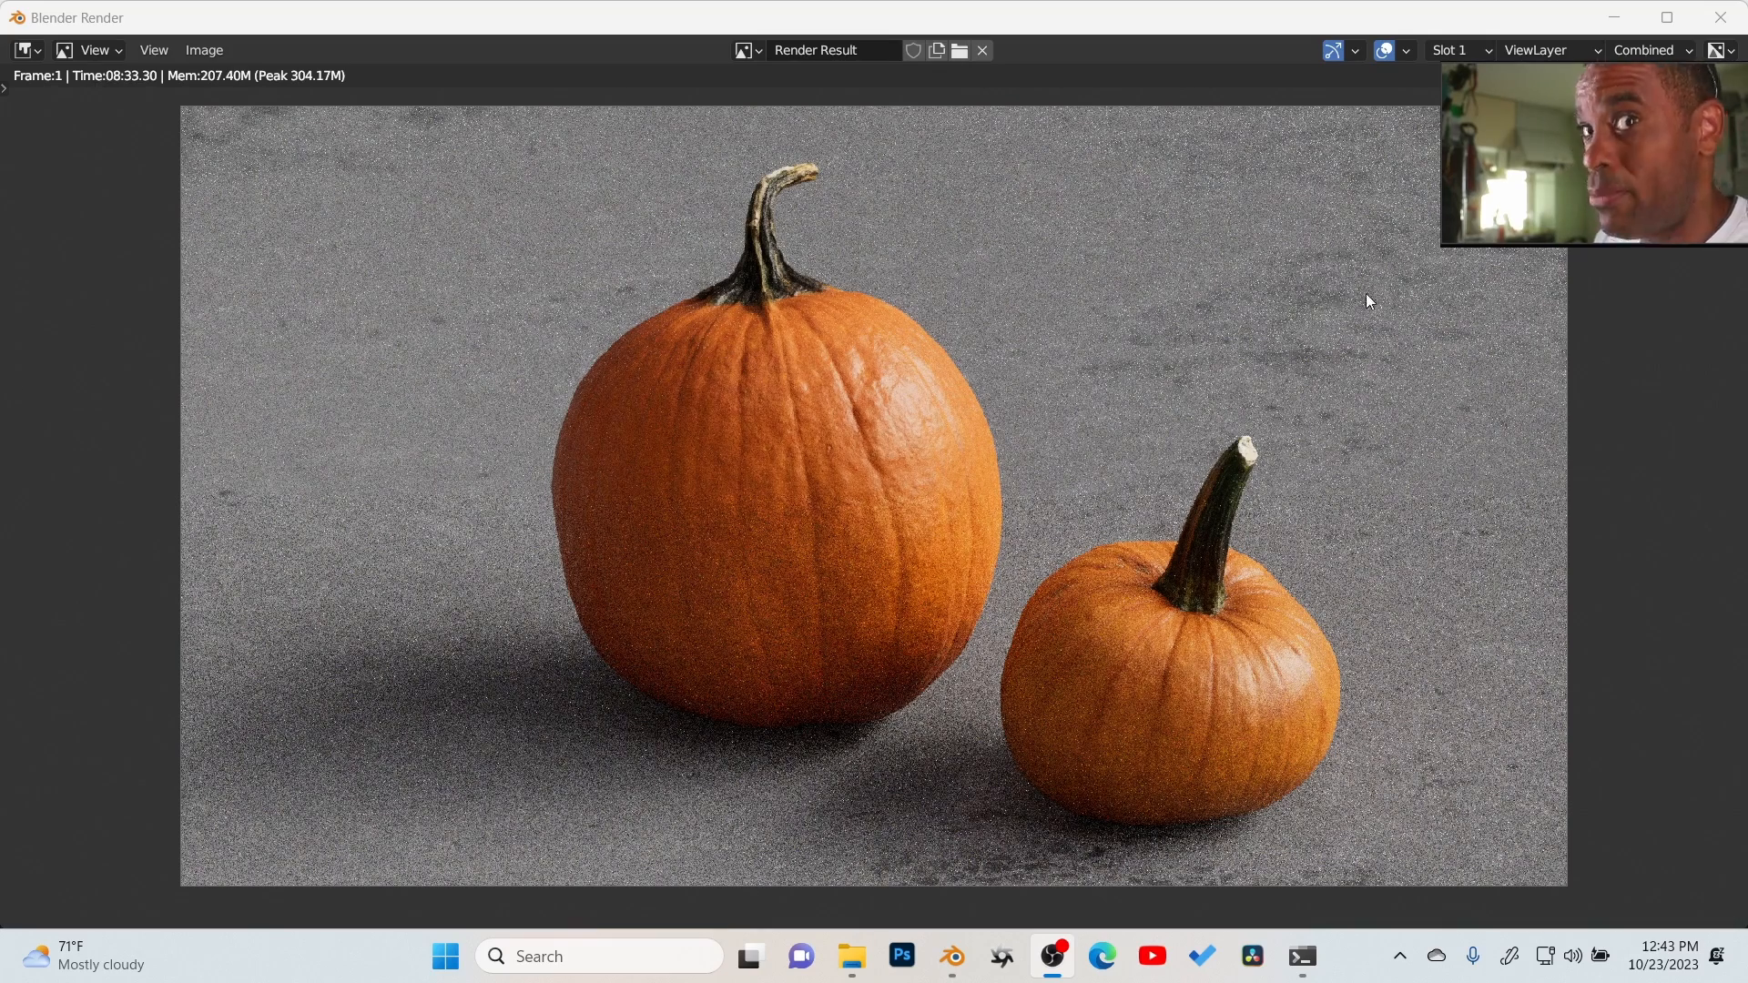
mouse_move(1344, 295)
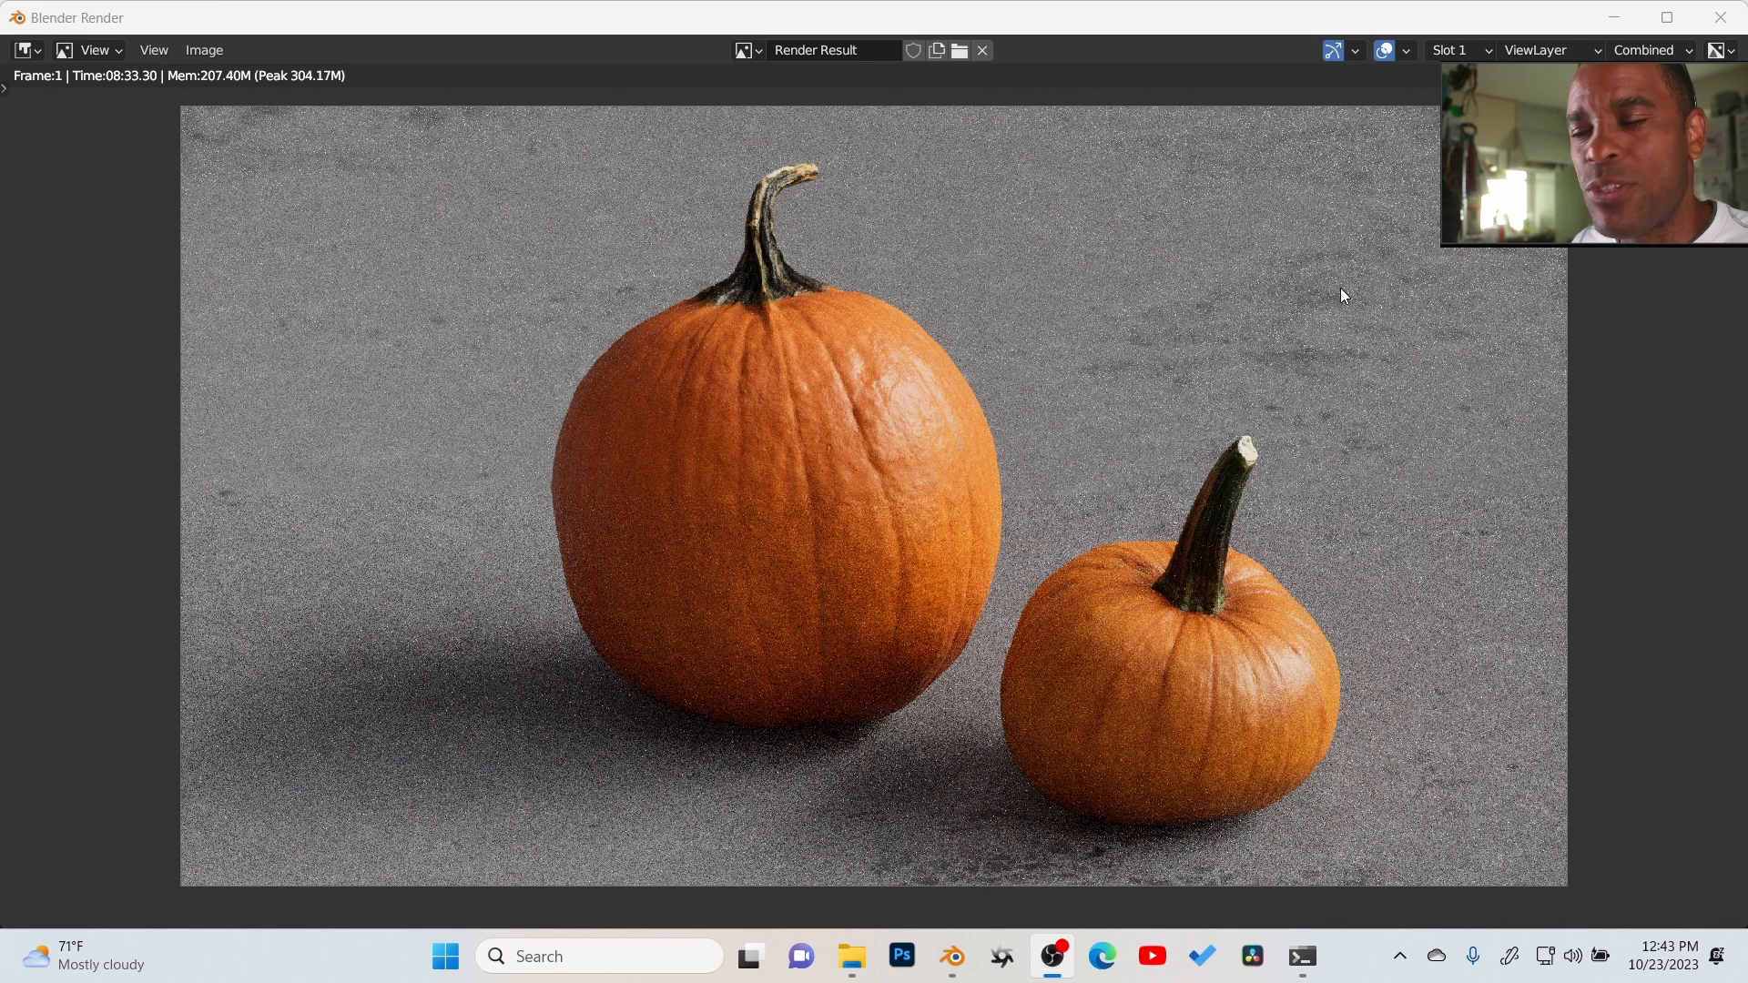
mouse_move(829, 620)
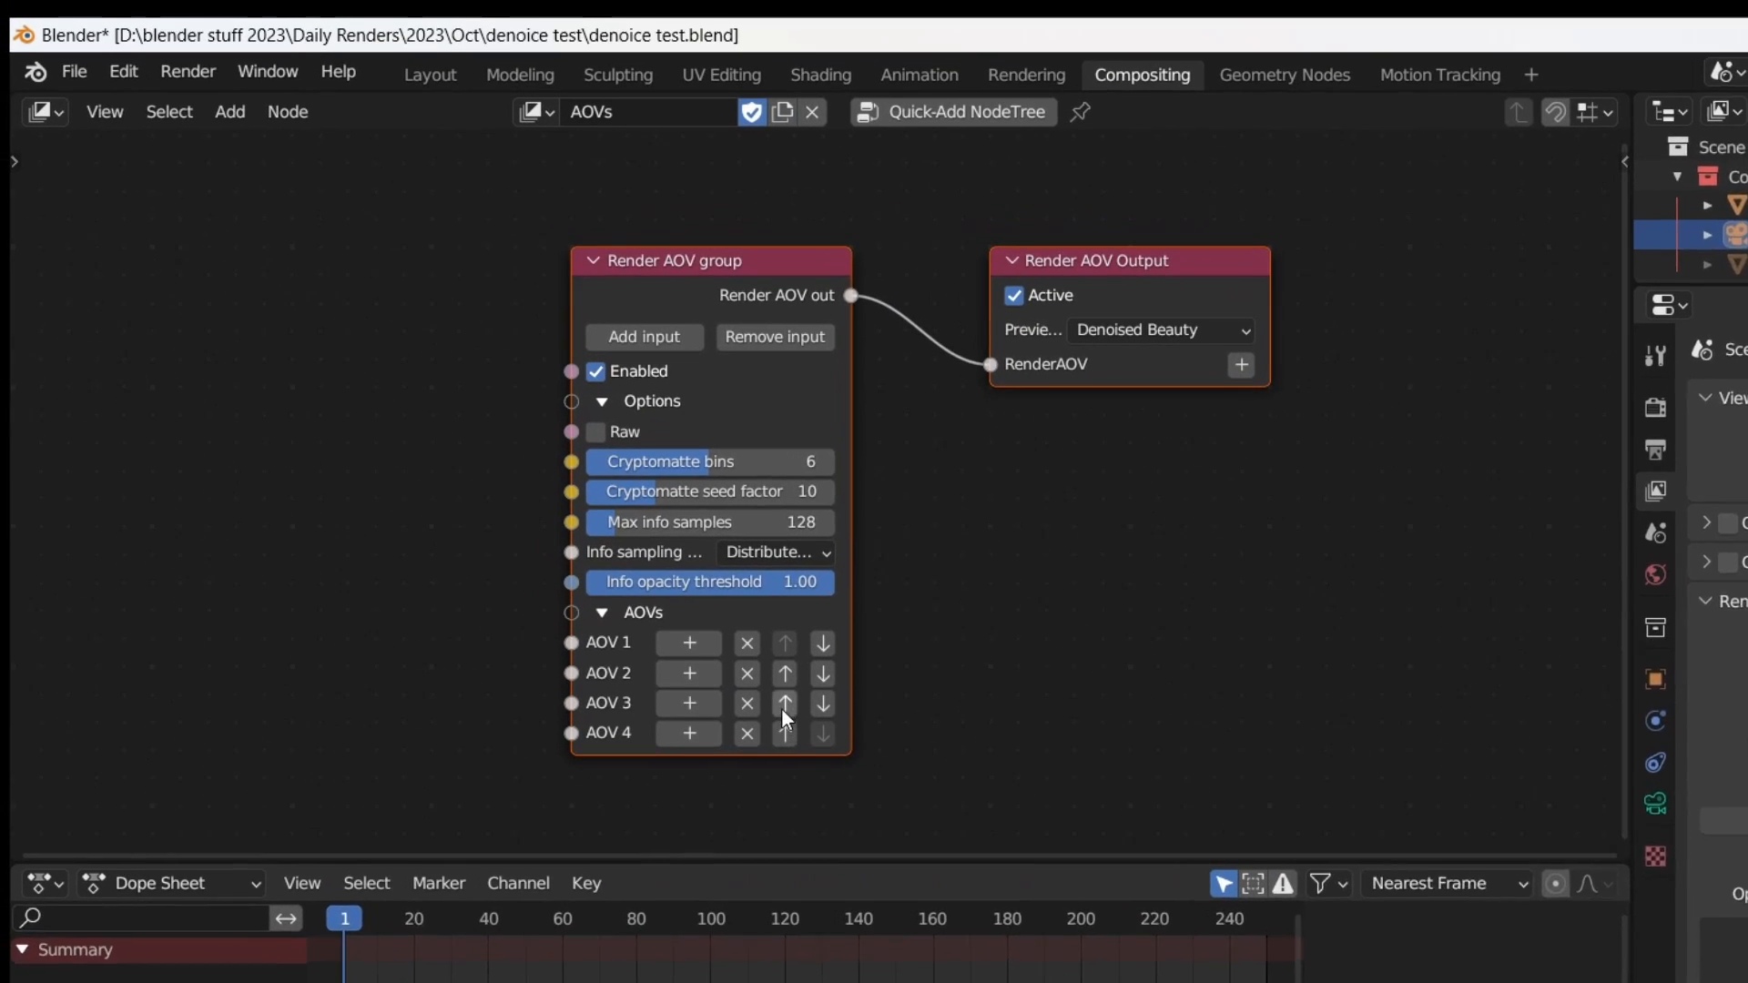
left_click(44, 111)
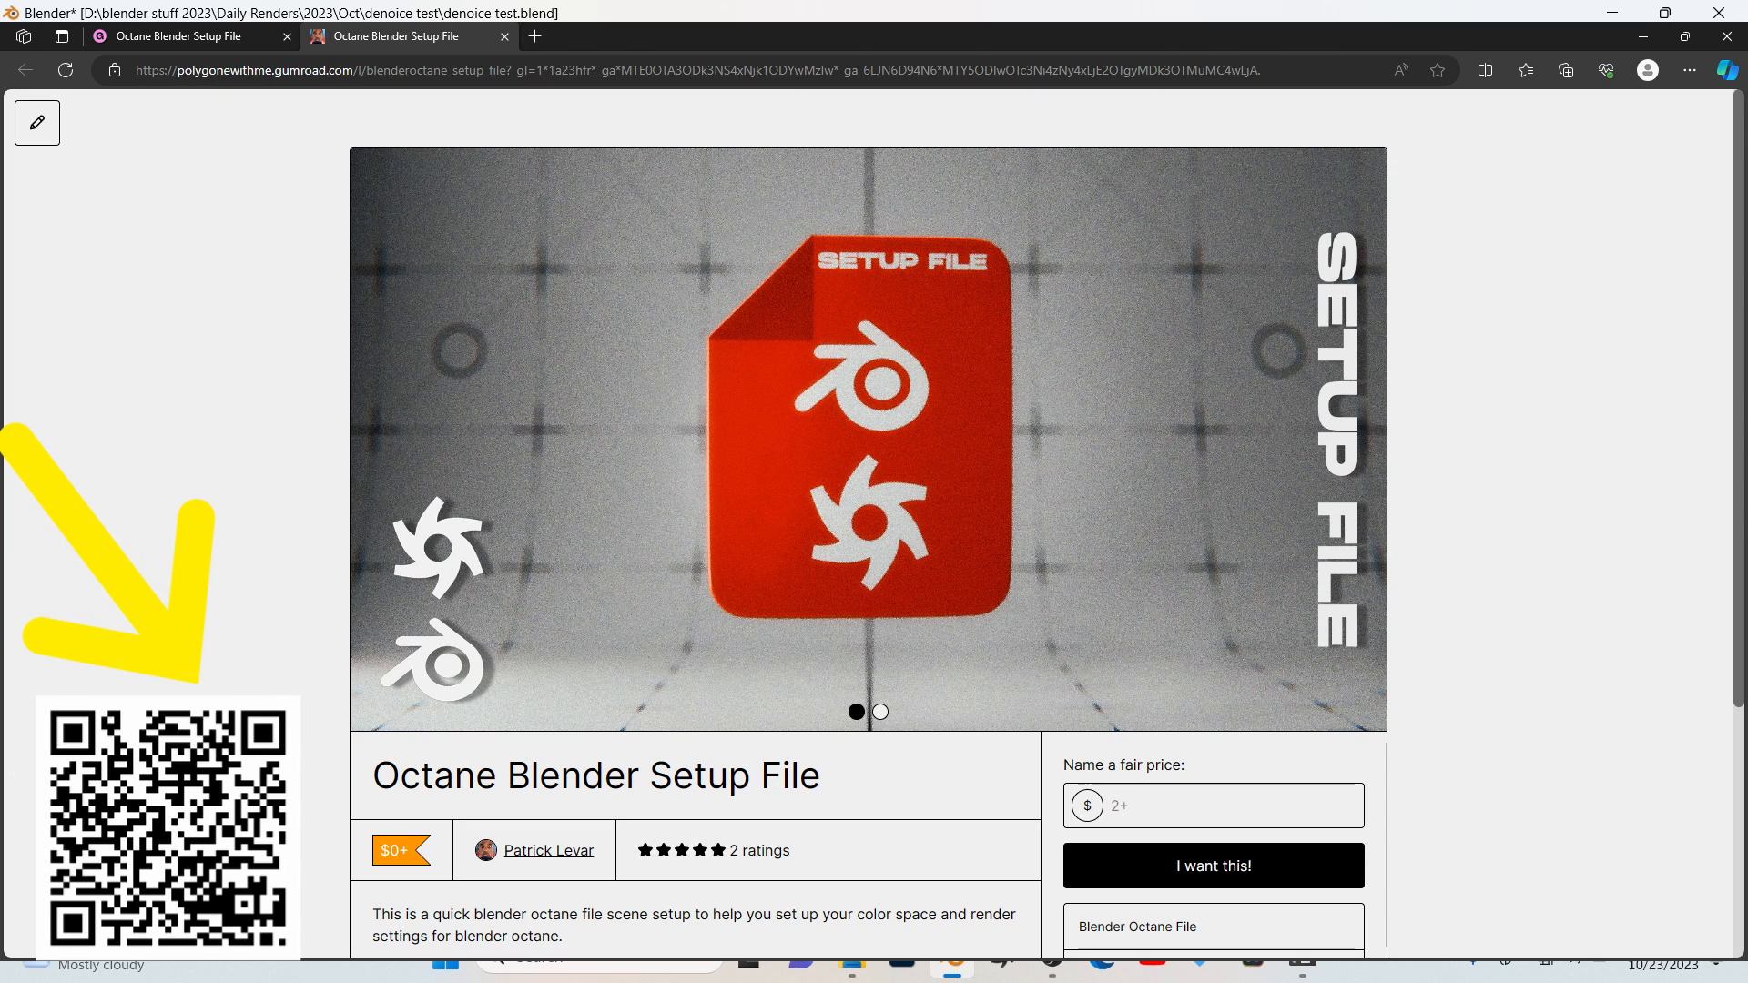
Step: Switch to the scene's compositing node tree and select and reposition the Denoise node
left_click(950, 955)
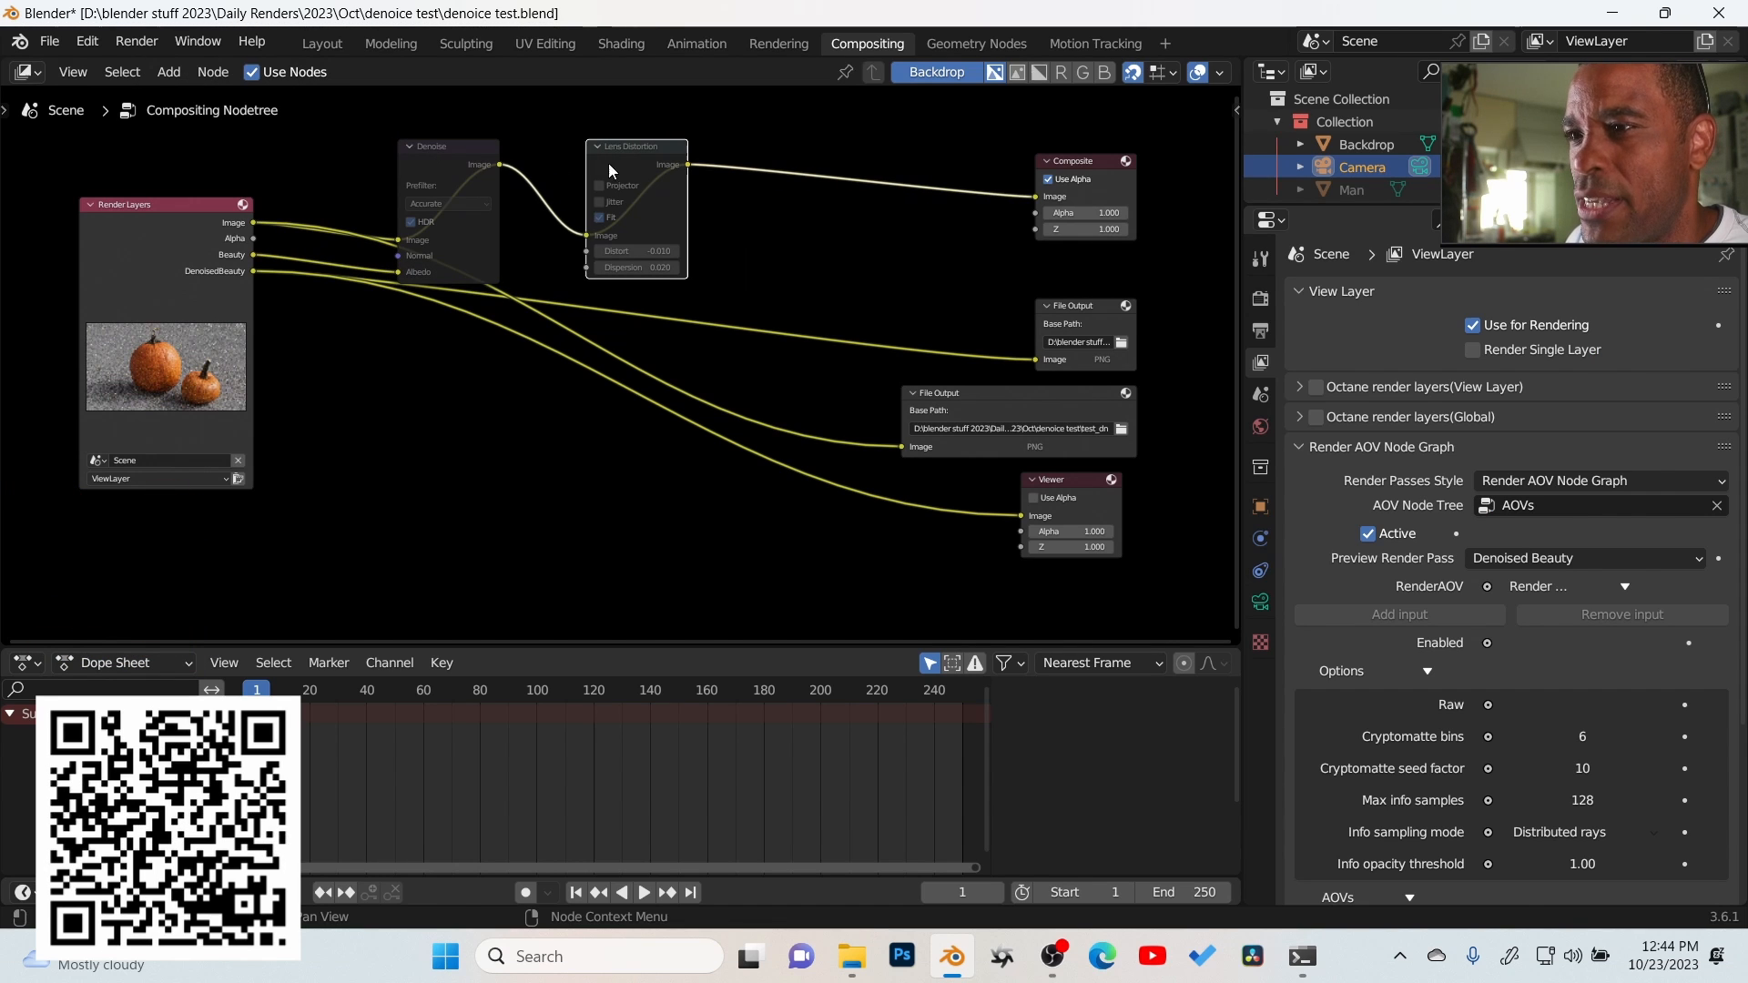
left_click(429, 146)
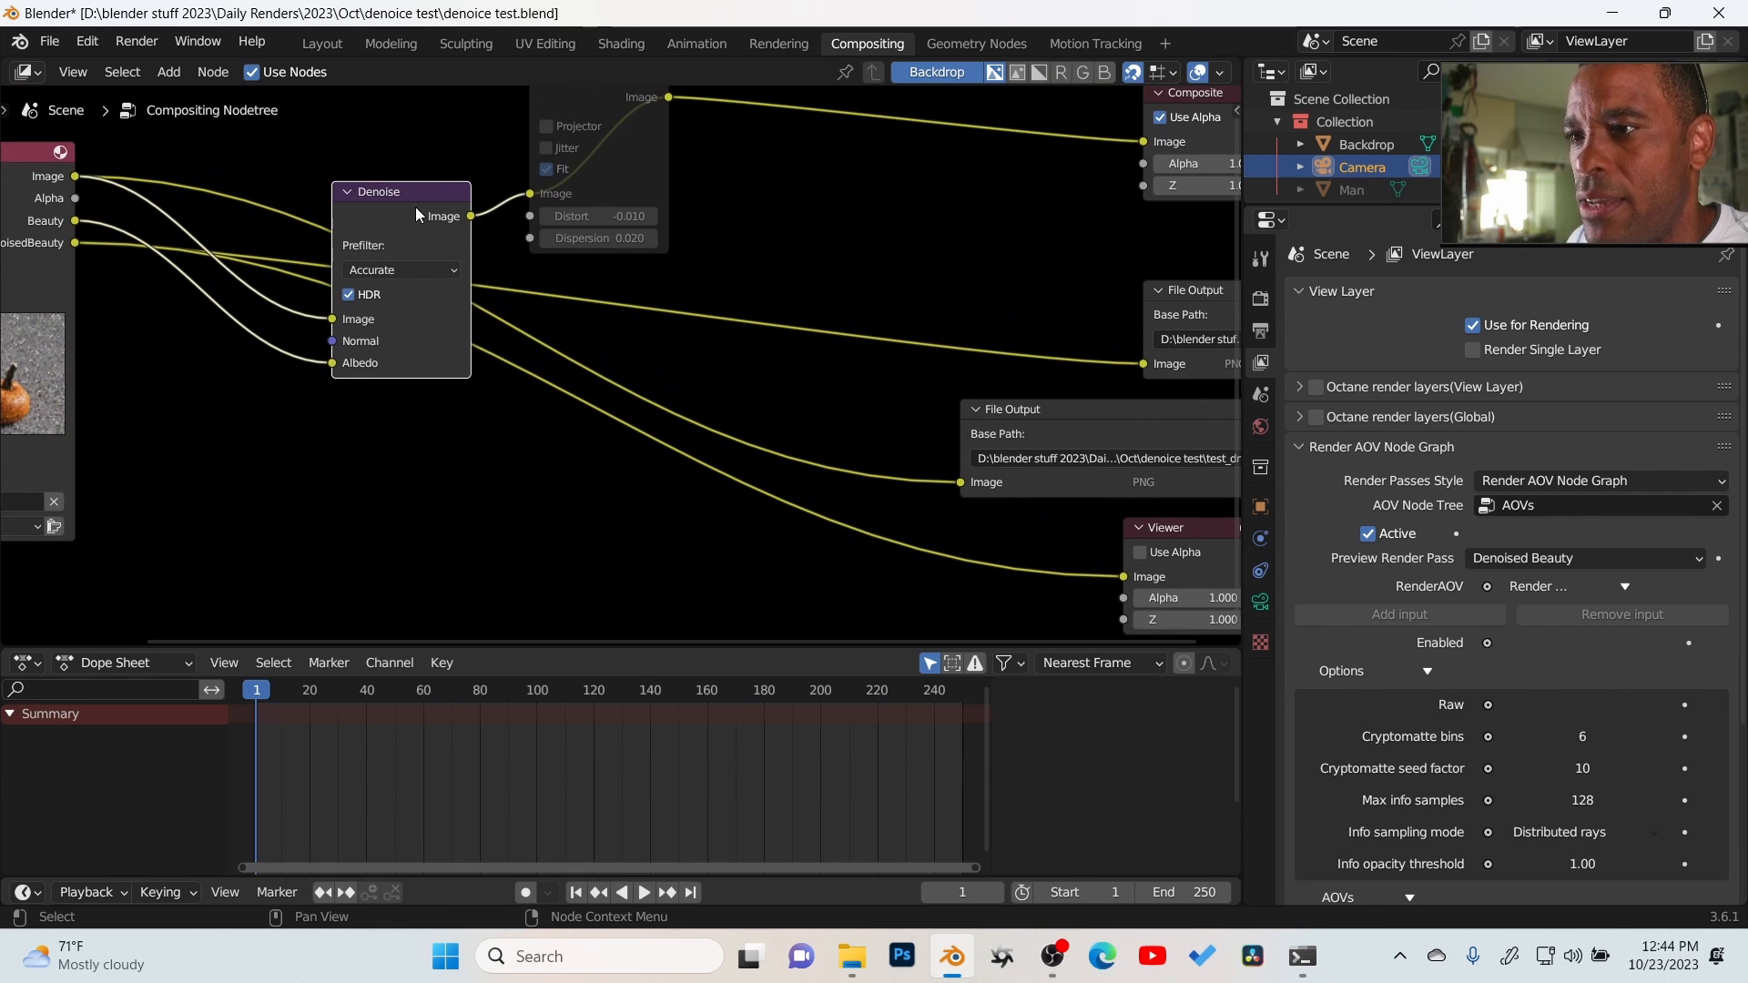
left_click_drag(379, 190, 334, 210)
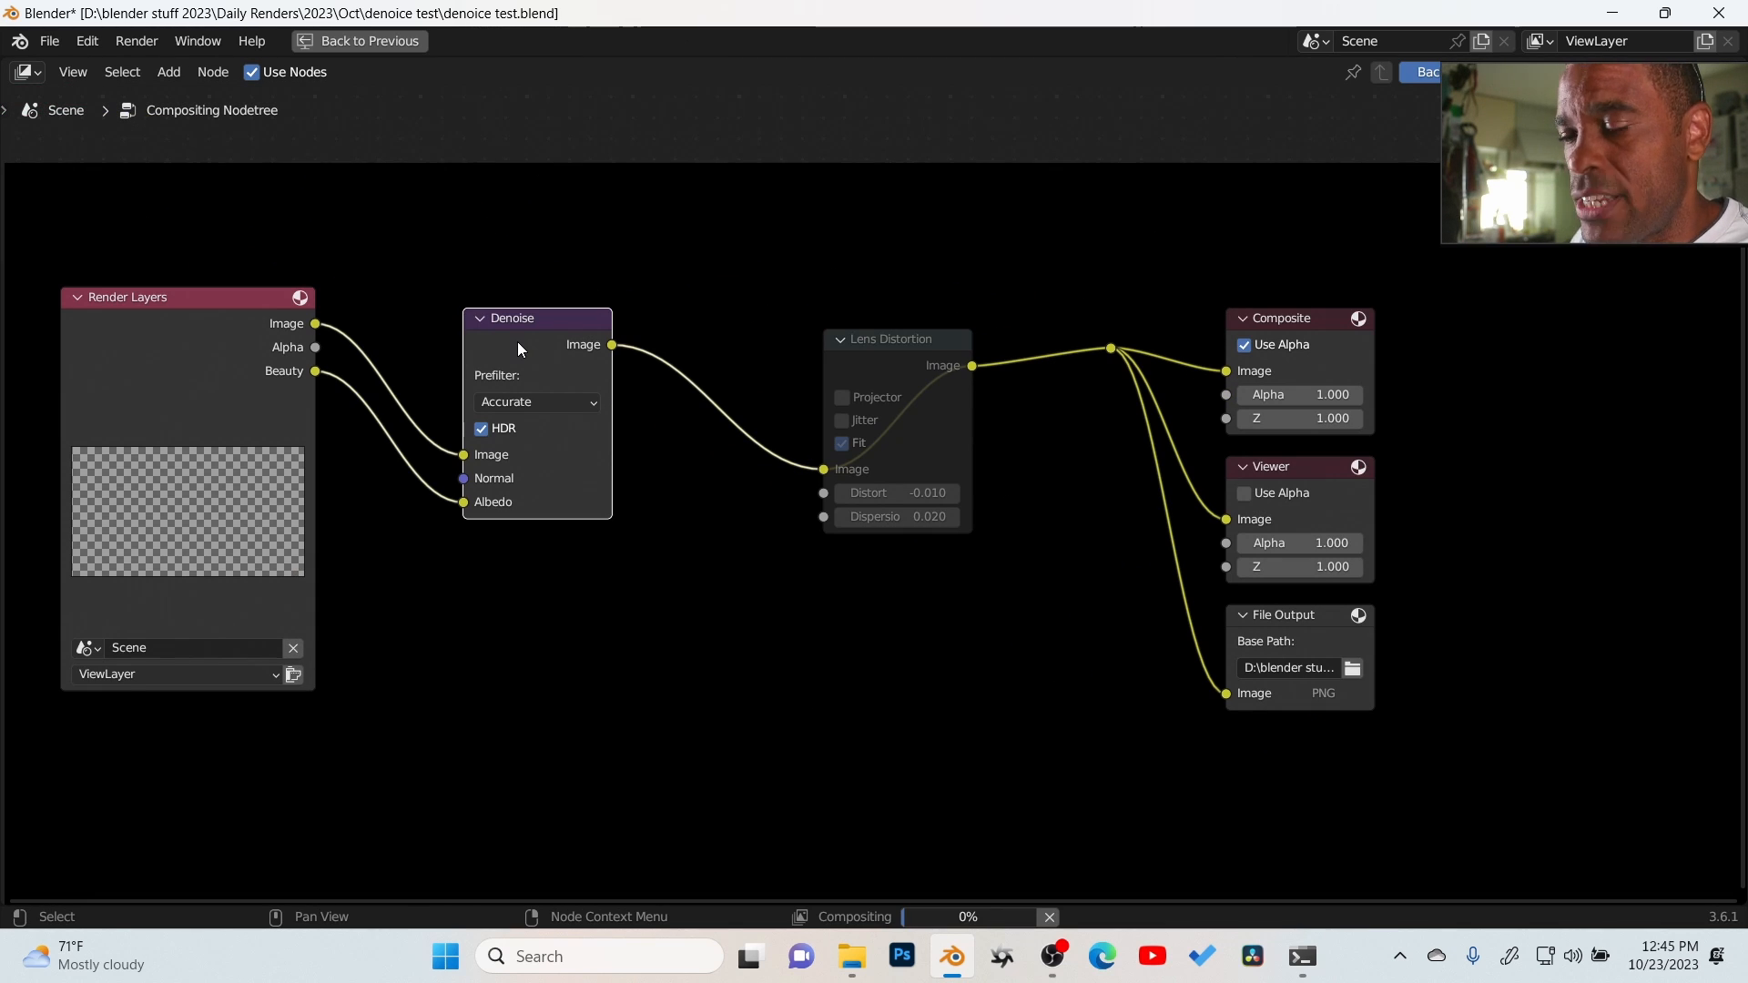
mouse_move(524, 349)
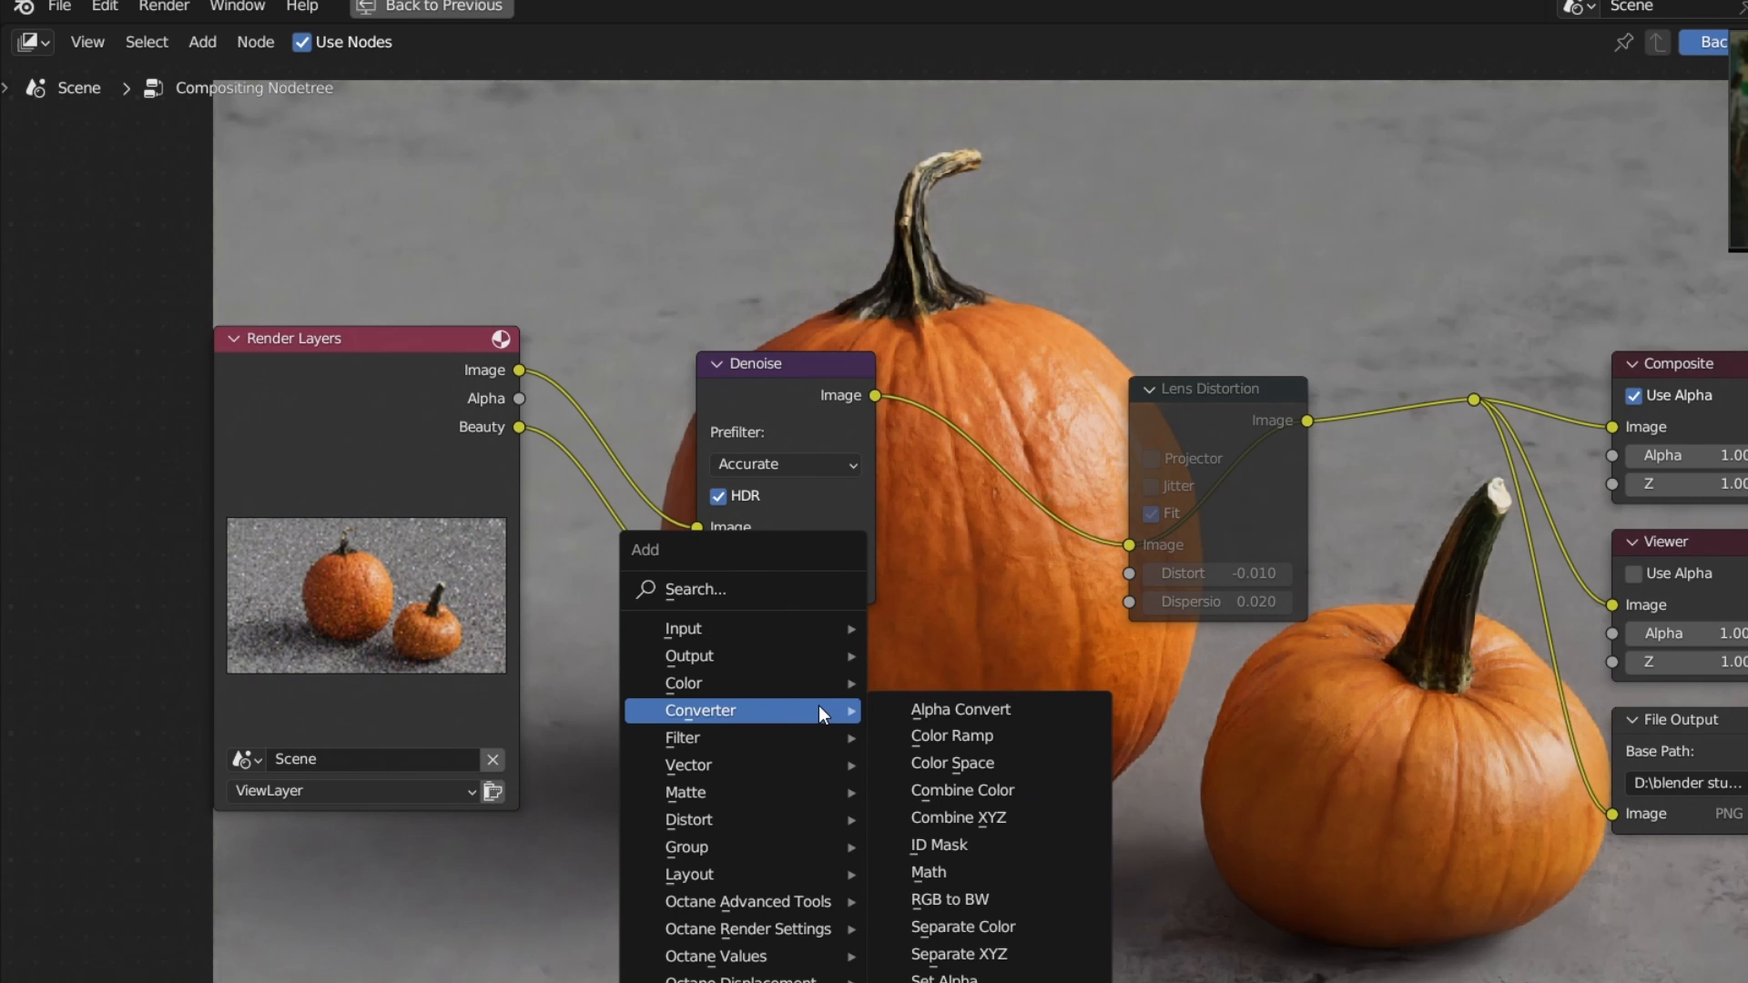
Step: Insert a Mix node between Denoise and Lens Distortion, feeding Render Layers Image into it
type("m")
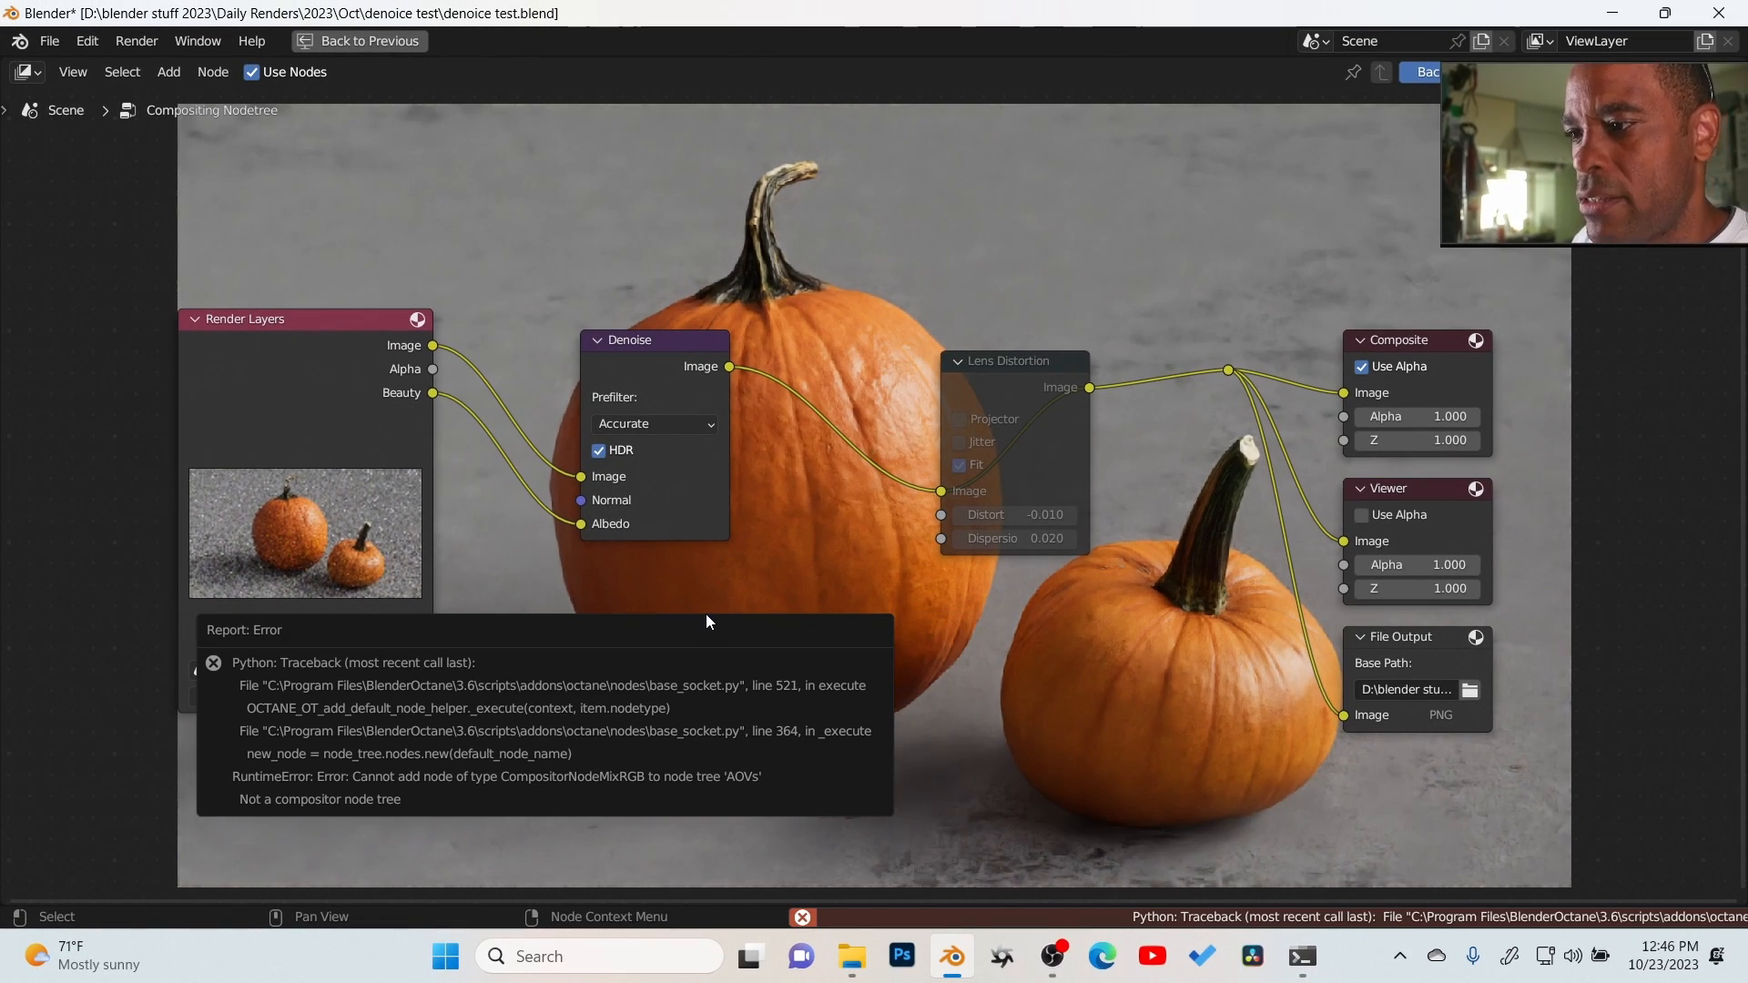
left_click(655, 605)
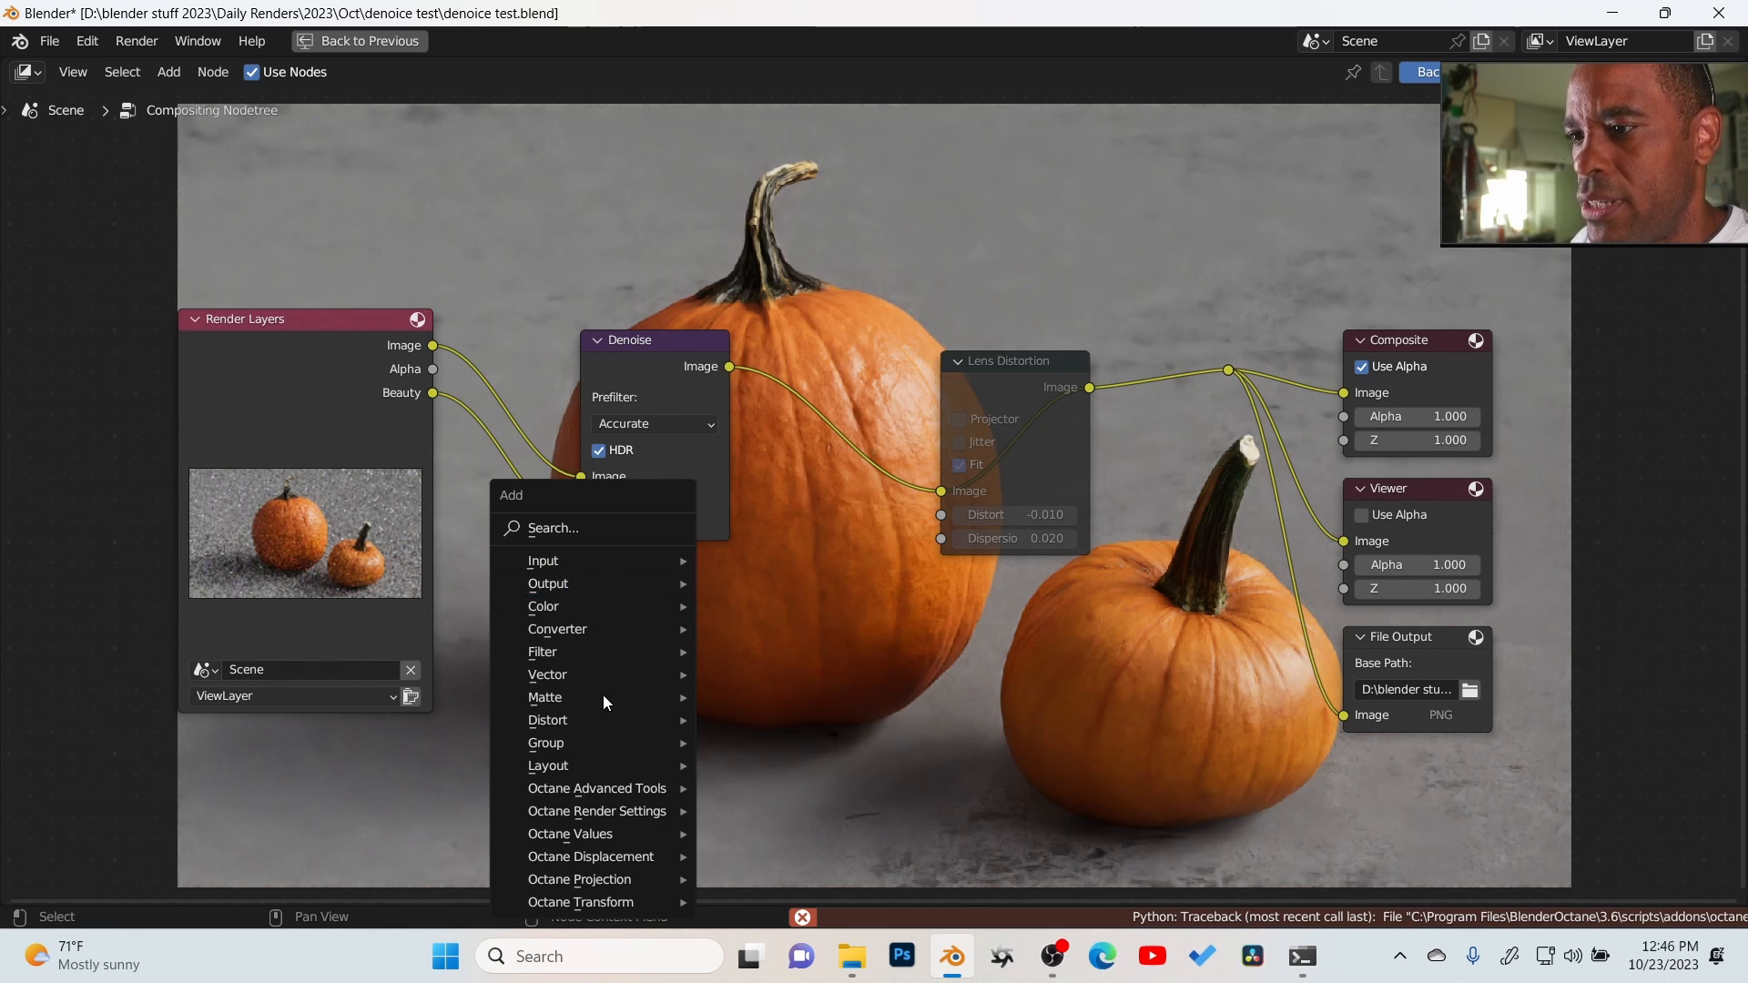
mouse_move(592, 675)
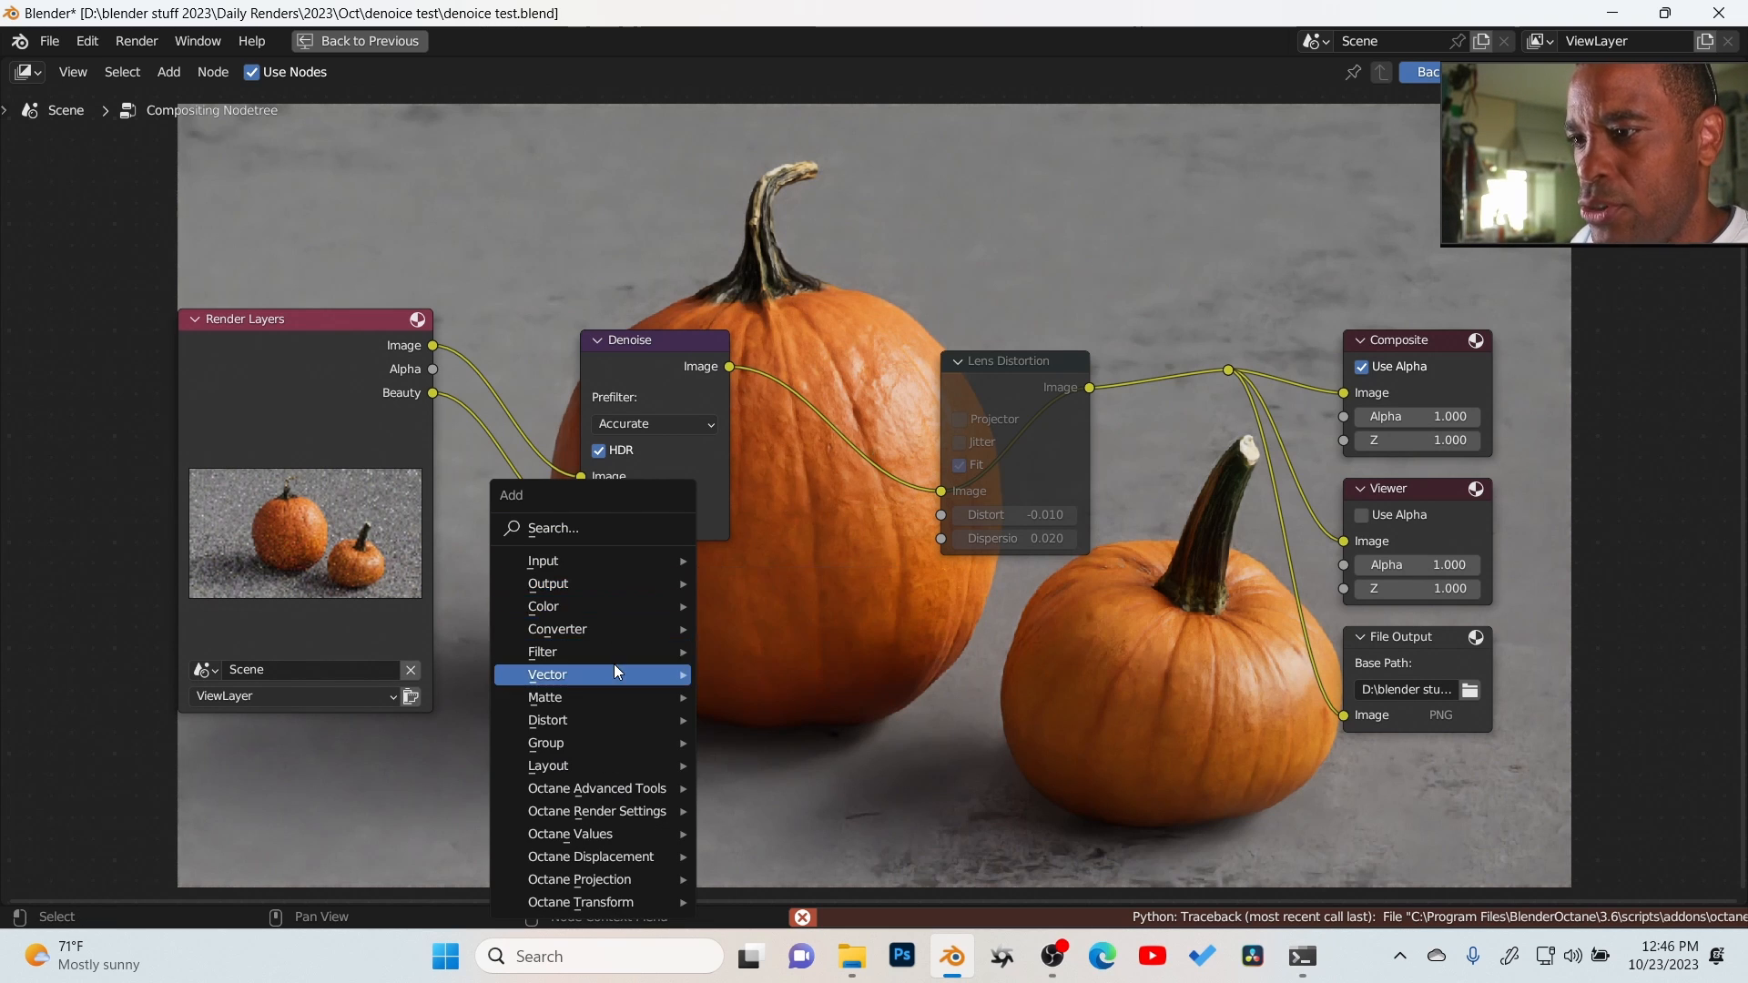
mouse_move(592, 629)
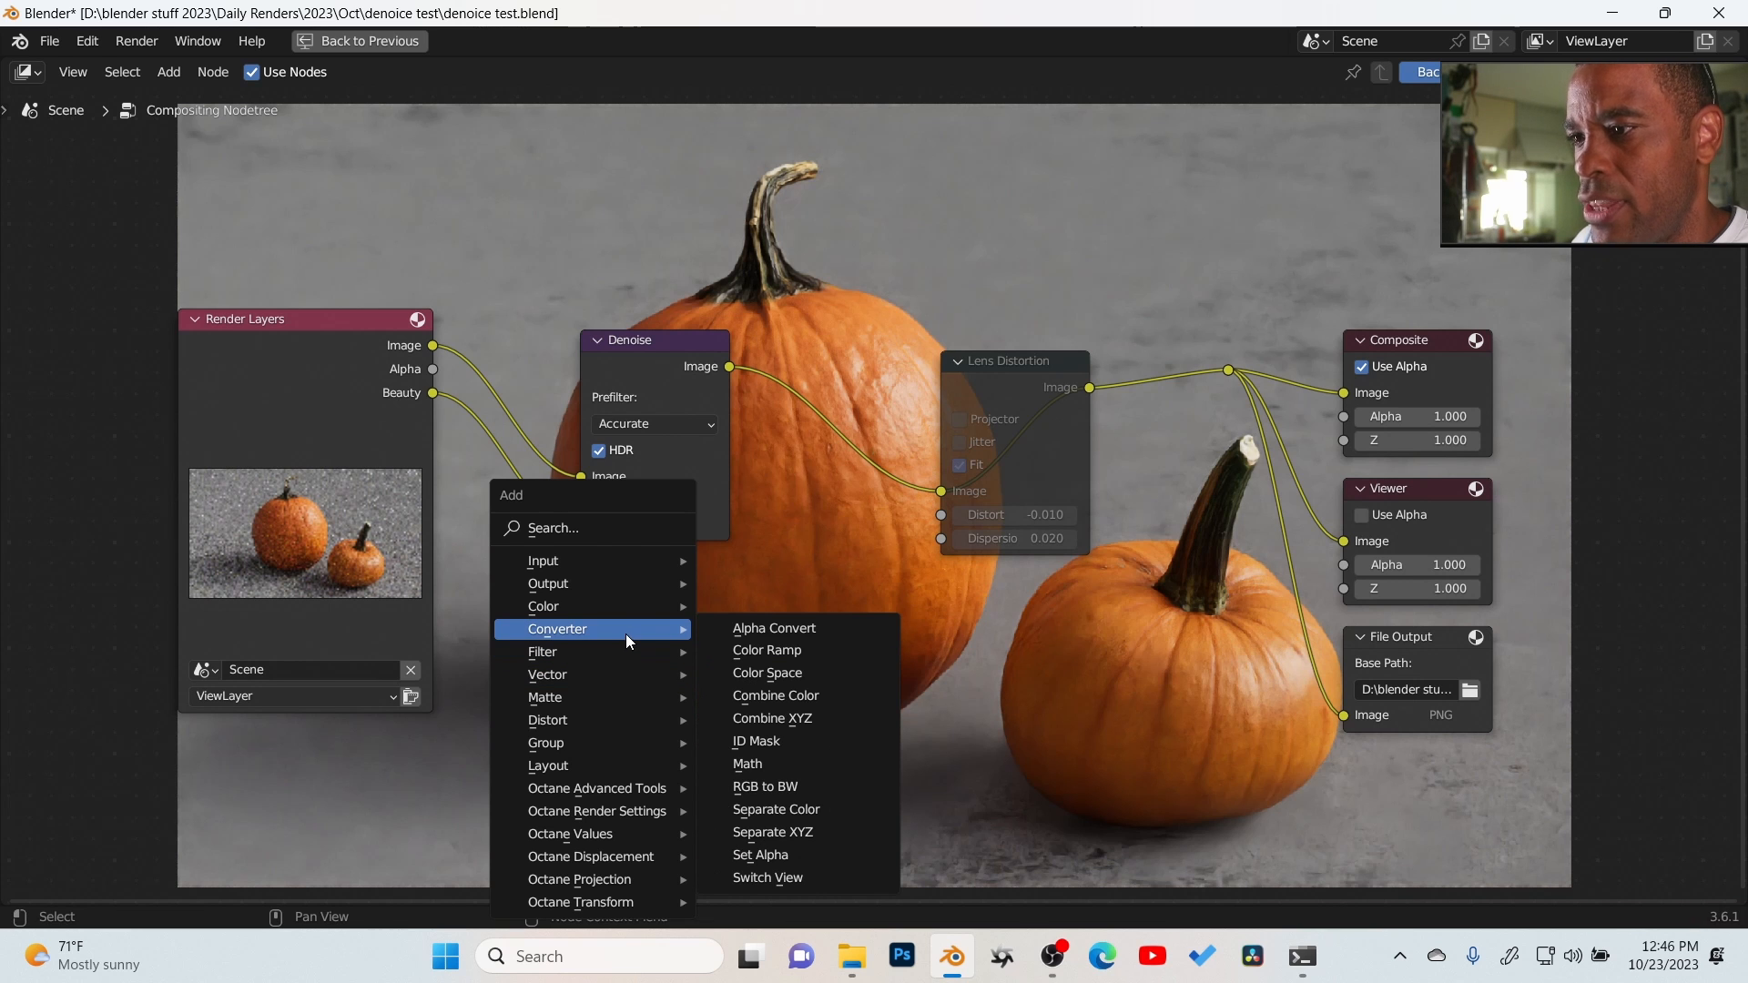
mouse_move(592, 697)
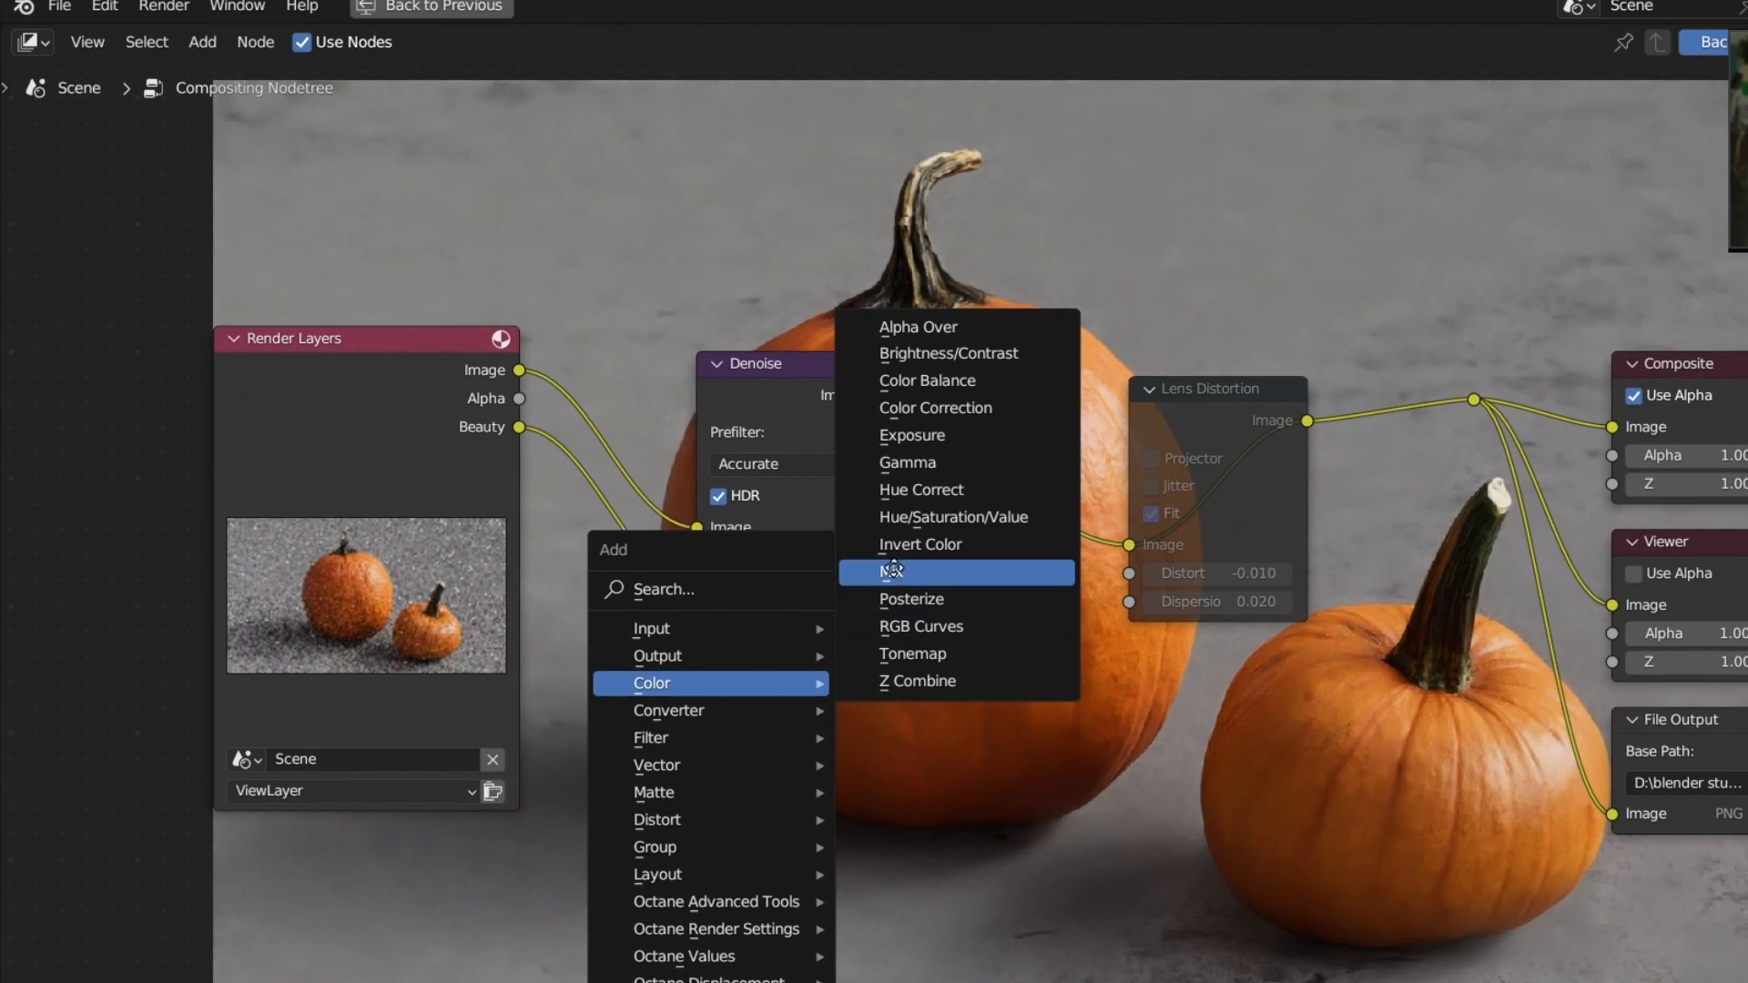
left_click(908, 572)
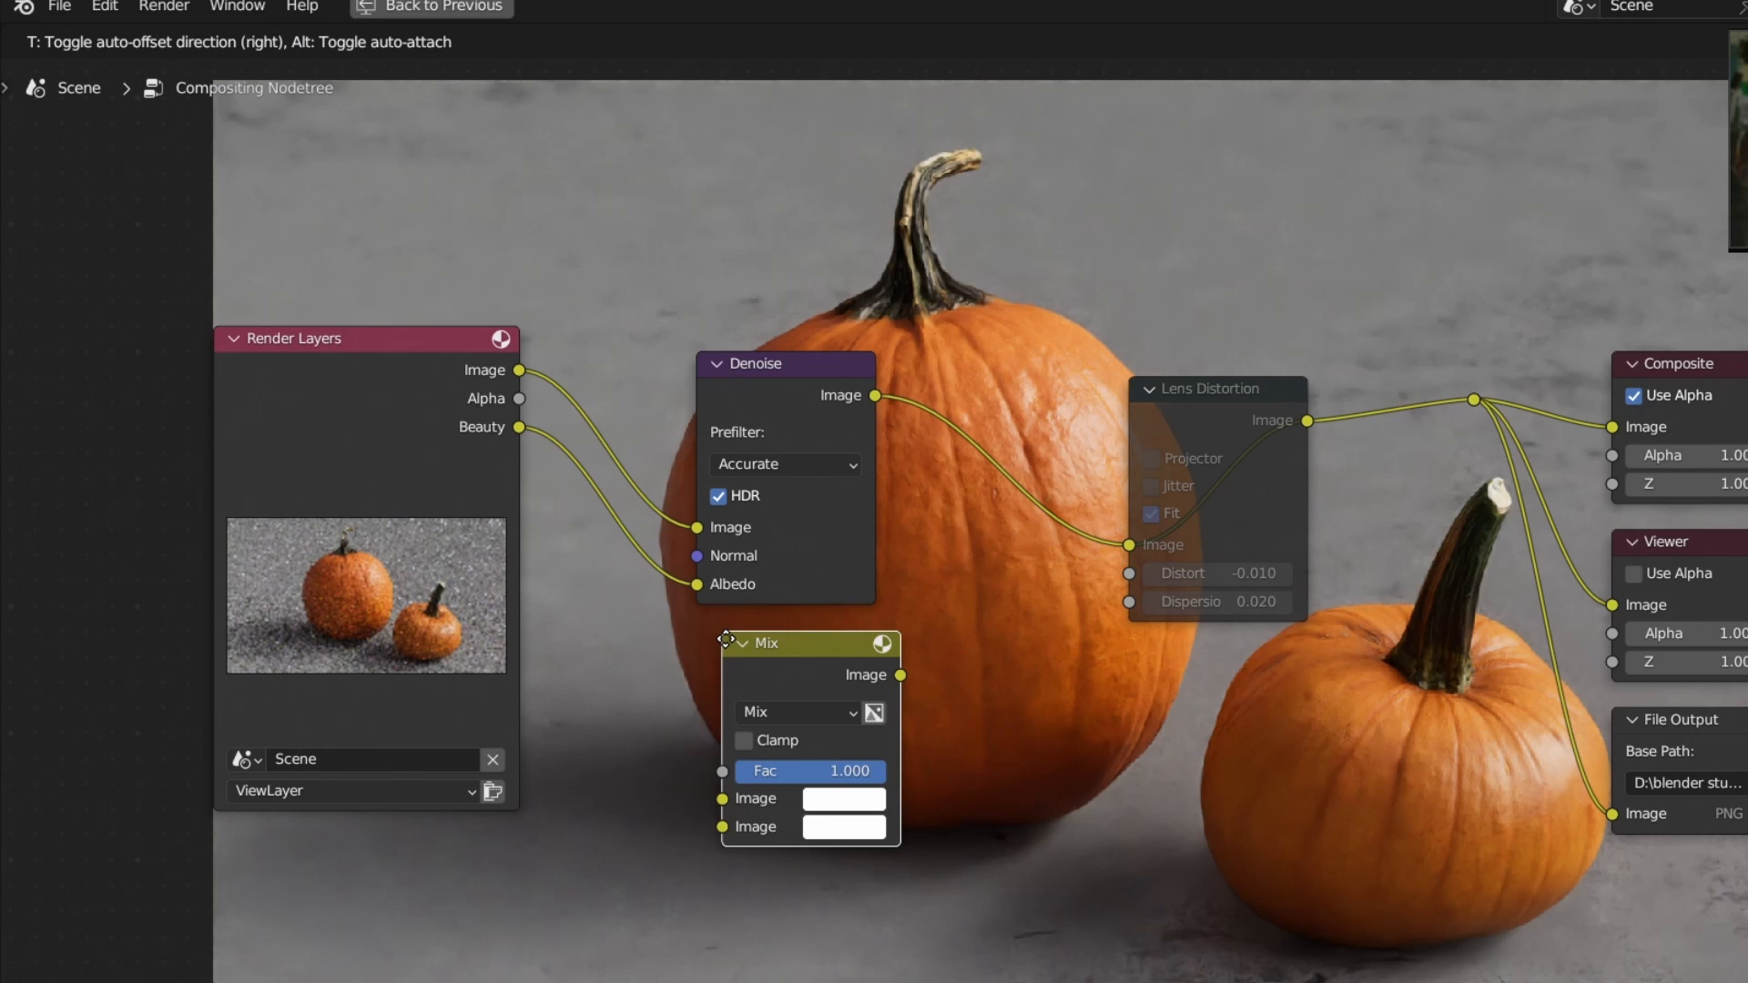
left_click_drag(764, 644, 1017, 466)
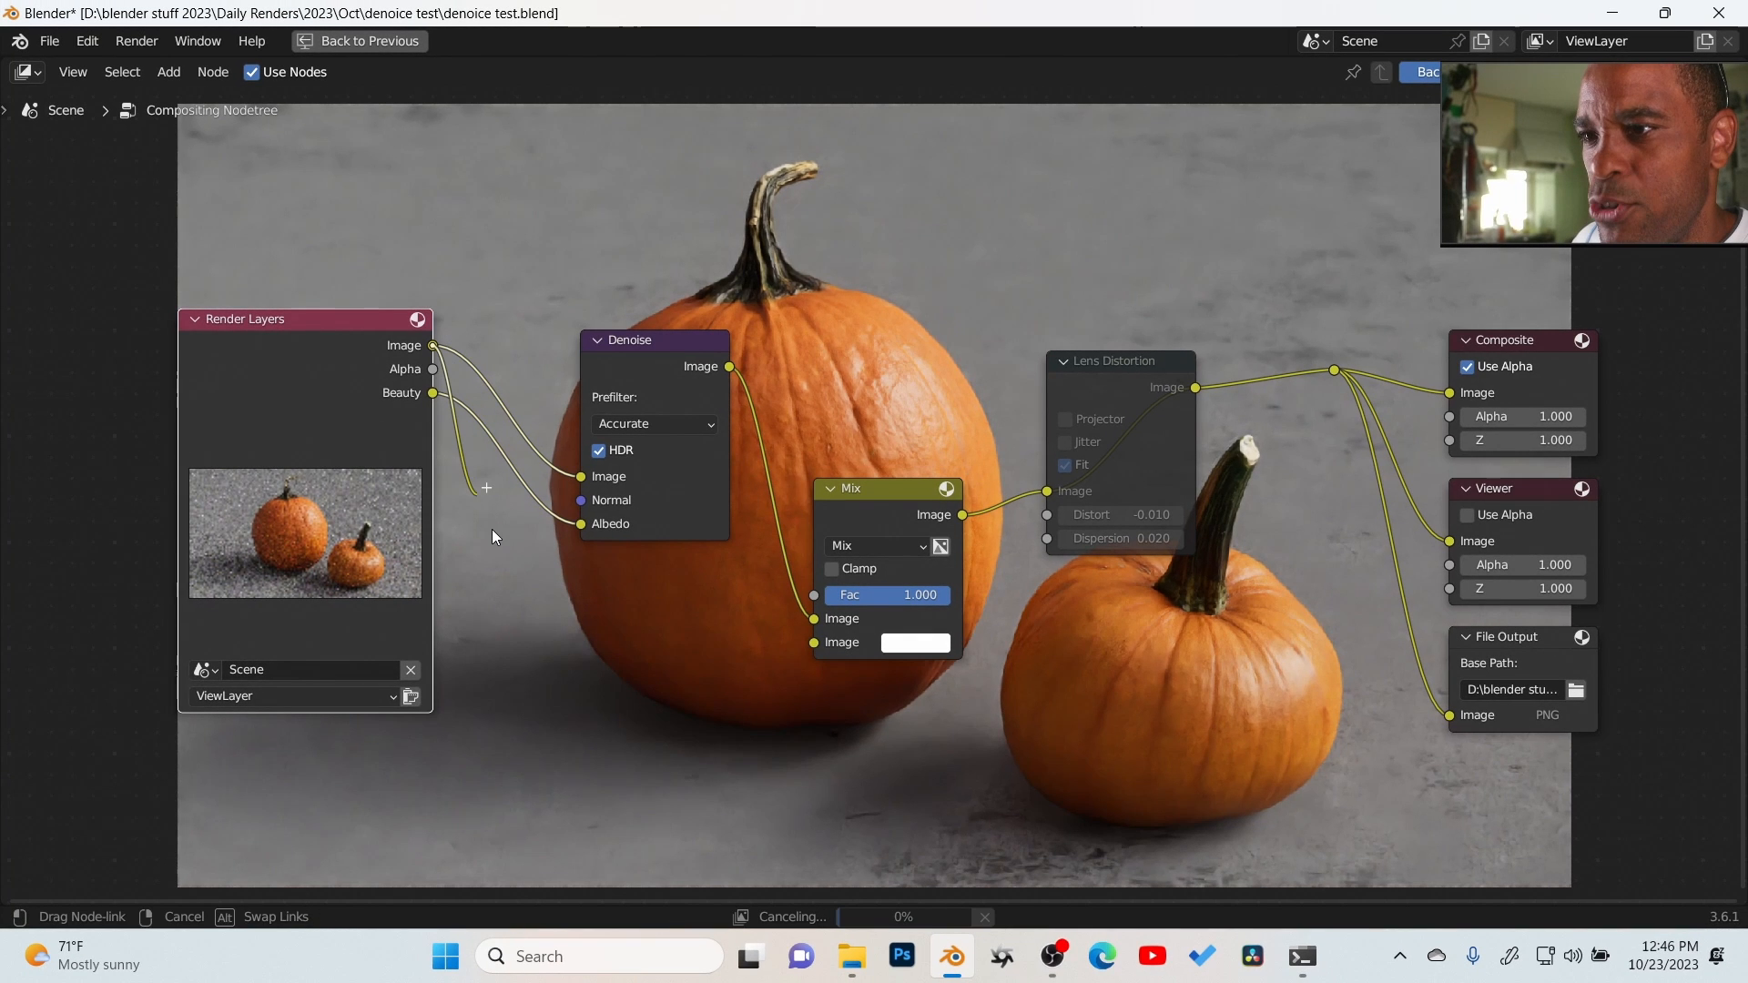
left_click_drag(433, 344, 814, 645)
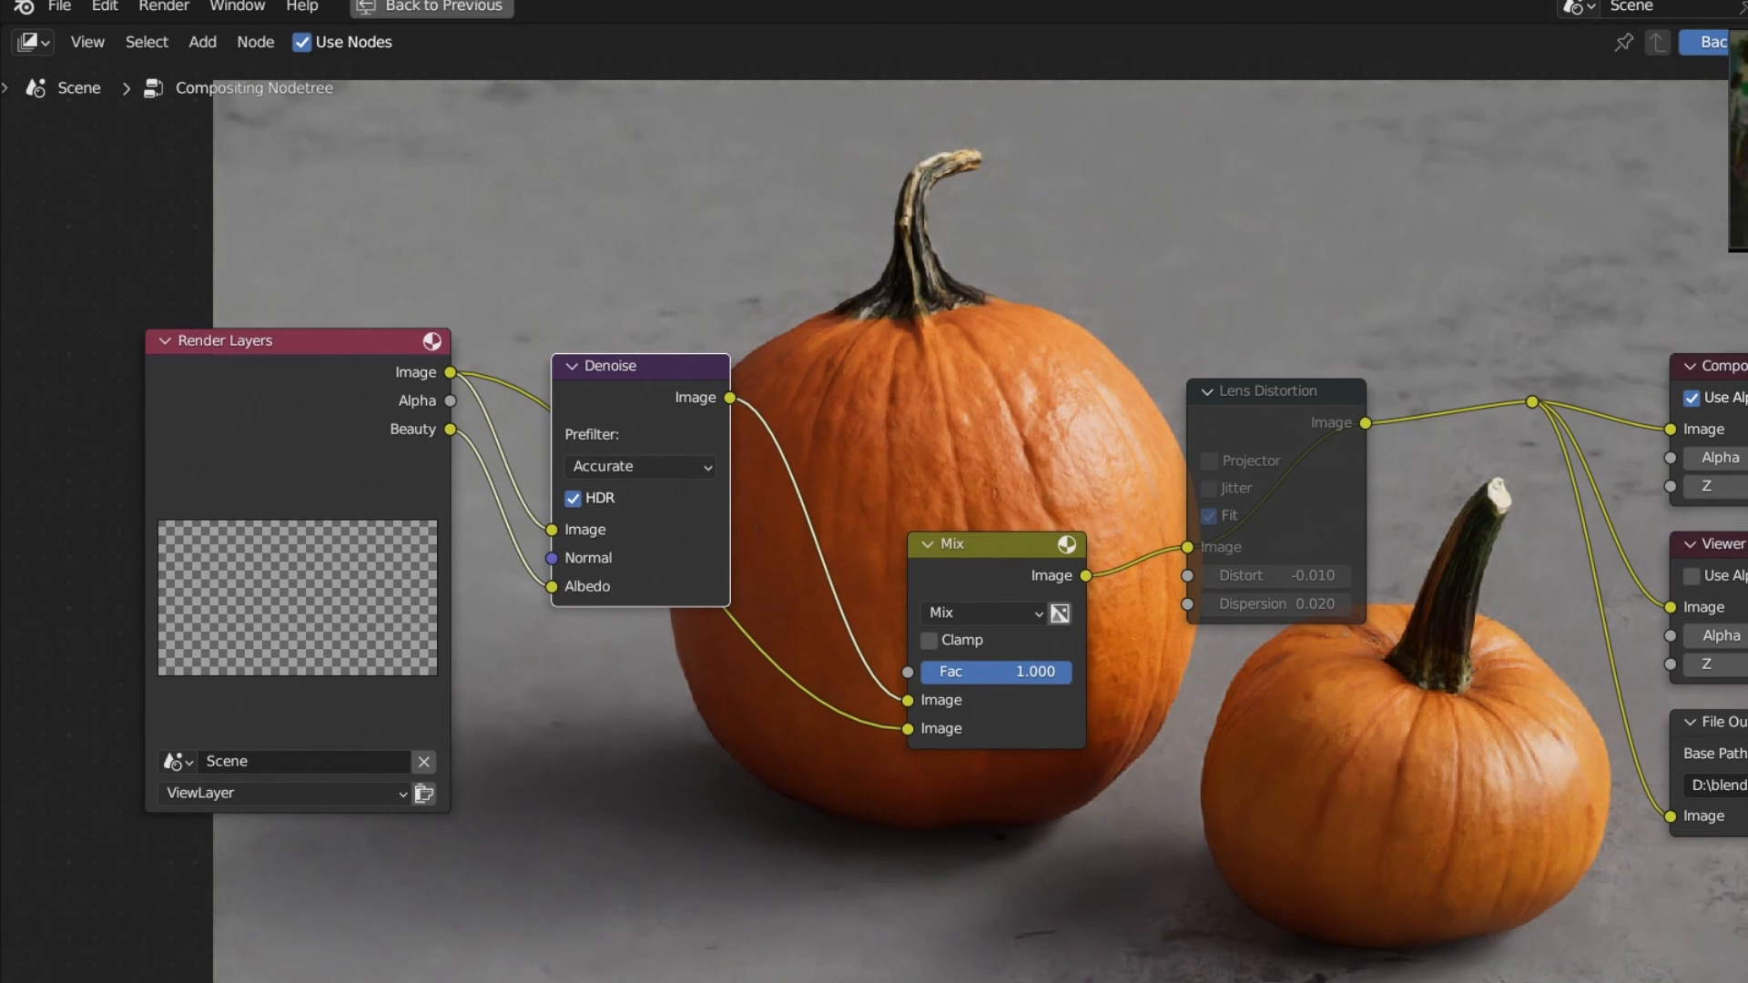
Step: Set the Mix factor to 0.300 and Denoise prefilter to Fast, then return to the normal layout
left_click_drag(1070, 671, 992, 670)
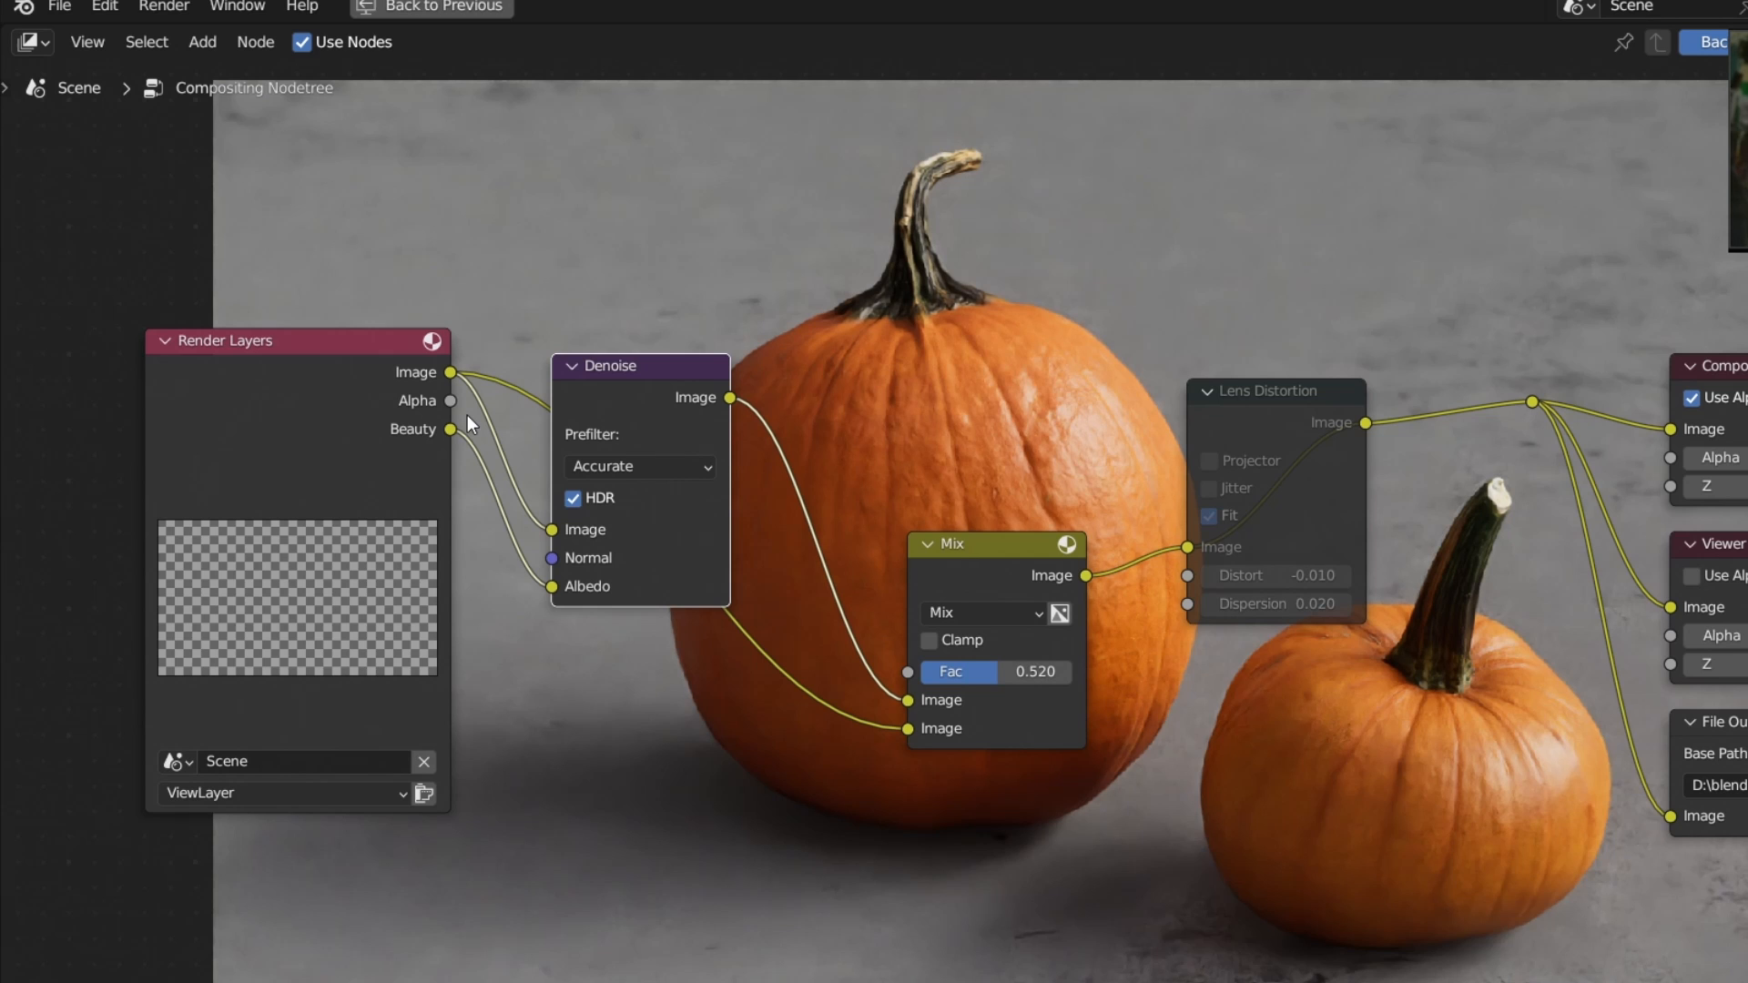
mouse_move(1034, 824)
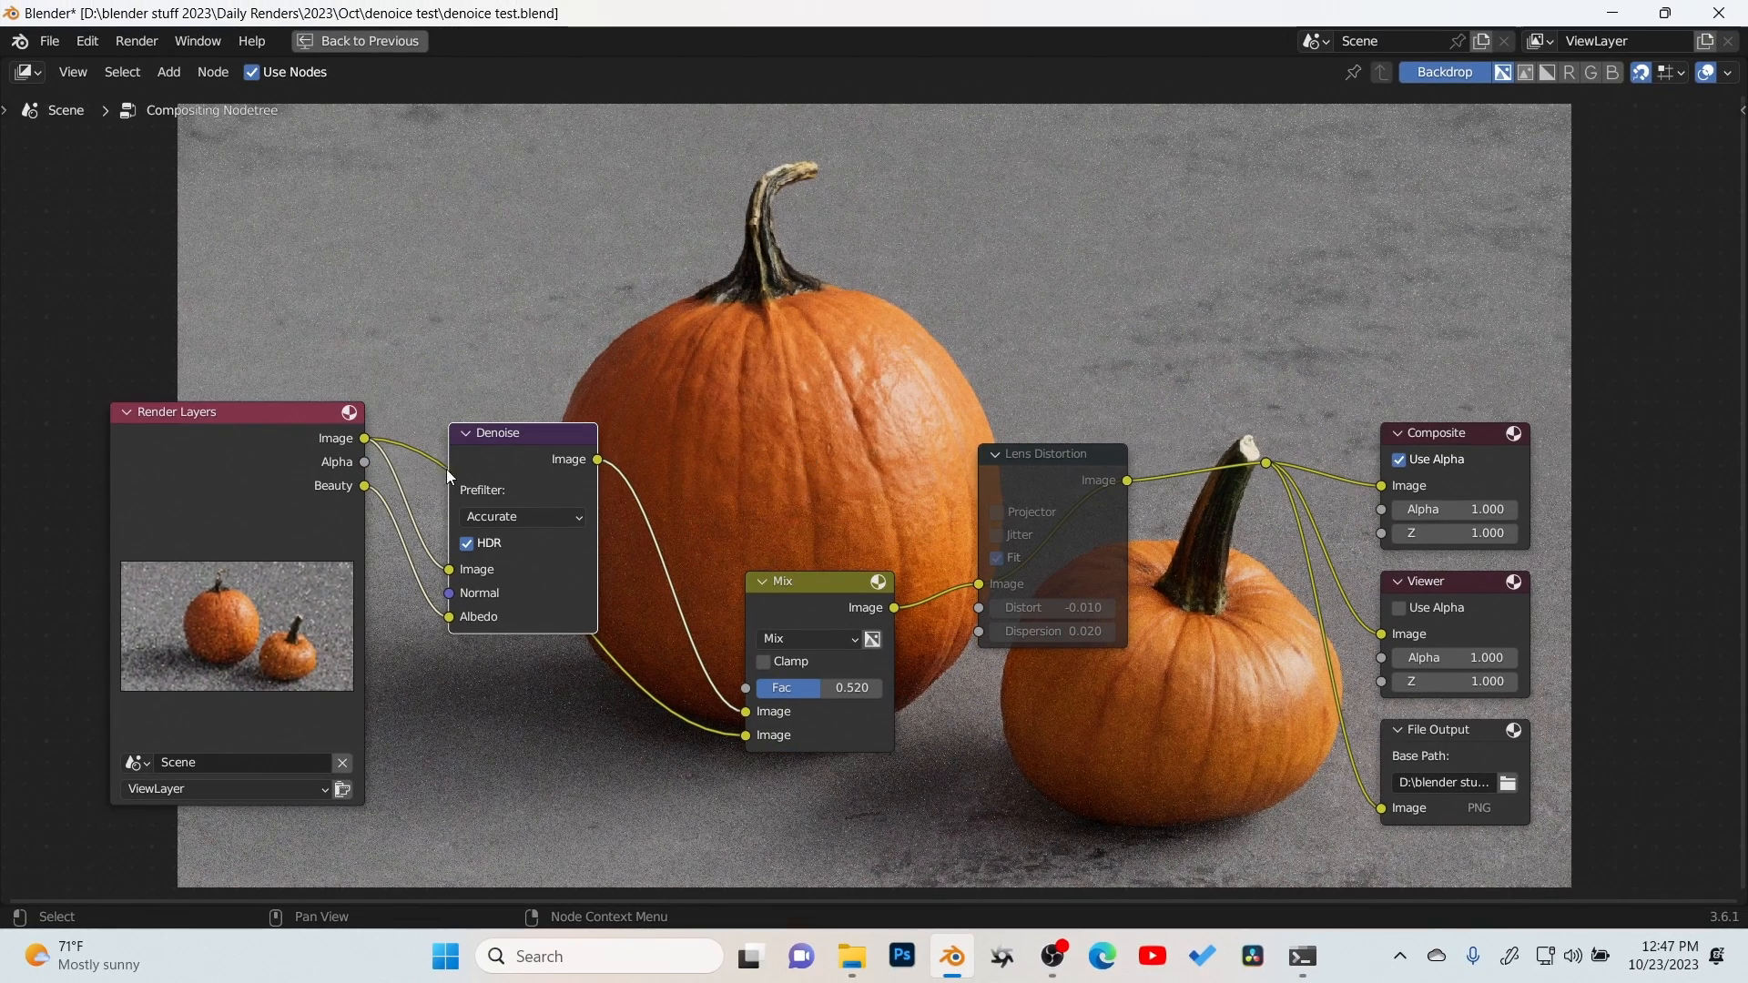
mouse_move(1156, 184)
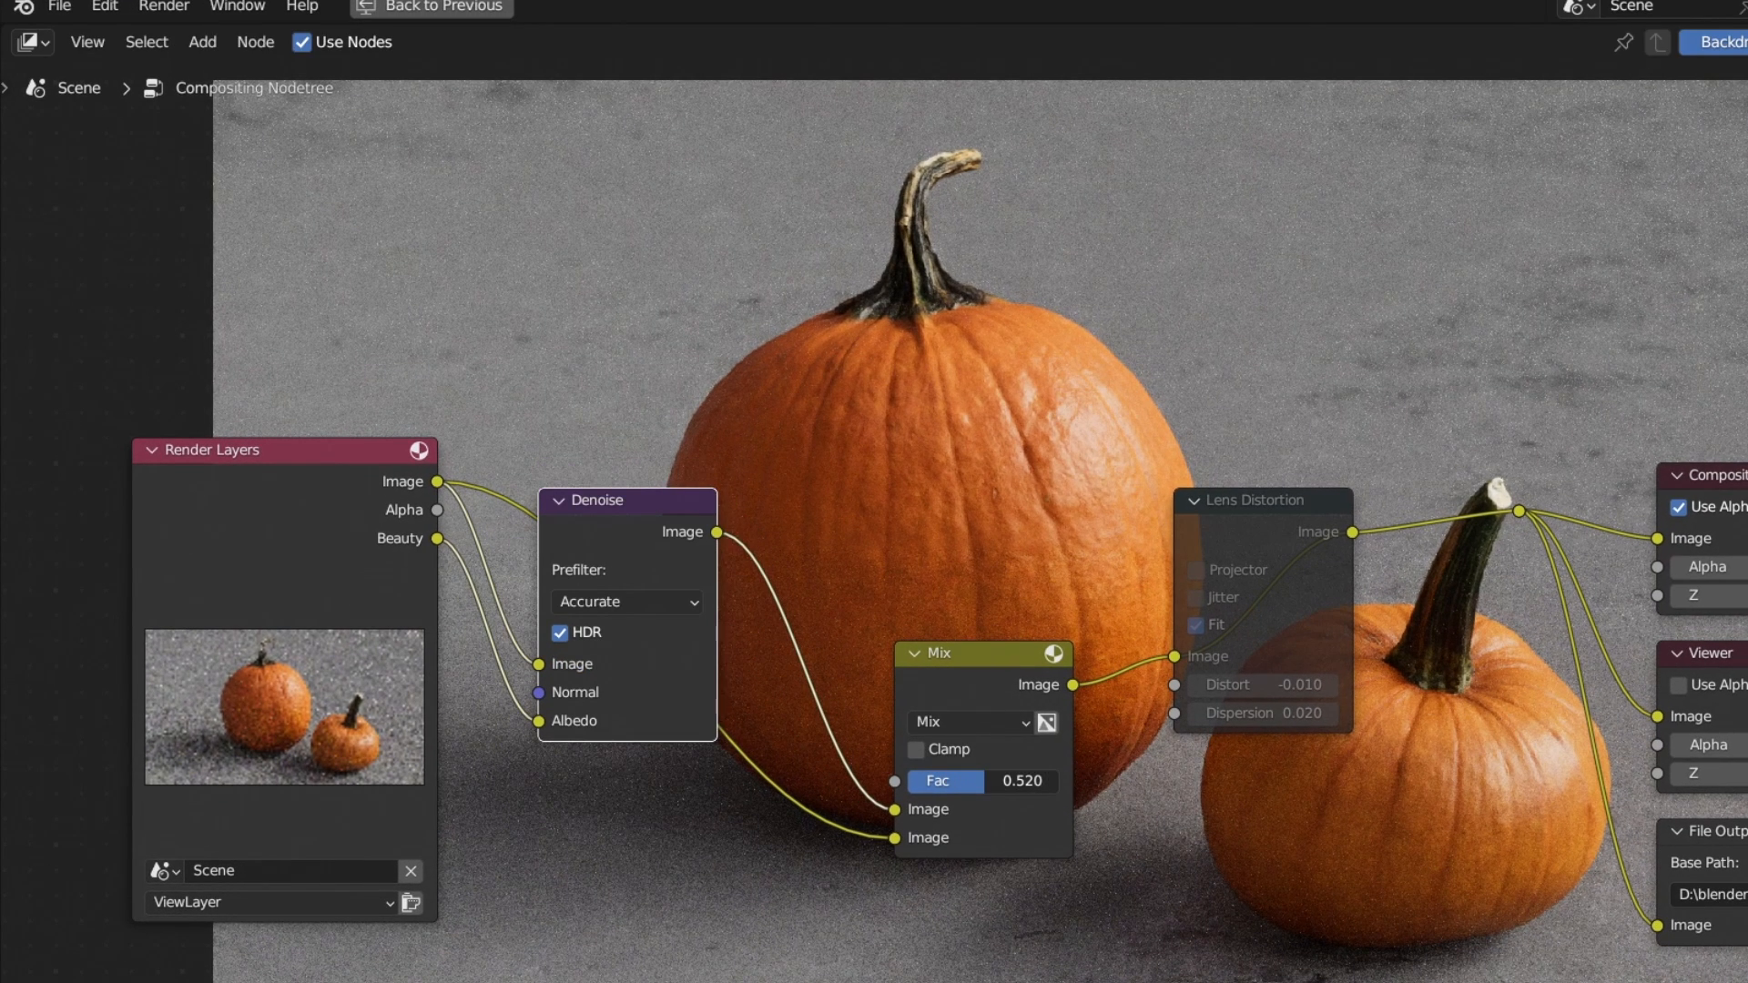
left_click_drag(1003, 780, 970, 780)
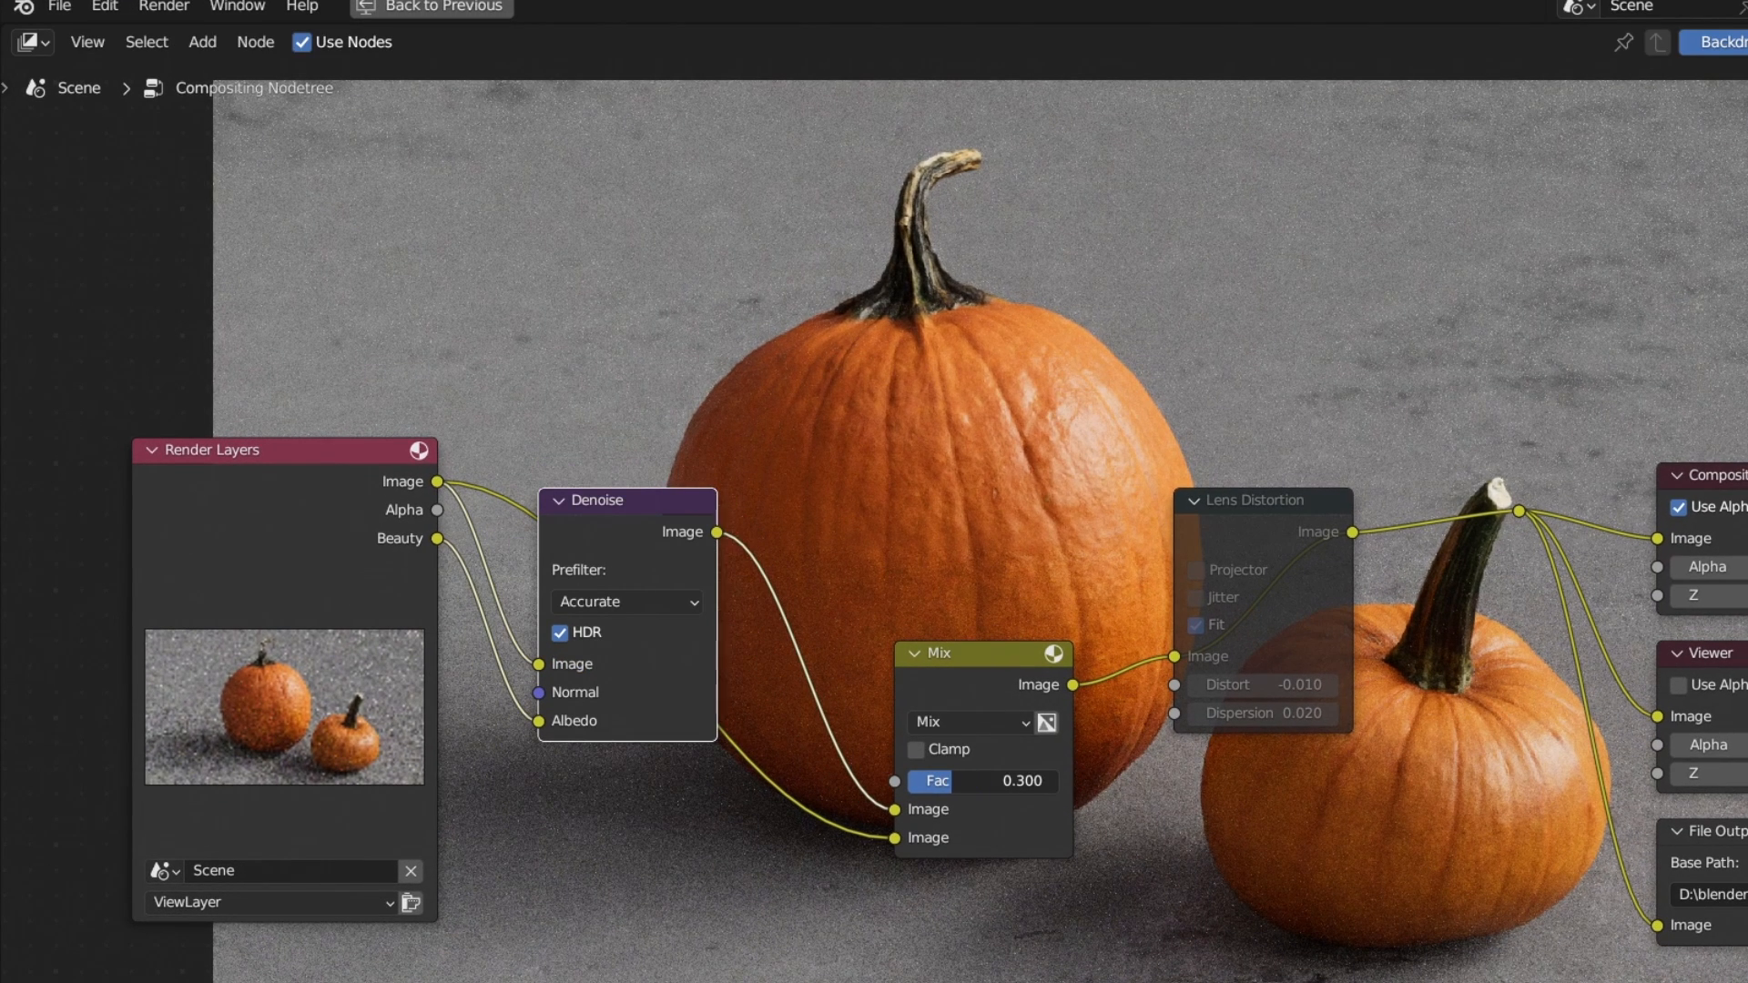
left_click(625, 601)
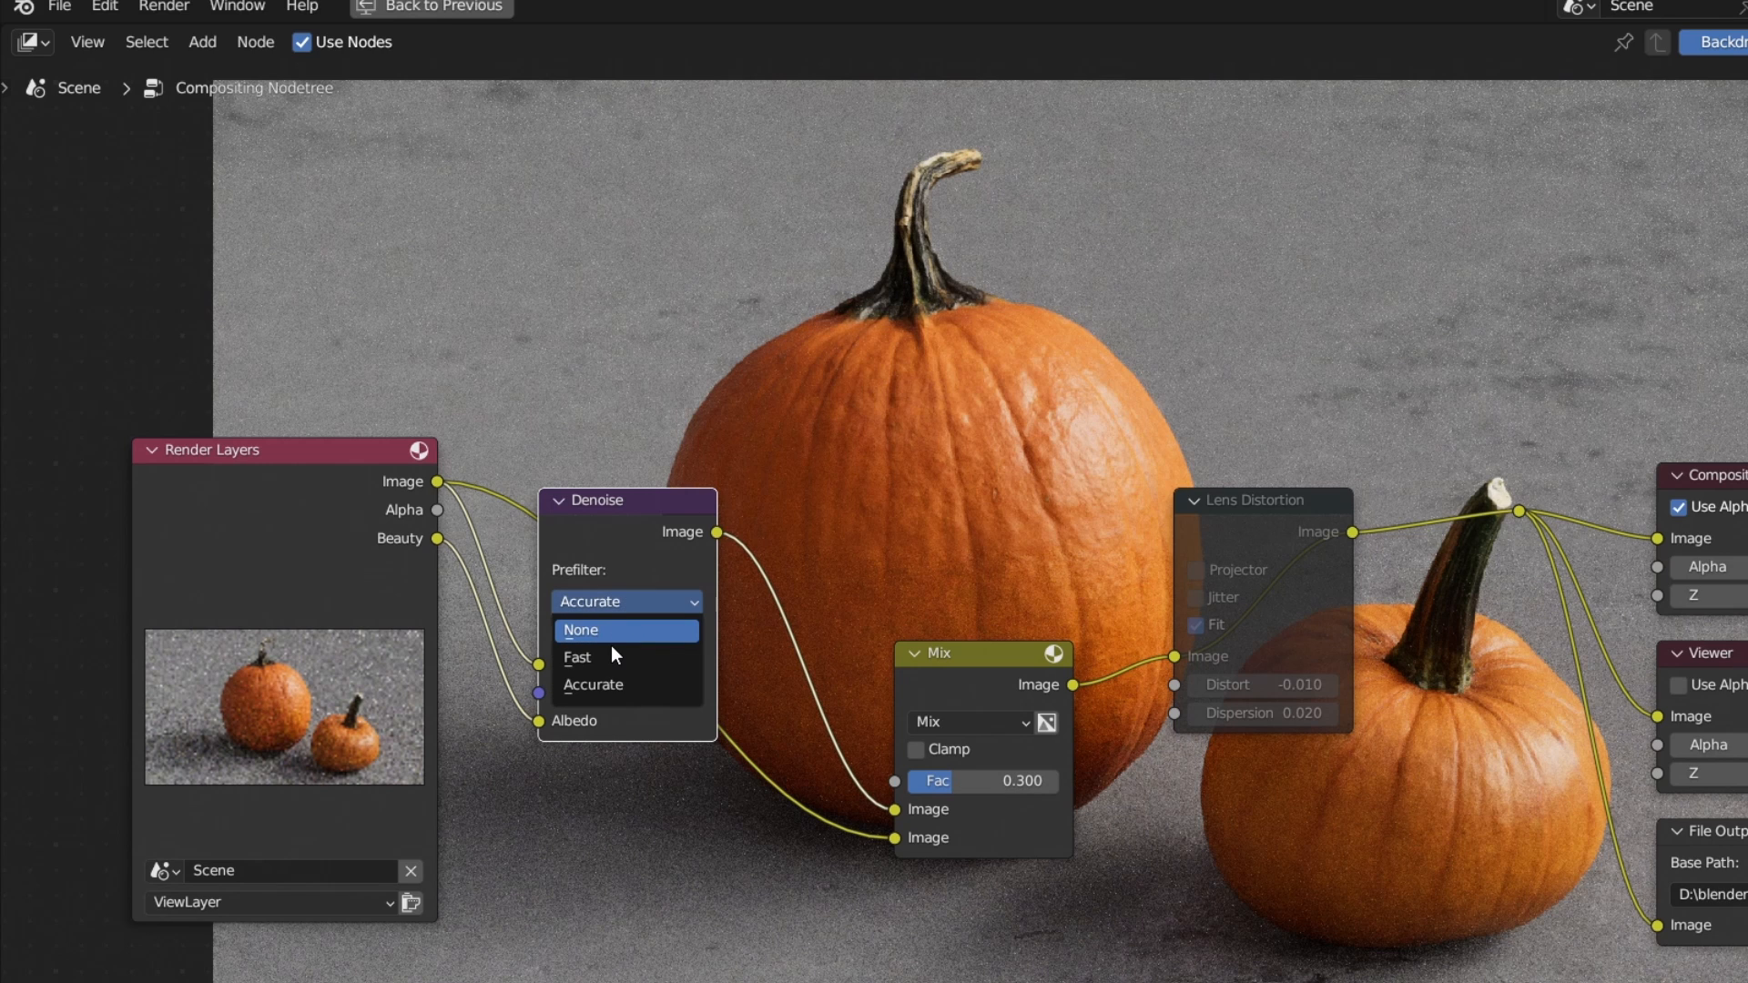
left_click(576, 656)
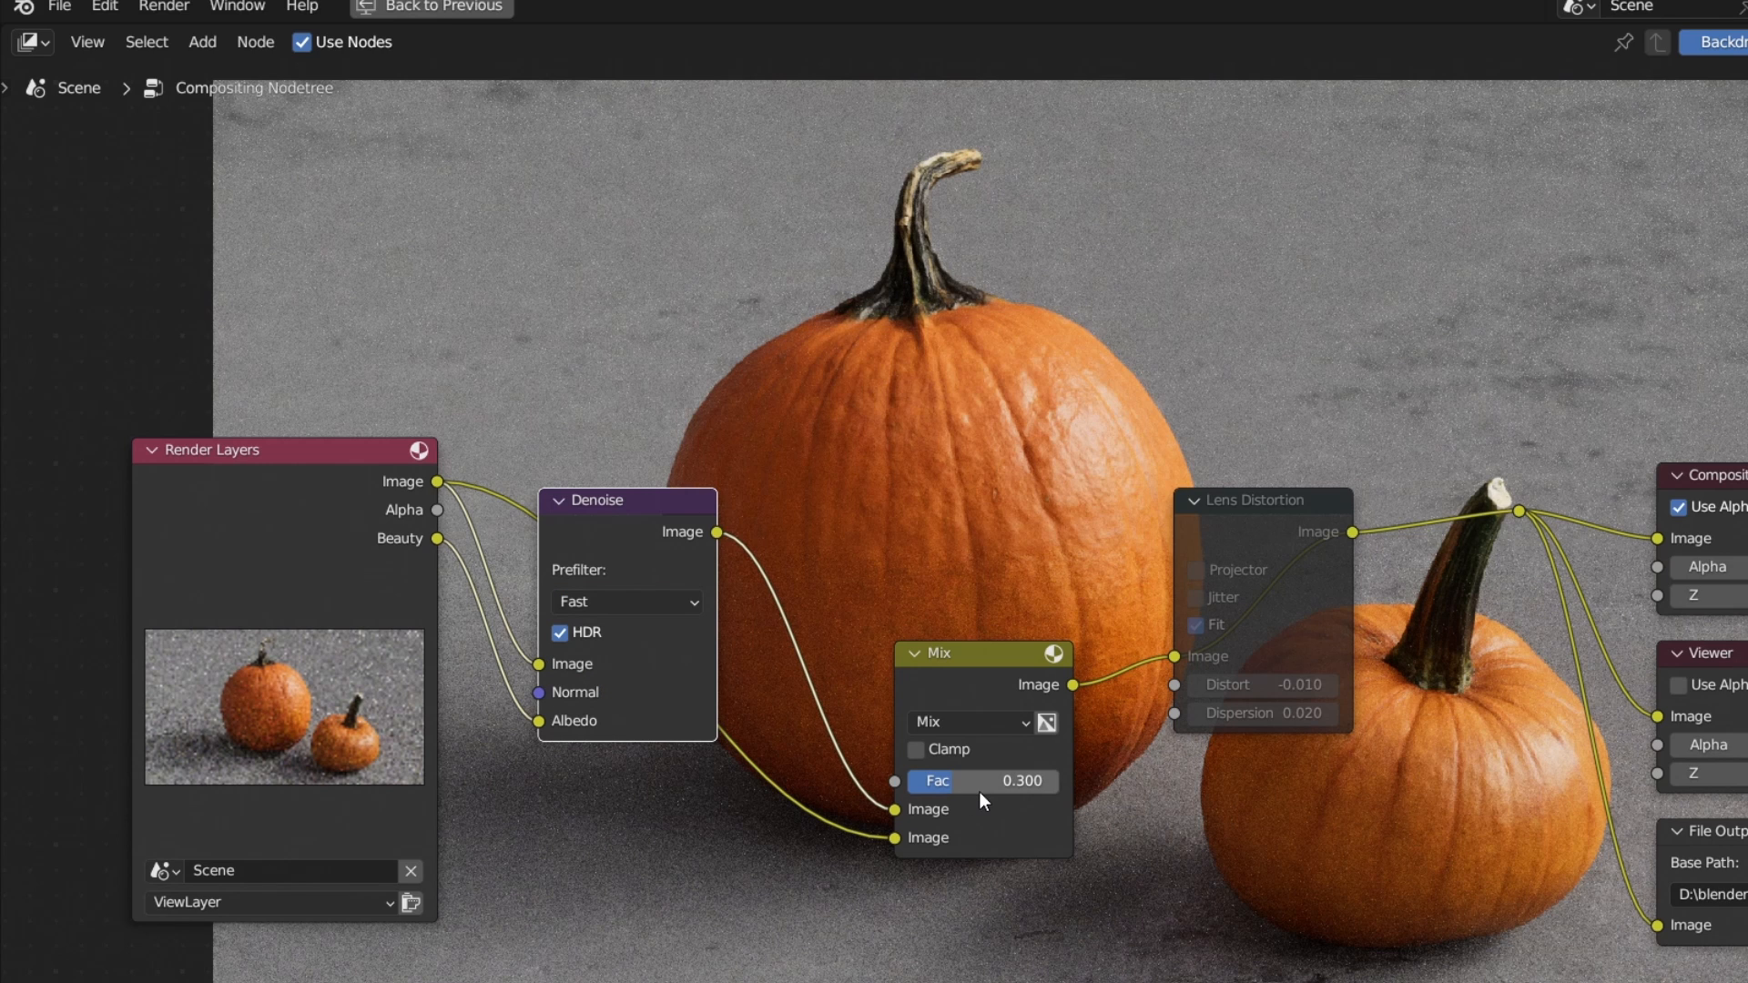
mouse_move(1023, 801)
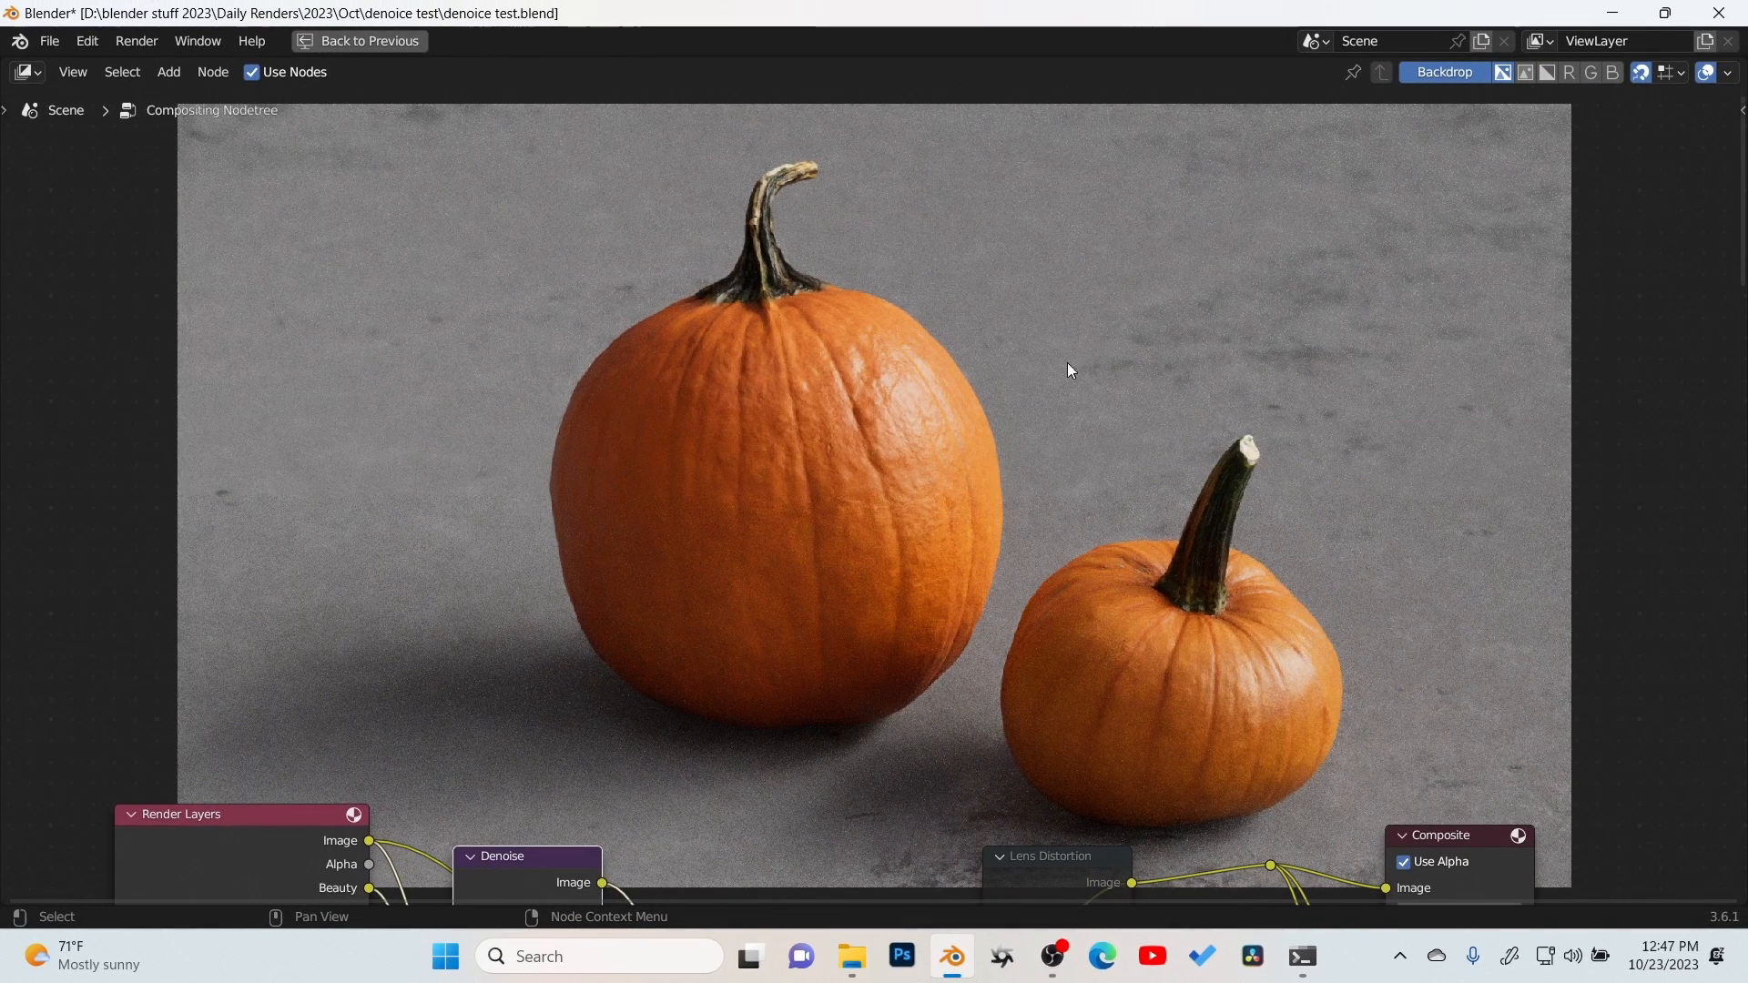
mouse_move(1012, 189)
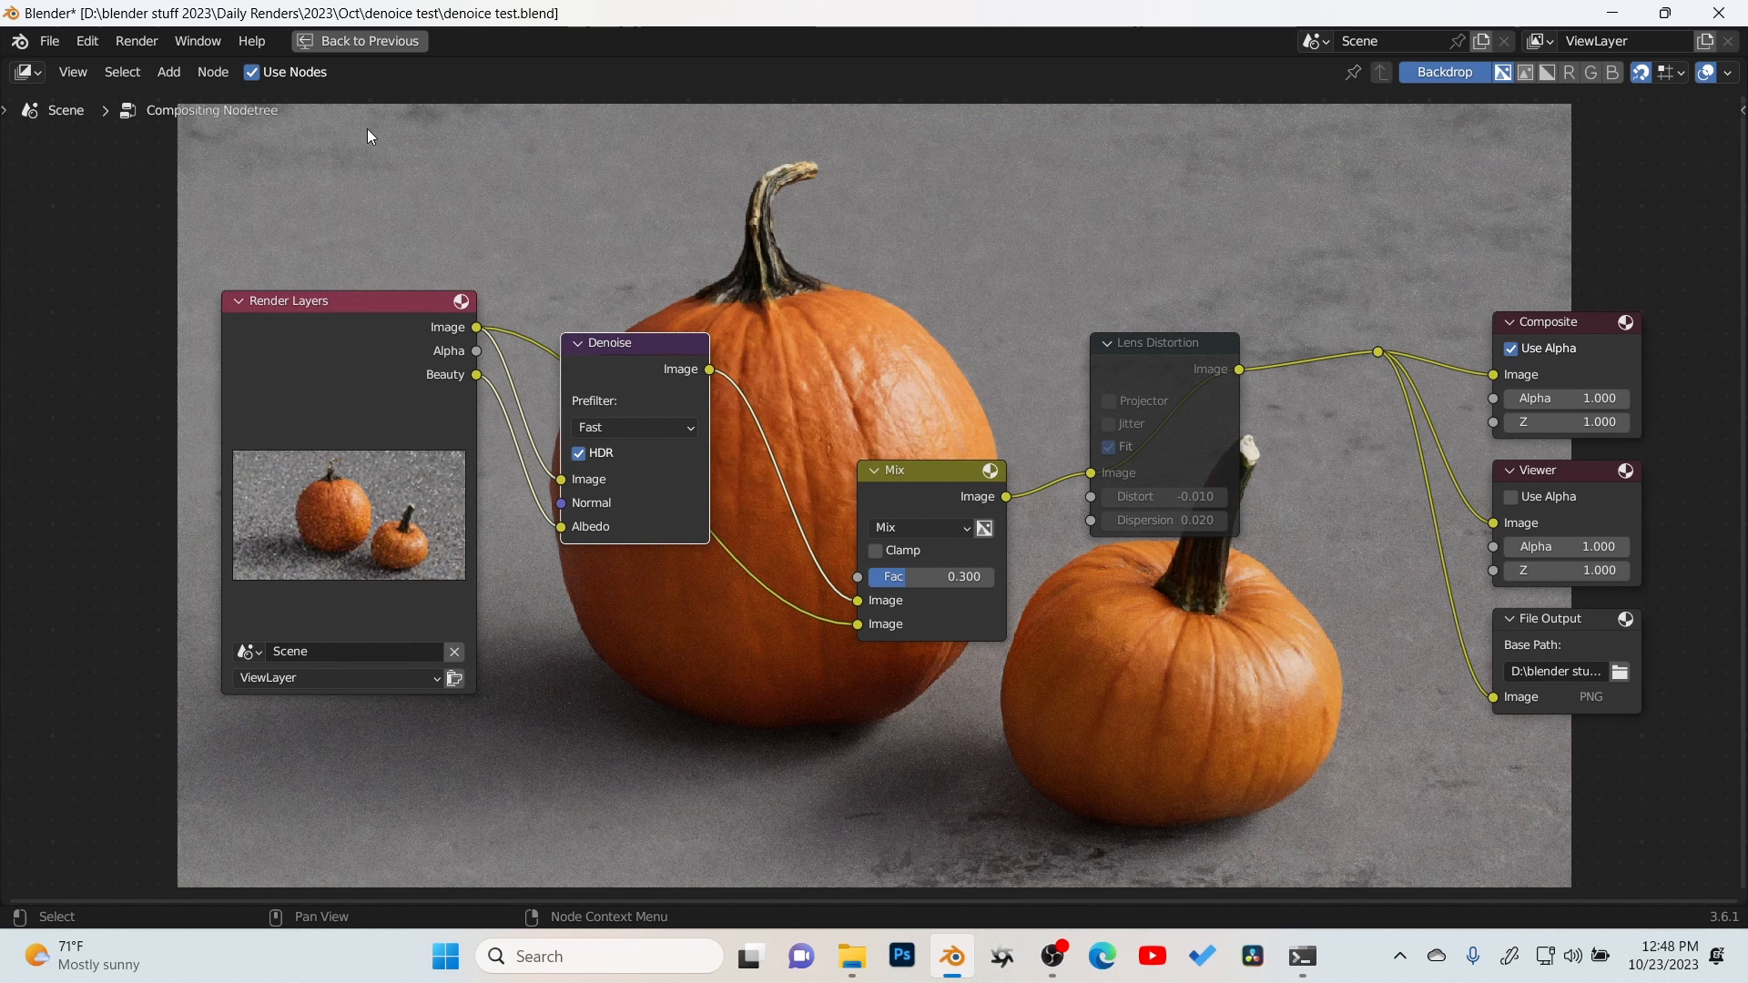
left_click(359, 41)
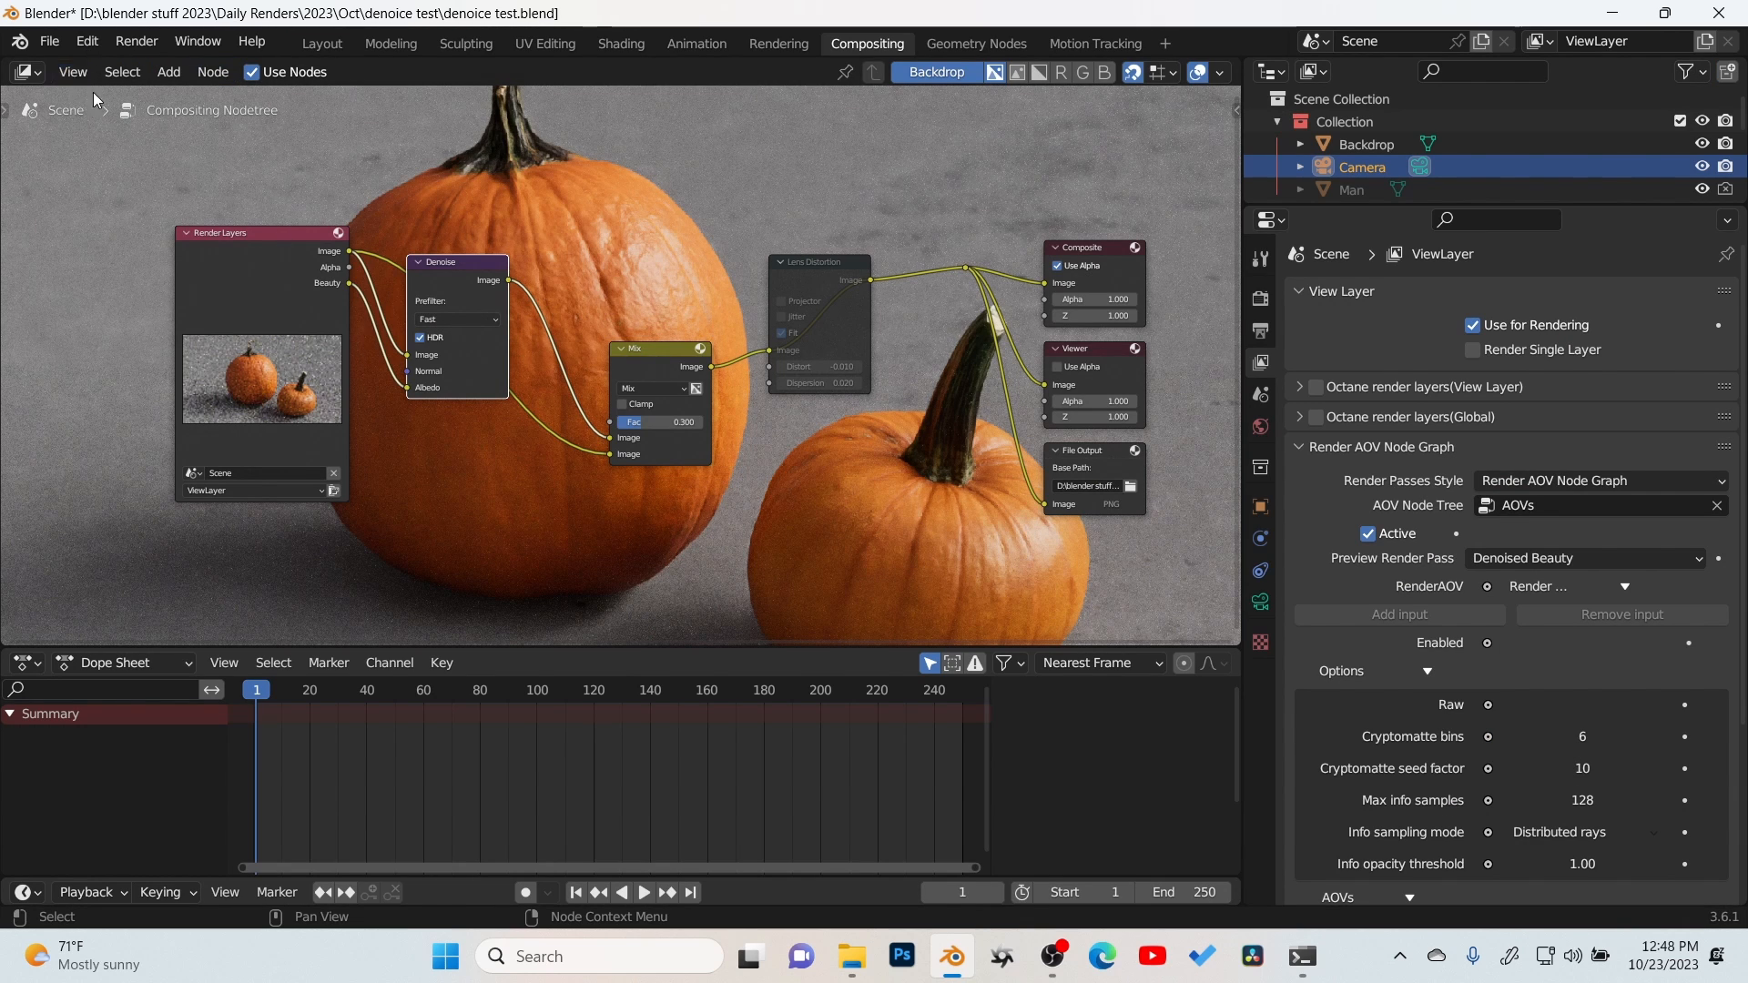
left_click(322, 44)
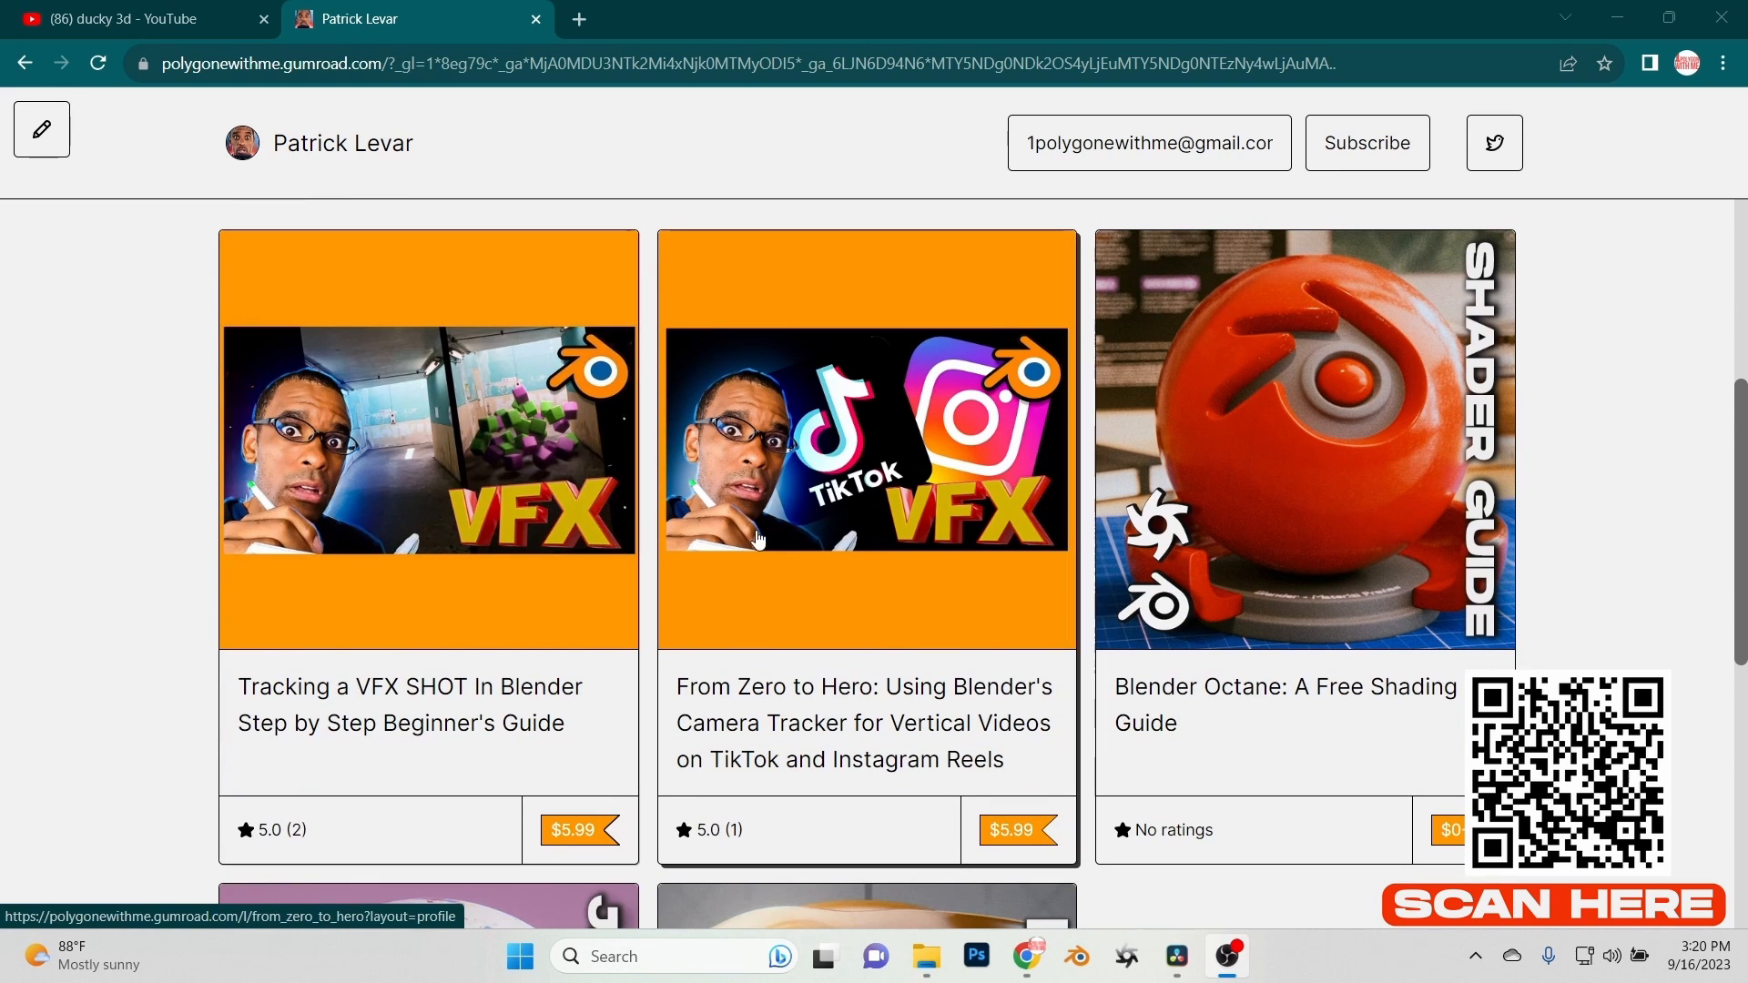
mouse_move(1543, 574)
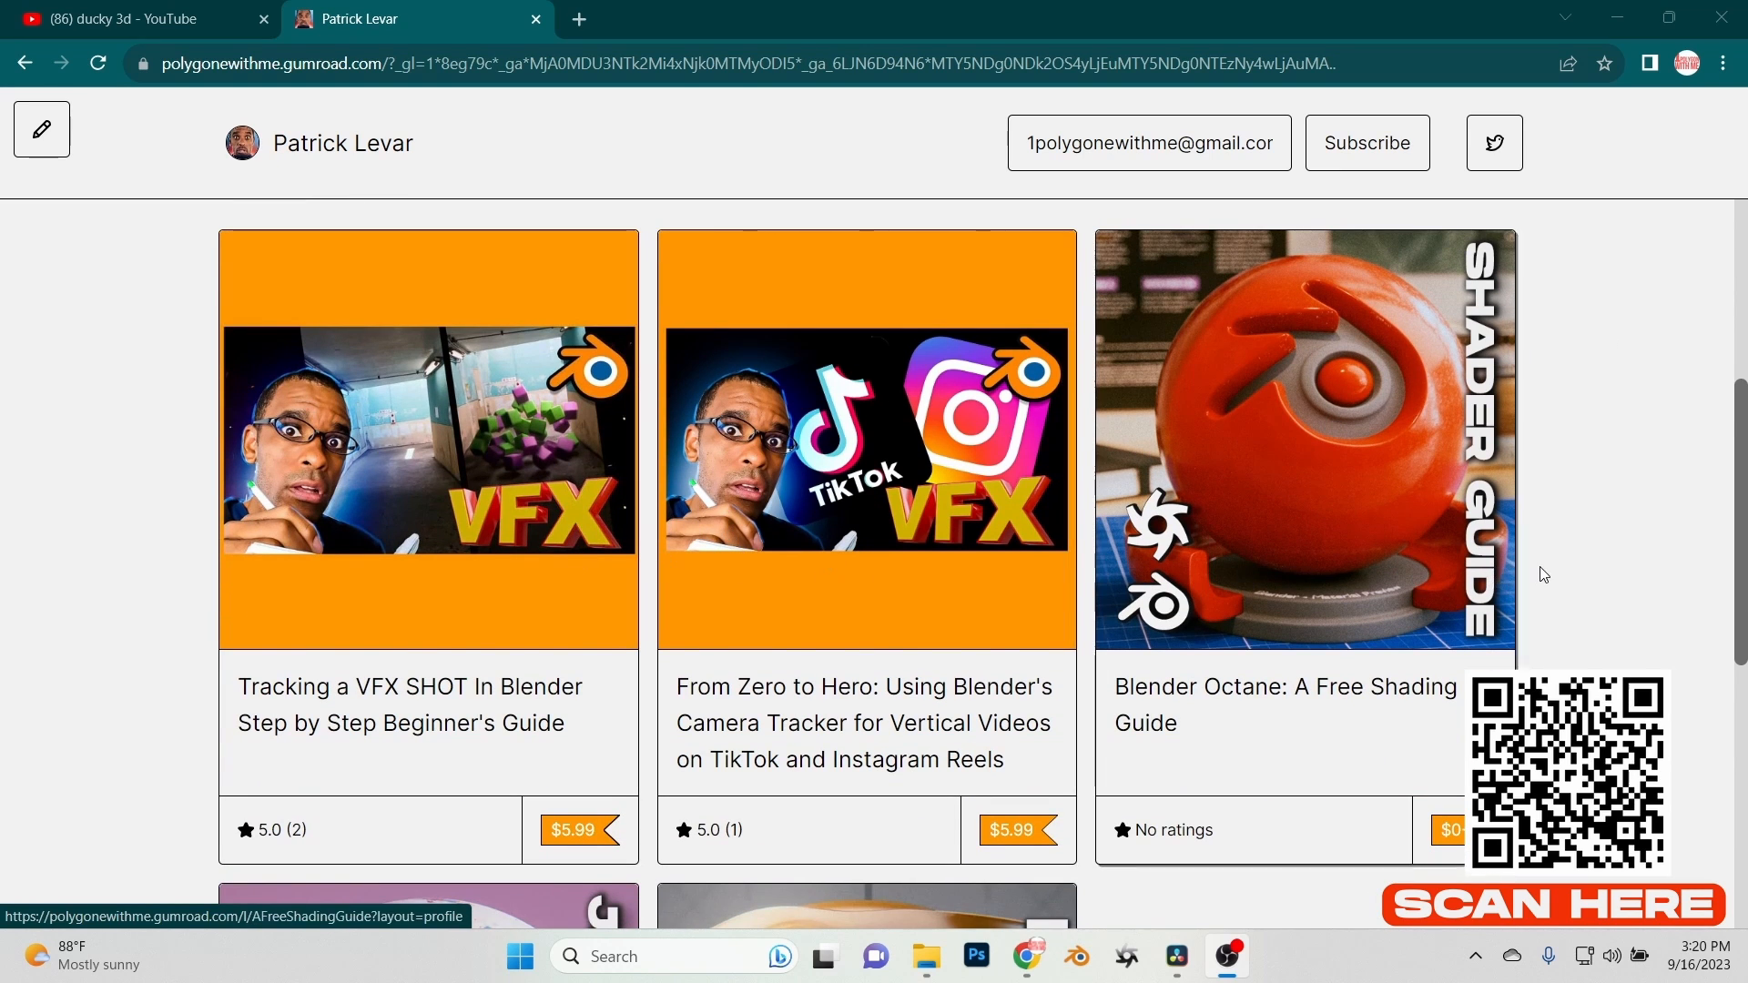
scroll("down", 3)
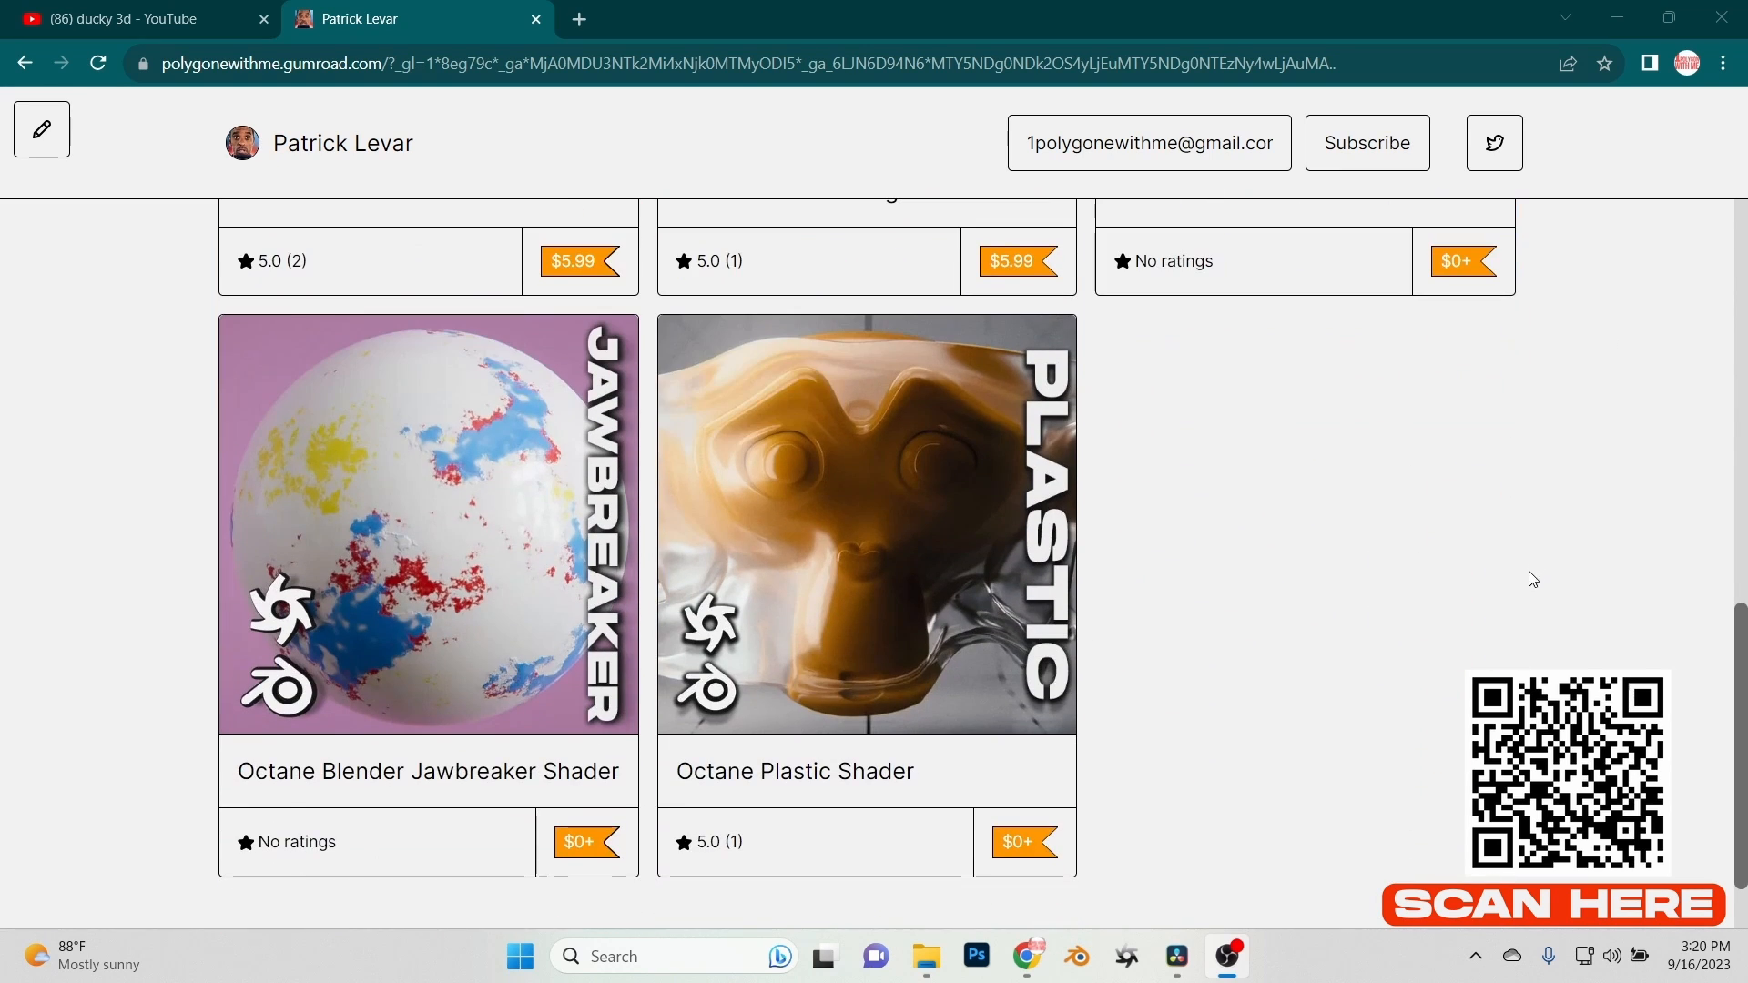
scroll("up", 3)
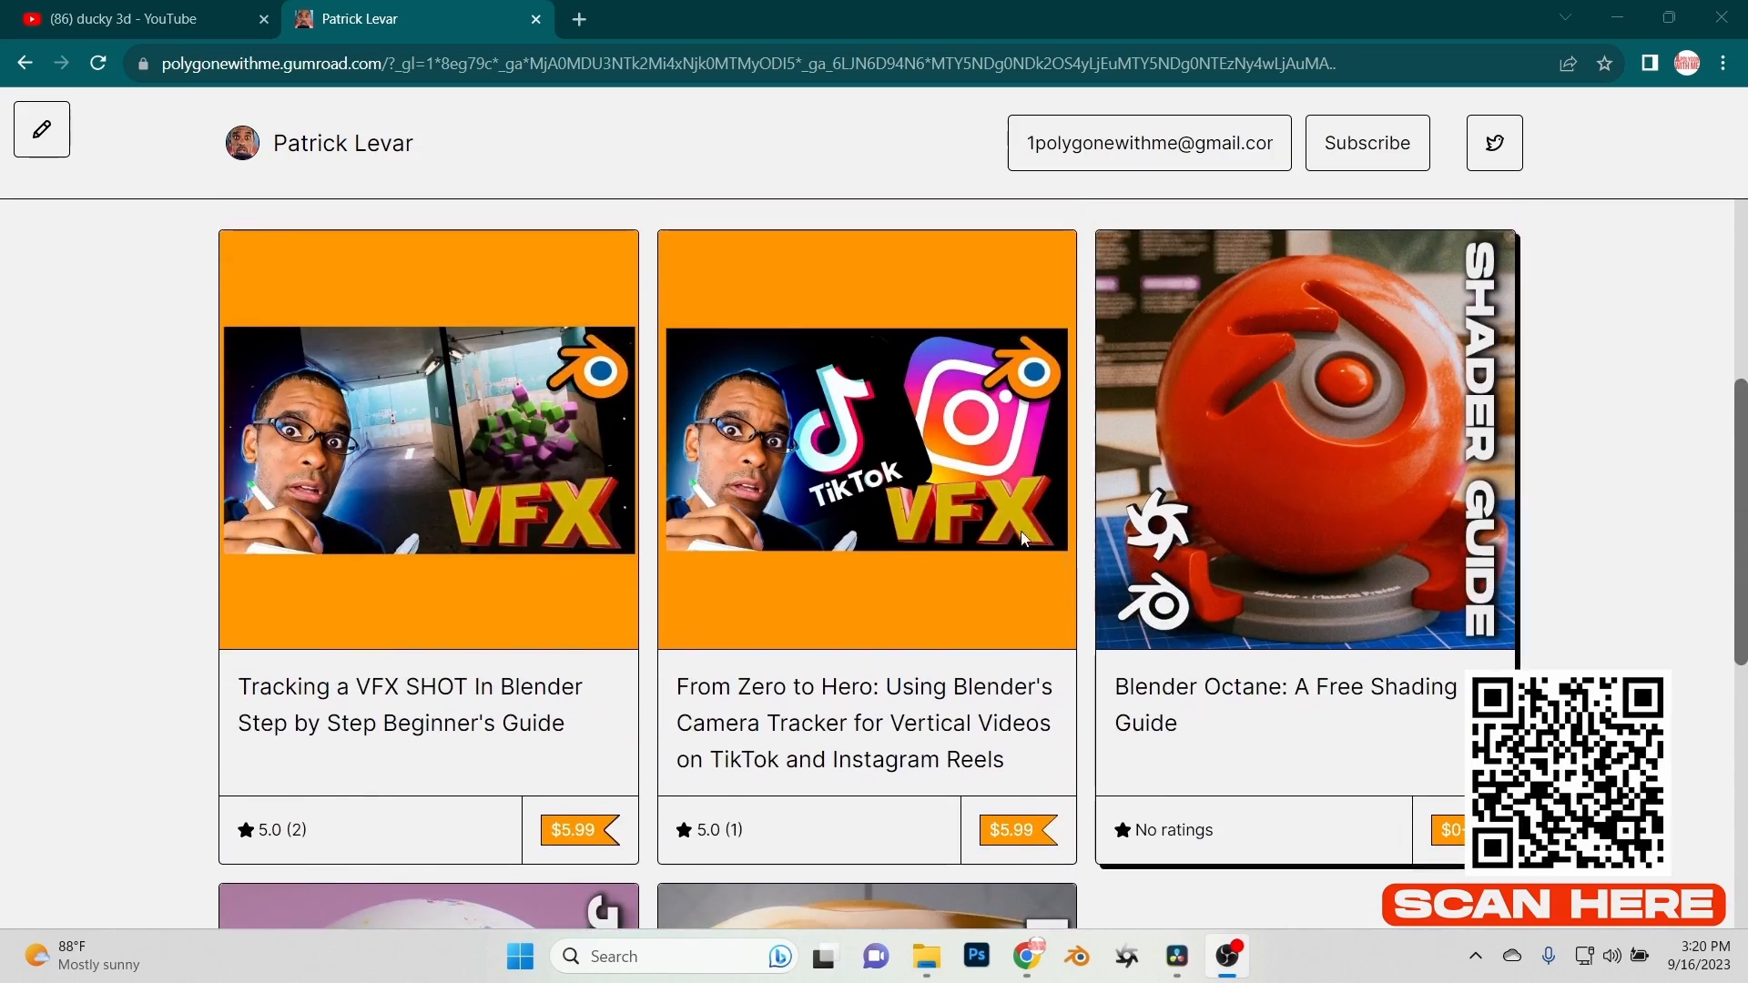